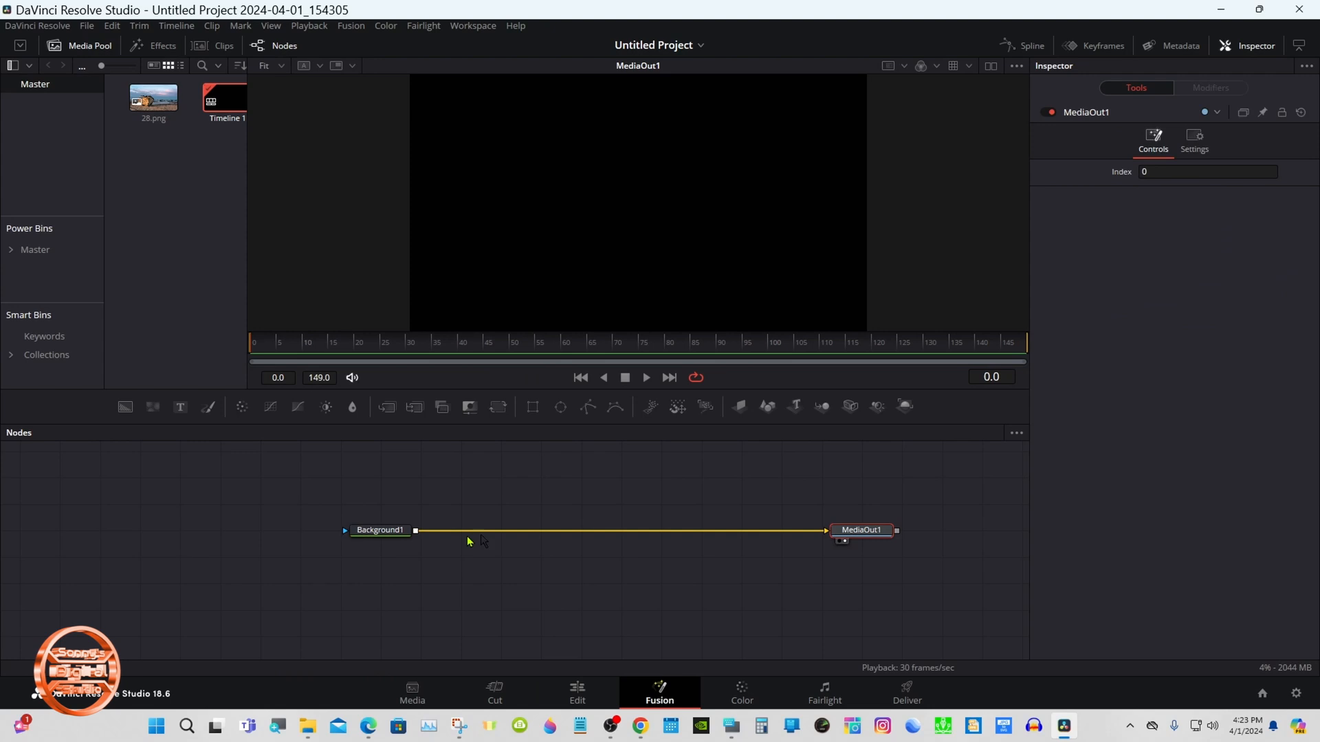
- Change the Background1 solid colour to dark blue #00557F
{"action": "left_click", "coordinate": [380, 530]}
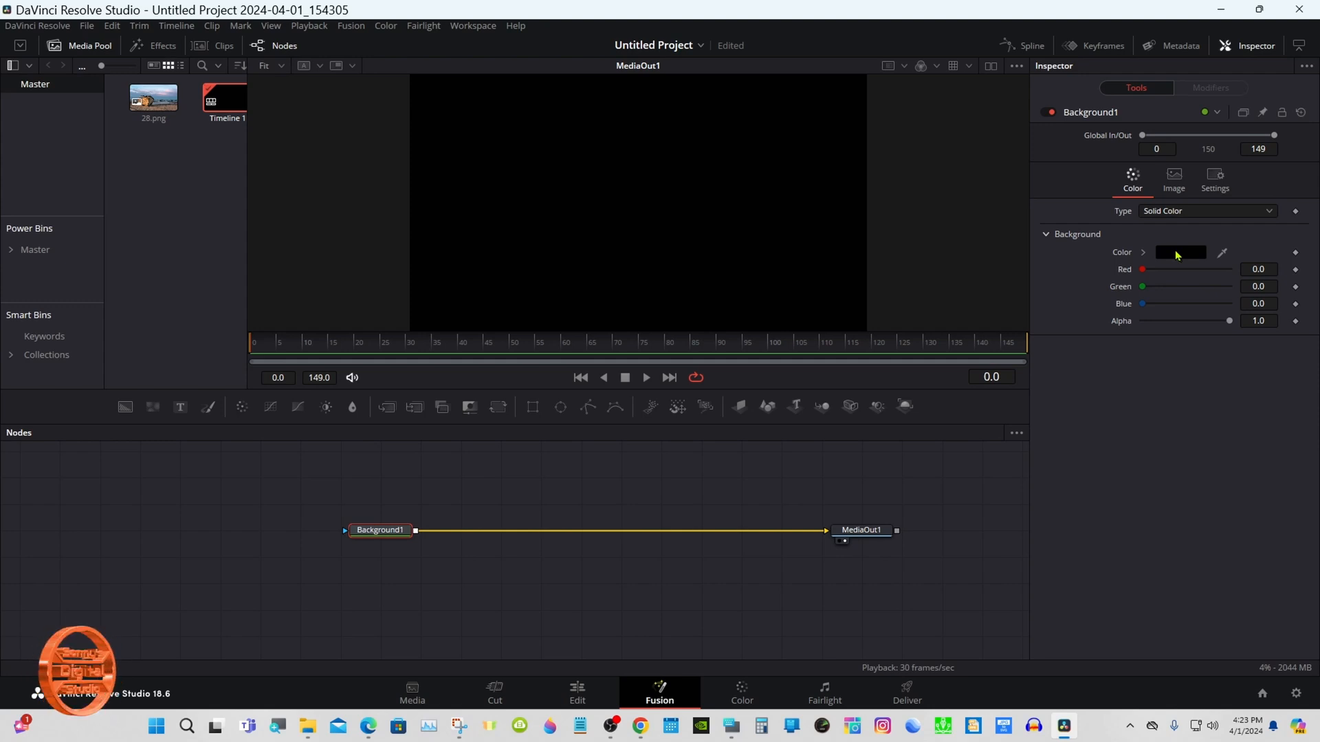
{"action": "left_click", "coordinate": [1180, 252]}
{"action": "type", "text": "#00557f"}
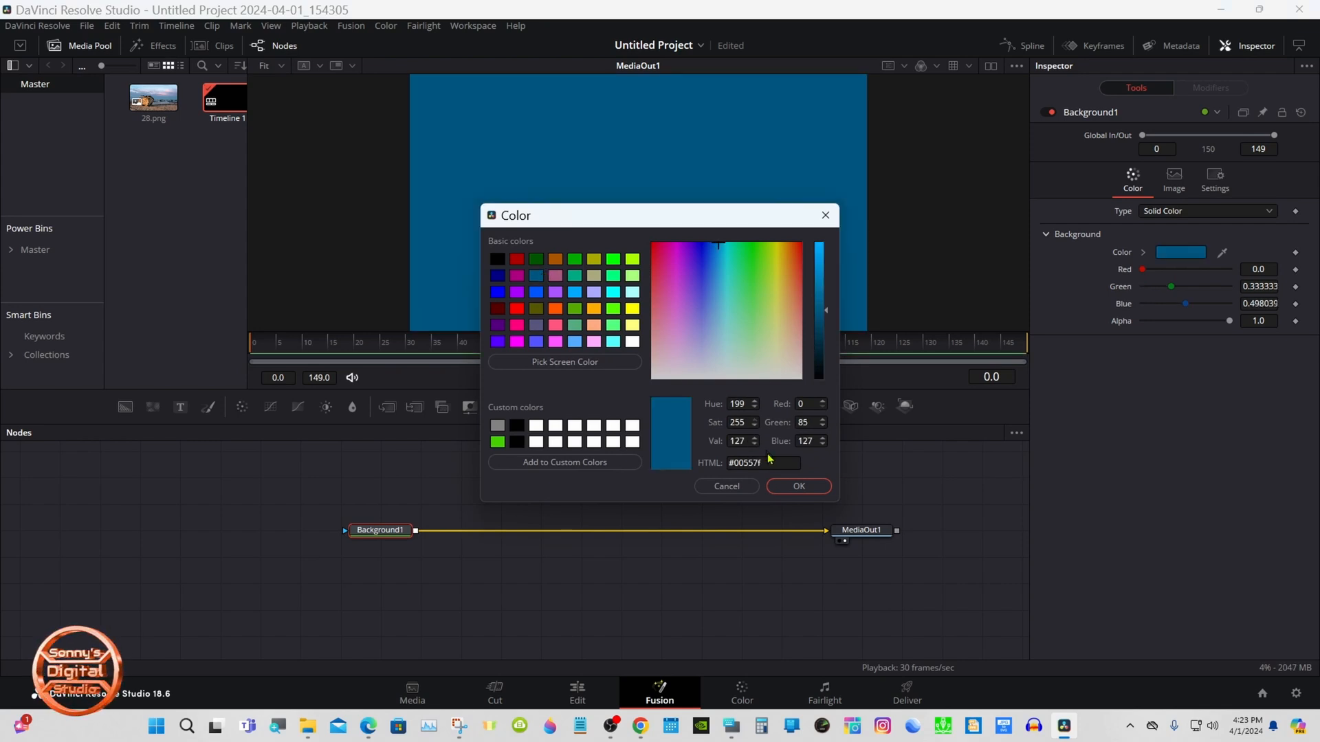
{"action": "left_click", "coordinate": [796, 486]}
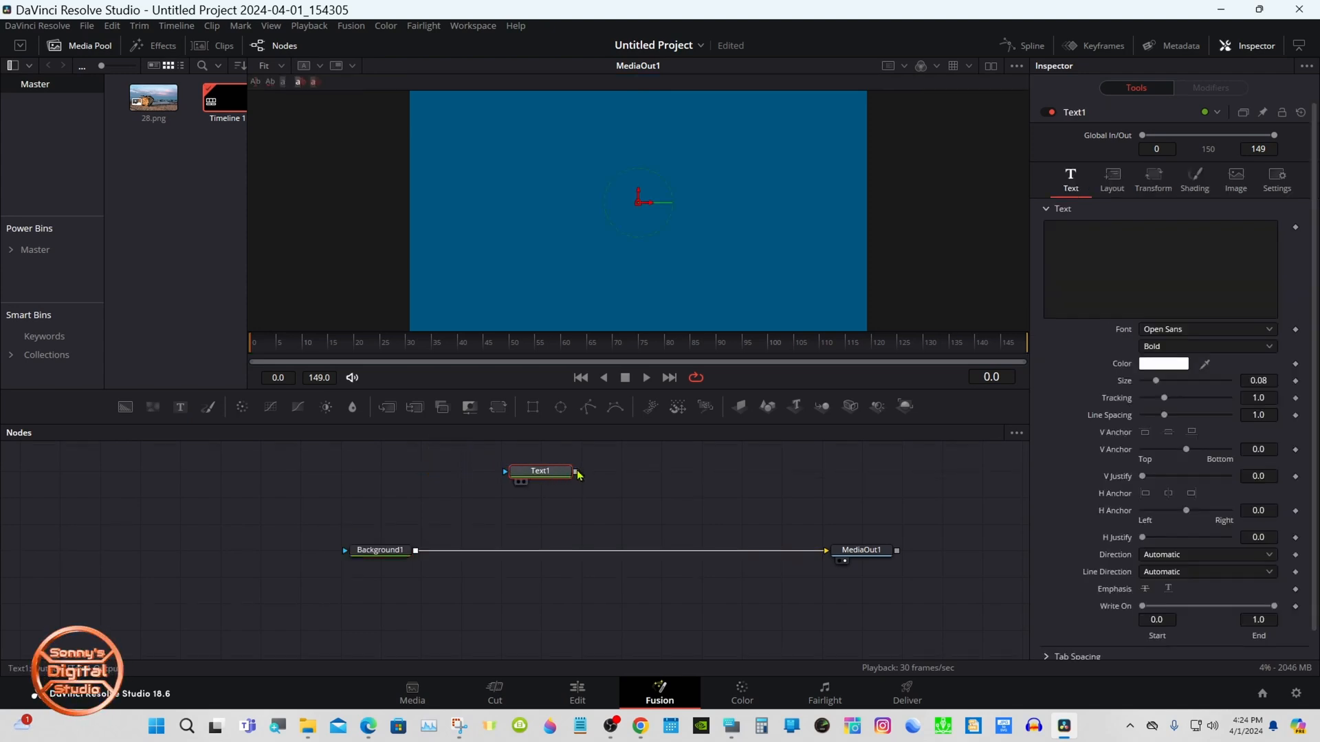
- Merge Text1 over the blue background through Merge1 and select Text1 for editing
{"action": "left_click_drag", "start_coordinate": [414, 550], "coordinate": [573, 472]}
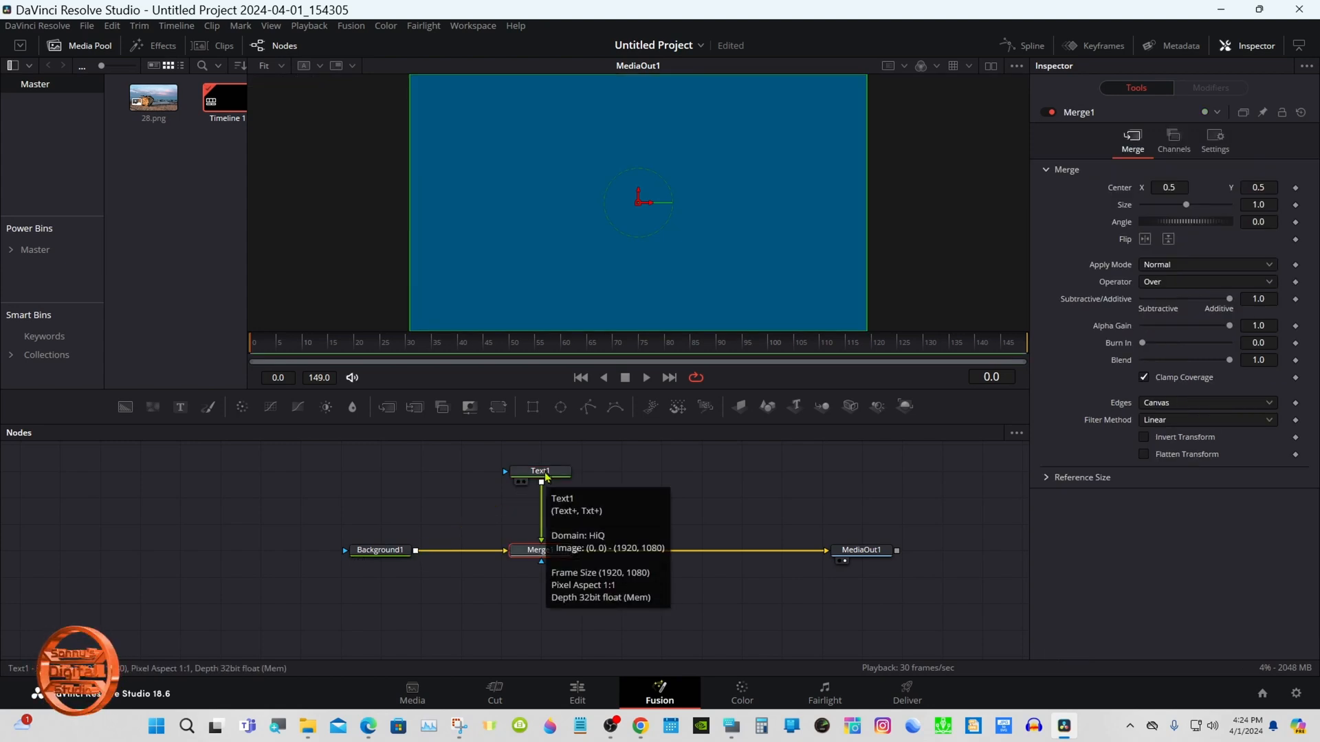
{"action": "left_click", "coordinate": [541, 471]}
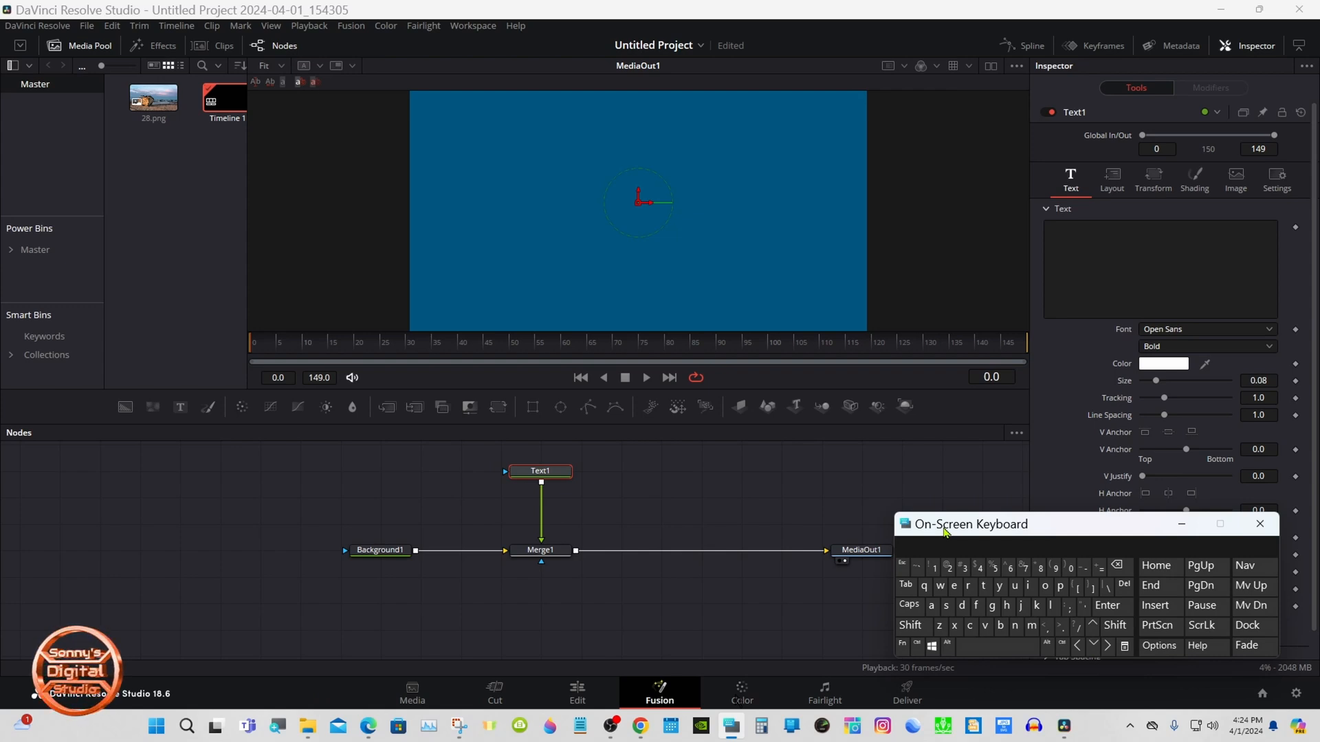
{"action": "mouse_move", "coordinate": [944, 495]}
{"action": "type", "text": "Da"}
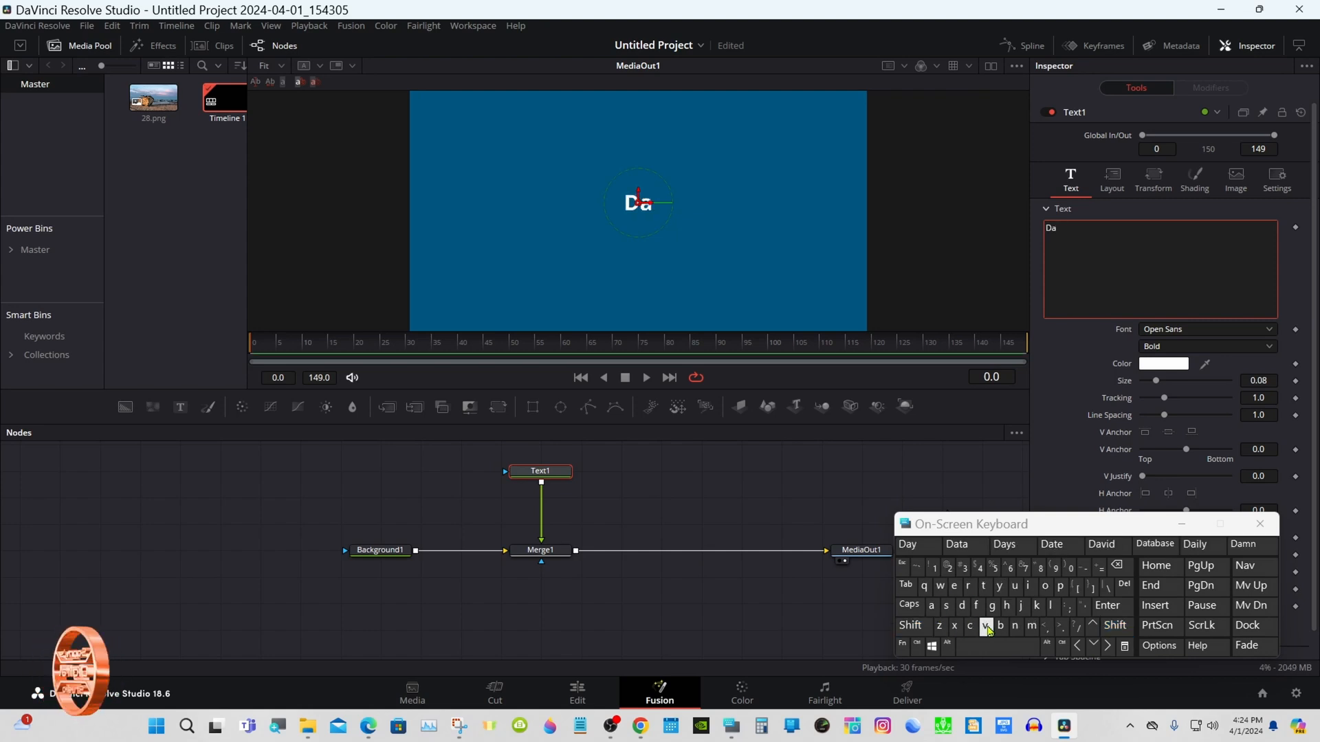
- Finish the title 'DaVinci' at size 0.2676 and colour it orange #ff5500
{"action": "left_click", "coordinate": [986, 625]}
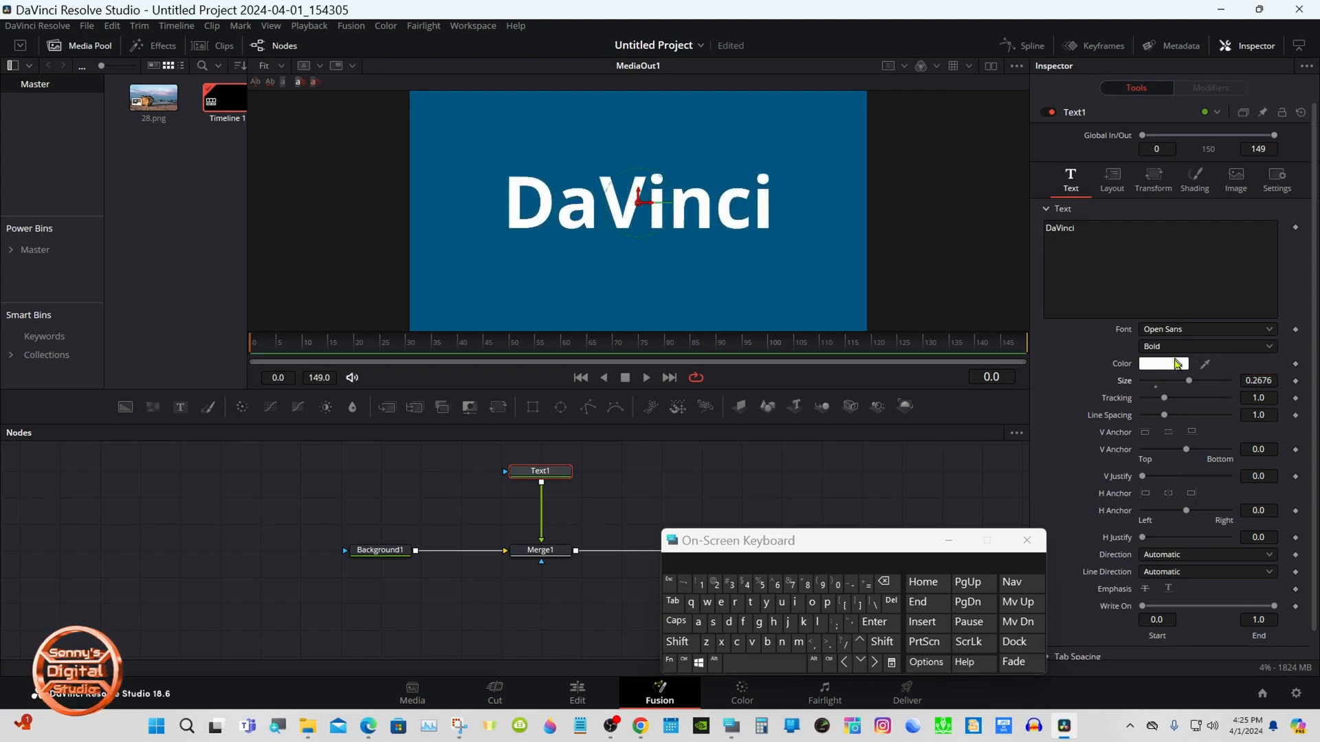
{"action": "left_click", "coordinate": [1162, 364]}
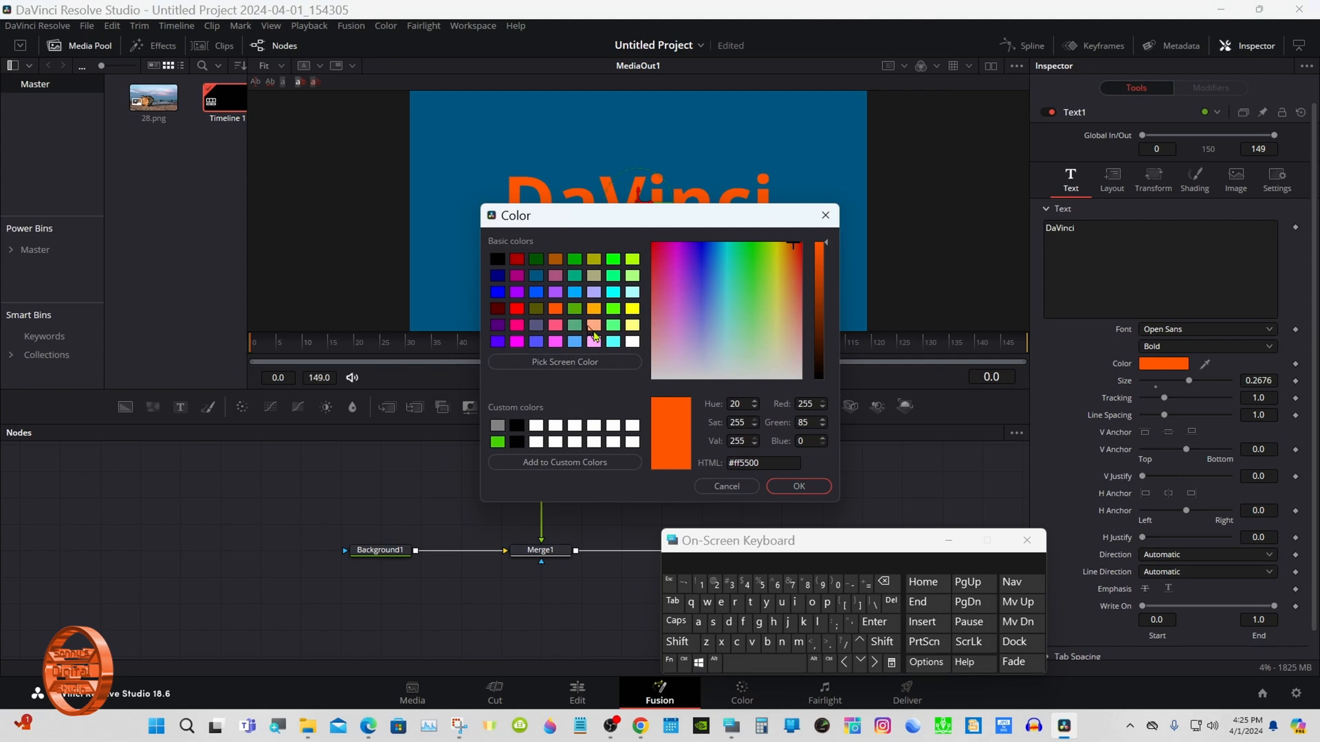
{"action": "left_click", "coordinate": [796, 486]}
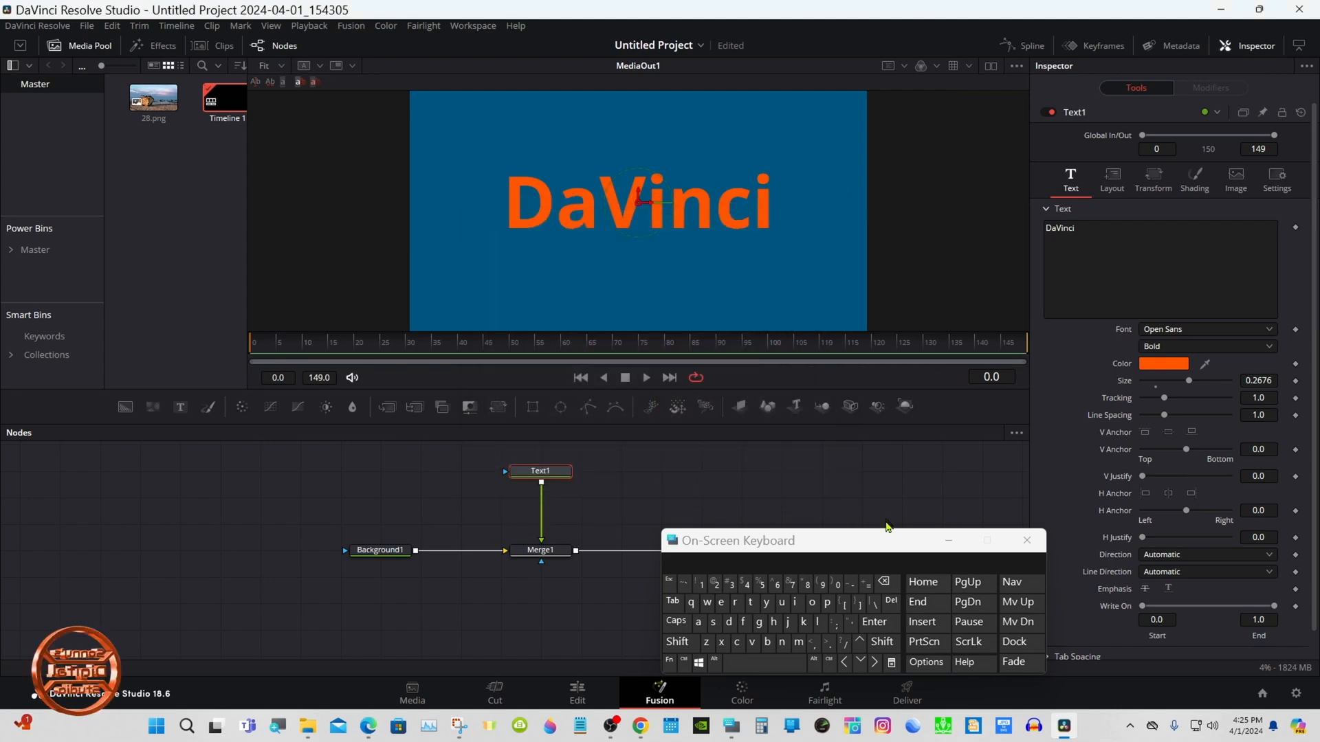
{"action": "left_click", "coordinate": [1025, 541]}
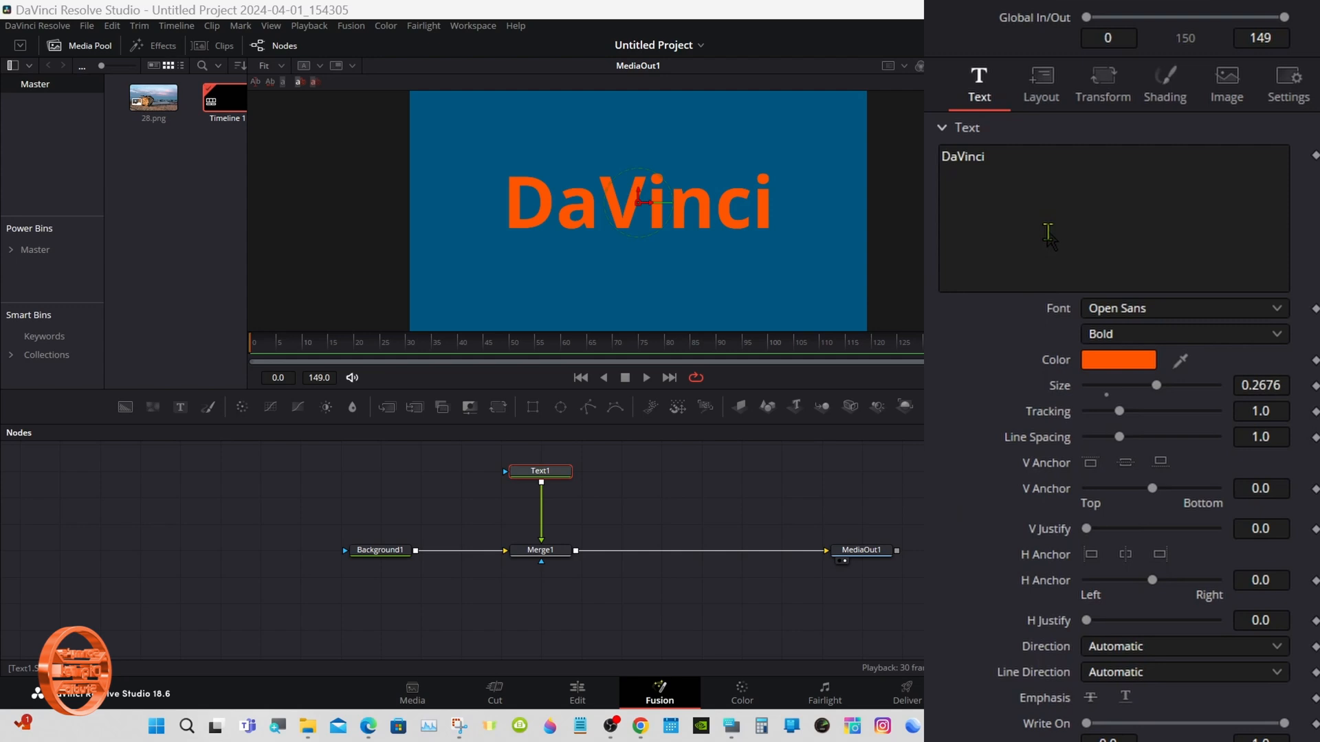
- Attach a Follower modifier to the text and bring up its Transform Size Y options
{"action": "right_click", "coordinate": [1049, 231]}
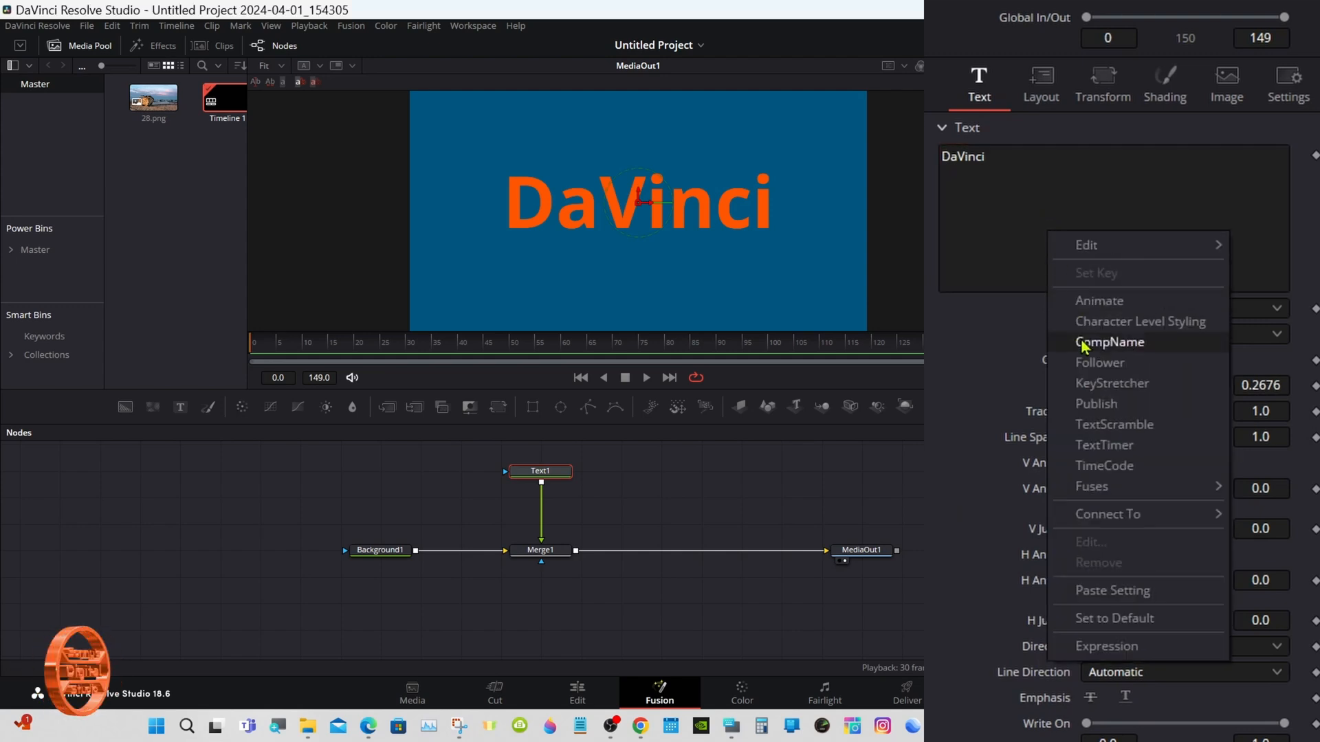
{"action": "mouse_move", "coordinate": [1107, 363]}
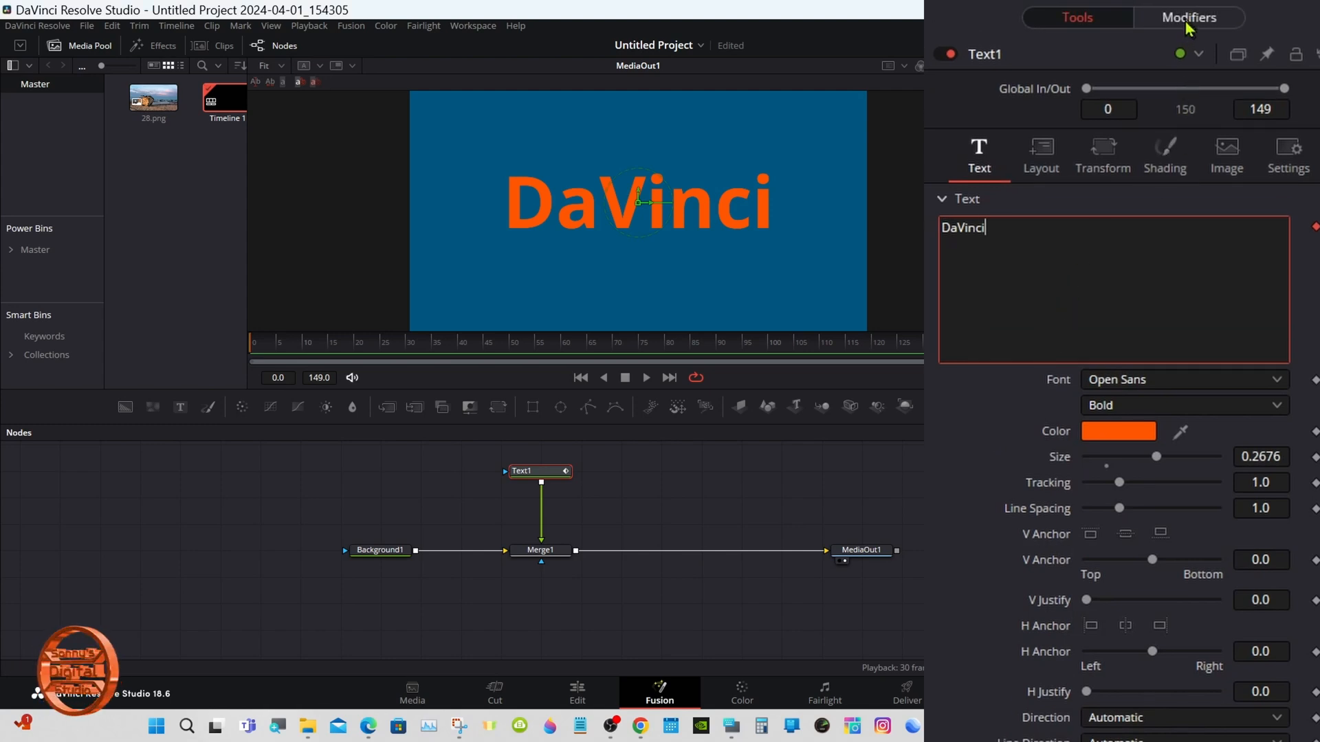
{"action": "left_click", "coordinate": [1188, 17]}
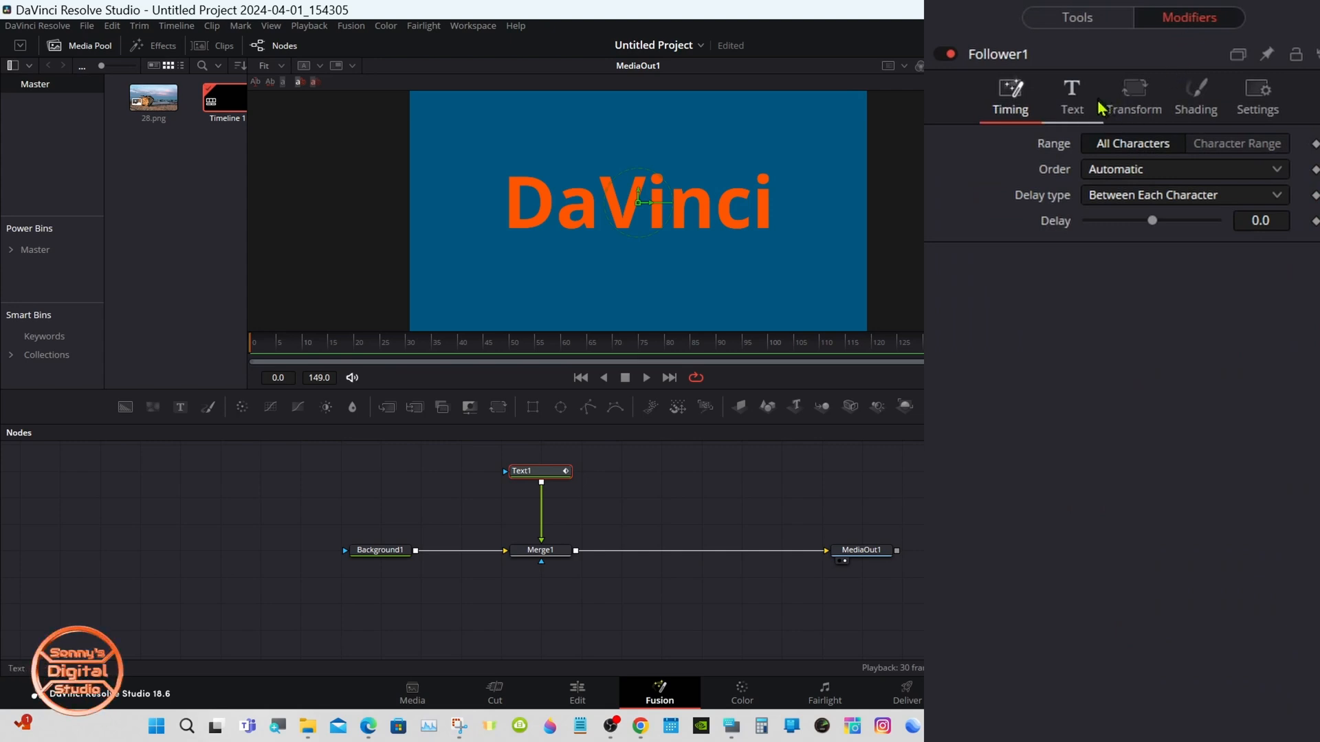
{"action": "left_click", "coordinate": [1132, 97]}
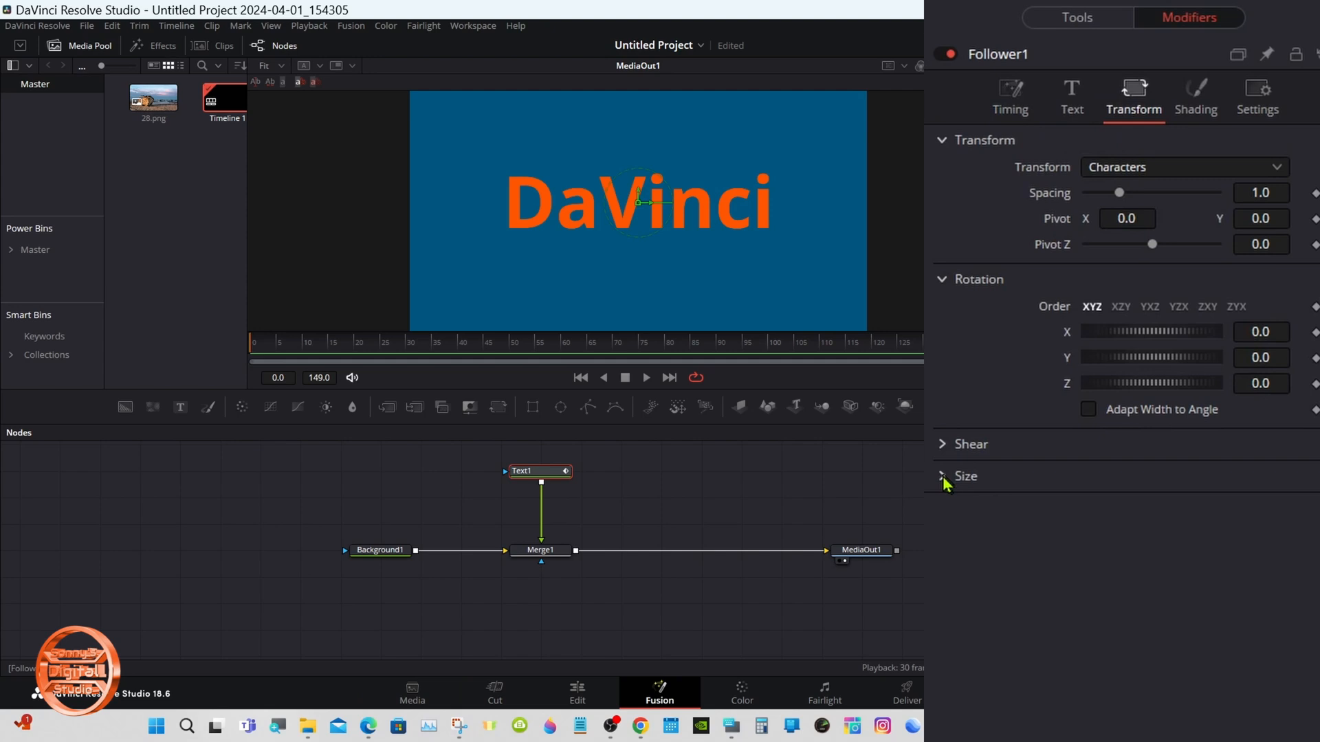
{"action": "left_click", "coordinate": [942, 475]}
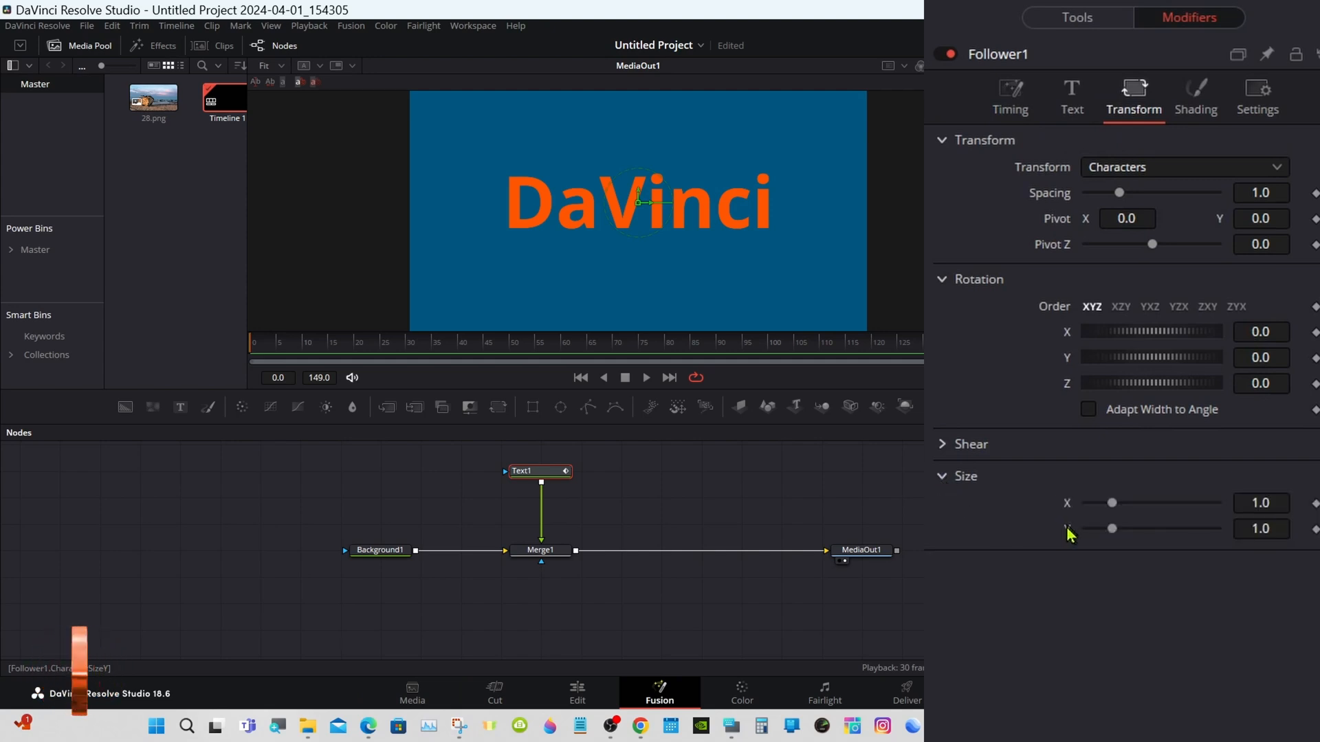
{"action": "right_click", "coordinate": [1111, 529]}
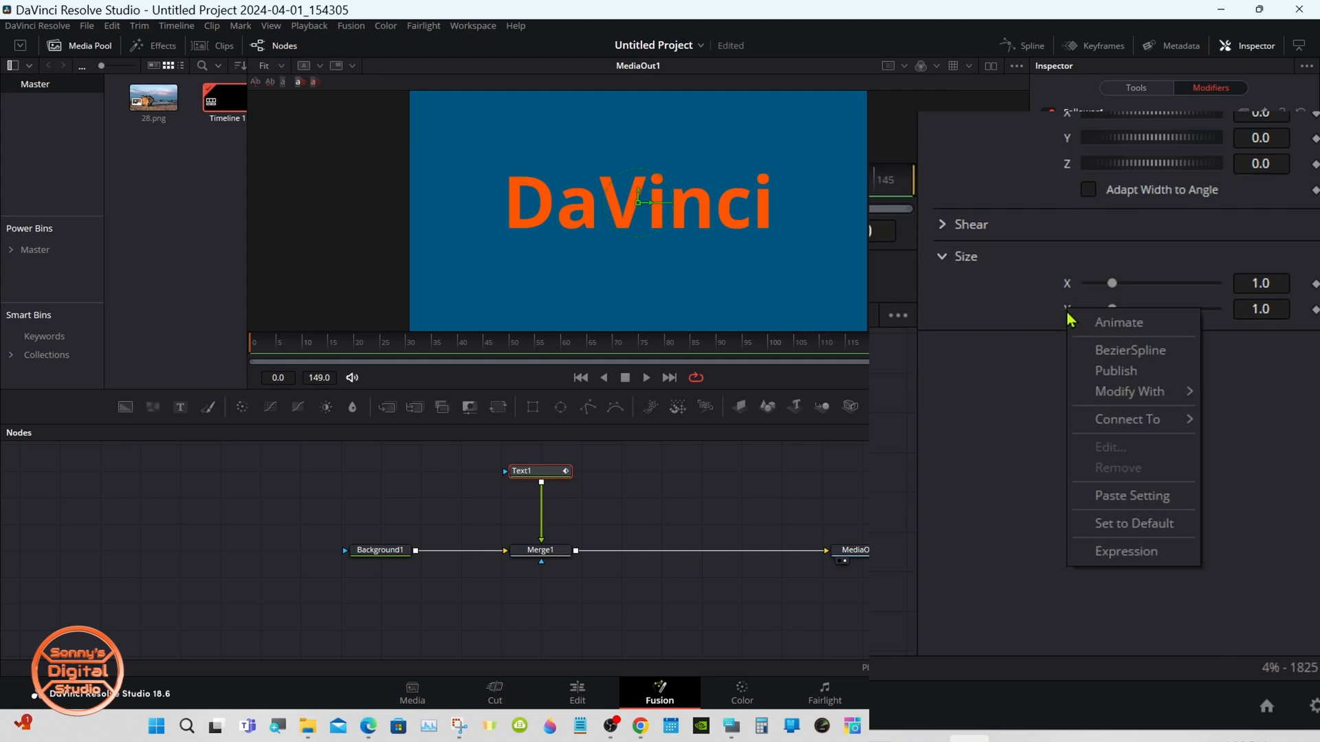
{"action": "mouse_move", "coordinate": [1129, 392]}
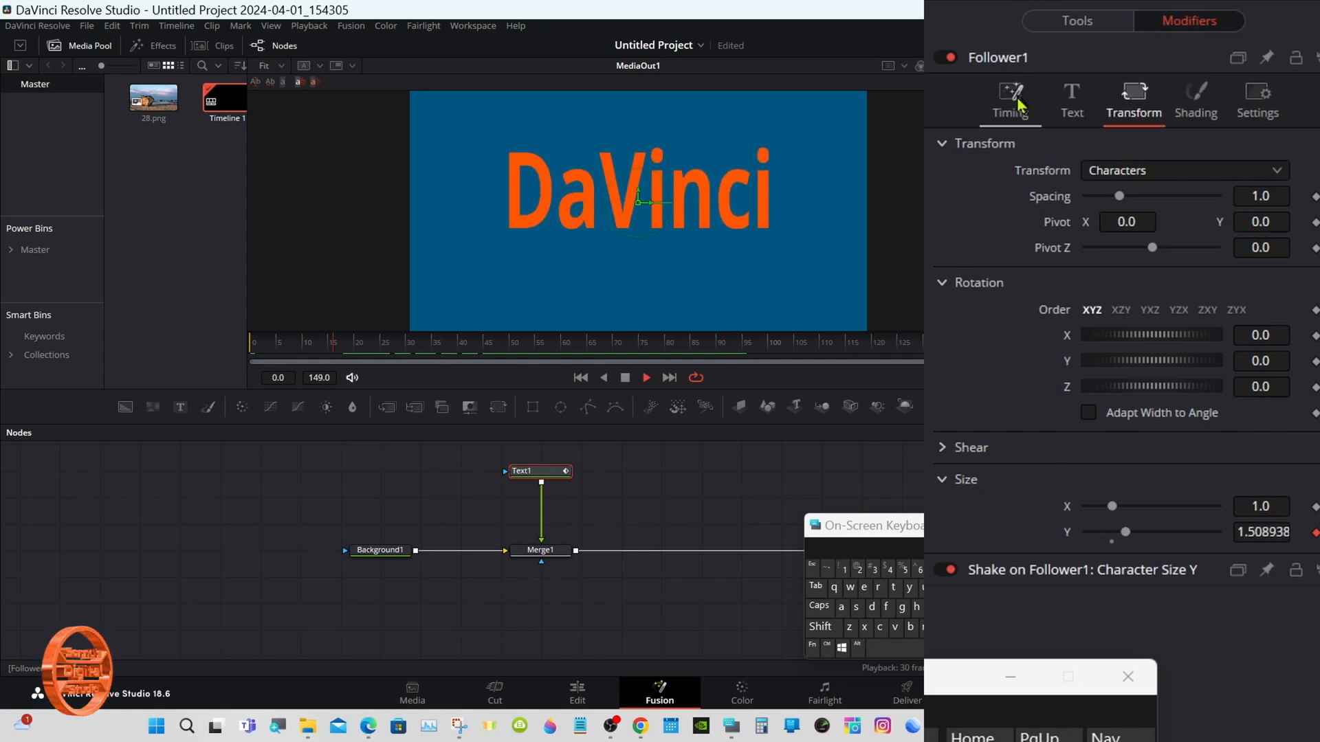
- Test positive and negative Follower character delays, then reset Delay to 0.0
{"action": "left_click", "coordinate": [1009, 99]}
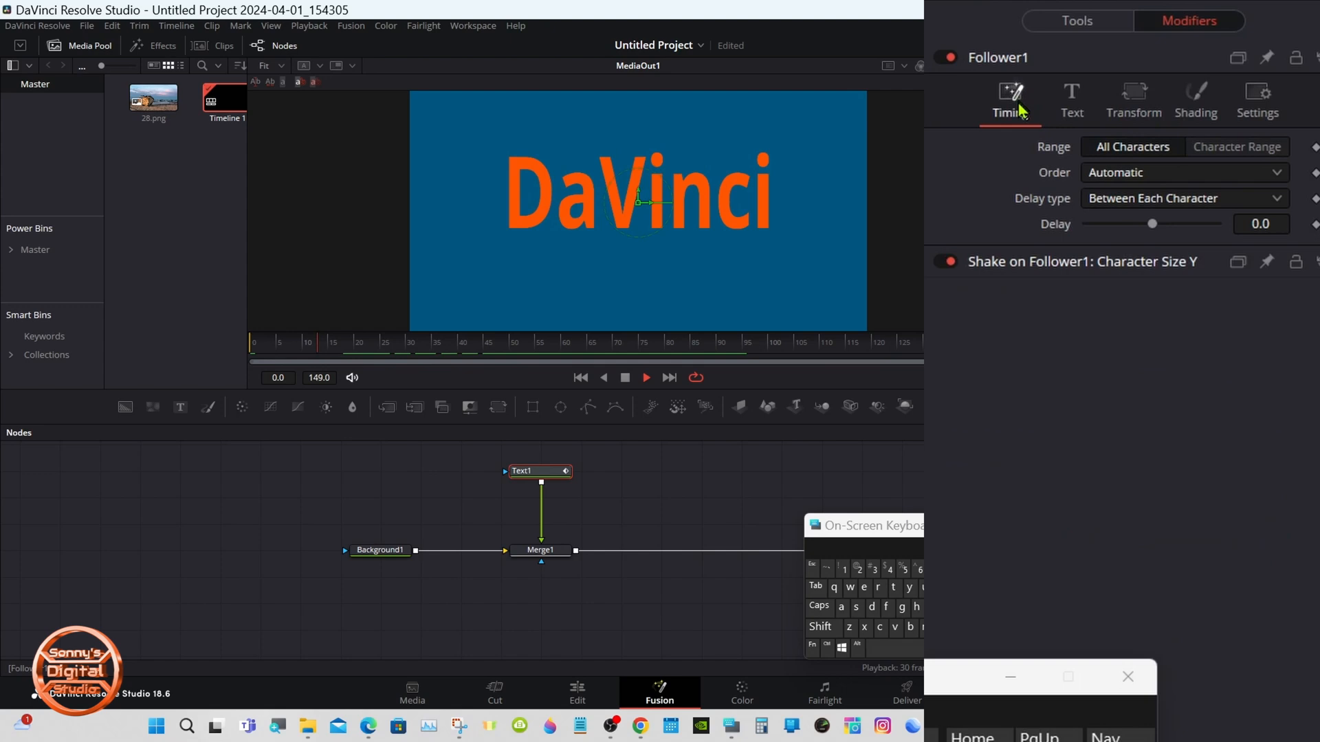
{"action": "left_click_drag", "start_coordinate": [1151, 224], "coordinate": [1166, 224]}
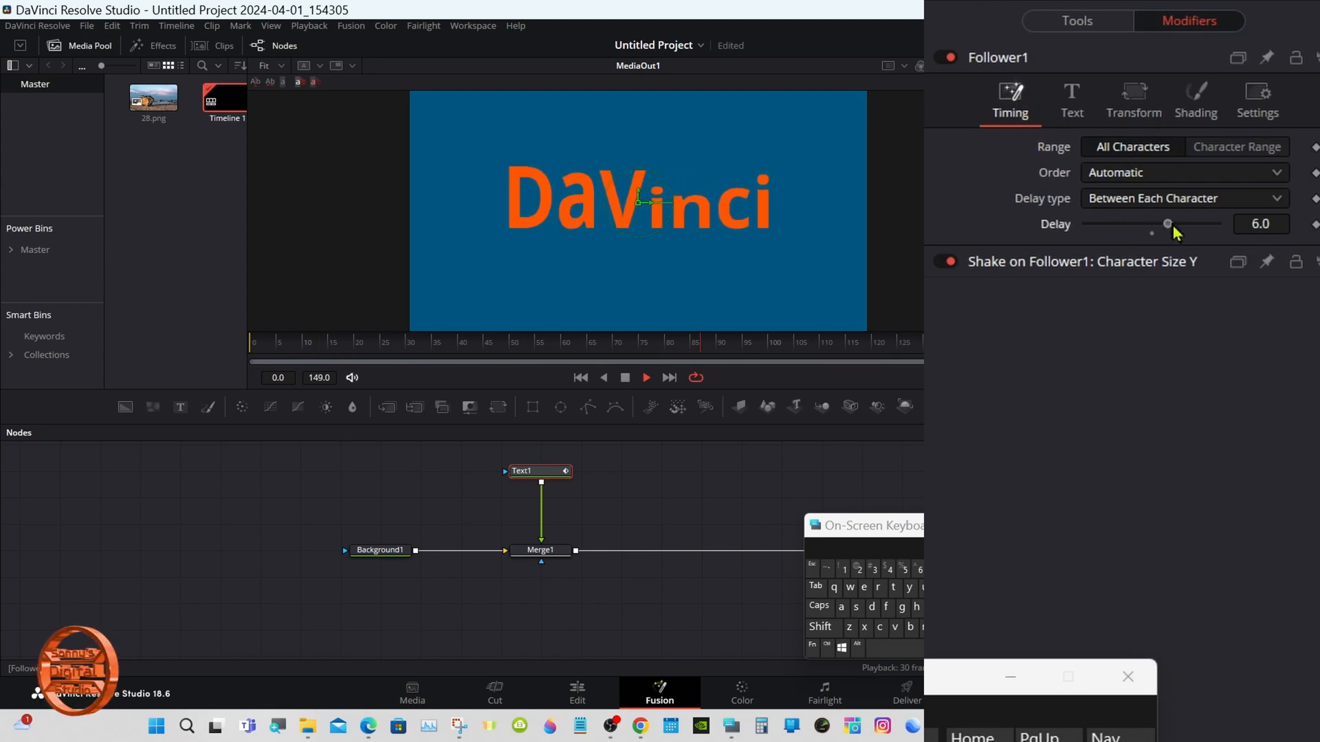
{"action": "left_click_drag", "start_coordinate": [1153, 224], "coordinate": [1170, 224]}
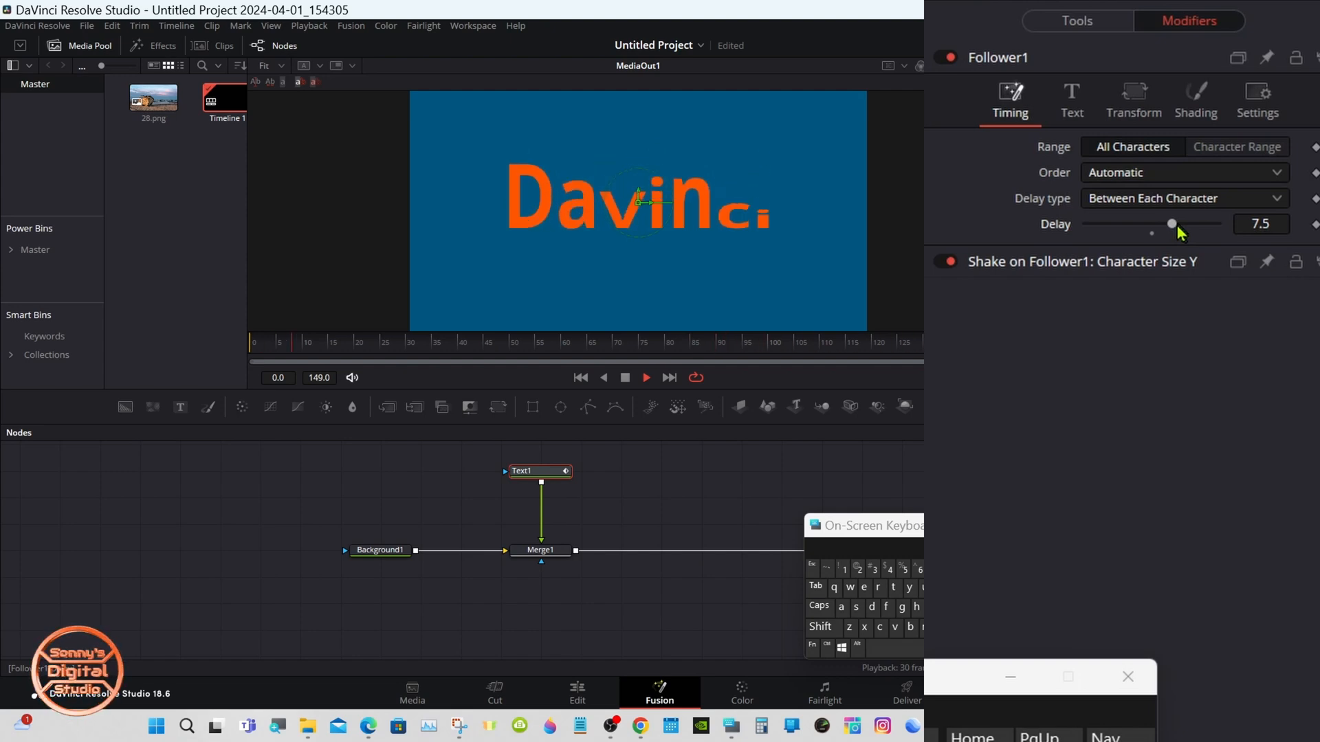
{"action": "left_click_drag", "start_coordinate": [1170, 224], "coordinate": [1113, 225]}
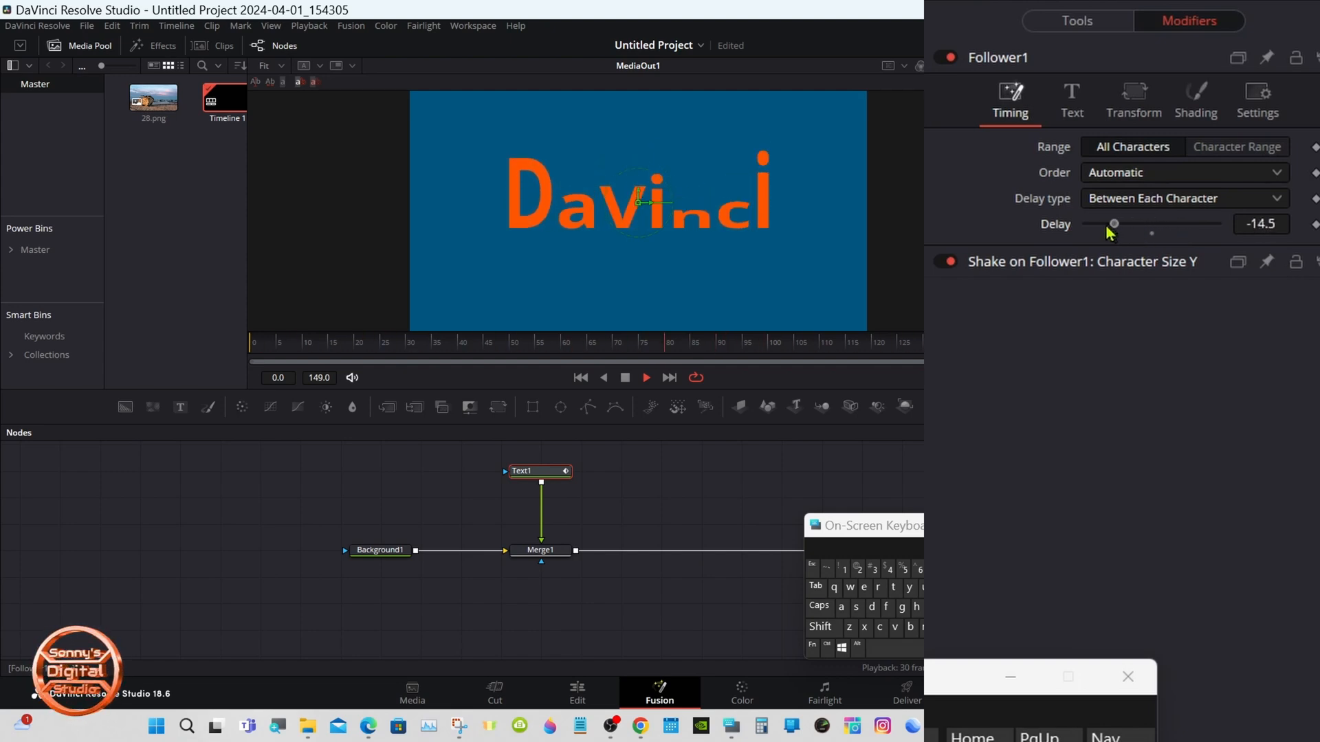
{"action": "left_click_drag", "start_coordinate": [1114, 224], "coordinate": [1087, 224]}
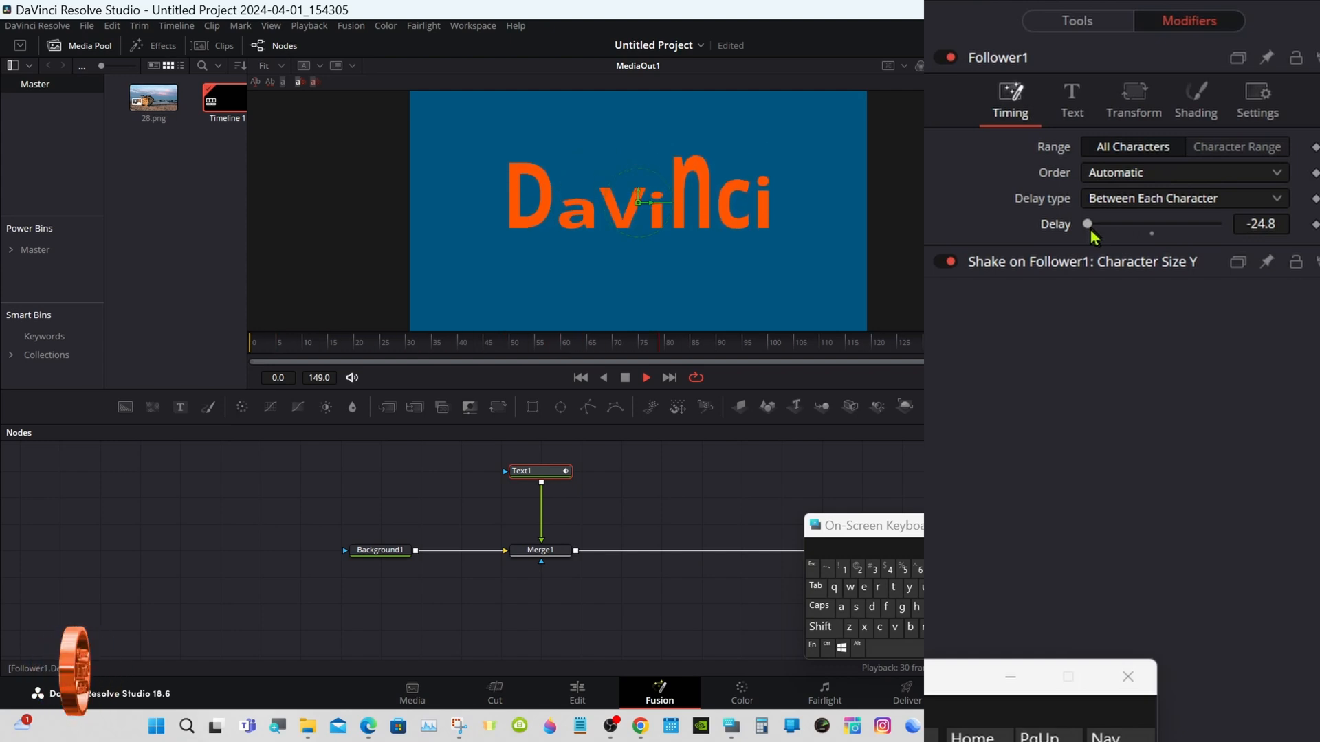
{"action": "left_click_drag", "start_coordinate": [1086, 224], "coordinate": [1151, 224]}
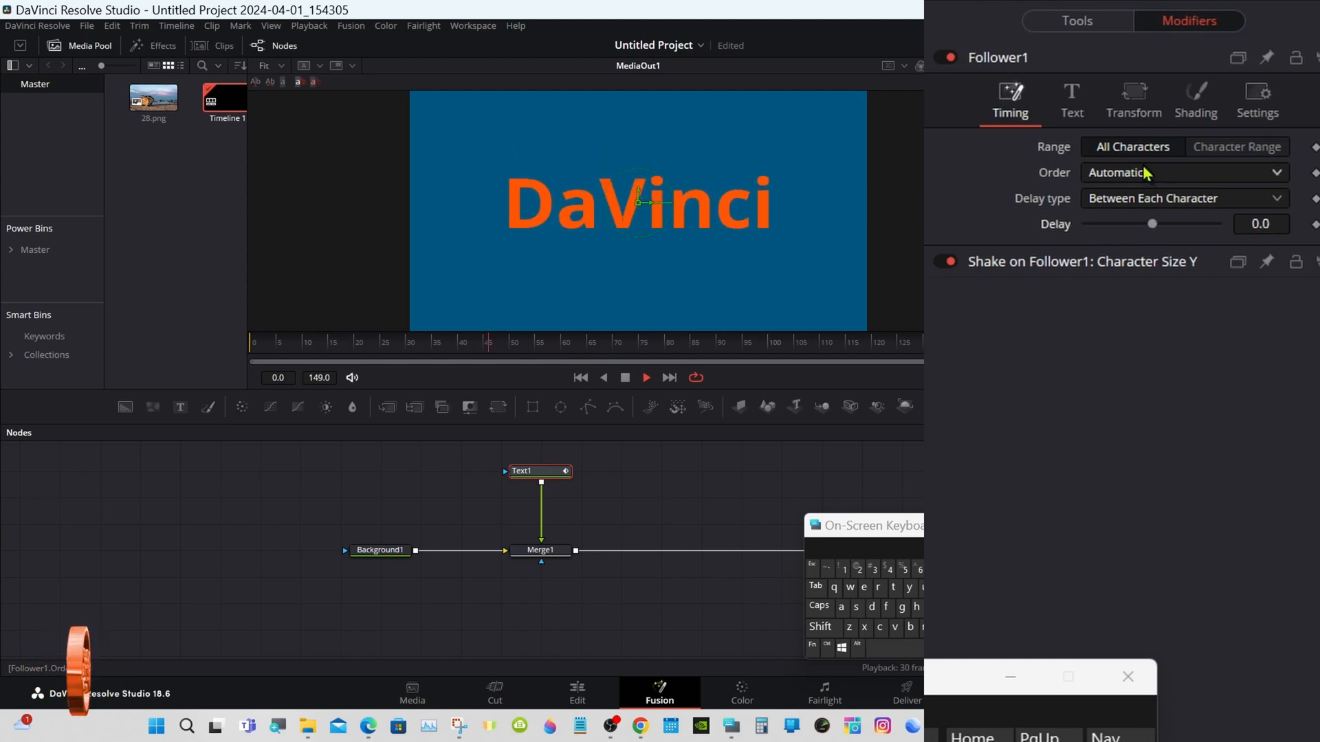
{"action": "left_click", "coordinate": [1072, 101]}
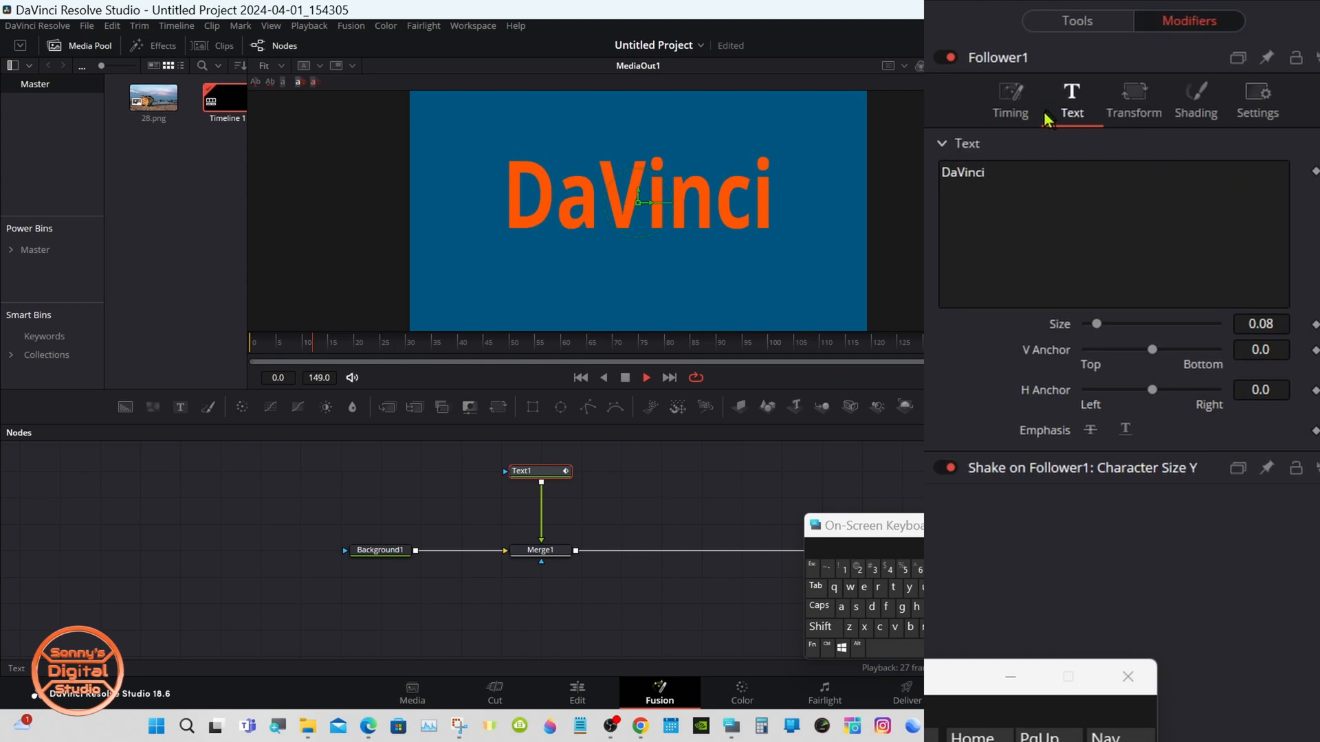
{"action": "left_click", "coordinate": [1009, 99]}
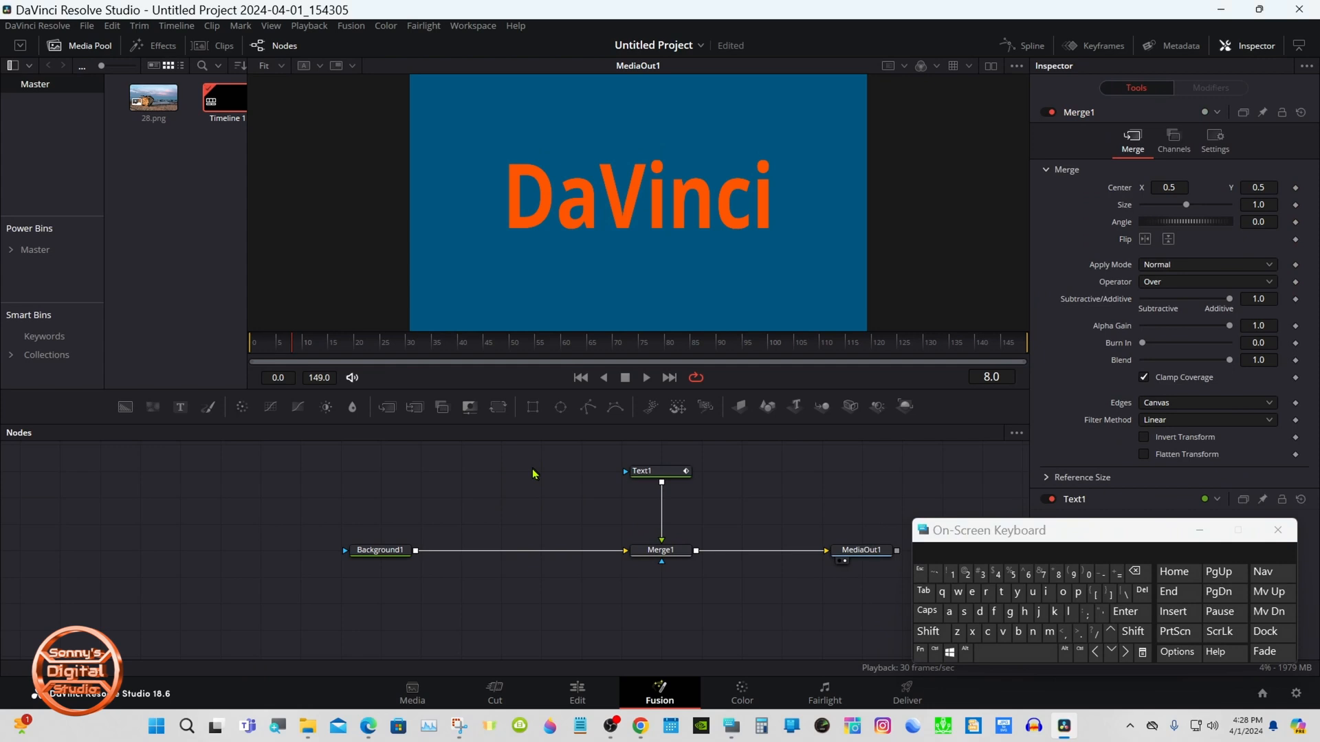
{"action": "mouse_move", "coordinate": [533, 484]}
{"action": "type", "text": "Directional Blur"}
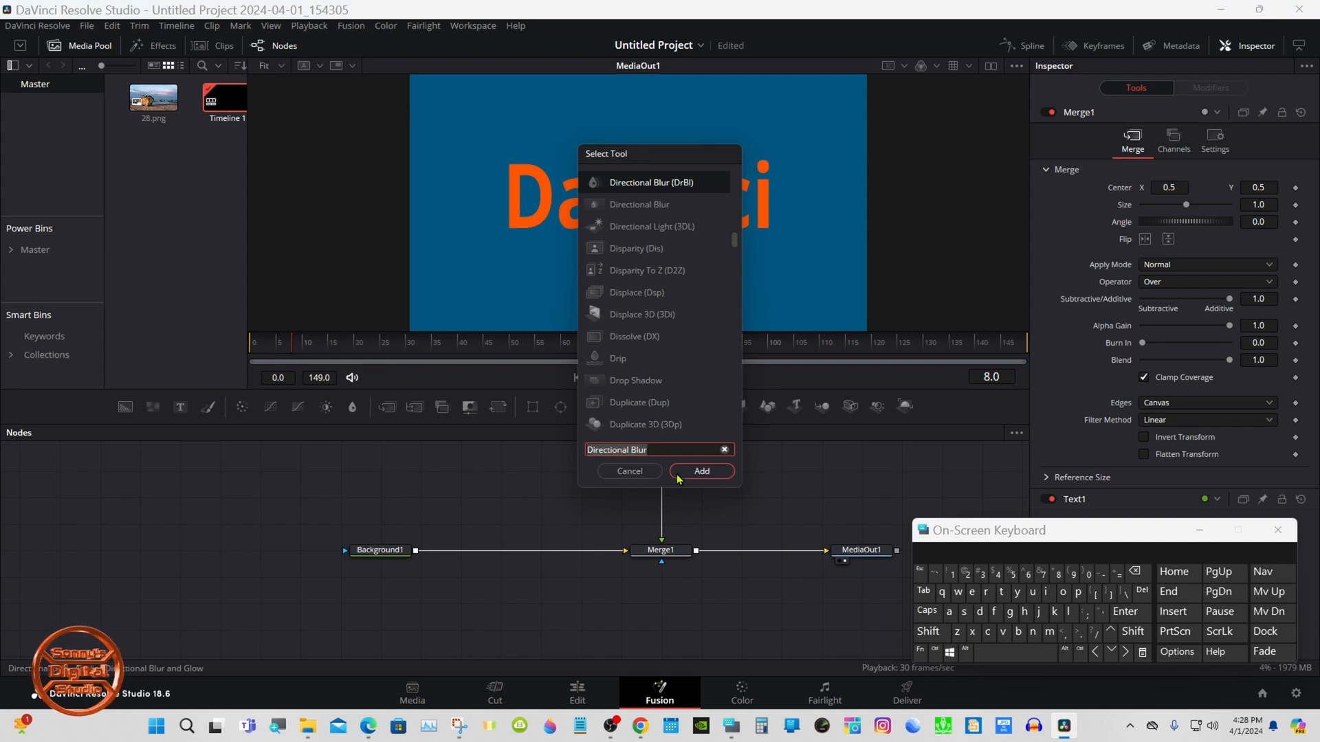
- Add a Directional Blur node connected to Text1's output
{"action": "left_click", "coordinate": [701, 470]}
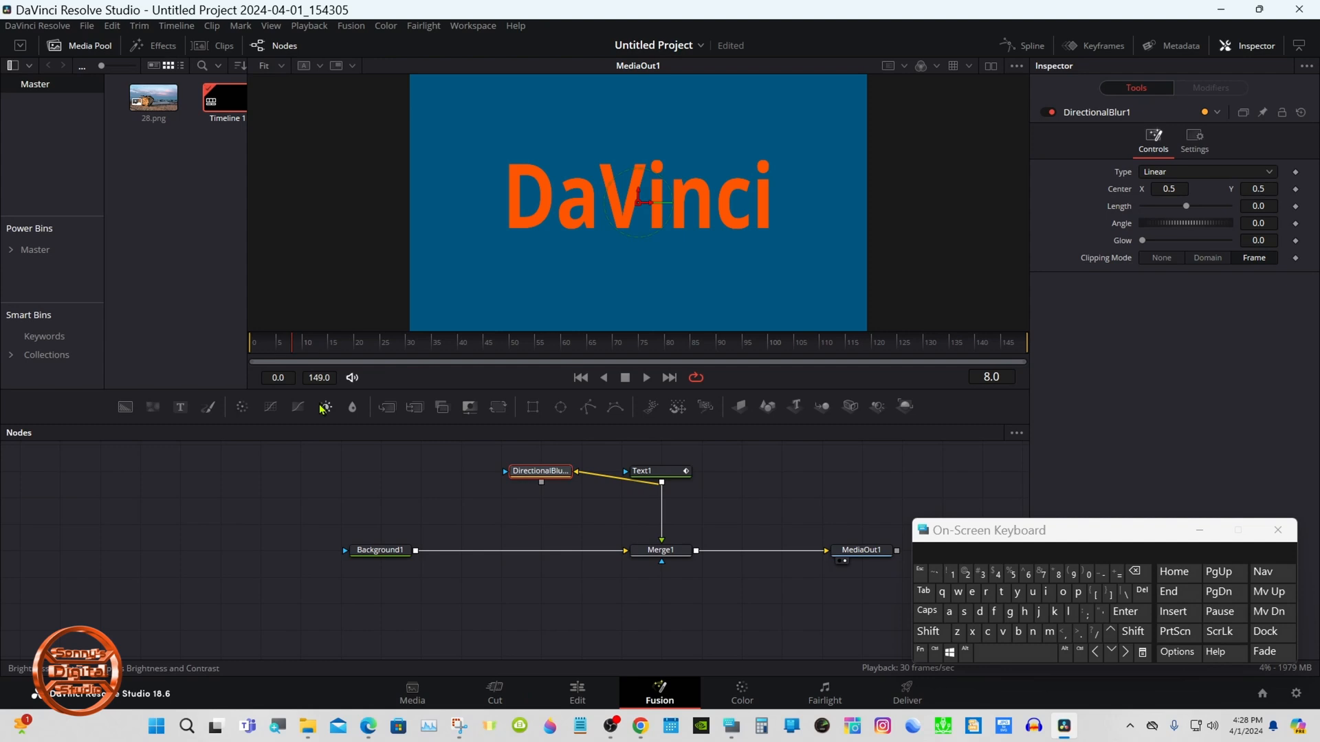
{"action": "mouse_move", "coordinate": [324, 408]}
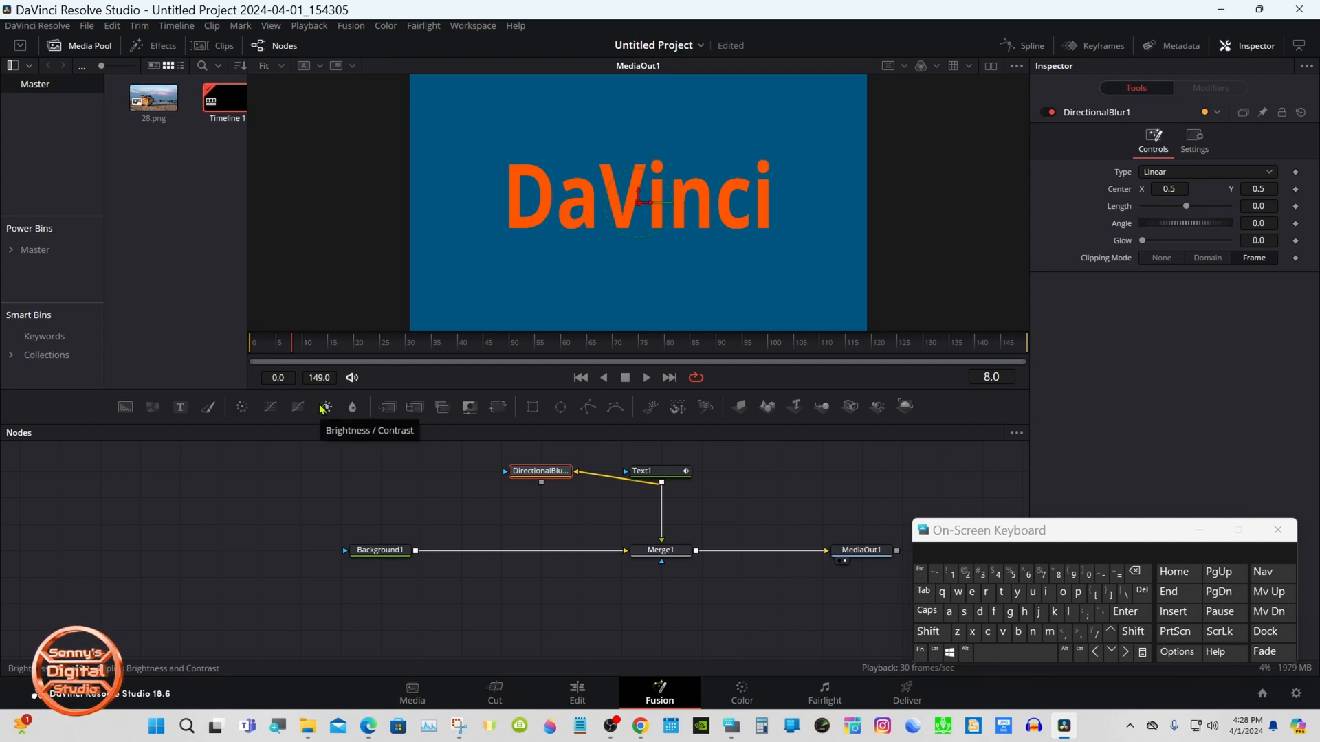
- Chain Brightness/Contrast and Background2 after the blur, feeding a new Merge2 over Background1
{"action": "left_click", "coordinate": [324, 406]}
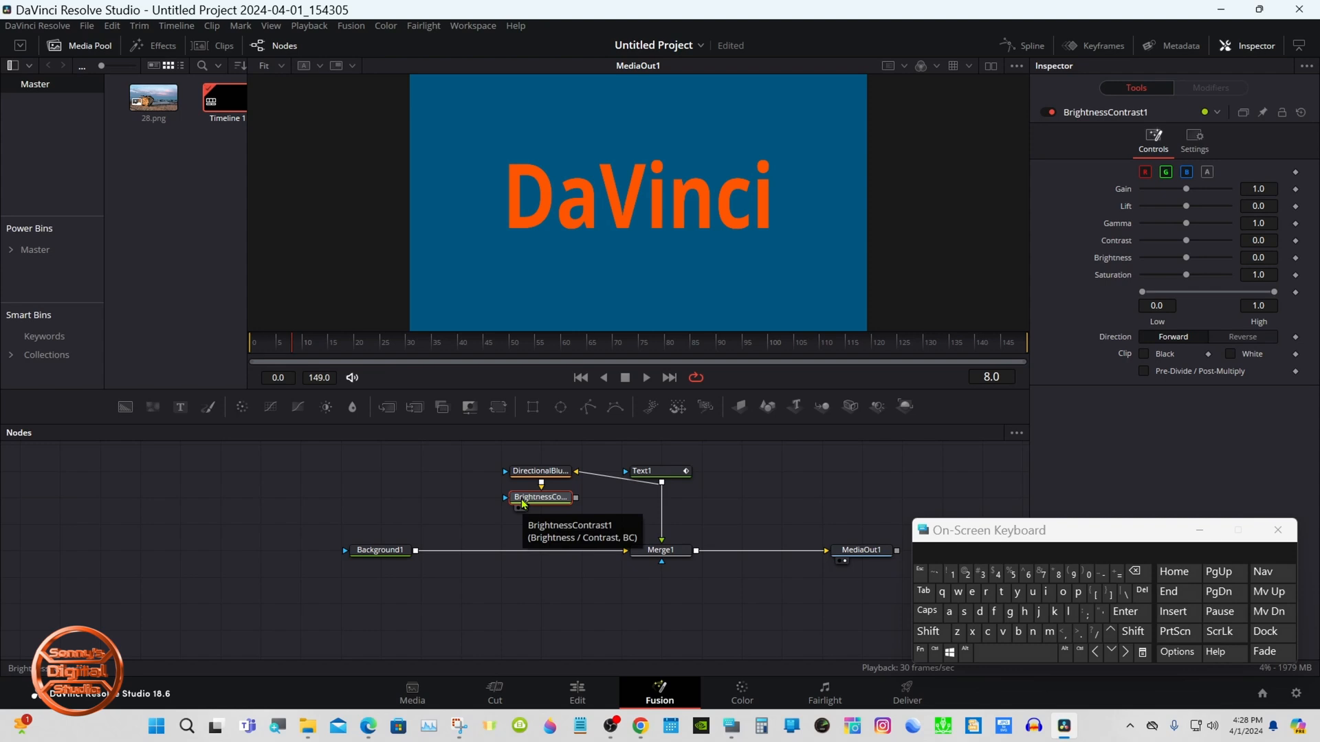
{"action": "mouse_move", "coordinate": [132, 434]}
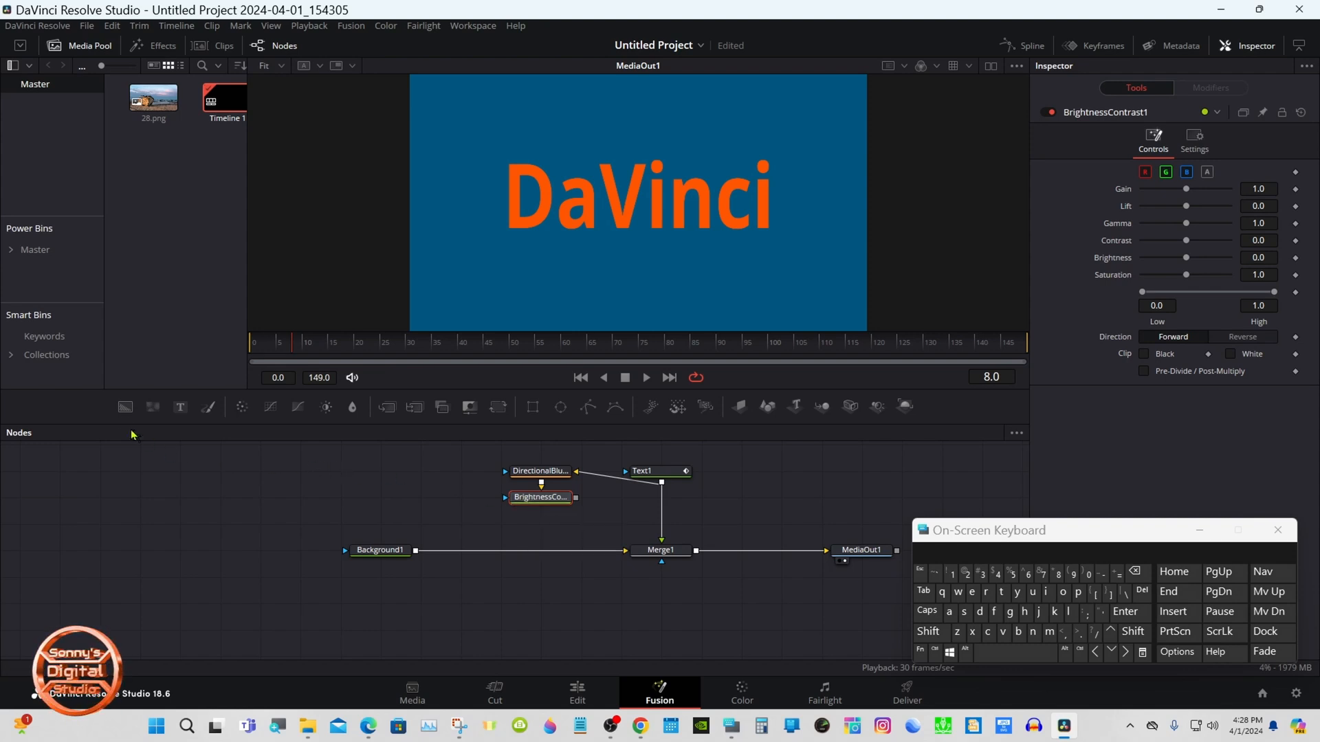
{"action": "left_click", "coordinate": [540, 524]}
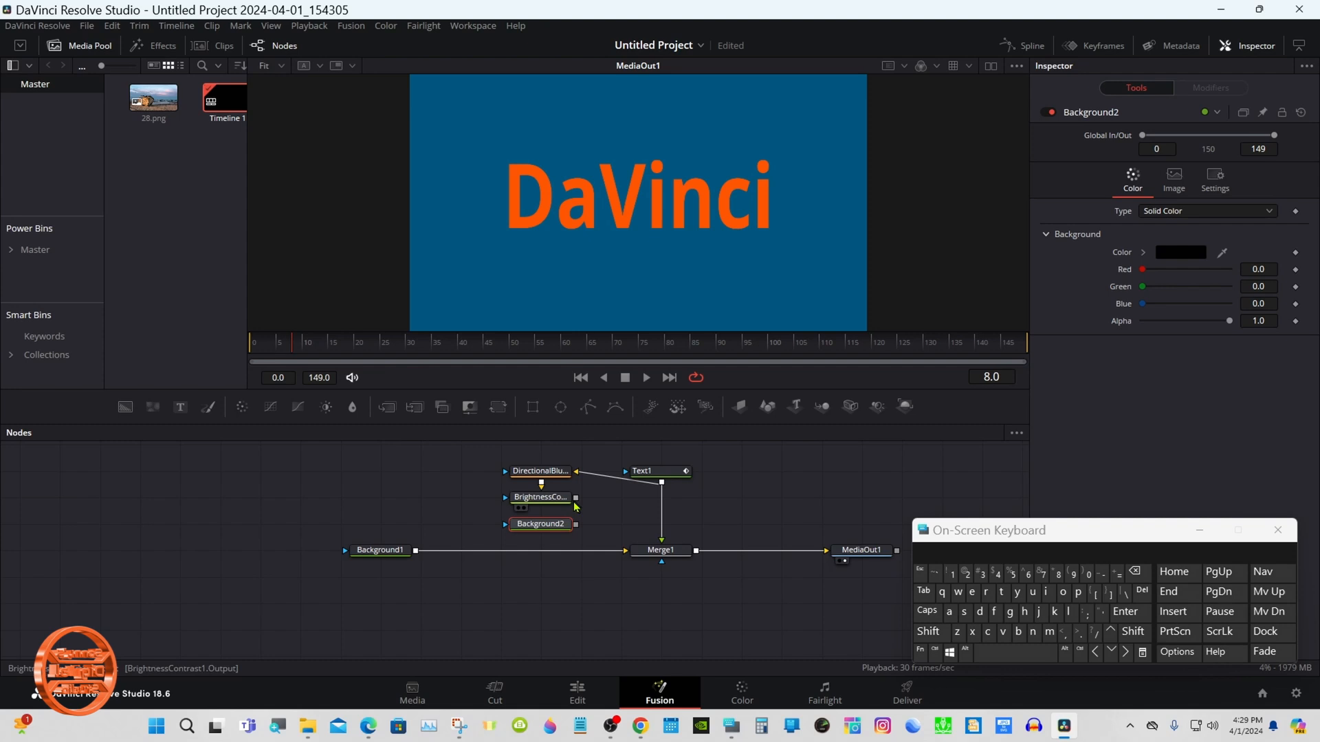
{"action": "left_click", "coordinate": [539, 524]}
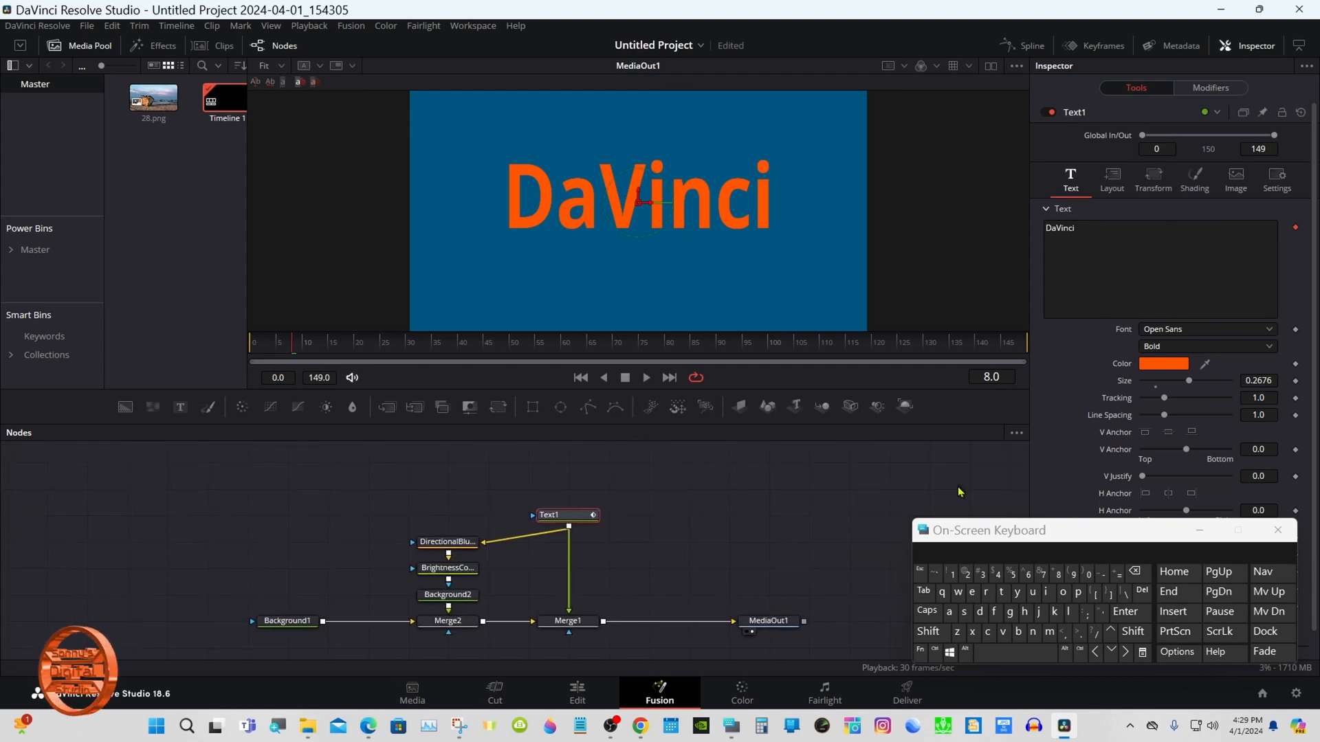
{"action": "mouse_move", "coordinate": [832, 492]}
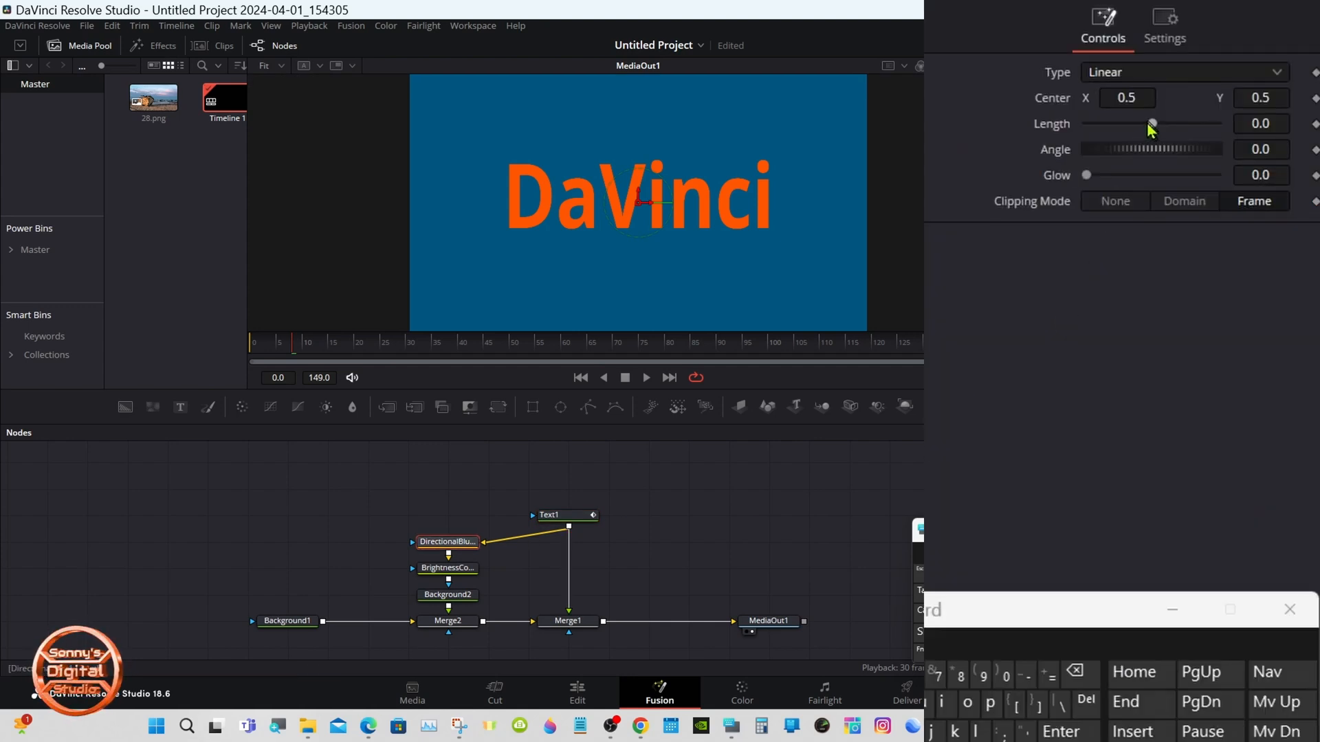
- Raise the DirectionalBlur Length to about 0.019
{"action": "left_click_drag", "start_coordinate": [1152, 123], "coordinate": [1165, 124]}
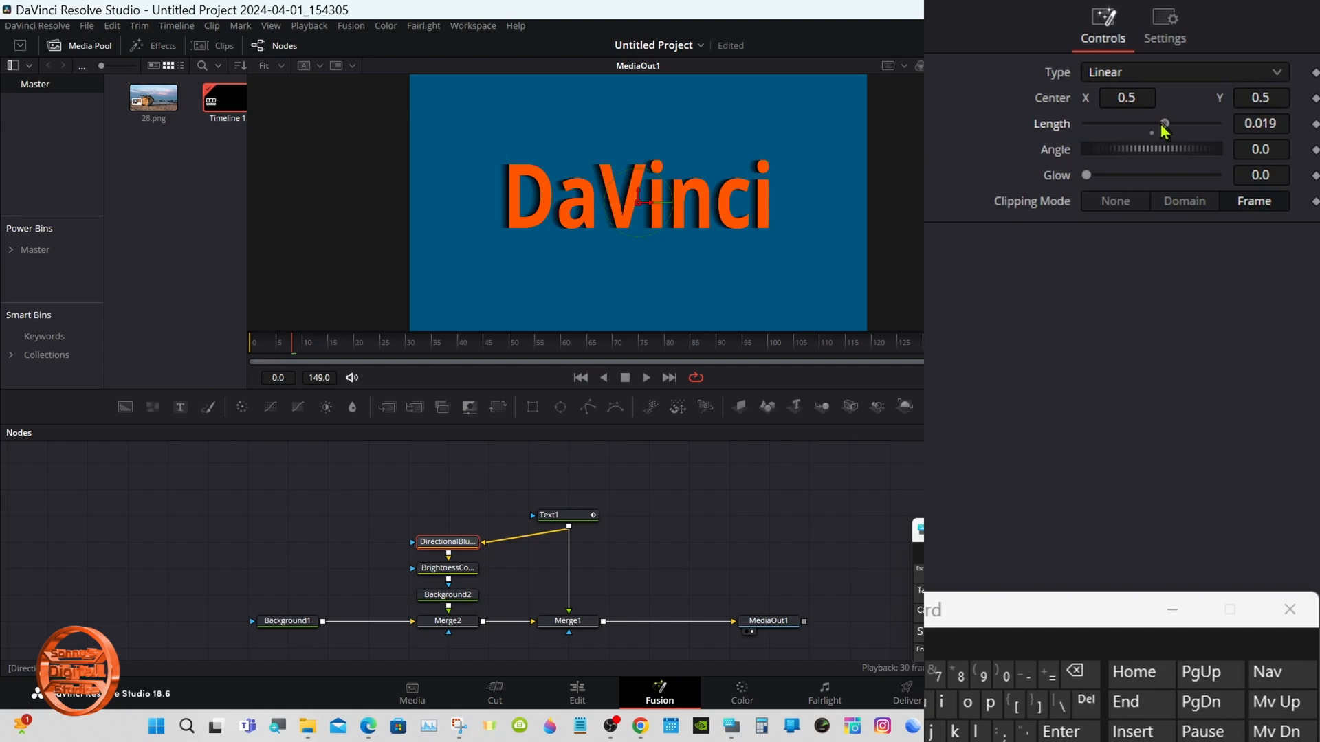
{"action": "left_click_drag", "start_coordinate": [1165, 124], "coordinate": [1176, 124]}
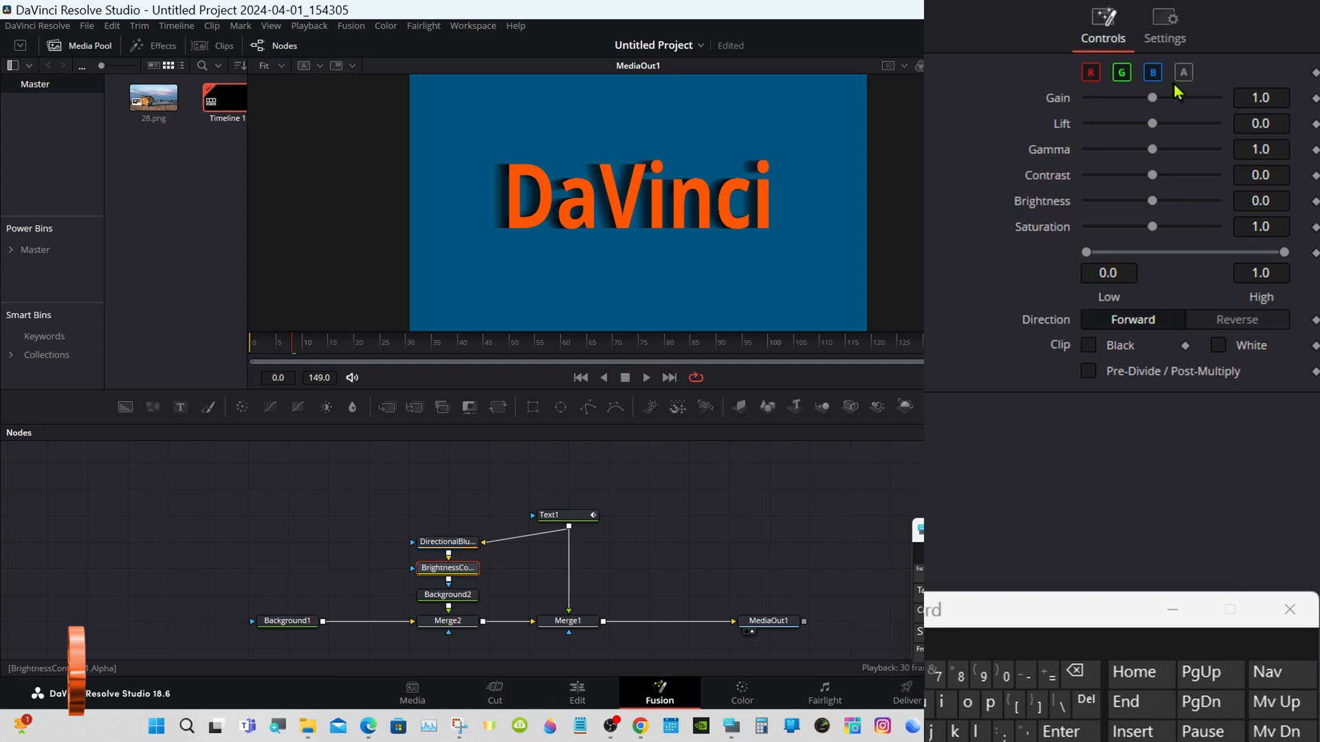
{"action": "mouse_move", "coordinate": [1184, 71]}
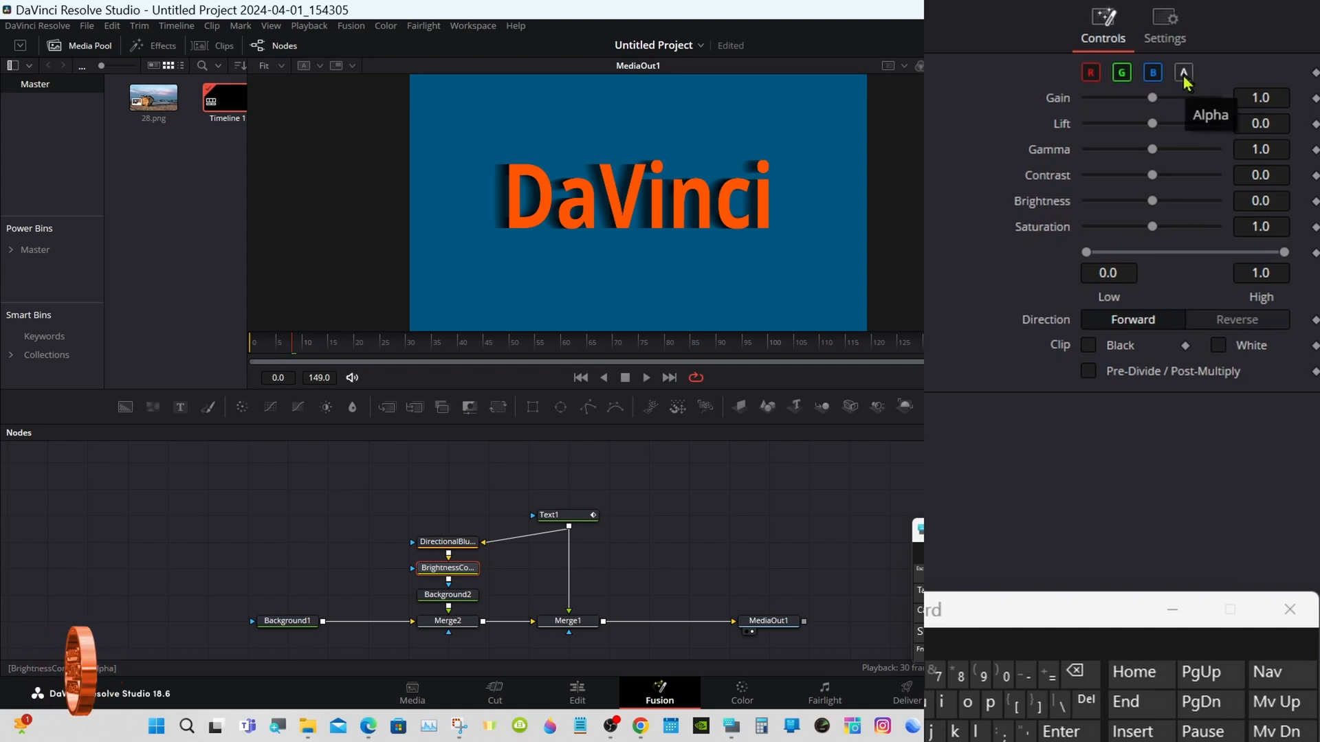
{"action": "mouse_move", "coordinate": [1182, 72]}
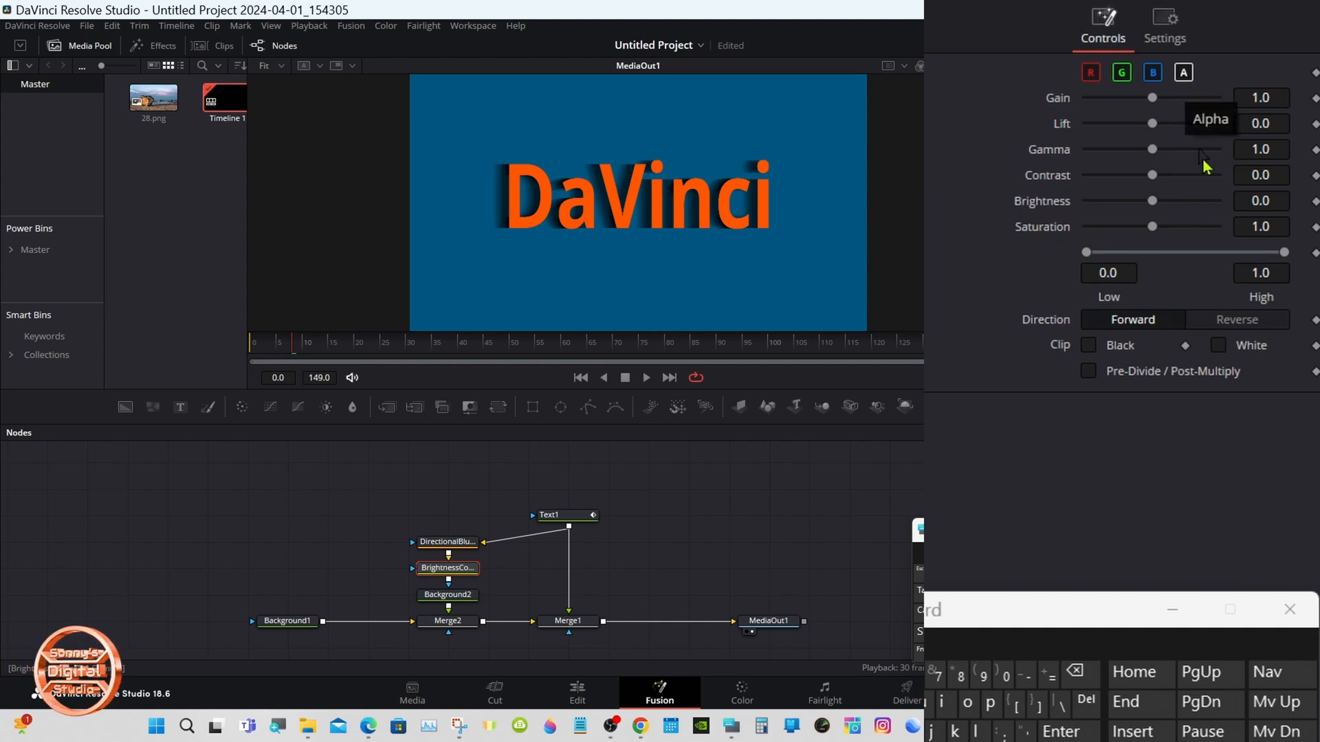
- Narrow the BrightnessContrast alpha Low/High range to about 0.05 and 0.067
{"action": "left_click_drag", "start_coordinate": [1284, 252], "coordinate": [1238, 252]}
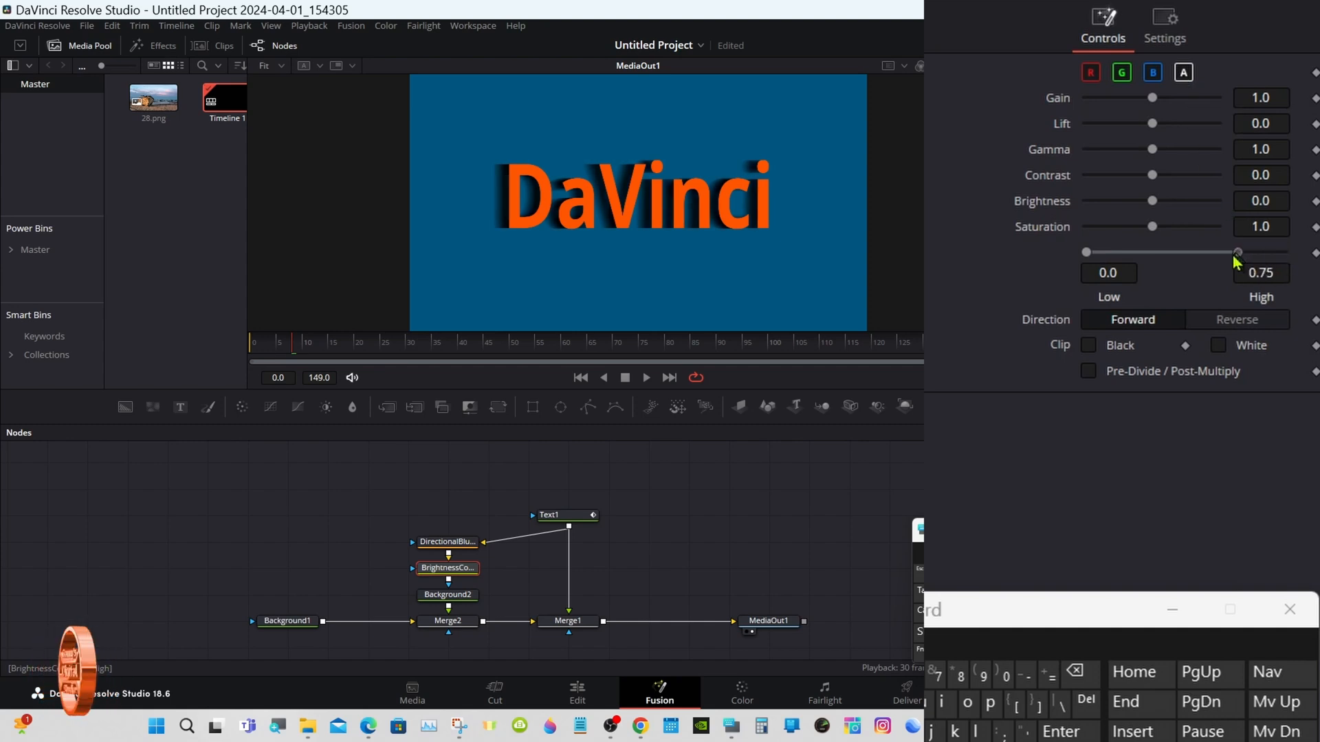
{"action": "left_click_drag", "start_coordinate": [1237, 253], "coordinate": [1113, 252]}
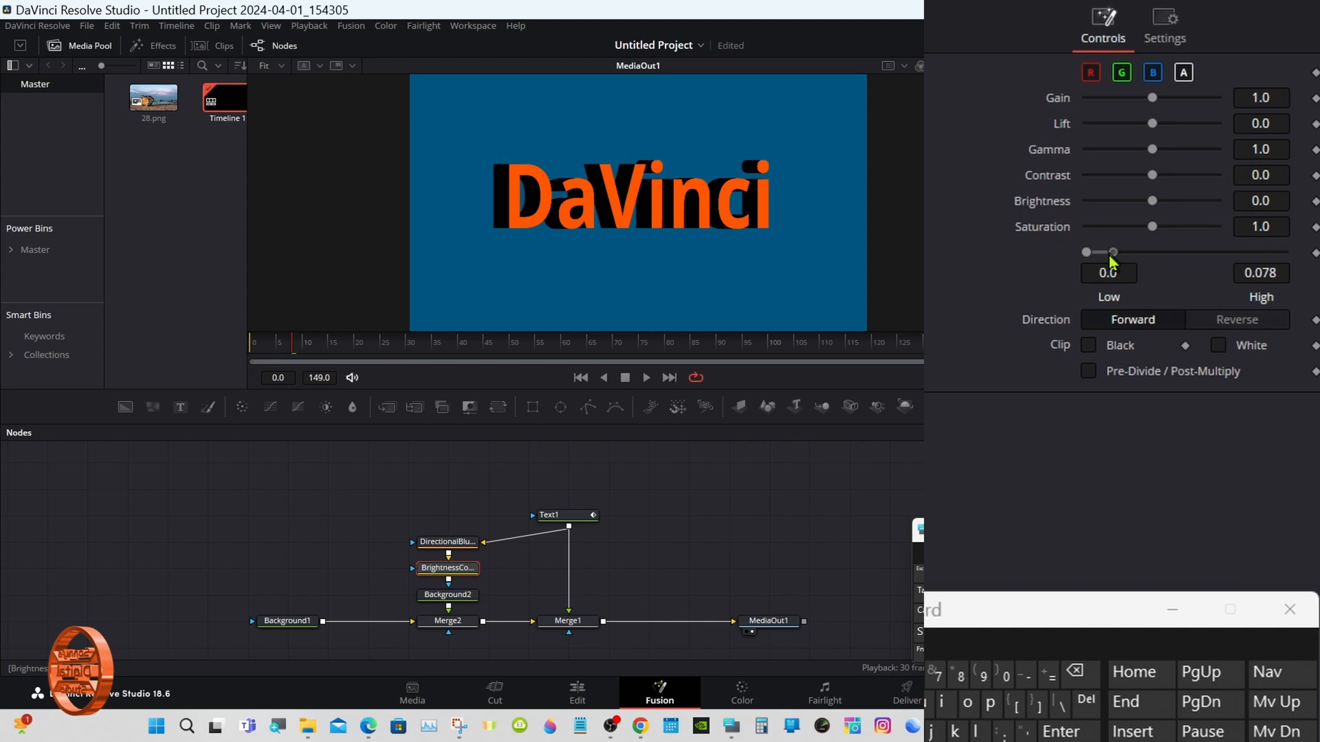
{"action": "left_click_drag", "start_coordinate": [1111, 252], "coordinate": [1098, 252]}
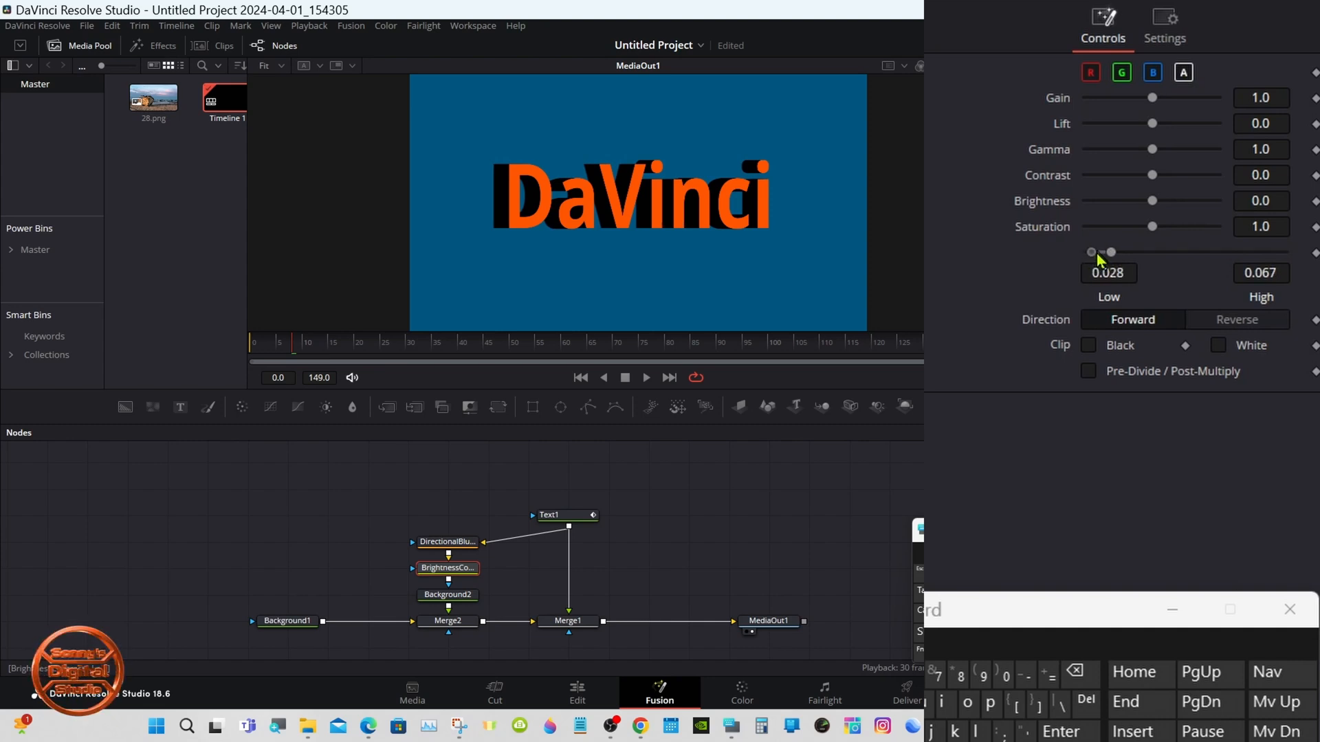
{"action": "left_click_drag", "start_coordinate": [1091, 252], "coordinate": [1111, 252]}
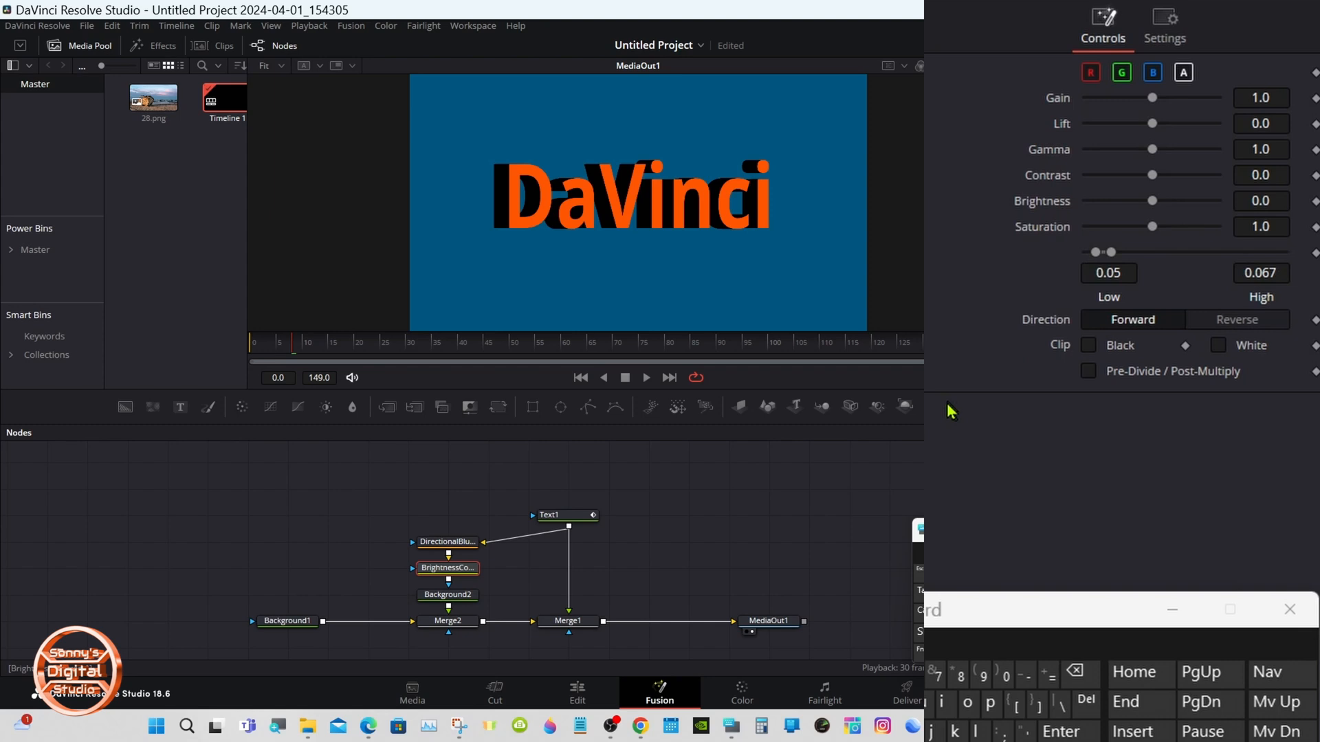
{"action": "left_click", "coordinate": [447, 541]}
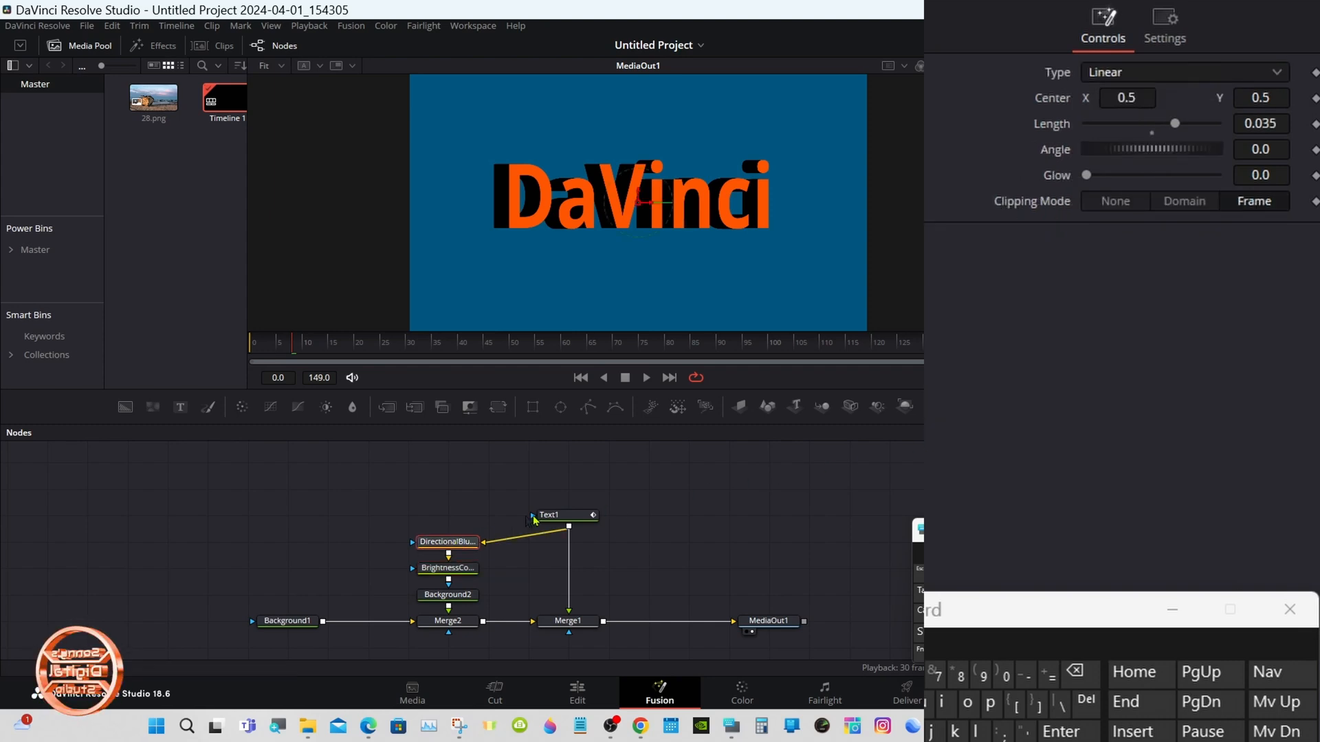
- Lengthen the DirectionalBlur extrusion, entering a Length of 0.2
{"action": "left_click_drag", "start_coordinate": [1175, 124], "coordinate": [1179, 123]}
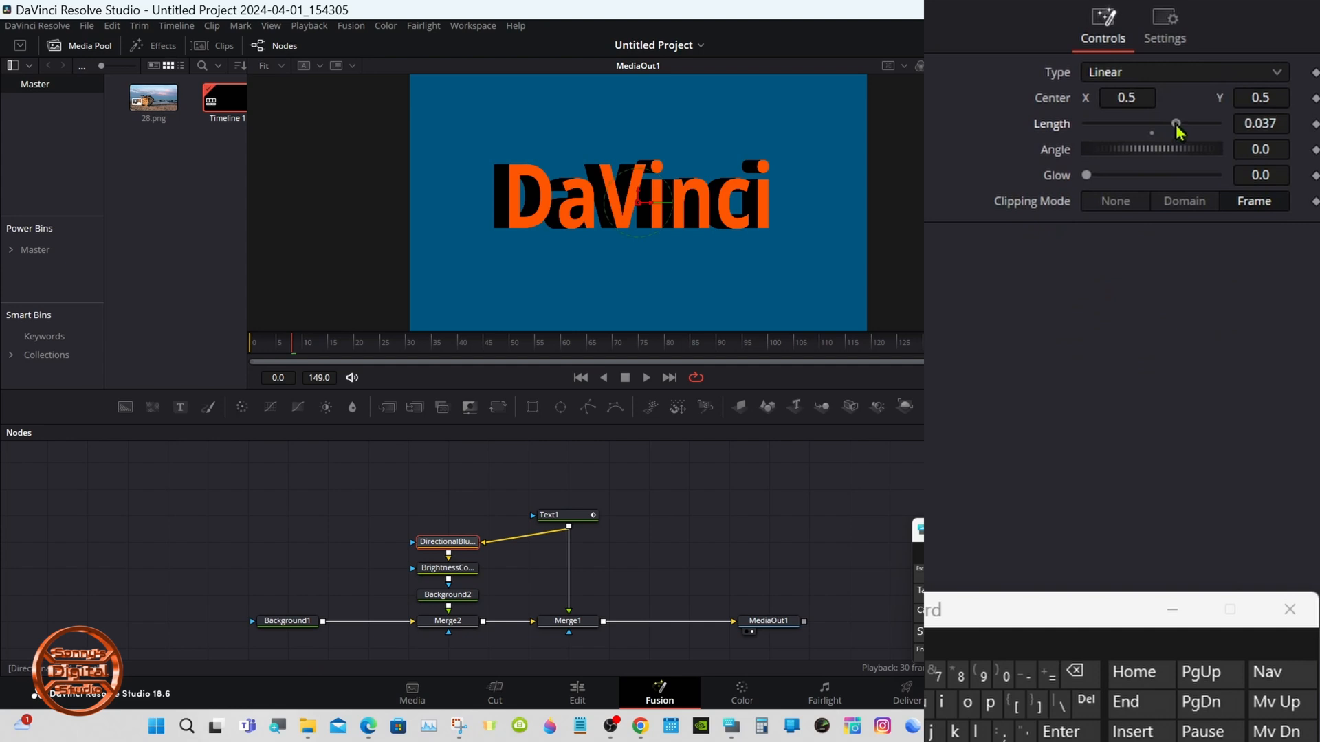
{"action": "left_click_drag", "start_coordinate": [1176, 124], "coordinate": [1216, 124]}
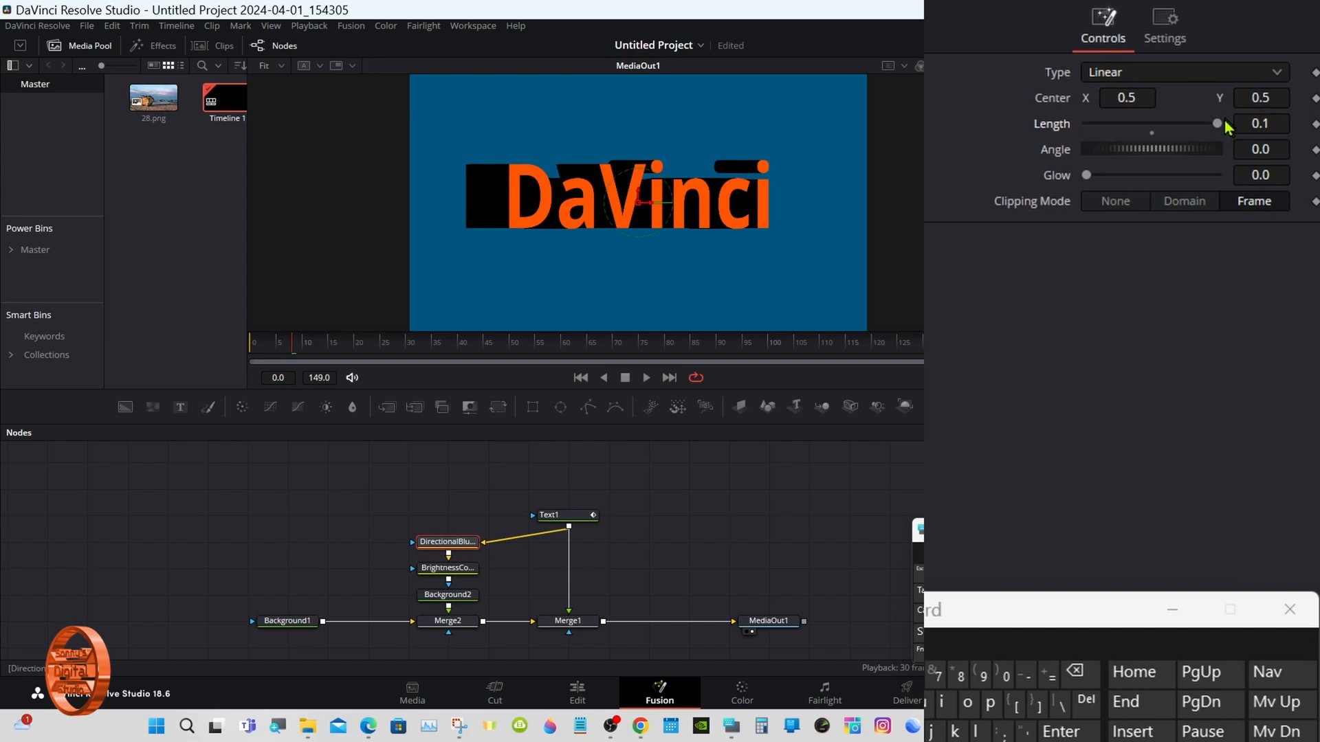
{"action": "left_click", "coordinate": [1260, 124]}
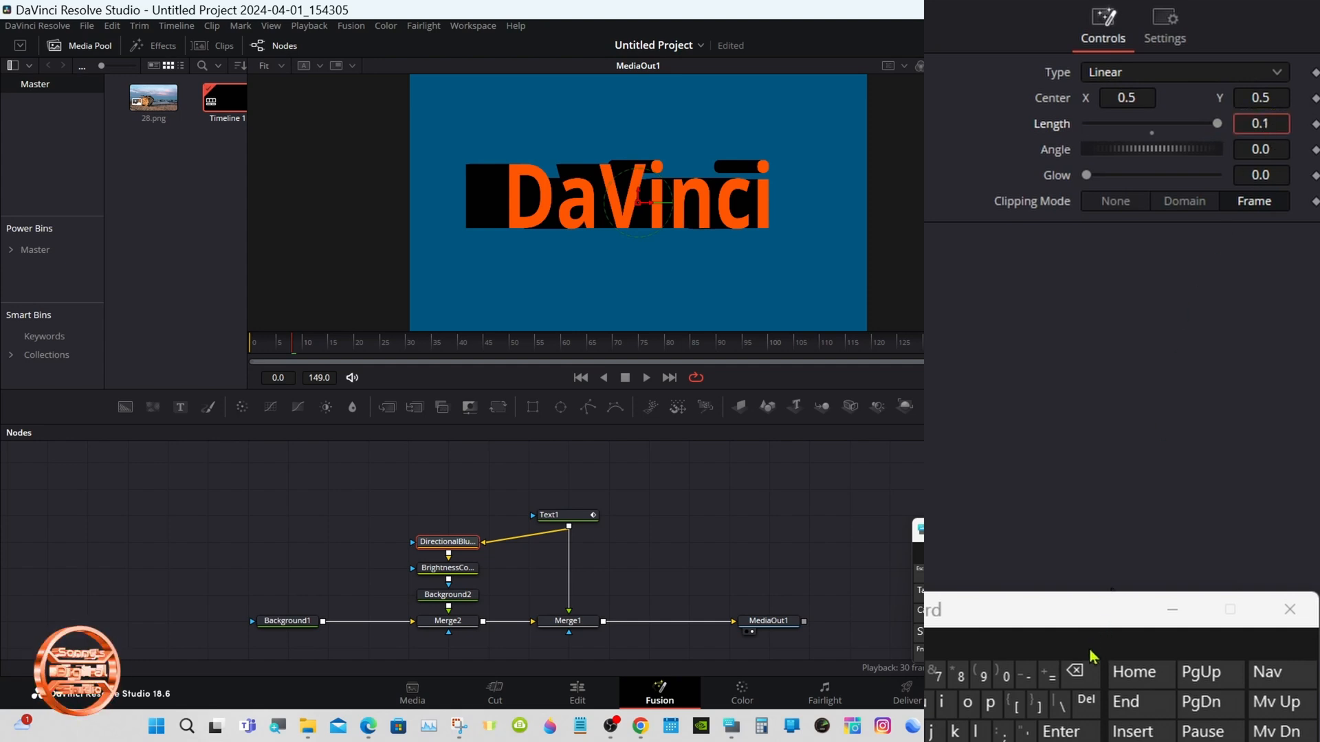
{"action": "type", "text": "0.2"}
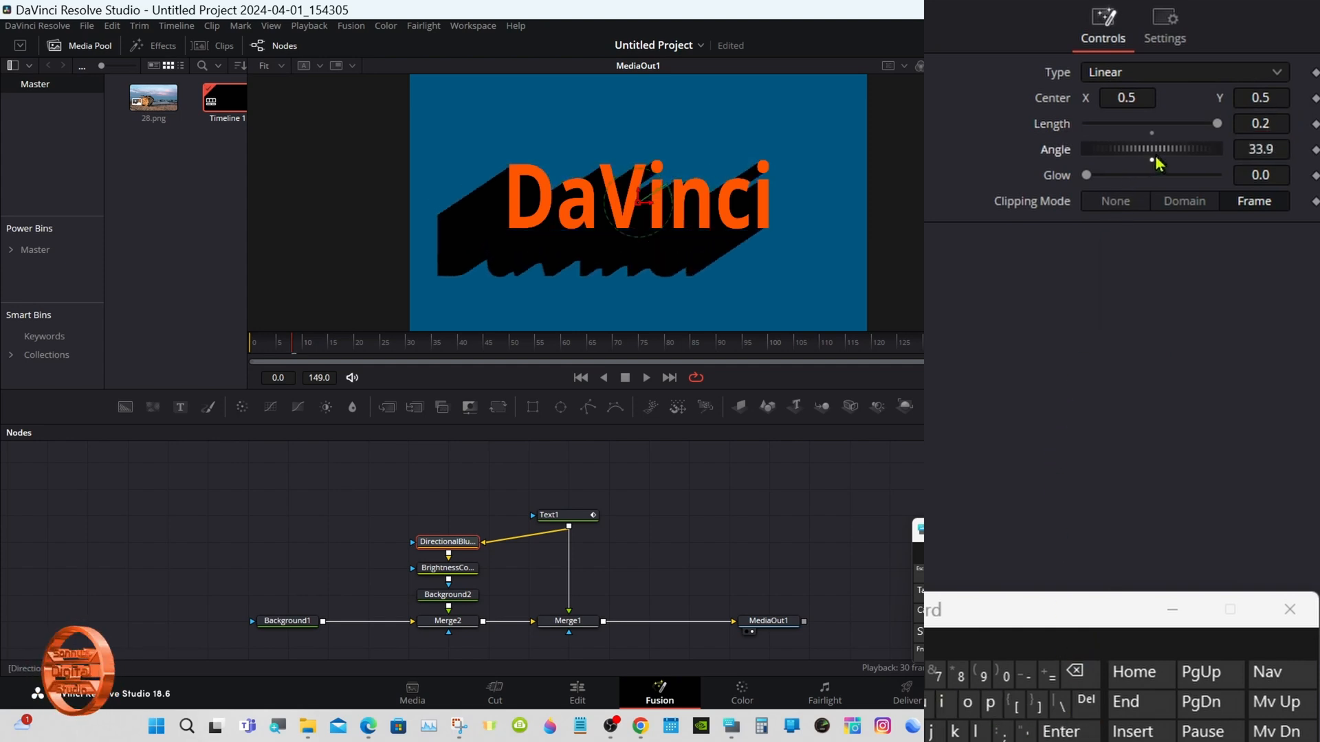
- Try other blur angles, return Angle to 0, and set Length to about 0.095
{"action": "left_click_drag", "start_coordinate": [1154, 149], "coordinate": [1195, 149]}
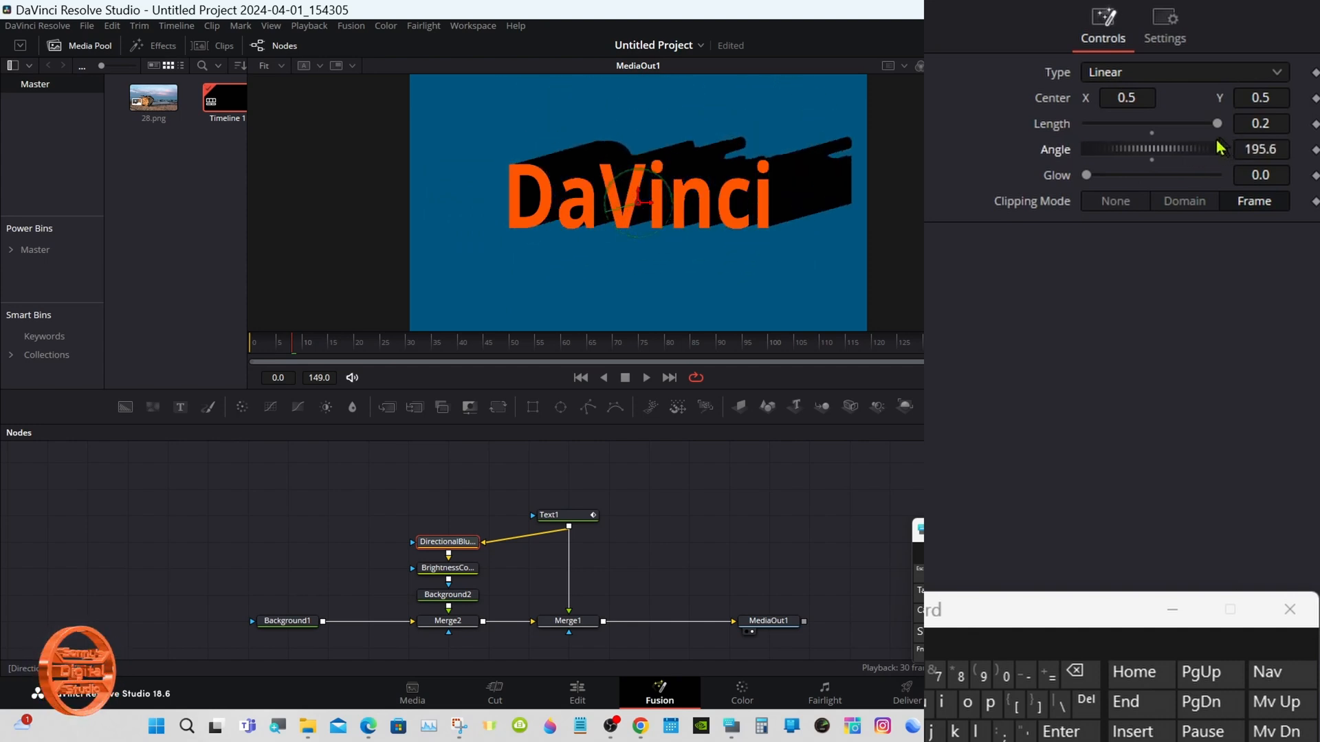
{"action": "left_click_drag", "start_coordinate": [1216, 148], "coordinate": [1151, 148]}
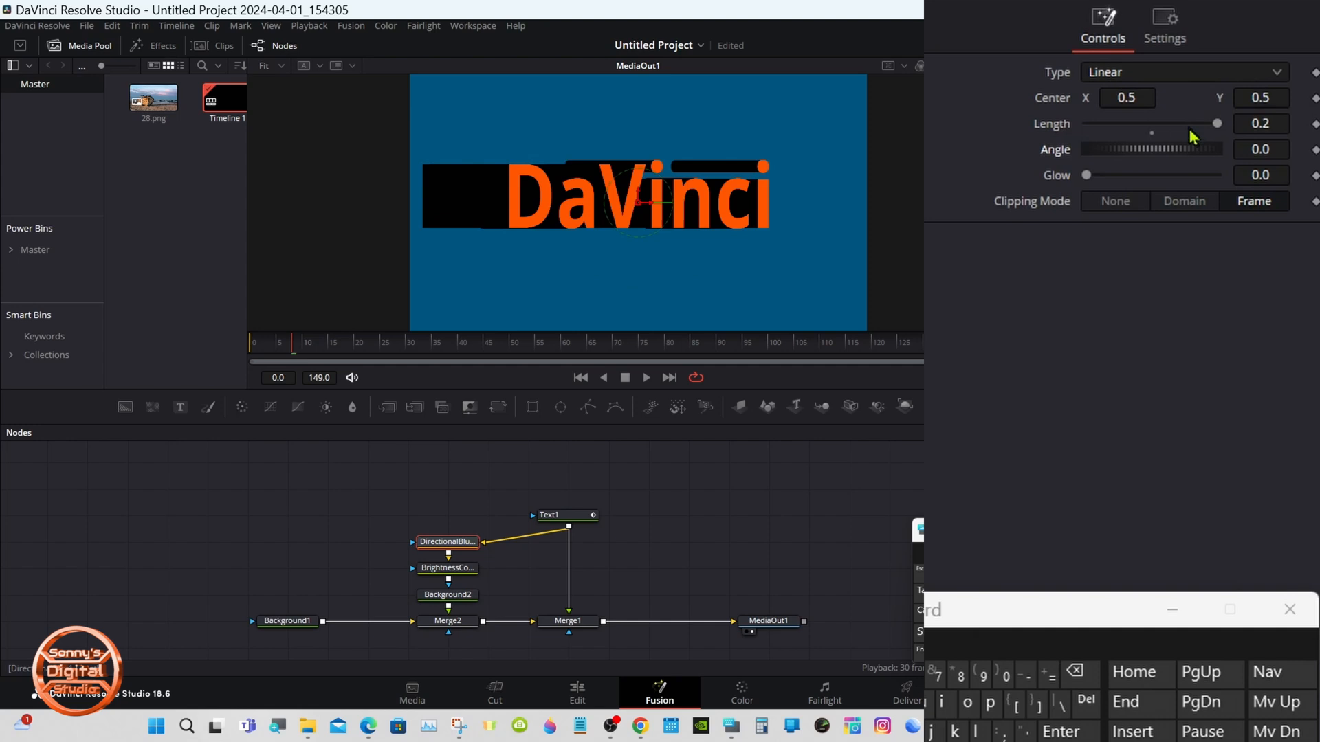
{"action": "left_click_drag", "start_coordinate": [1218, 123], "coordinate": [1190, 123]}
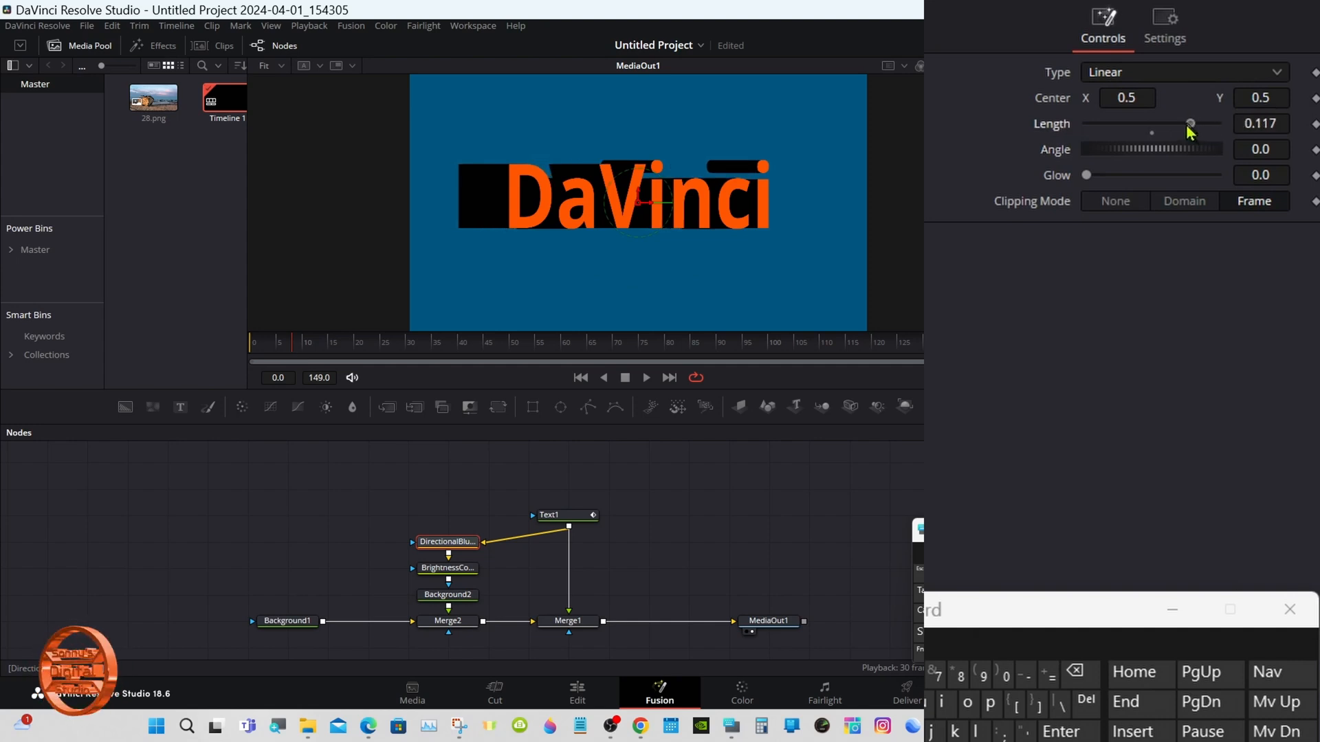
{"action": "left_click_drag", "start_coordinate": [1189, 123], "coordinate": [1179, 123]}
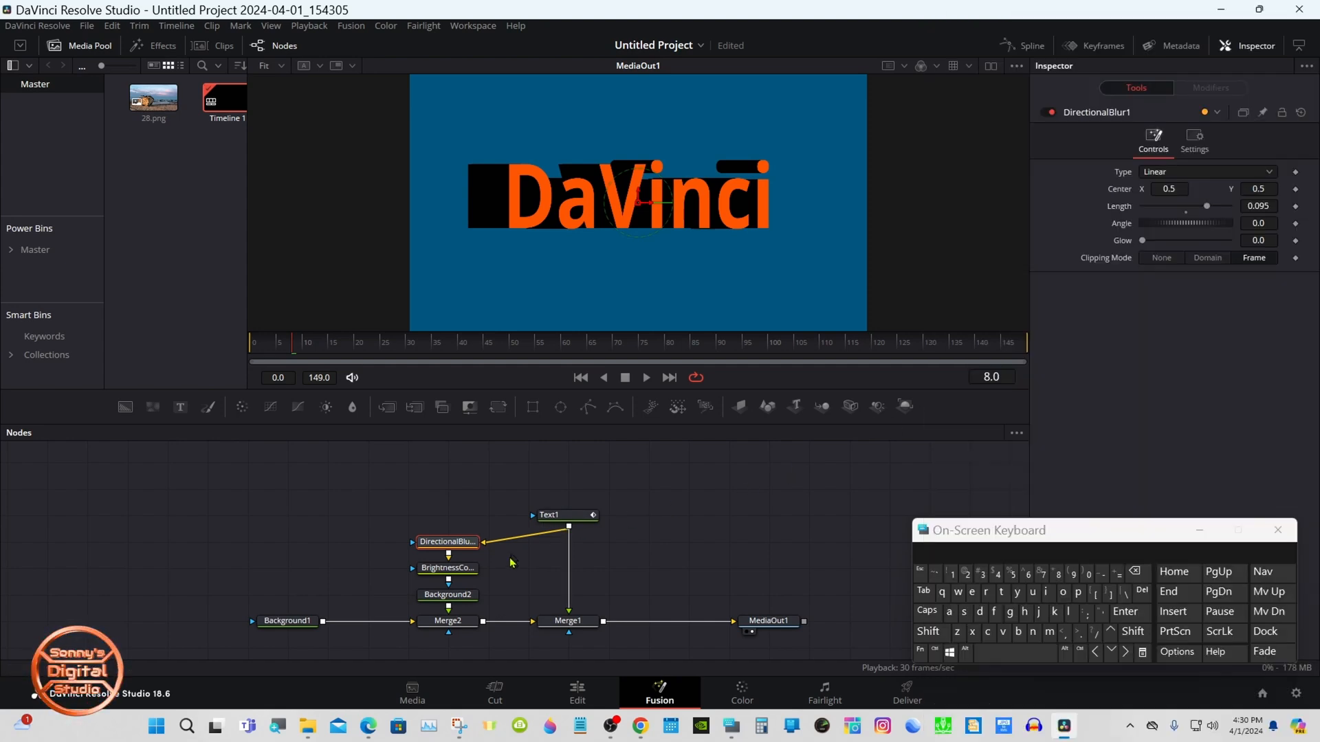
- Try bright green on Background2's extrusion, revert to black, then play the animation
{"action": "left_click", "coordinate": [447, 594]}
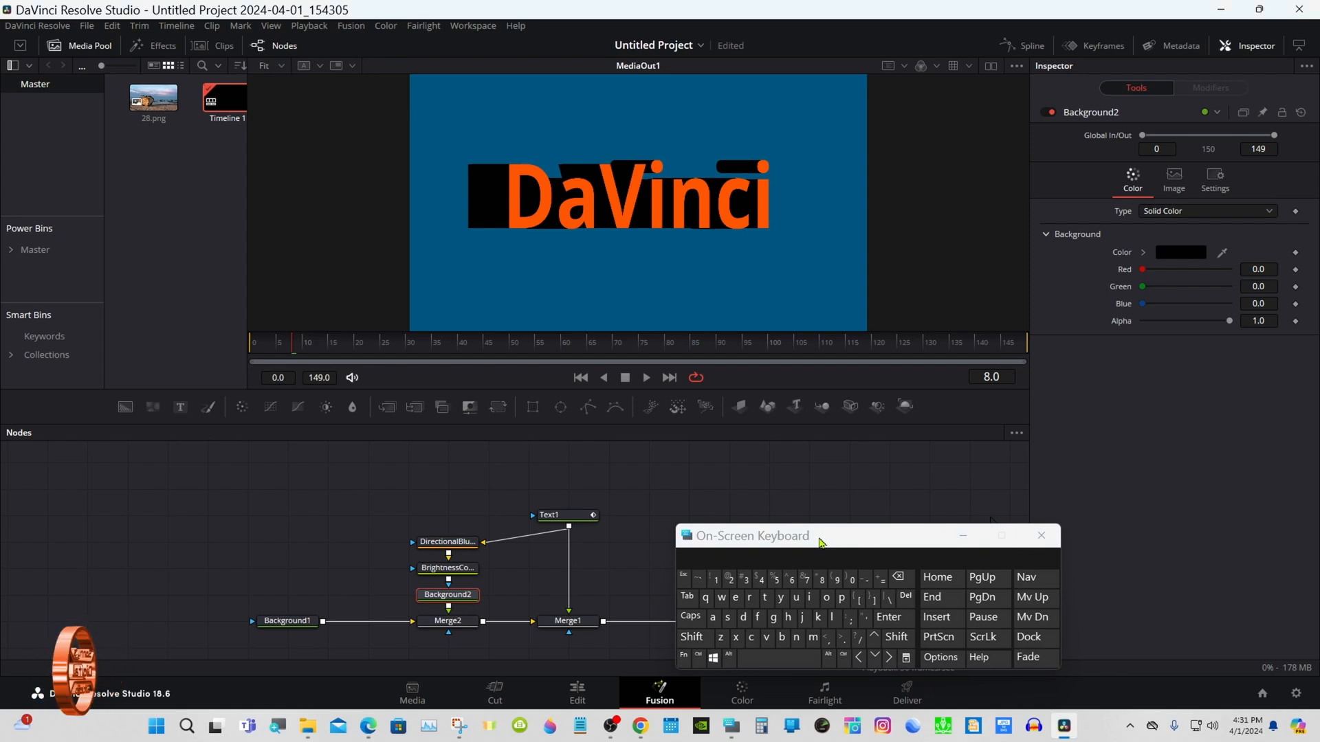
{"action": "mouse_move", "coordinate": [1159, 256]}
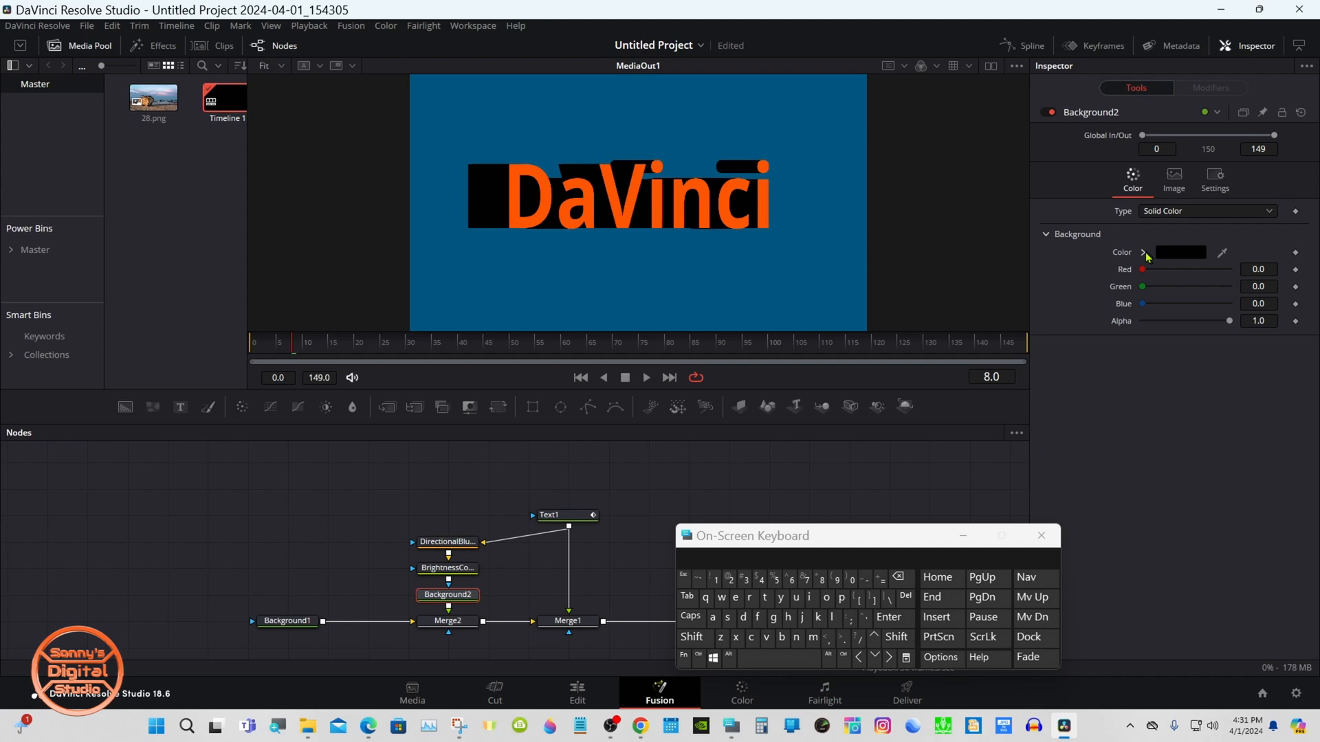
{"action": "left_click", "coordinate": [1144, 252]}
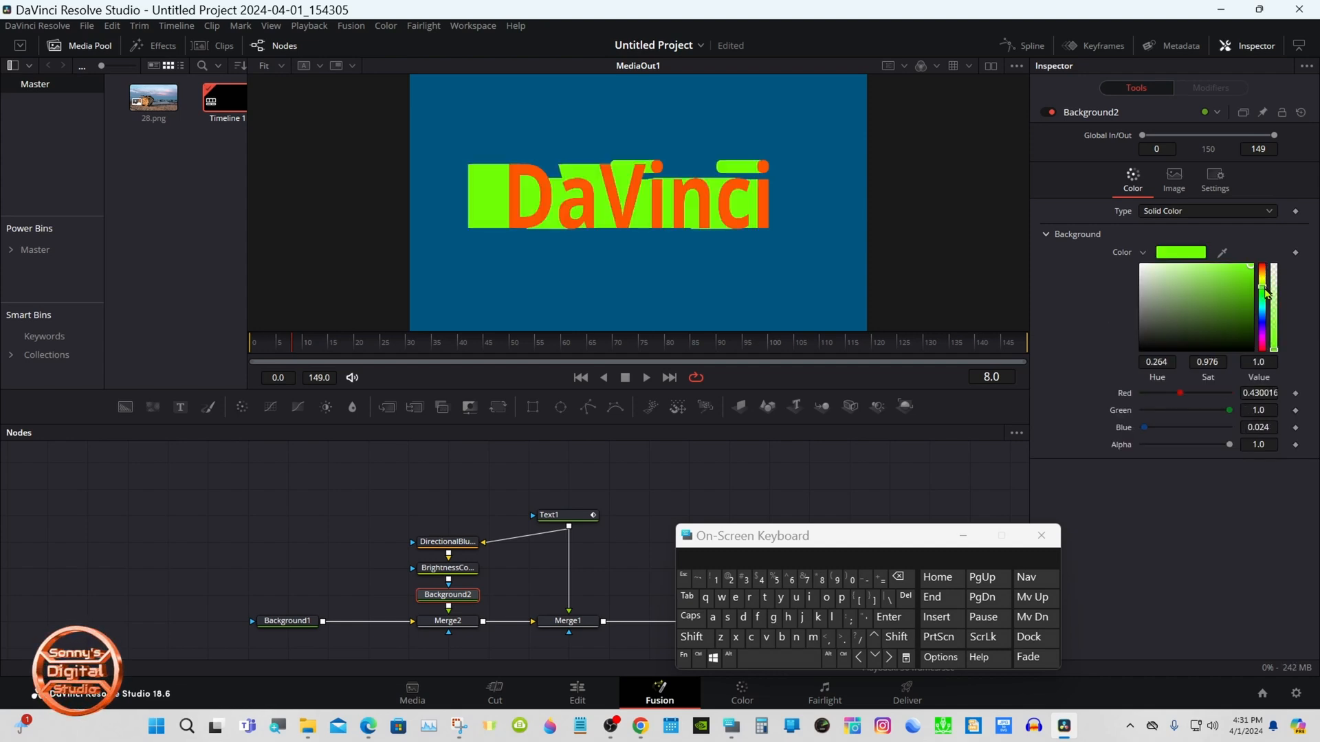
{"action": "left_click", "coordinate": [1225, 304]}
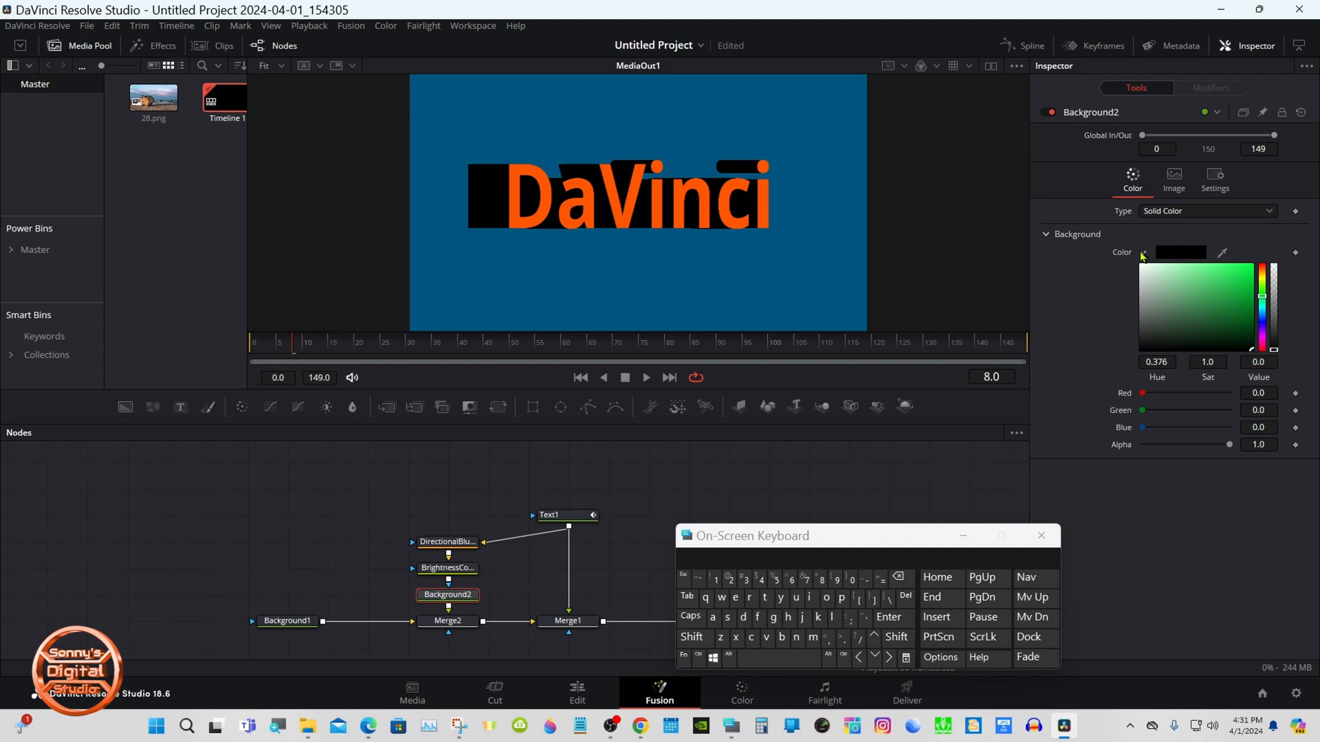
{"action": "left_click", "coordinate": [1143, 254]}
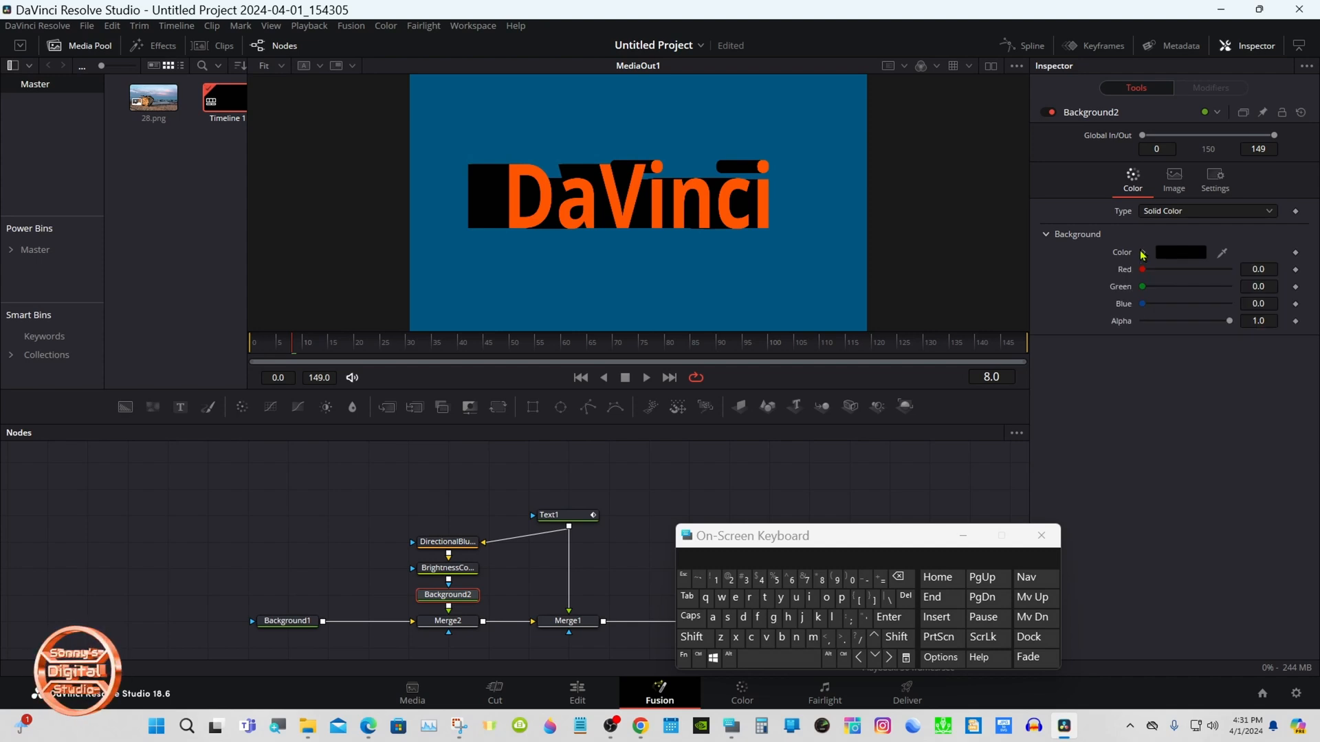
{"action": "left_click", "coordinate": [447, 542]}
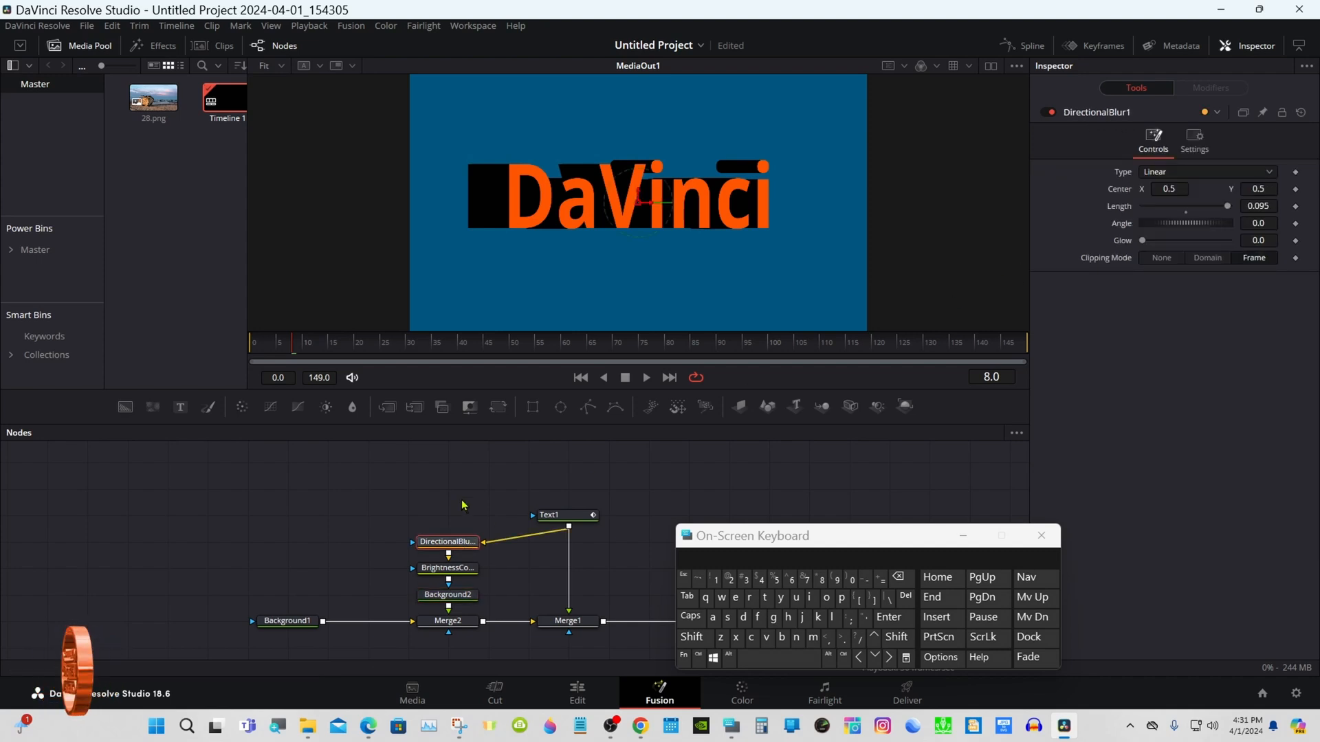
{"action": "left_click", "coordinate": [645, 378]}
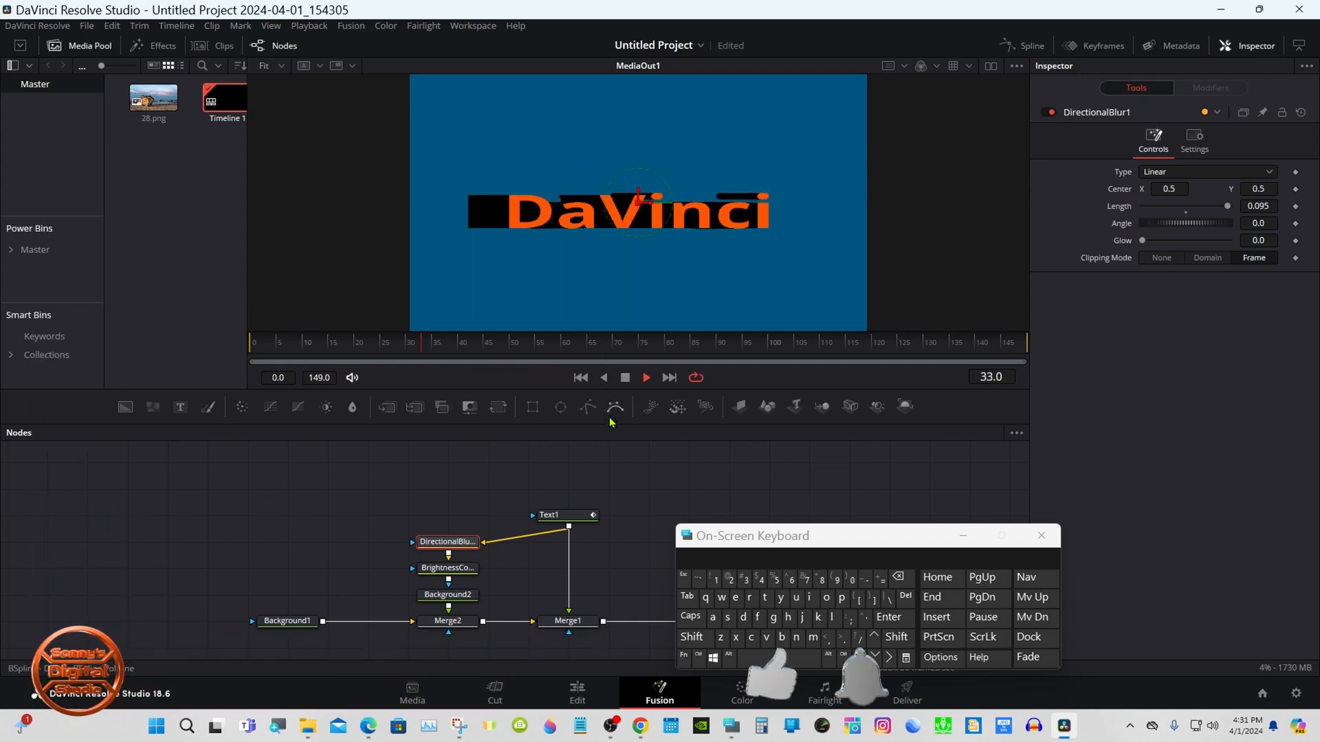
{"action": "left_click", "coordinate": [558, 515]}
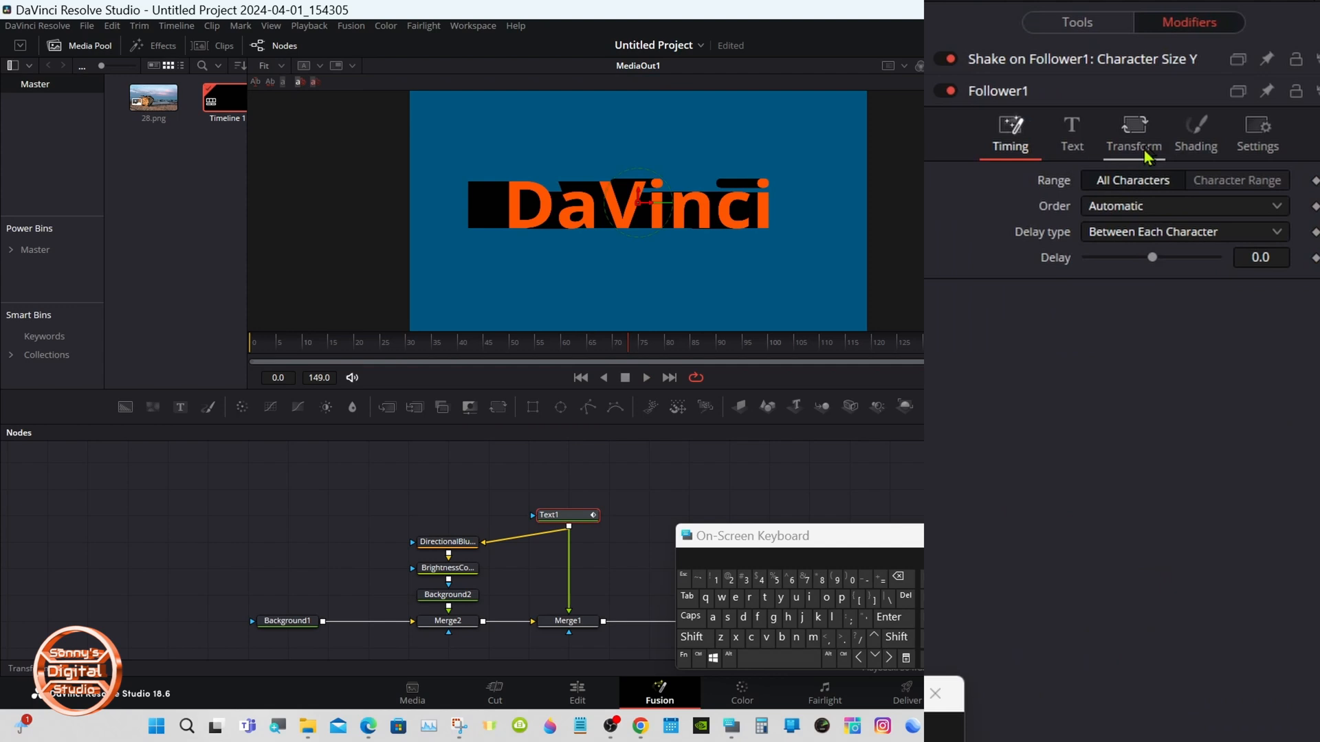
{"action": "left_click", "coordinate": [1182, 232]}
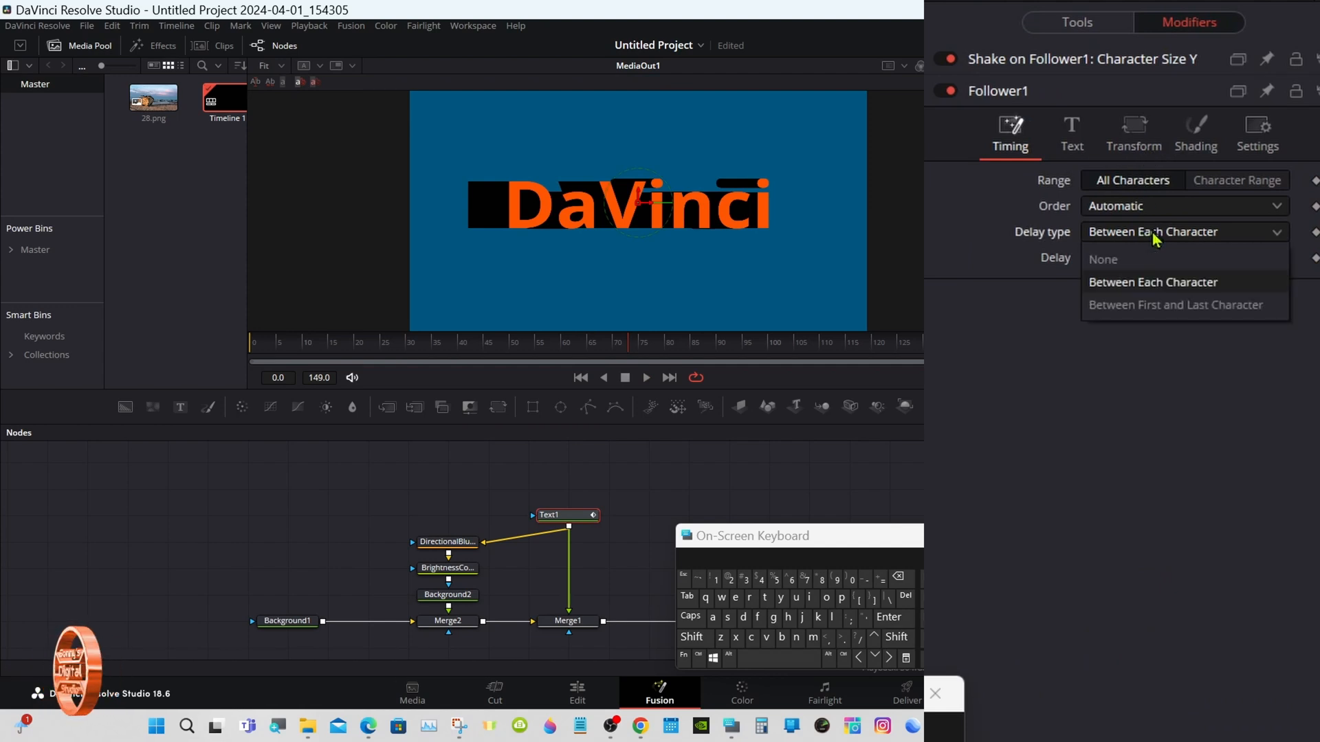
{"action": "left_click", "coordinate": [1178, 206]}
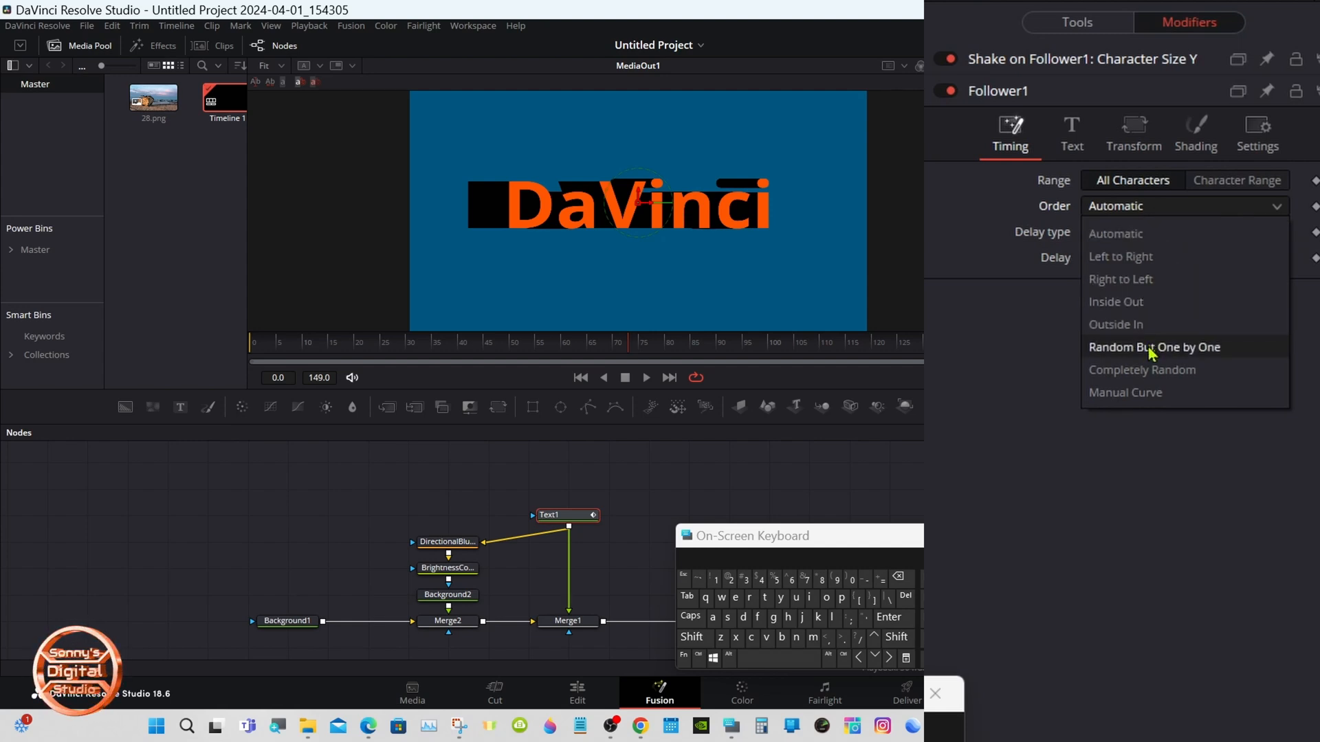
{"action": "left_click", "coordinate": [1154, 347]}
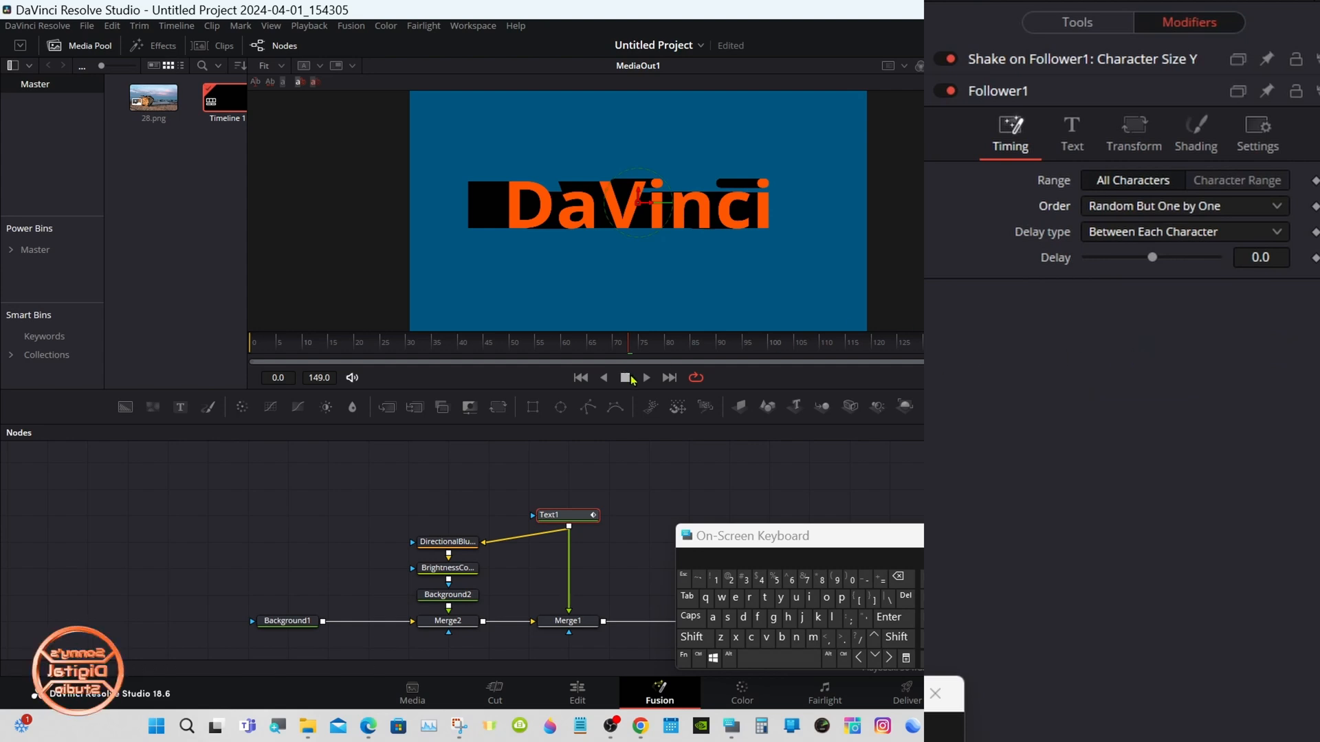
{"action": "left_click", "coordinate": [646, 378]}
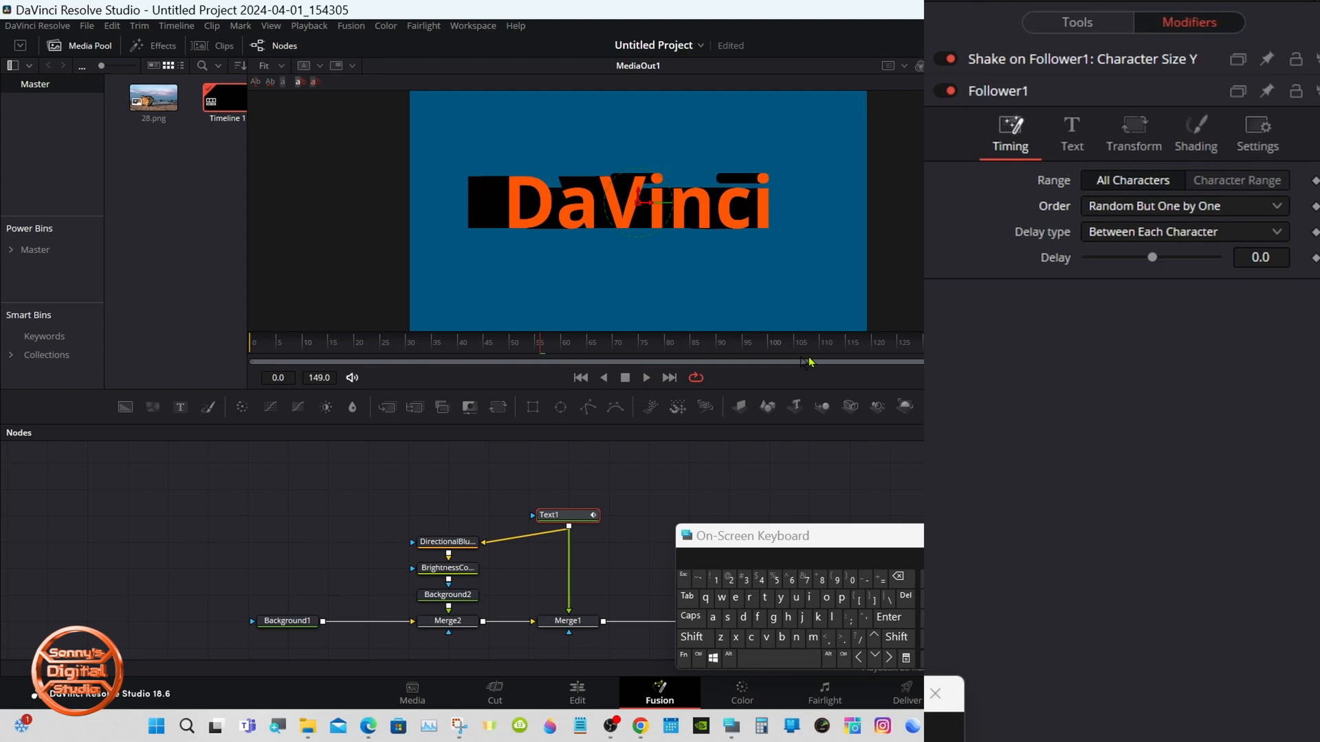
{"action": "left_click", "coordinate": [1182, 231]}
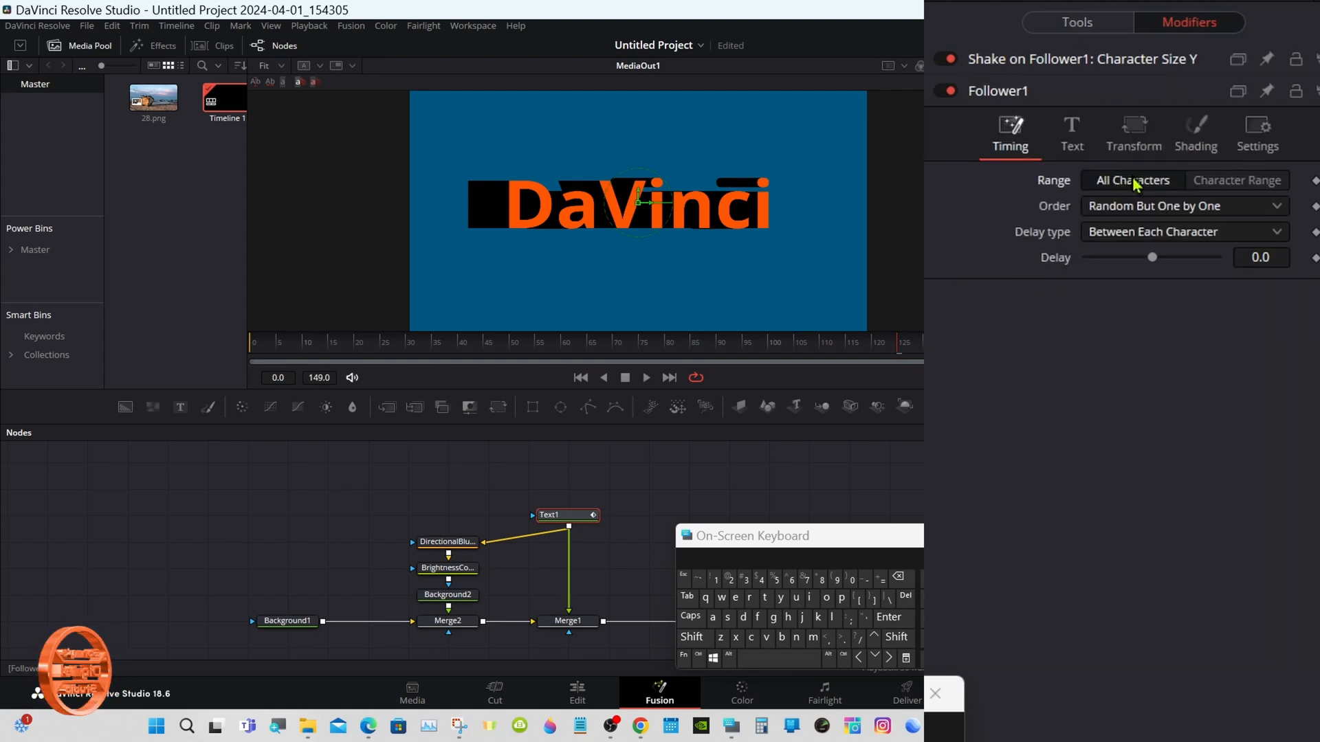
{"action": "left_click", "coordinate": [1238, 180]}
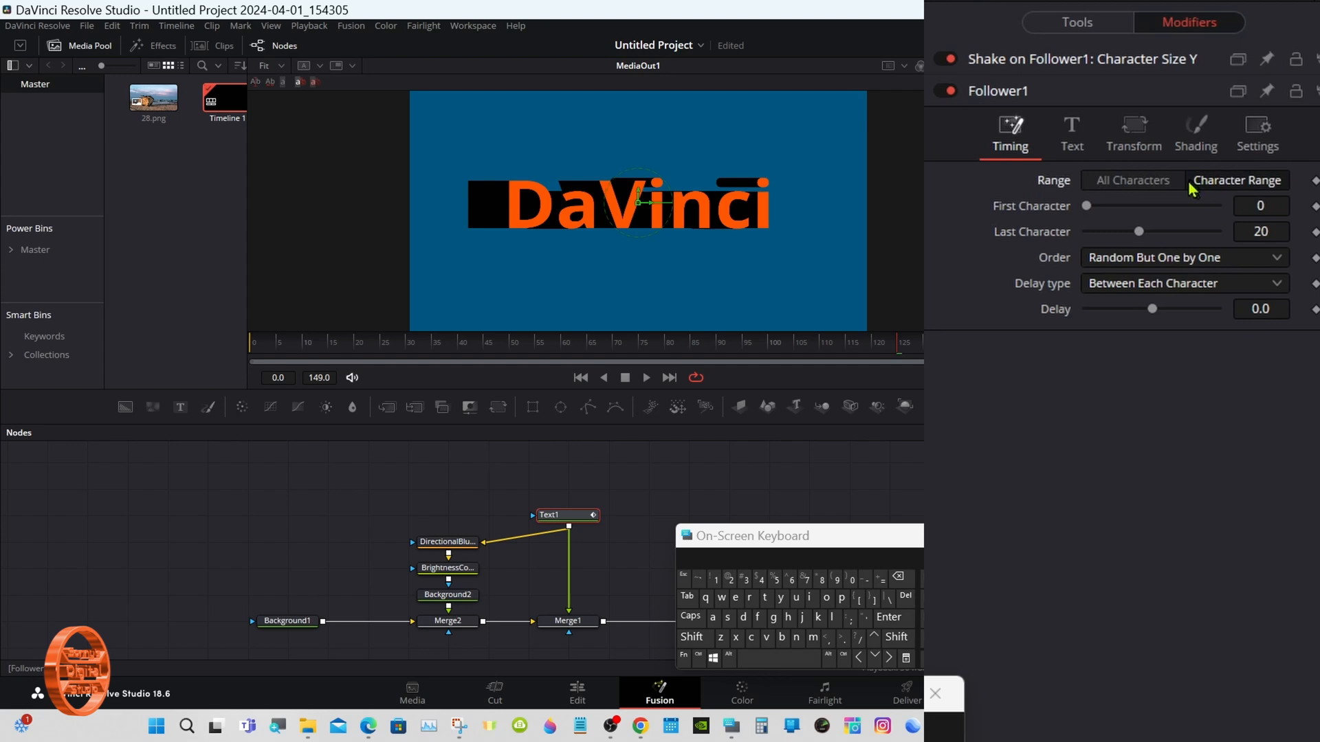
{"action": "left_click", "coordinate": [1132, 180]}
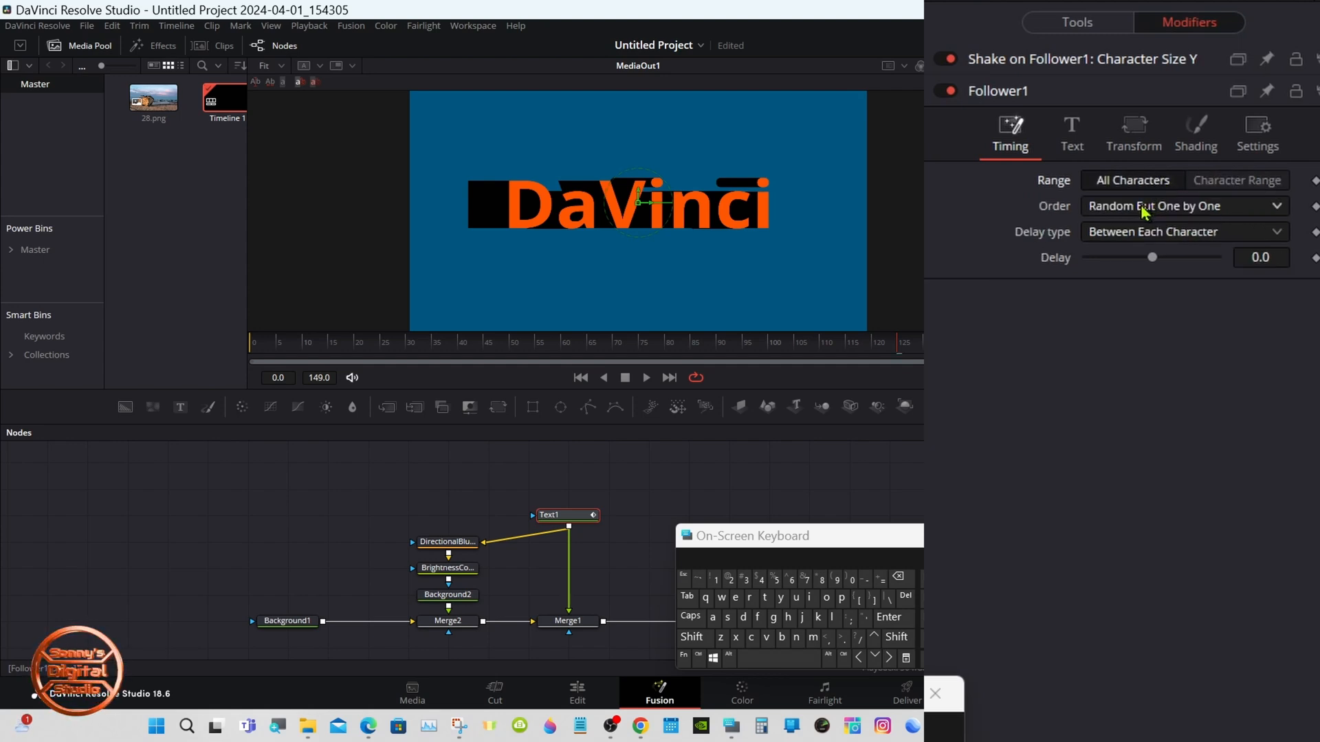
{"action": "left_click", "coordinate": [1183, 206]}
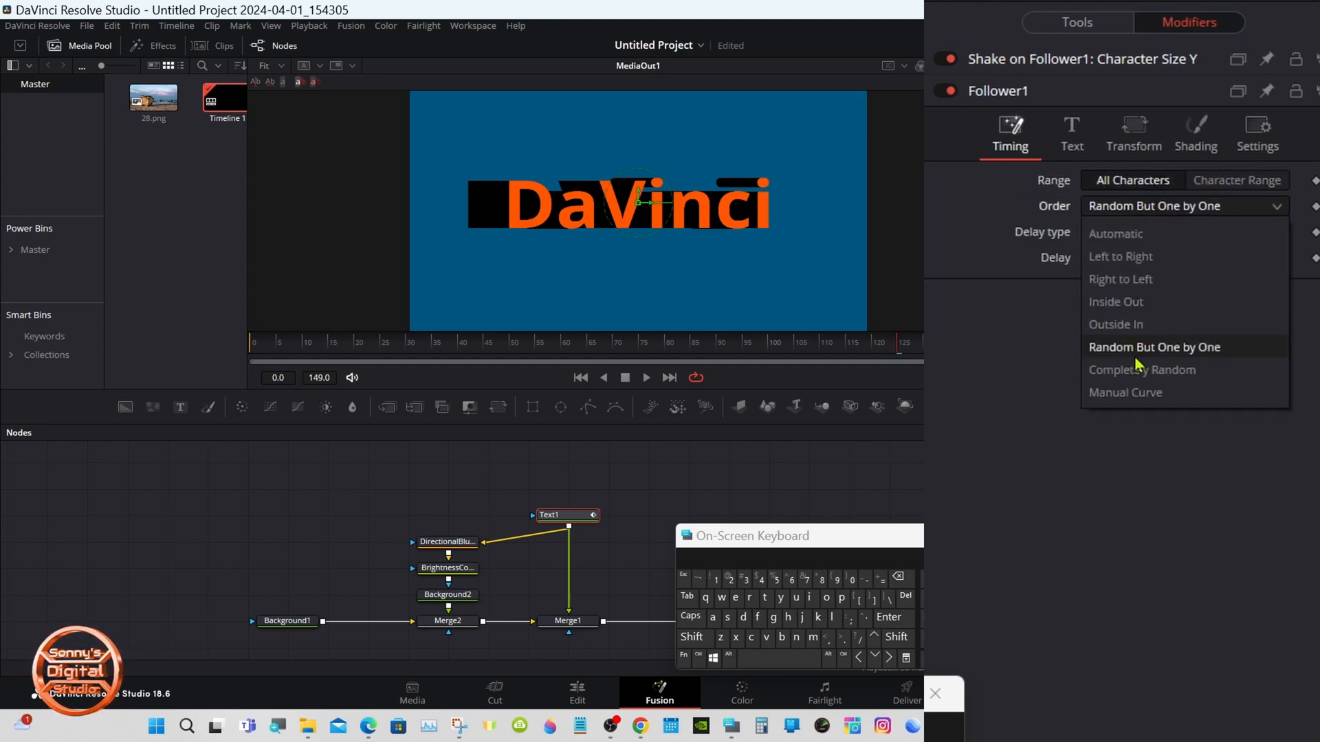
{"action": "left_click", "coordinate": [1154, 232]}
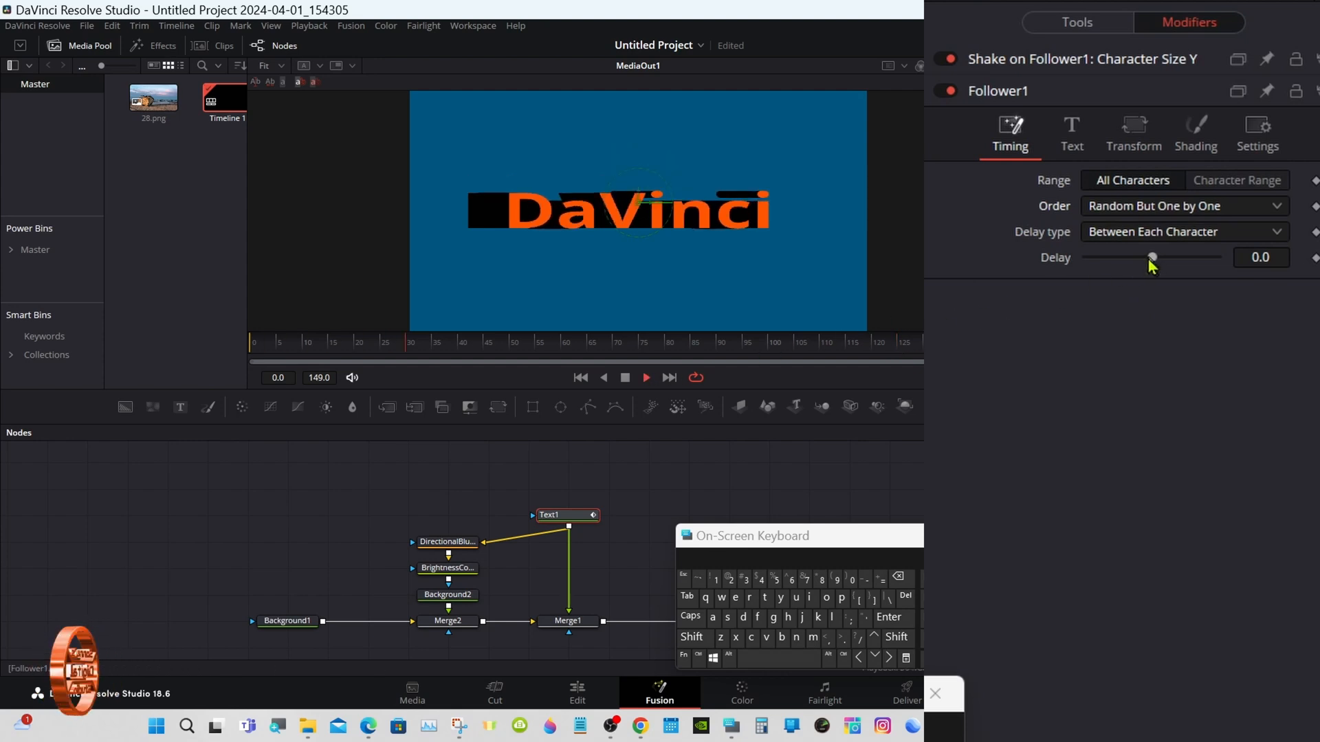
- Scrub the delay between characters through 7.1, -16.4 and -8.6, settling at -7.4
{"action": "left_click_drag", "start_coordinate": [1151, 257], "coordinate": [1170, 257]}
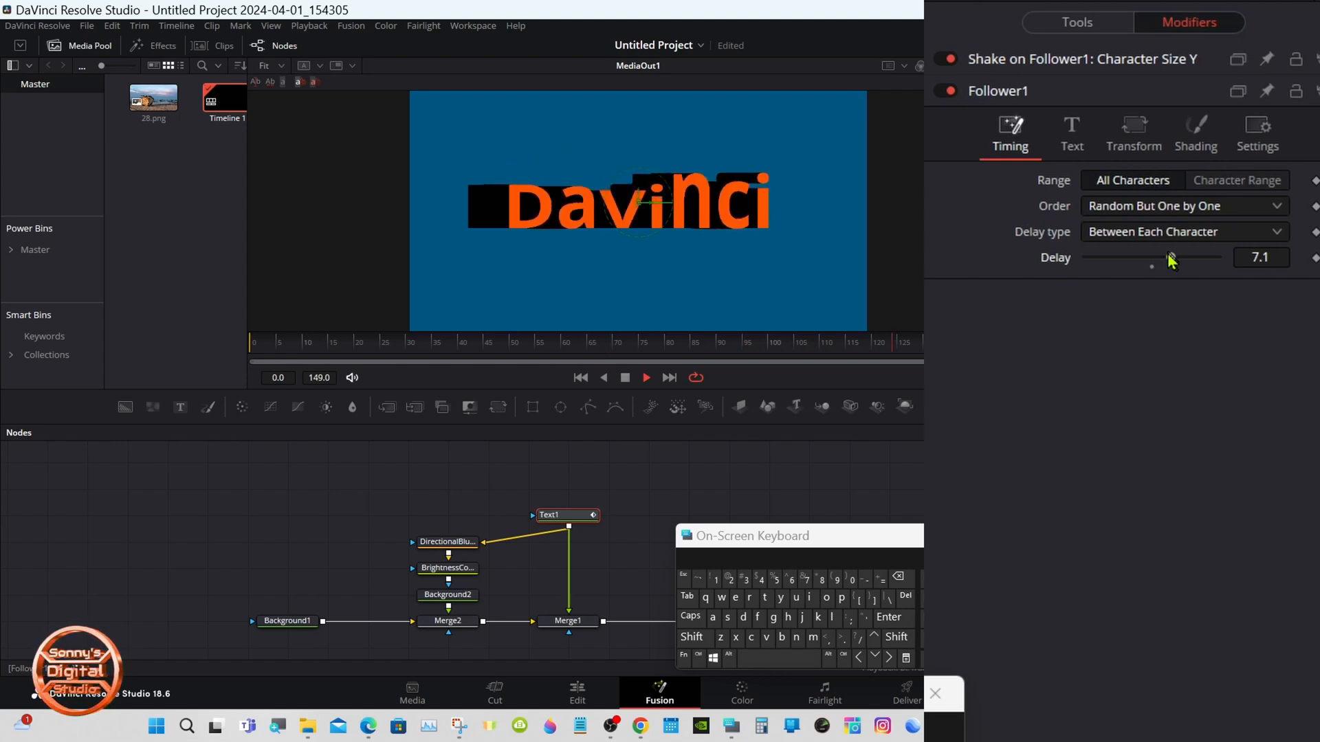
{"action": "left_click_drag", "start_coordinate": [1170, 257], "coordinate": [1166, 256]}
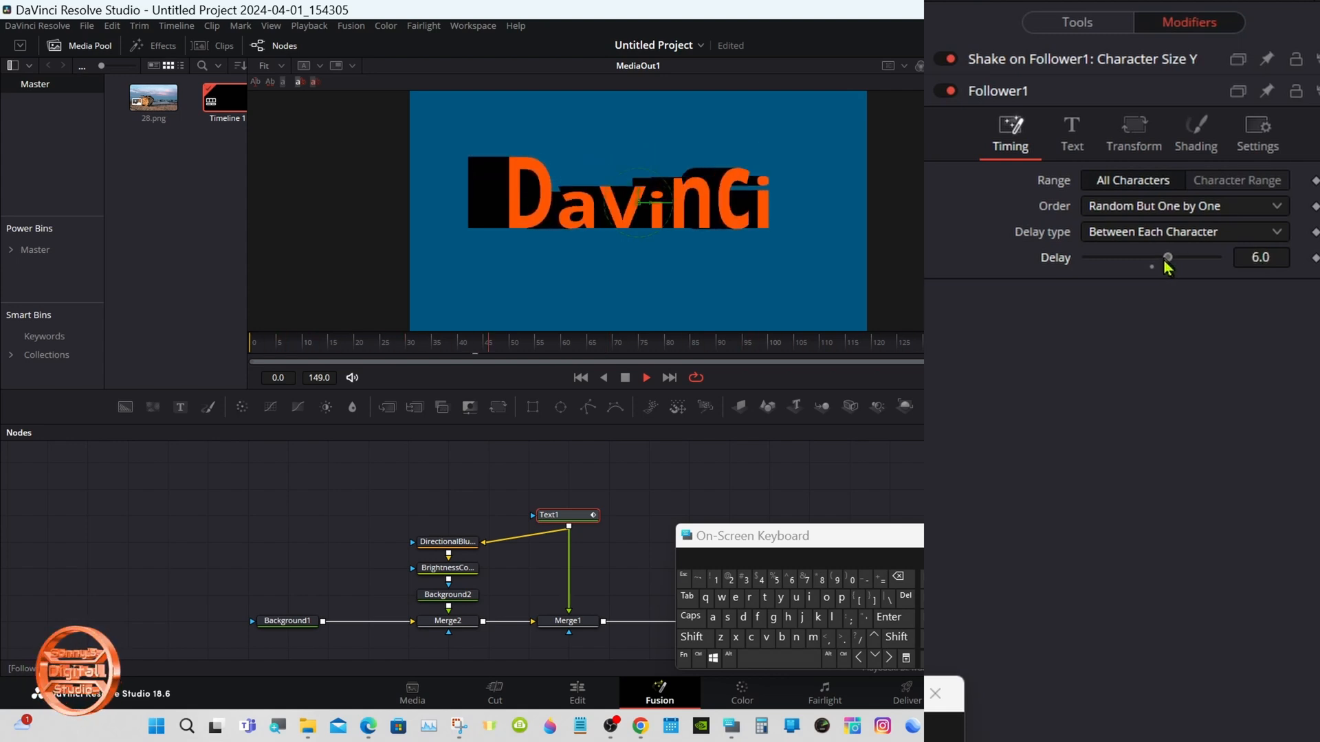
{"action": "left_click_drag", "start_coordinate": [1166, 257], "coordinate": [1110, 256]}
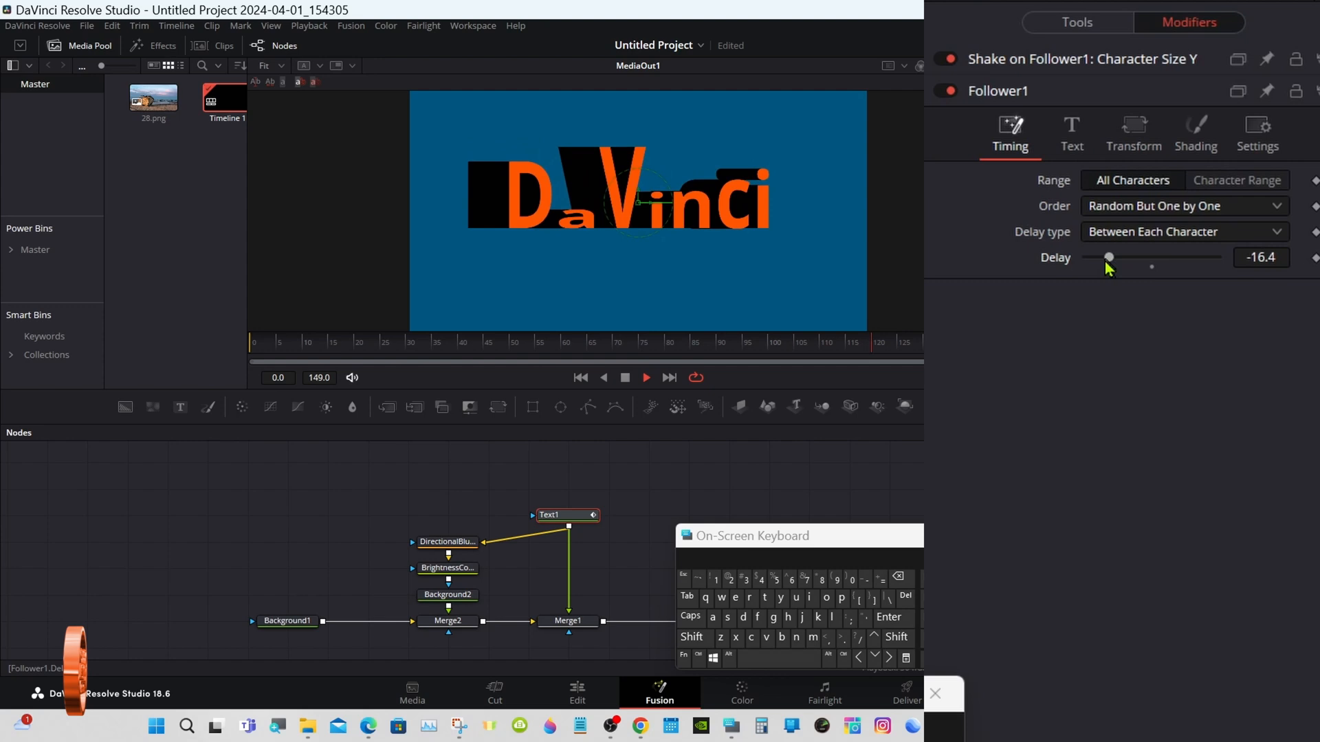
{"action": "left_click_drag", "start_coordinate": [1110, 258], "coordinate": [1130, 258]}
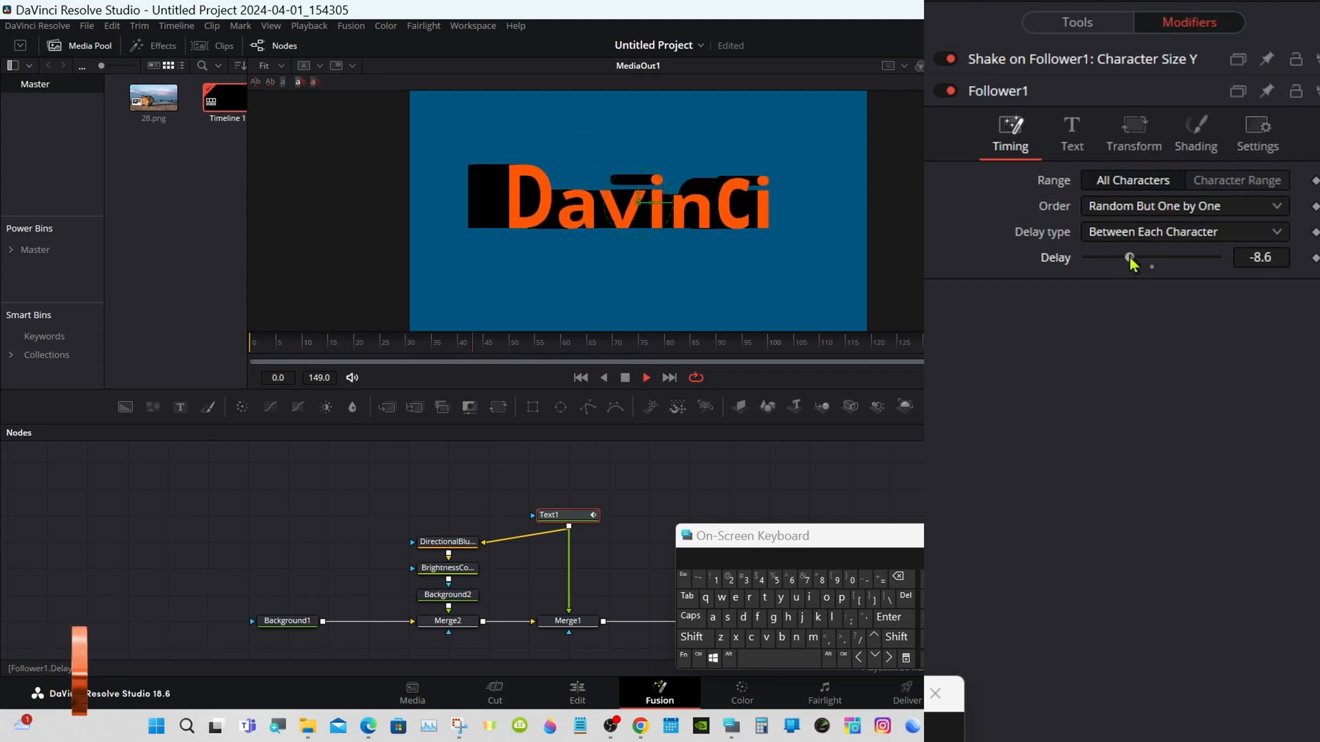
{"action": "left_click_drag", "start_coordinate": [1131, 258], "coordinate": [1135, 258]}
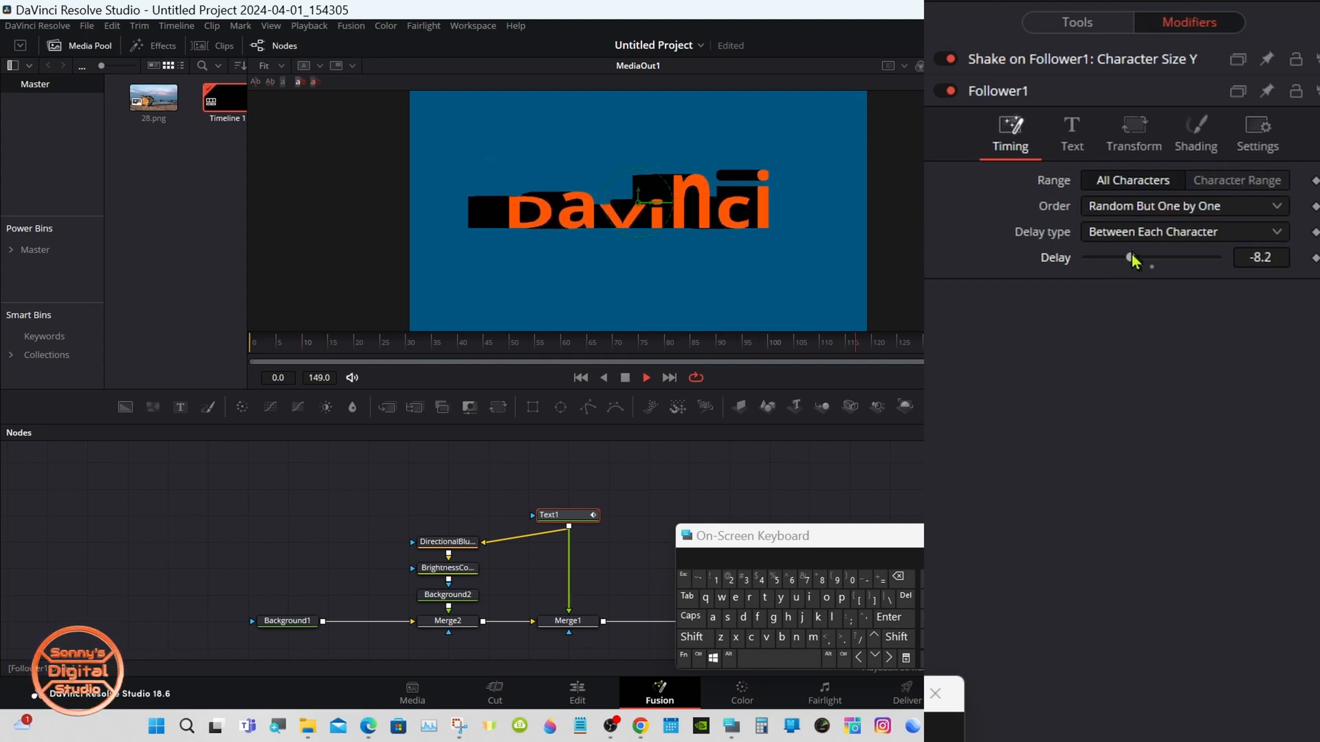
{"action": "left_click_drag", "start_coordinate": [1128, 258], "coordinate": [1132, 258]}
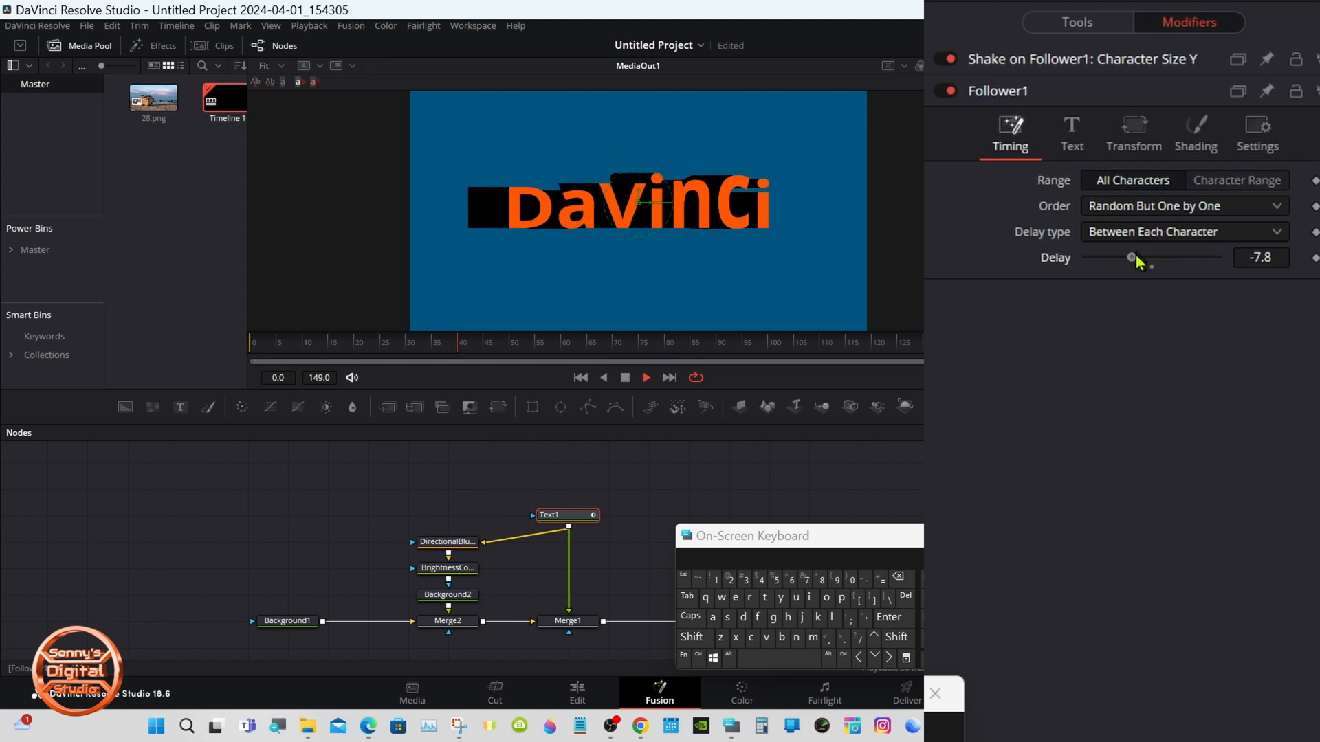
{"action": "left_click_drag", "start_coordinate": [1131, 258], "coordinate": [1133, 258]}
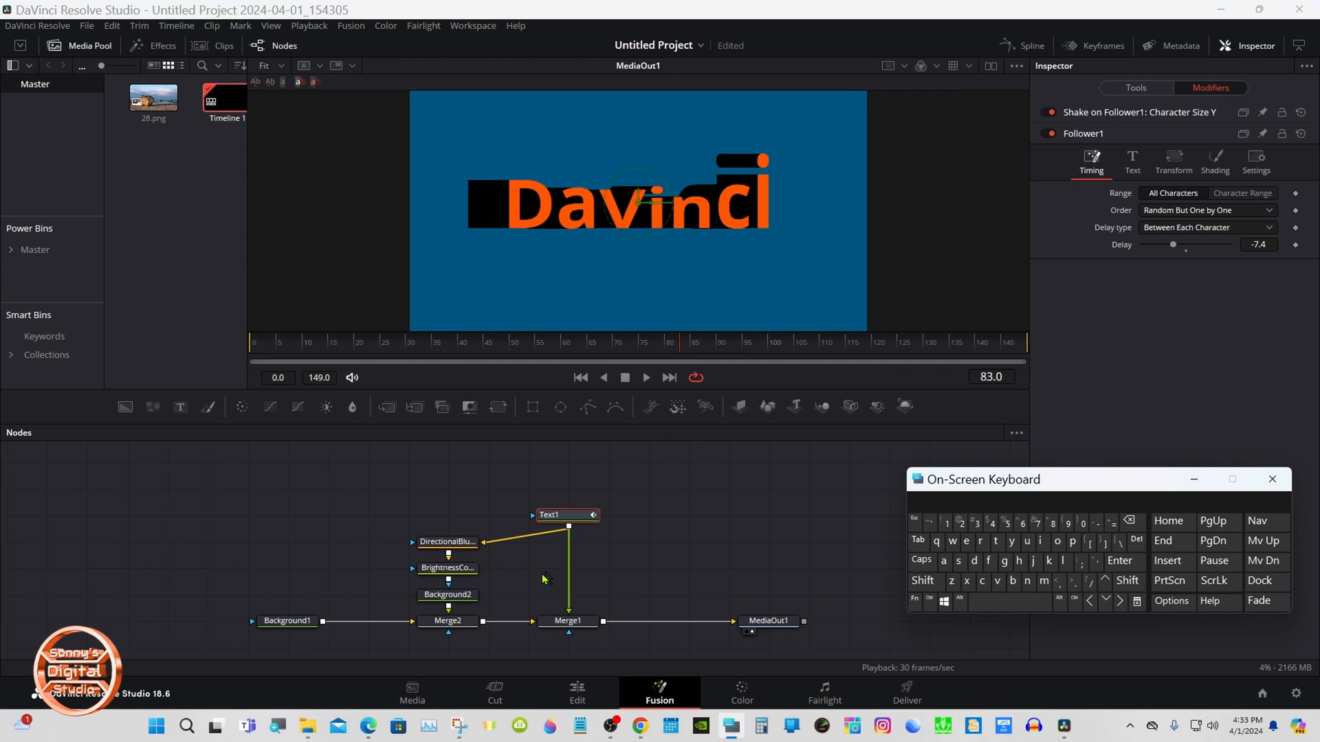
{"action": "left_click", "coordinate": [447, 595]}
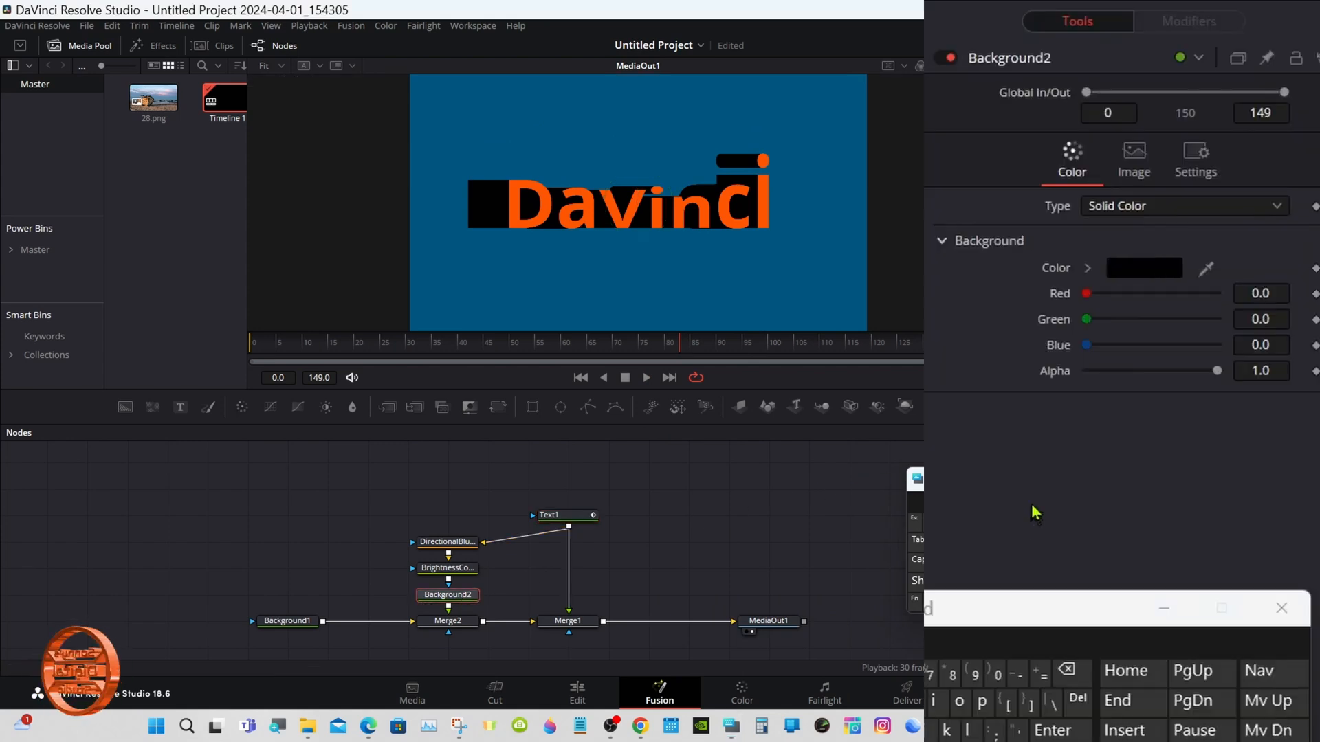
{"action": "left_click", "coordinate": [1183, 206]}
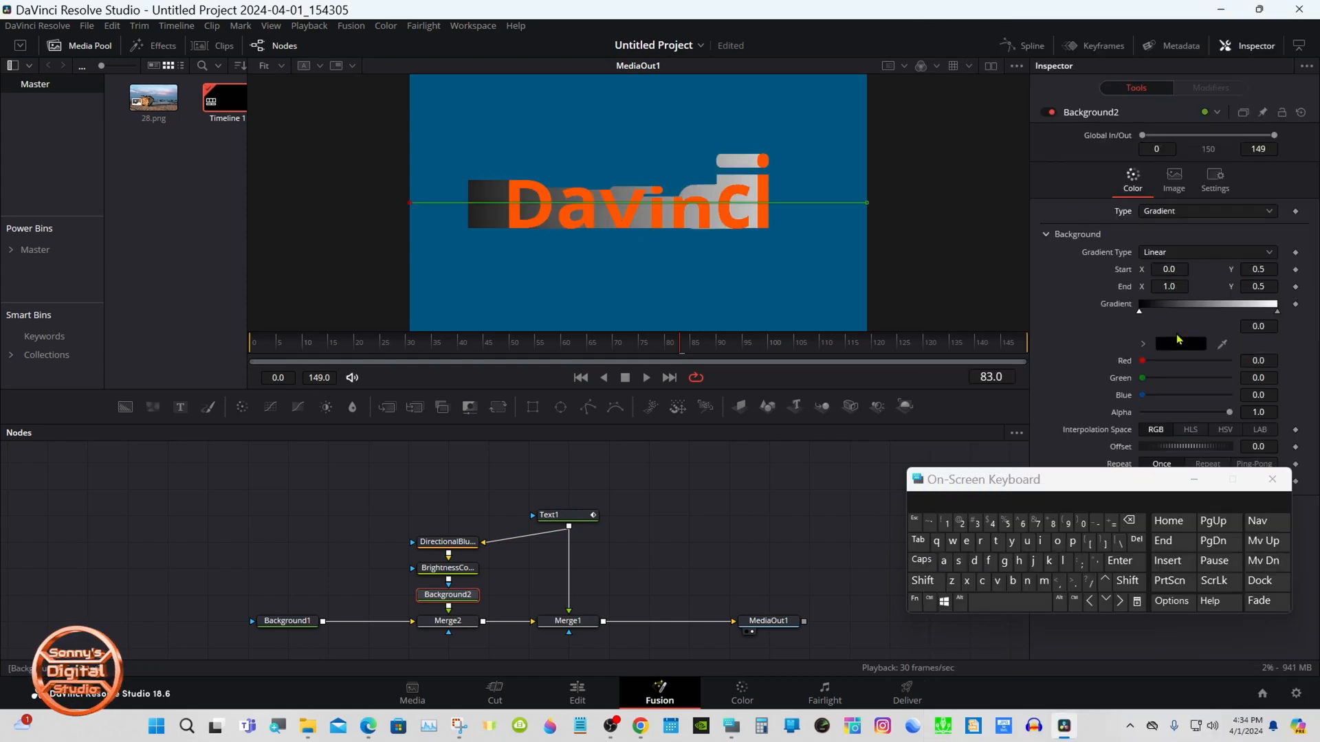
{"action": "mouse_move", "coordinate": [1168, 233]}
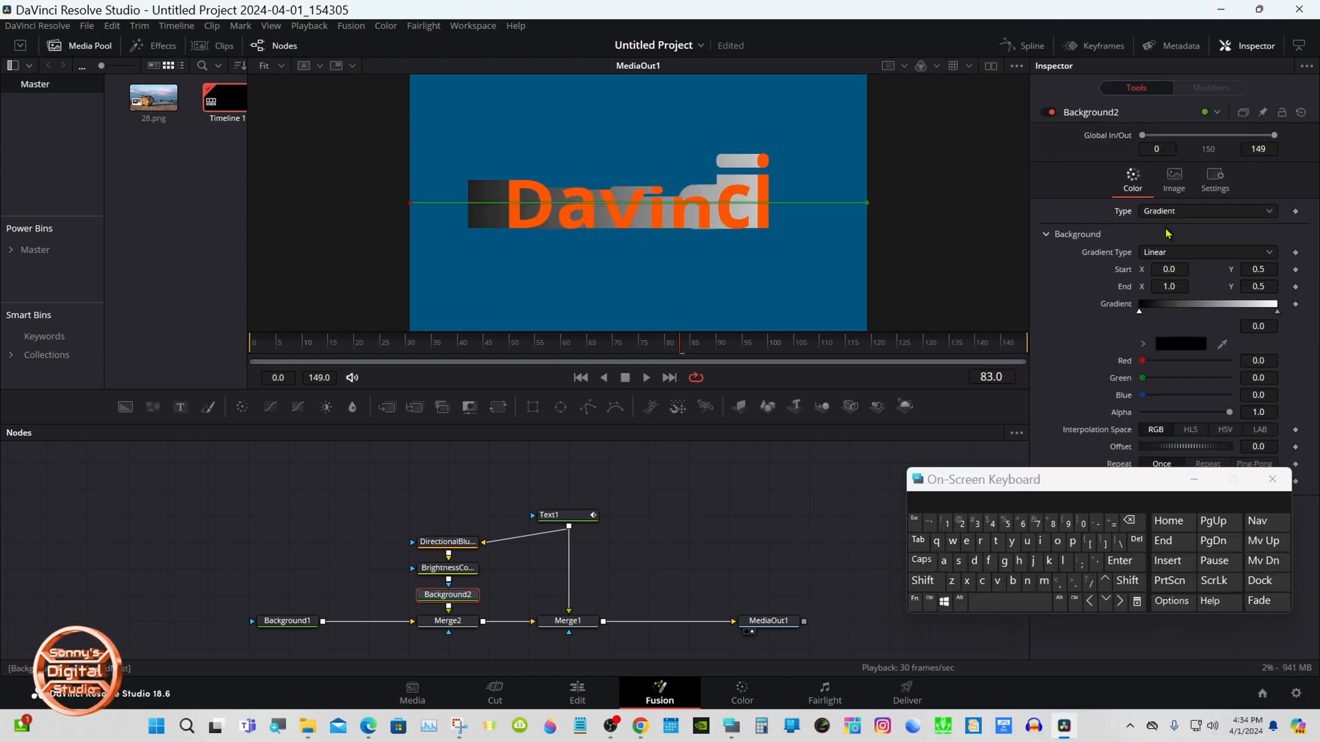
{"action": "left_click", "coordinate": [1205, 211]}
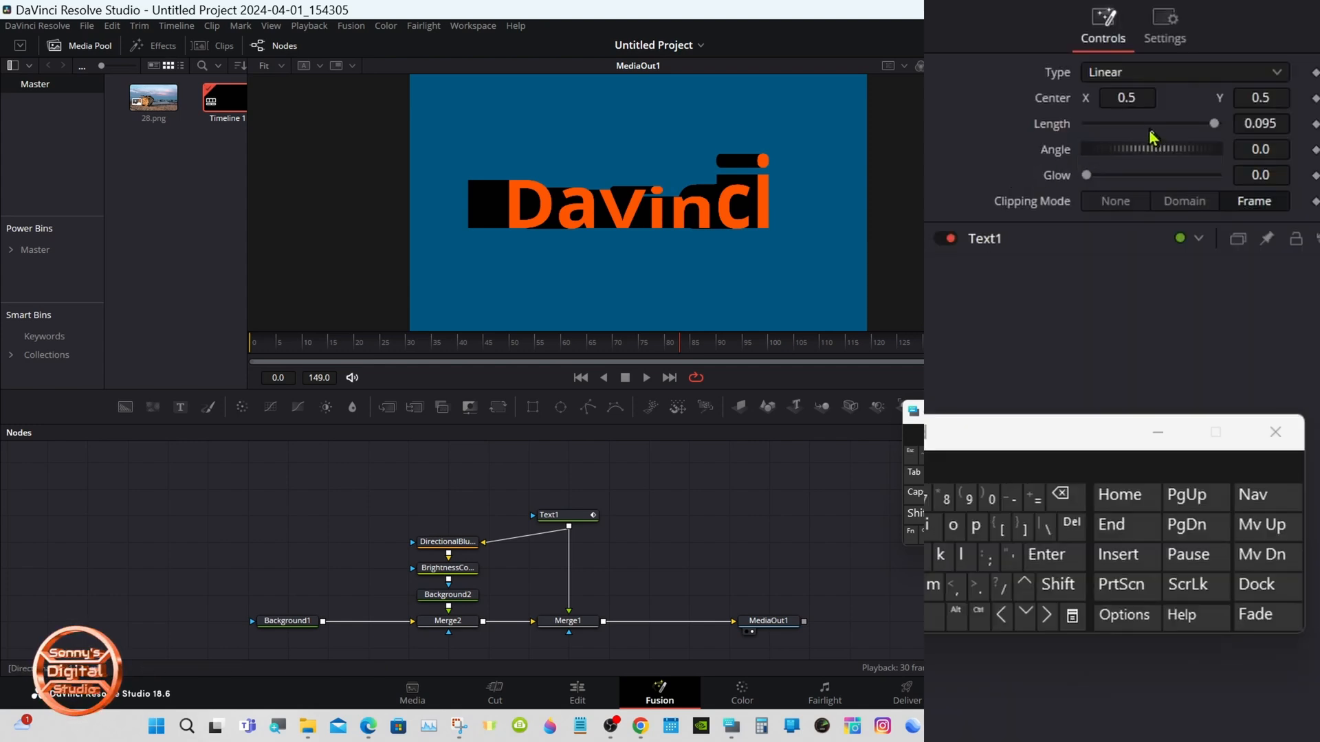
- Drag Directional Blur Length to 0.0, then inspect the BrightnessContrast1, Background2 and Background1 nodes
{"action": "left_click_drag", "start_coordinate": [1213, 124], "coordinate": [1153, 124]}
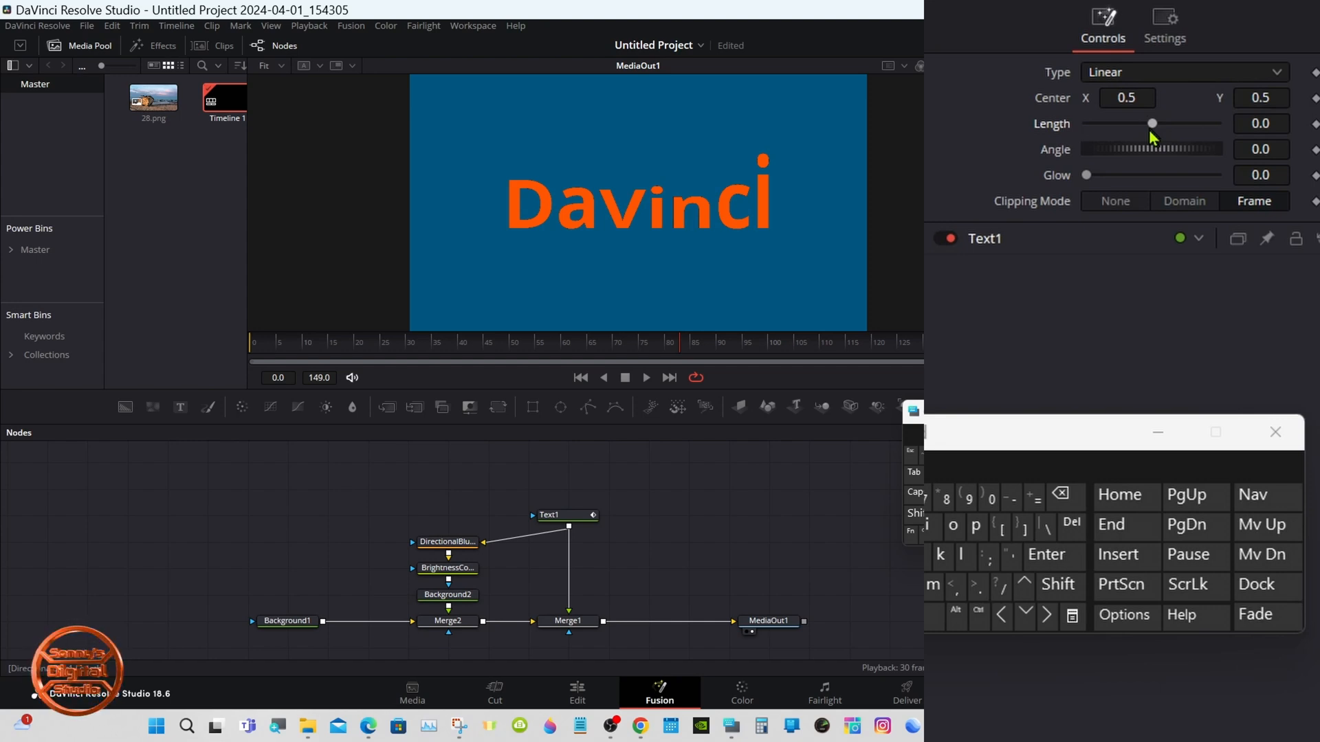
{"action": "left_click", "coordinate": [448, 541]}
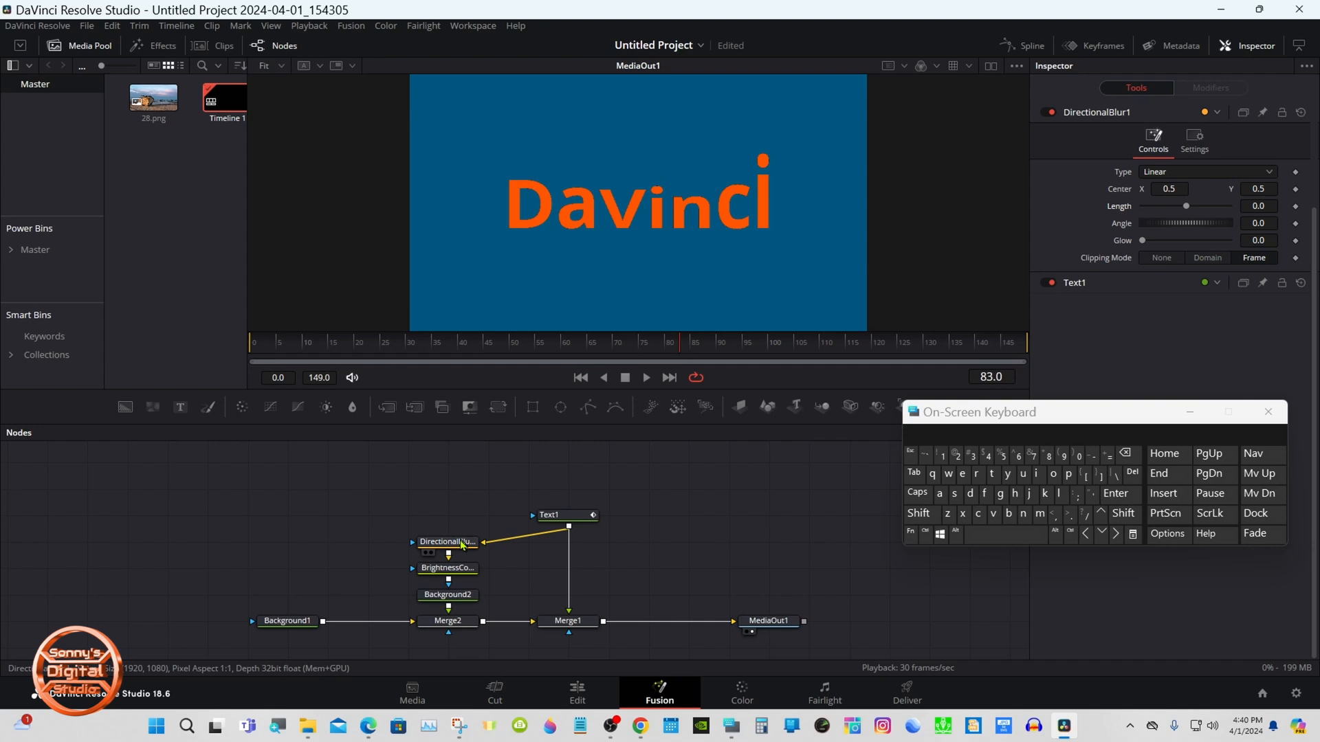
{"action": "left_click", "coordinate": [447, 567]}
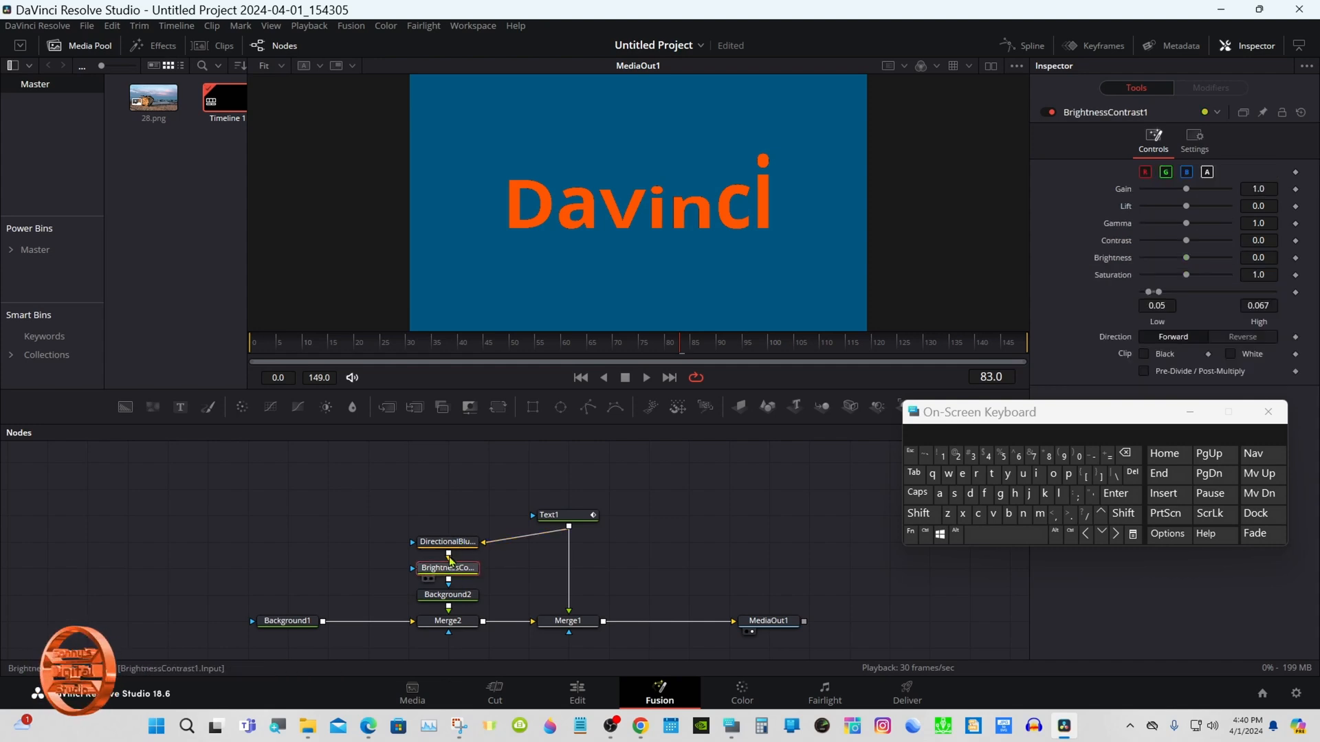
{"action": "left_click", "coordinate": [447, 541]}
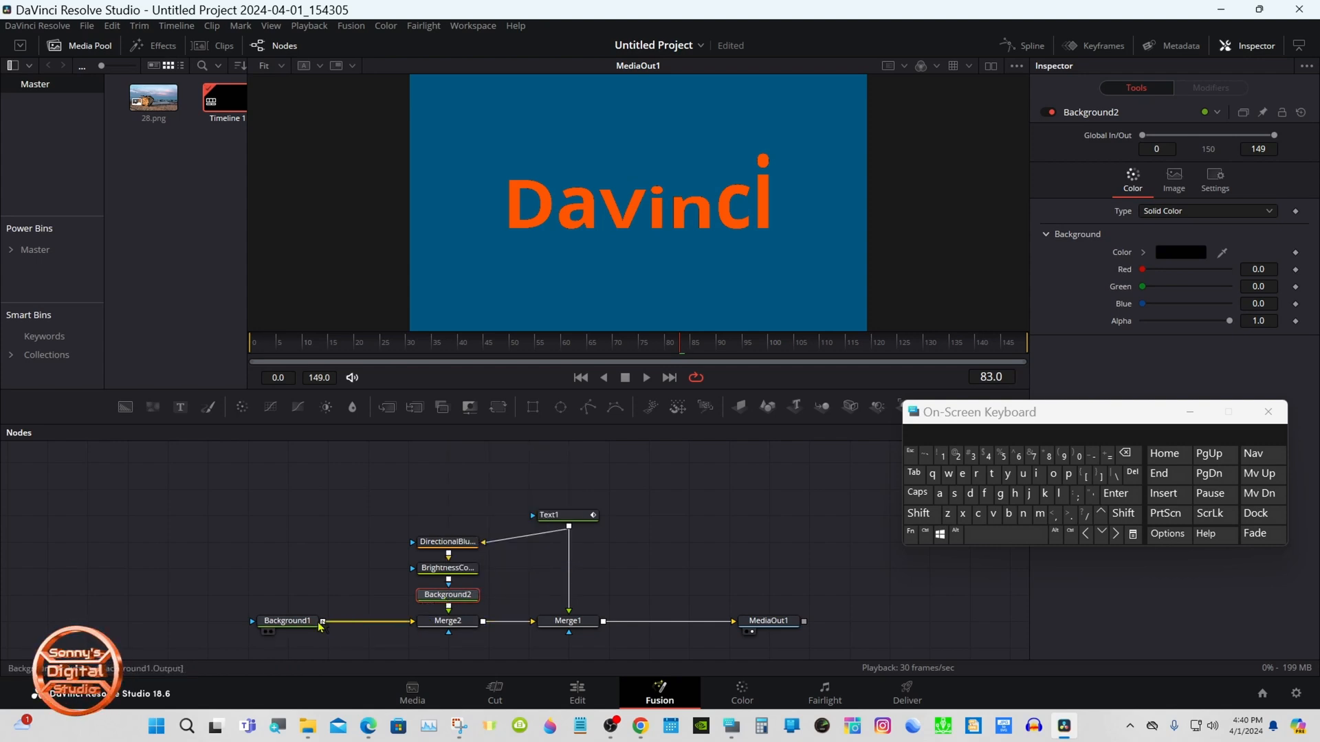
{"action": "left_click", "coordinate": [287, 620]}
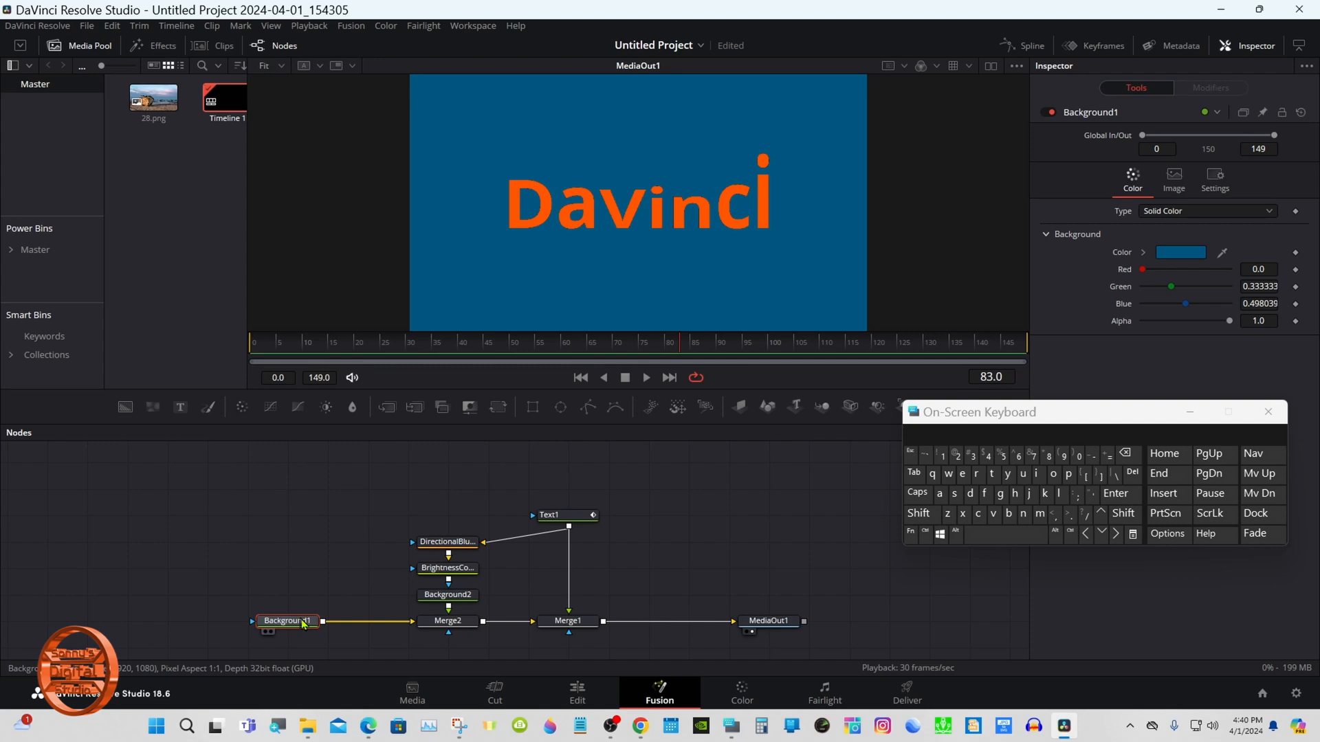
{"action": "left_click", "coordinate": [447, 595]}
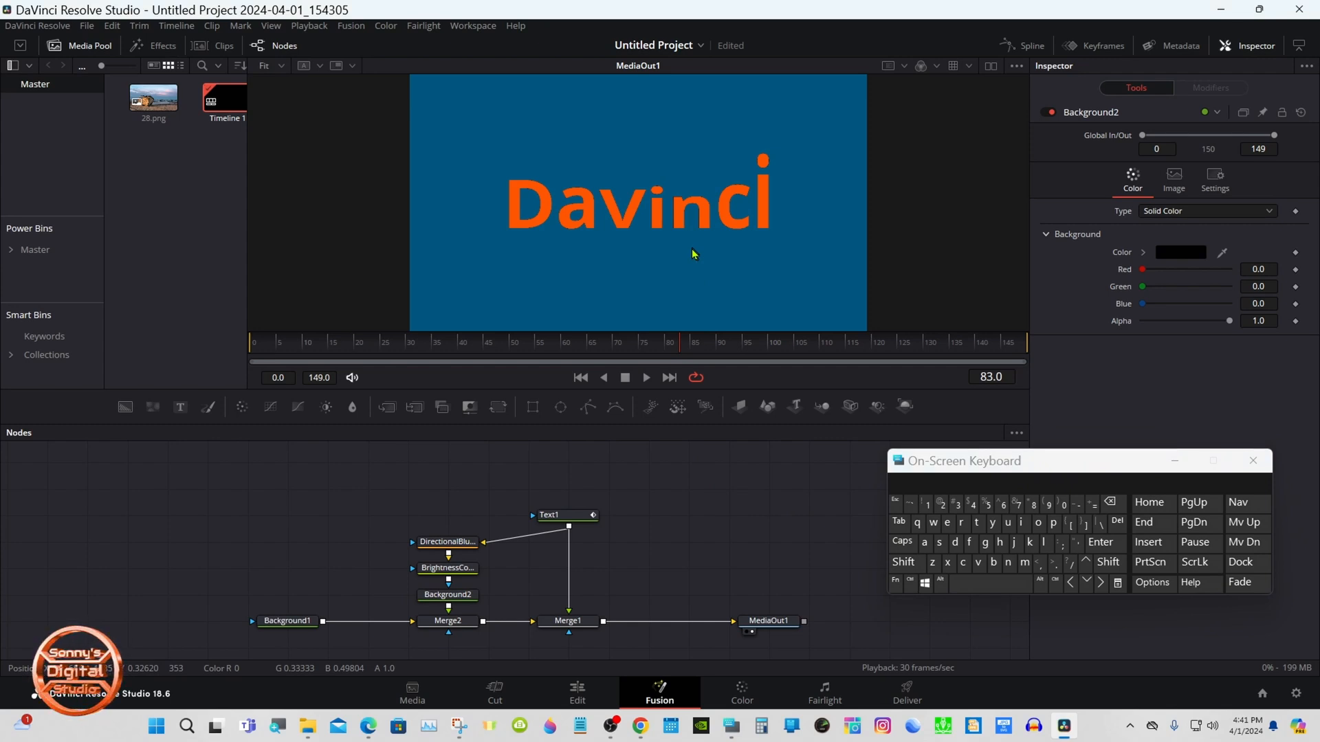
{"action": "mouse_move", "coordinate": [671, 506]}
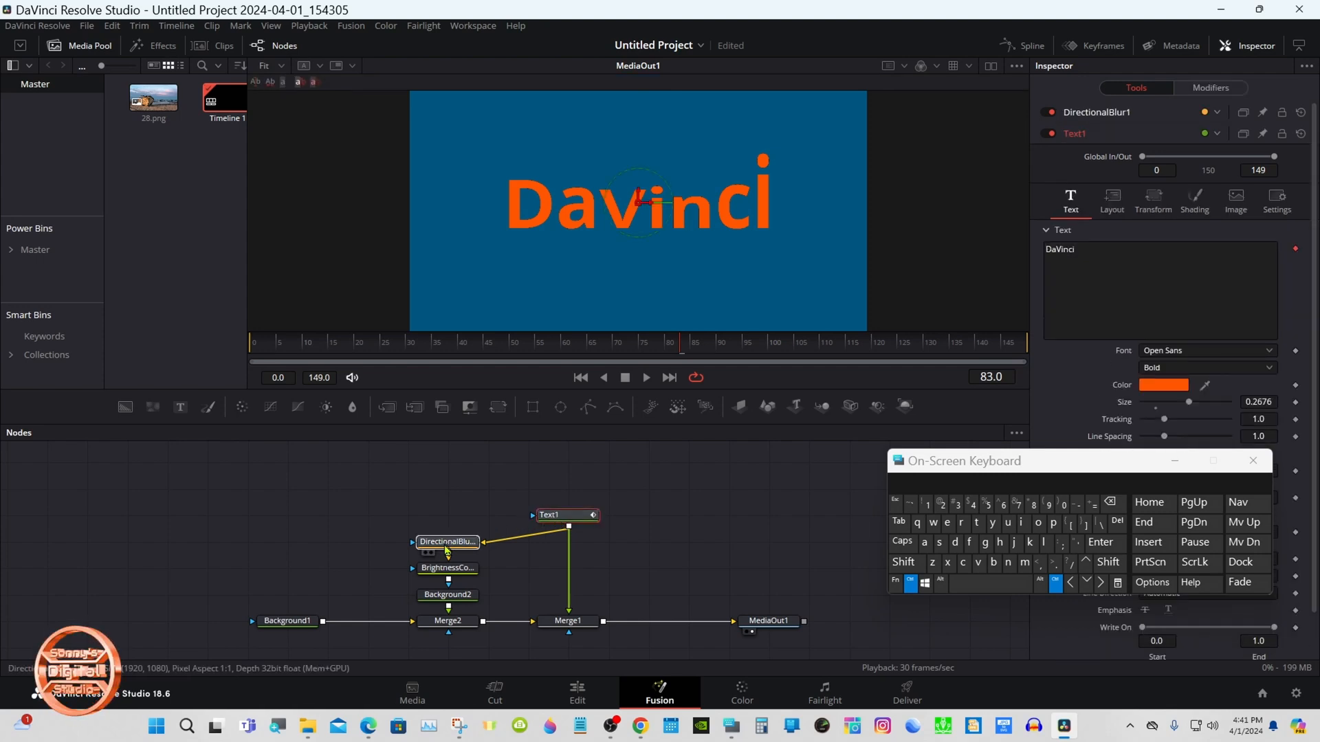
- Check Background2 and Background1, select all nodes, and choose Macro > Create Macro
{"action": "left_click", "coordinate": [447, 594]}
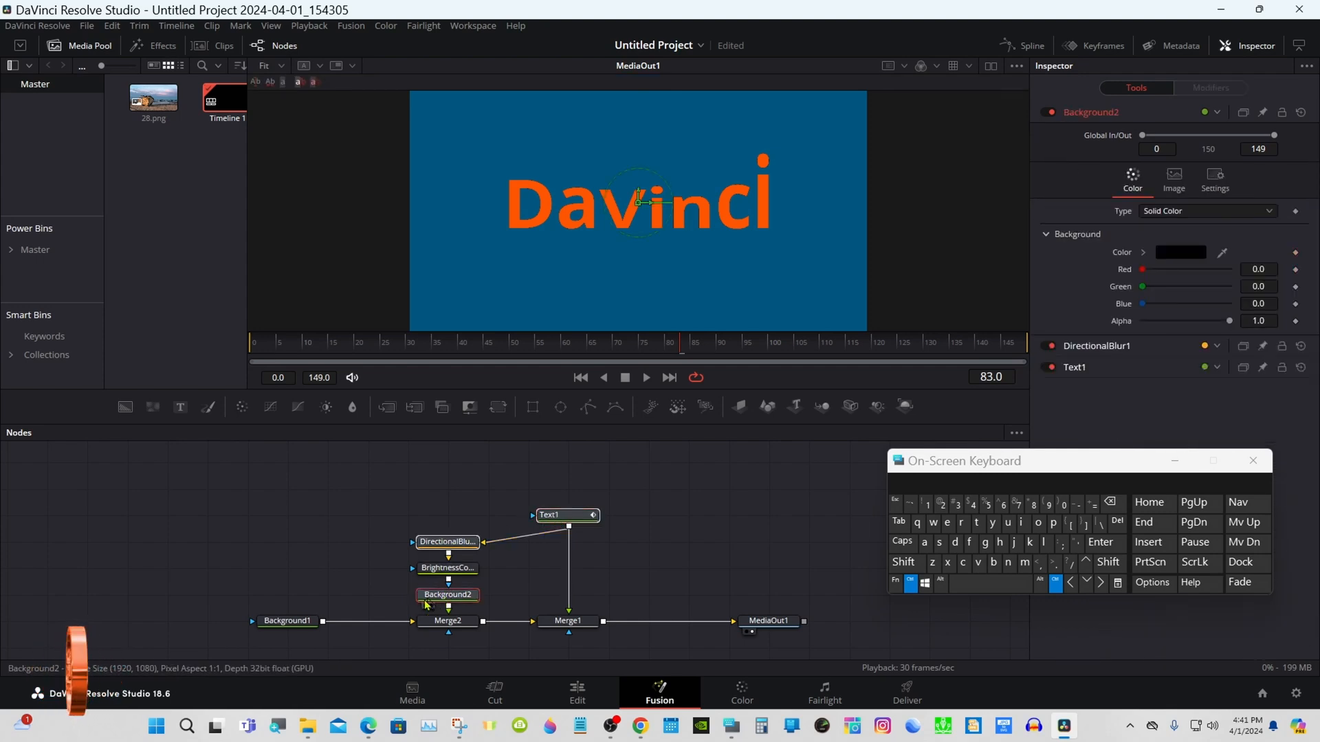
{"action": "left_click", "coordinate": [288, 622]}
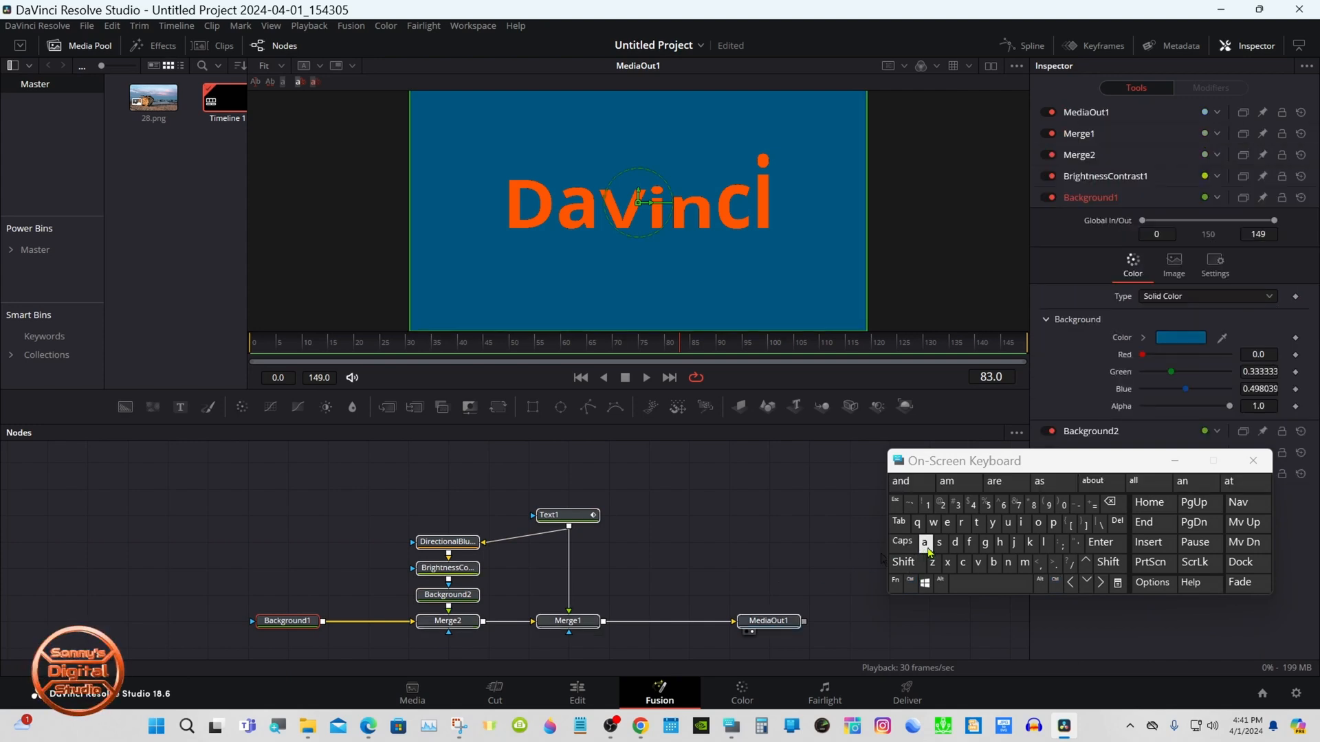
{"action": "left_click", "coordinate": [566, 514]}
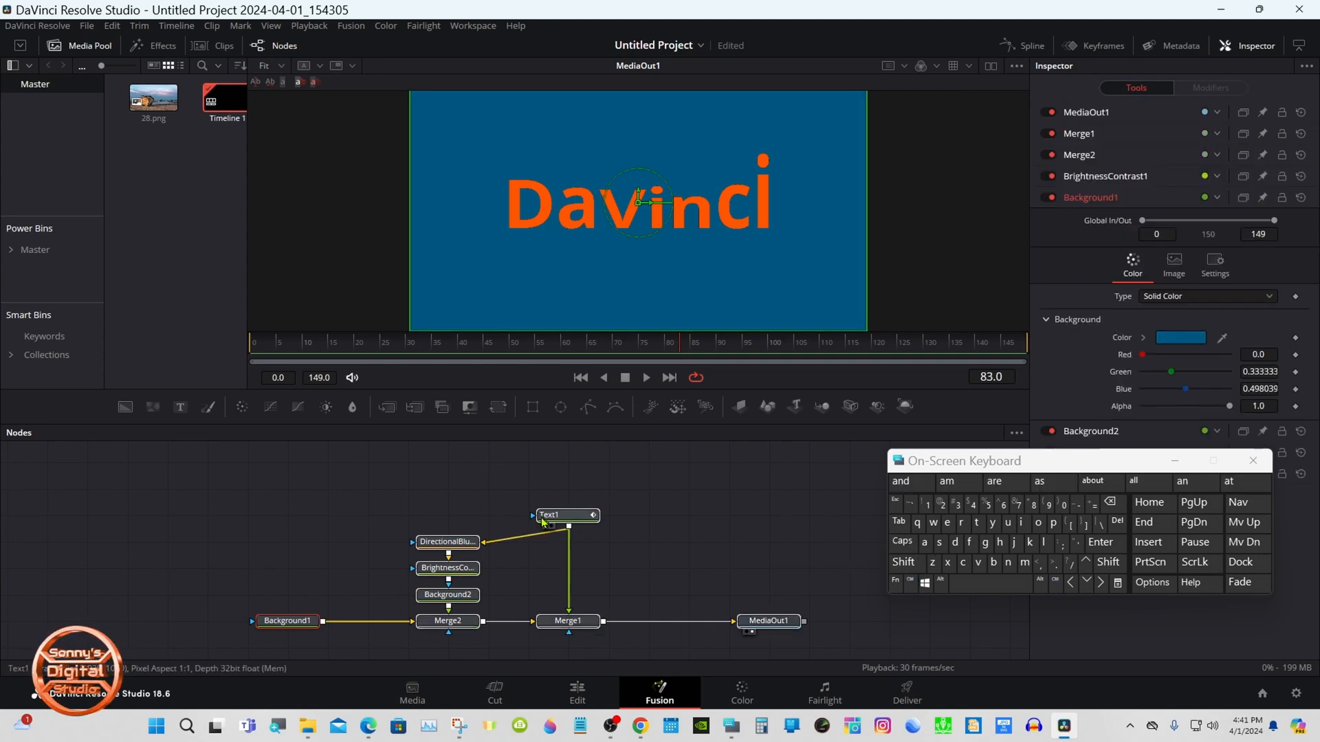
{"action": "right_click", "coordinate": [564, 514]}
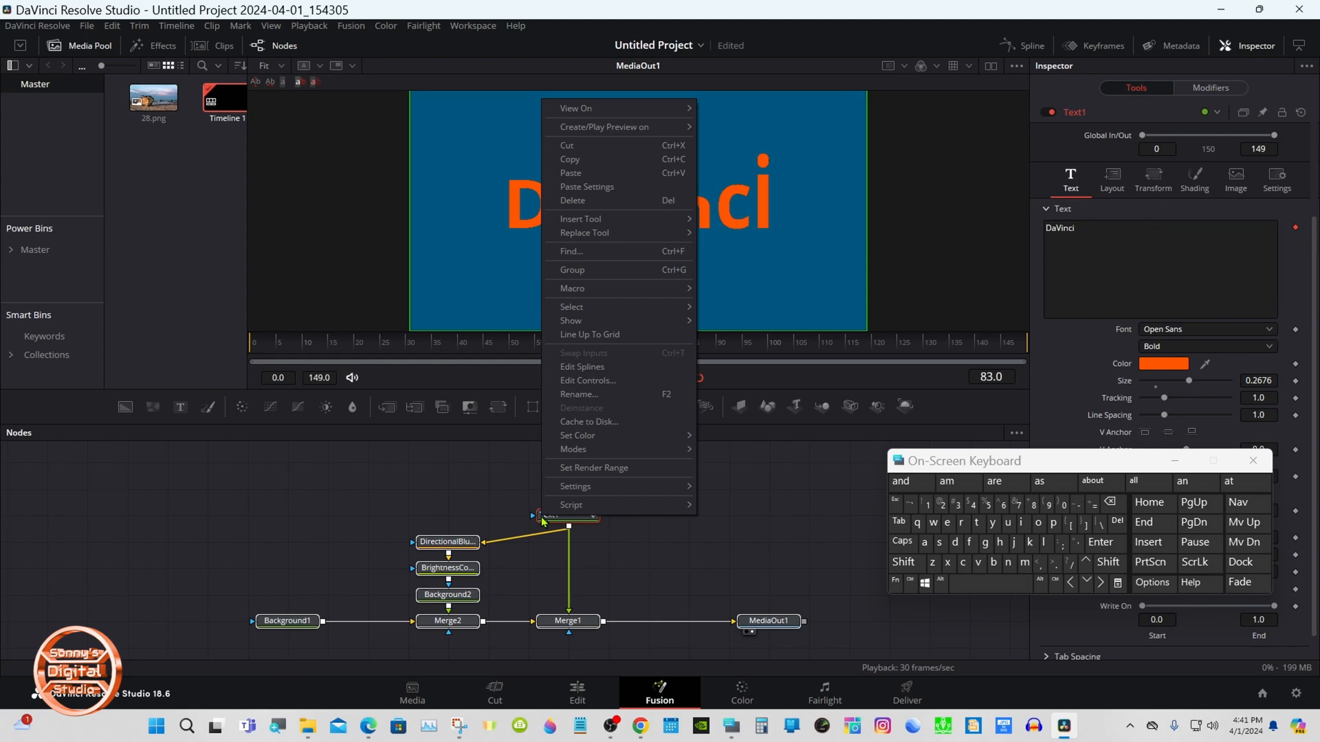
{"action": "mouse_move", "coordinate": [602, 289]}
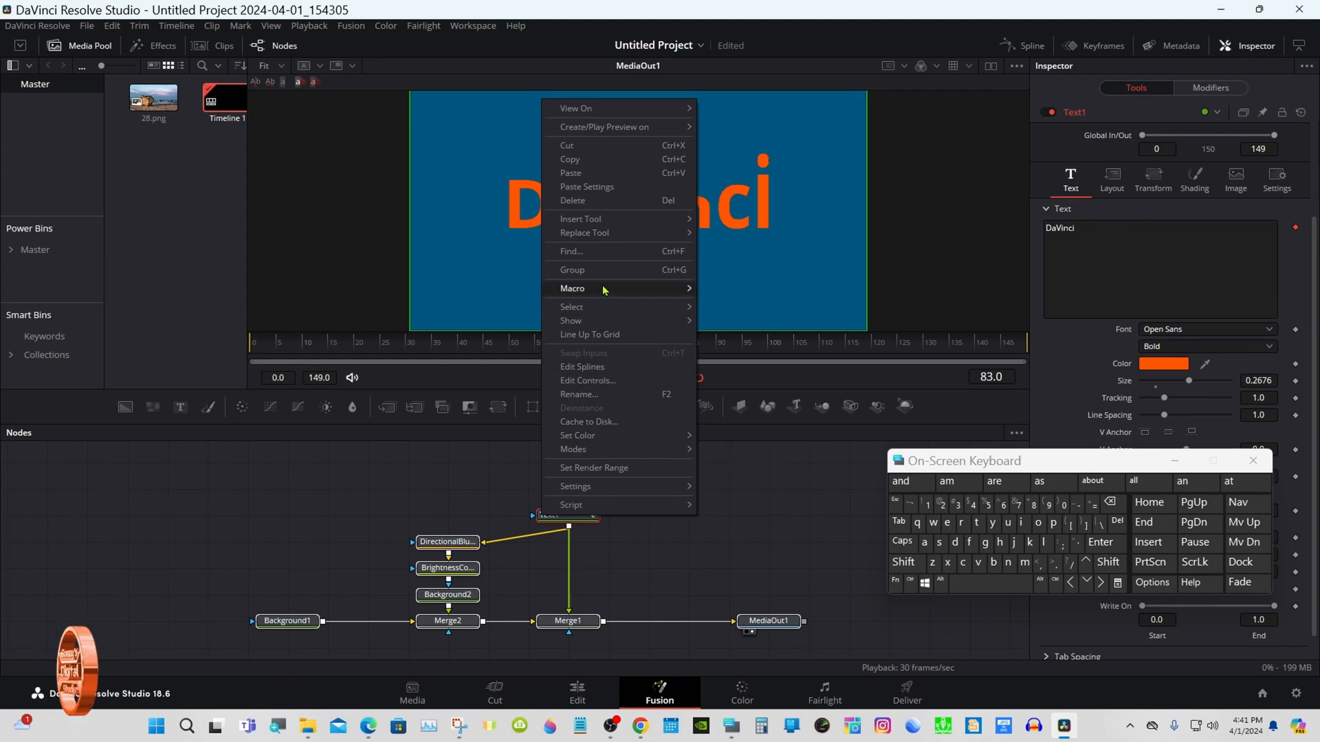
{"action": "mouse_move", "coordinate": [573, 288]}
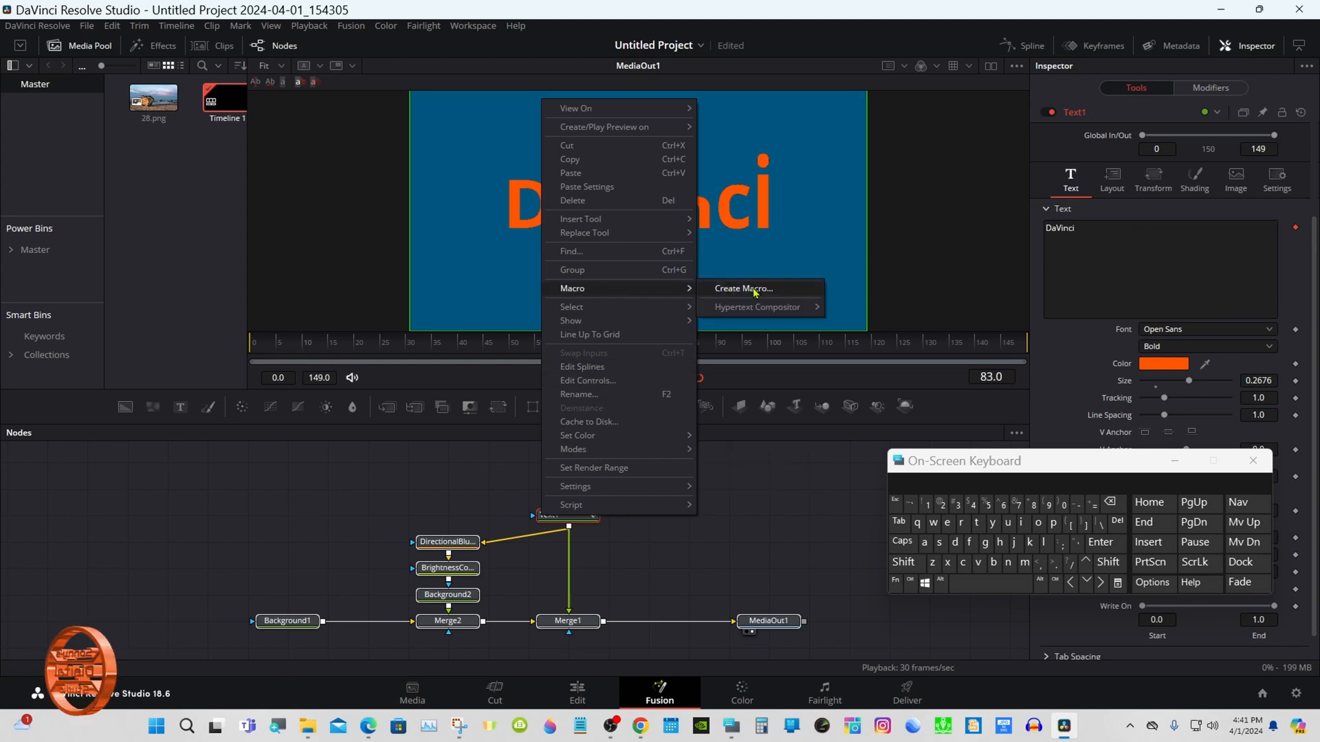
{"action": "left_click", "coordinate": [742, 288]}
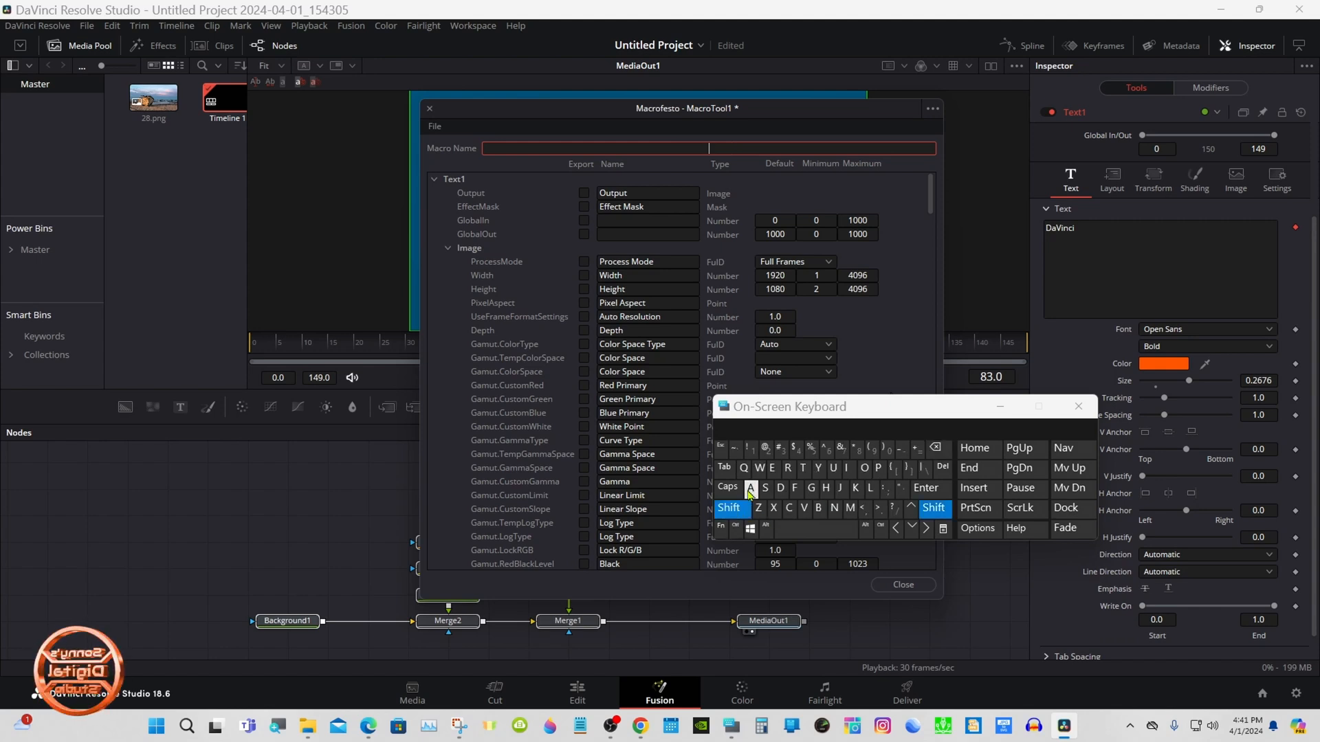
- Enter 'Animated Text' in the Macro Name field
{"action": "type", "text": "Animated"}
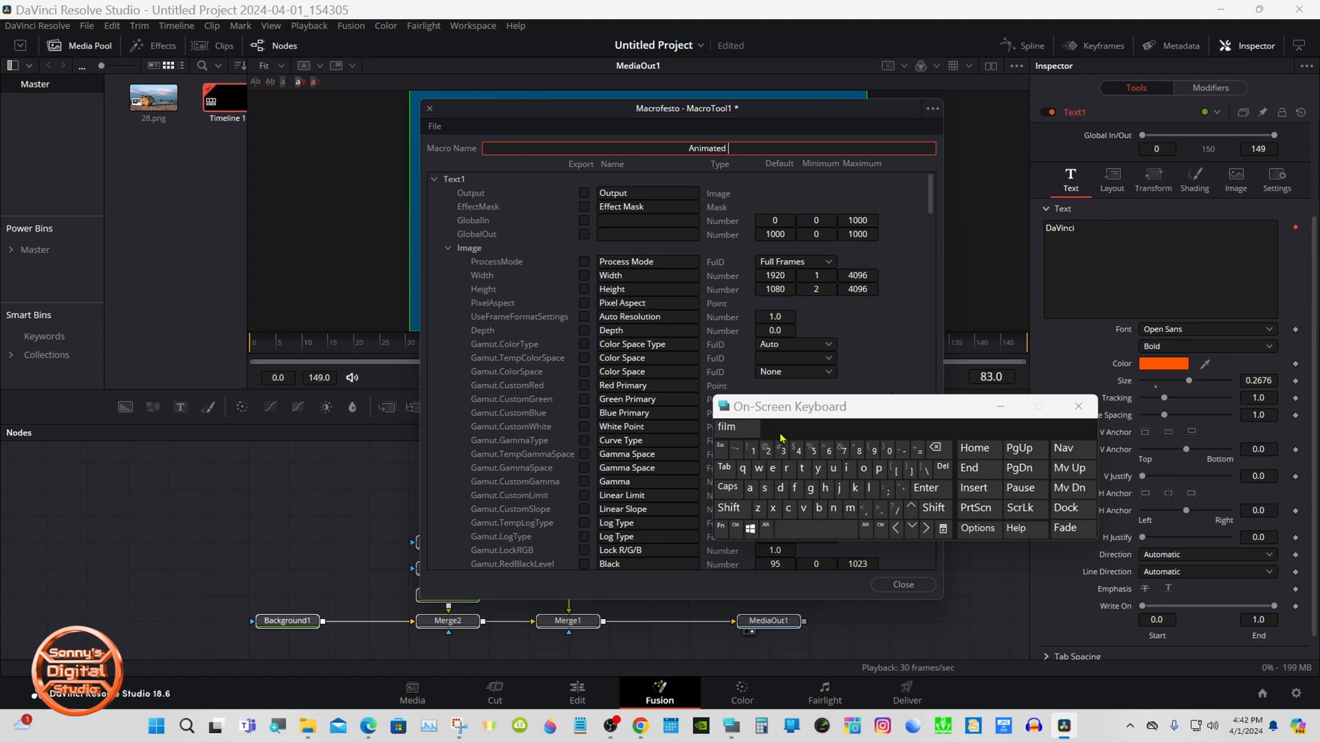
{"action": "type", "text": "Text"}
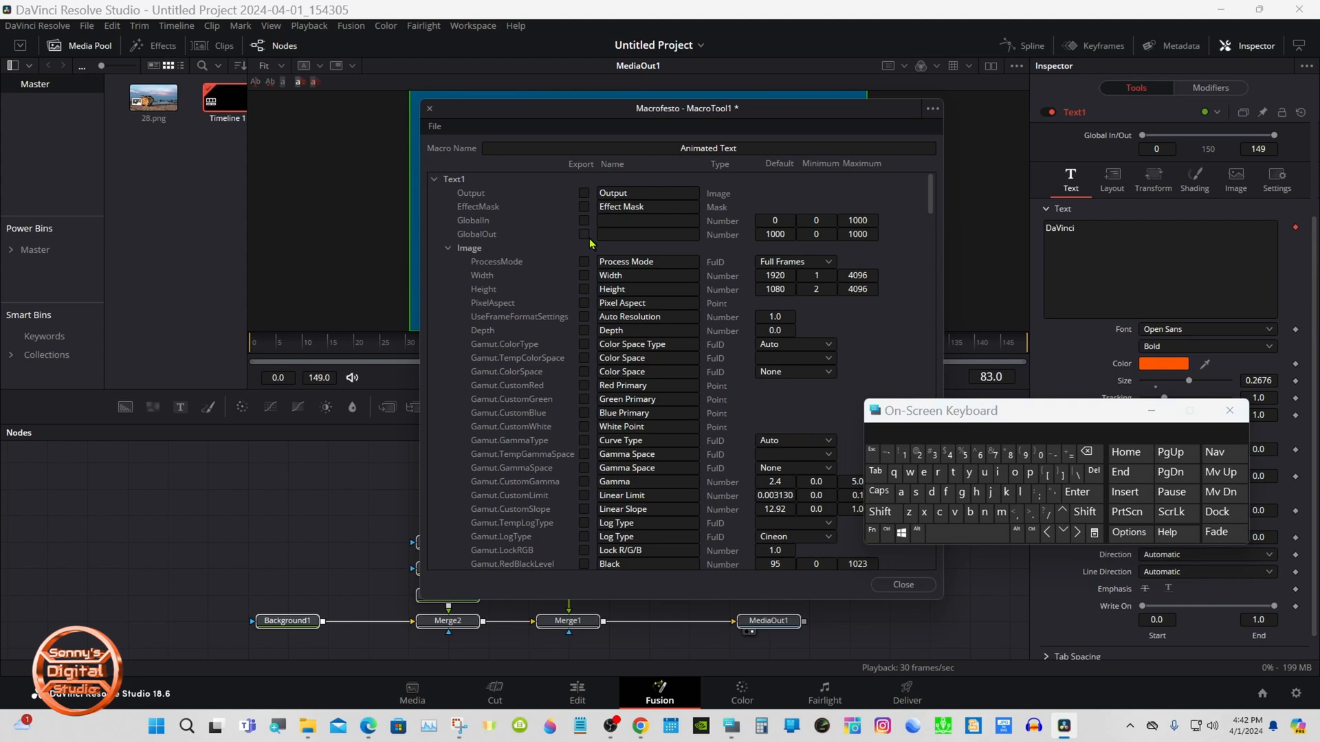
- Export Text1's Output, text styling, Layout Type and Center, then collapse Text1's groups
{"action": "left_click", "coordinate": [584, 192]}
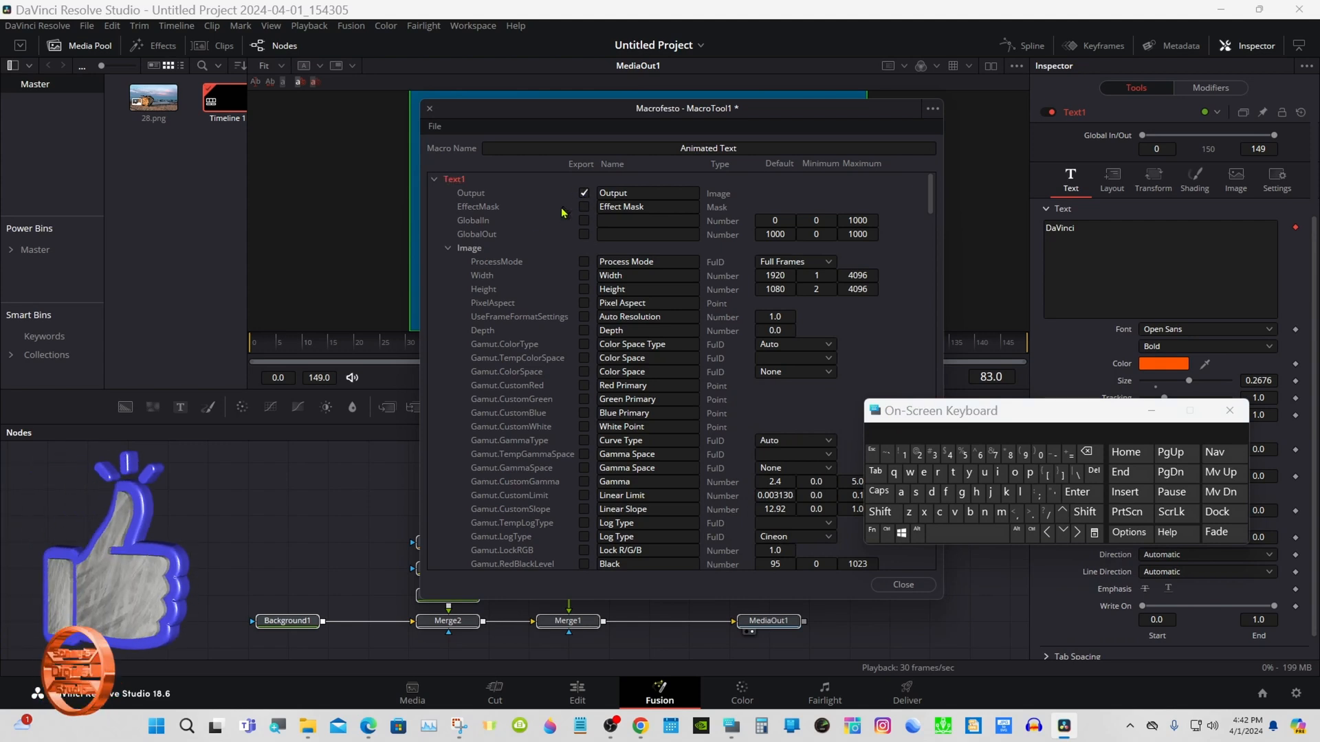
{"action": "left_click", "coordinate": [449, 247]}
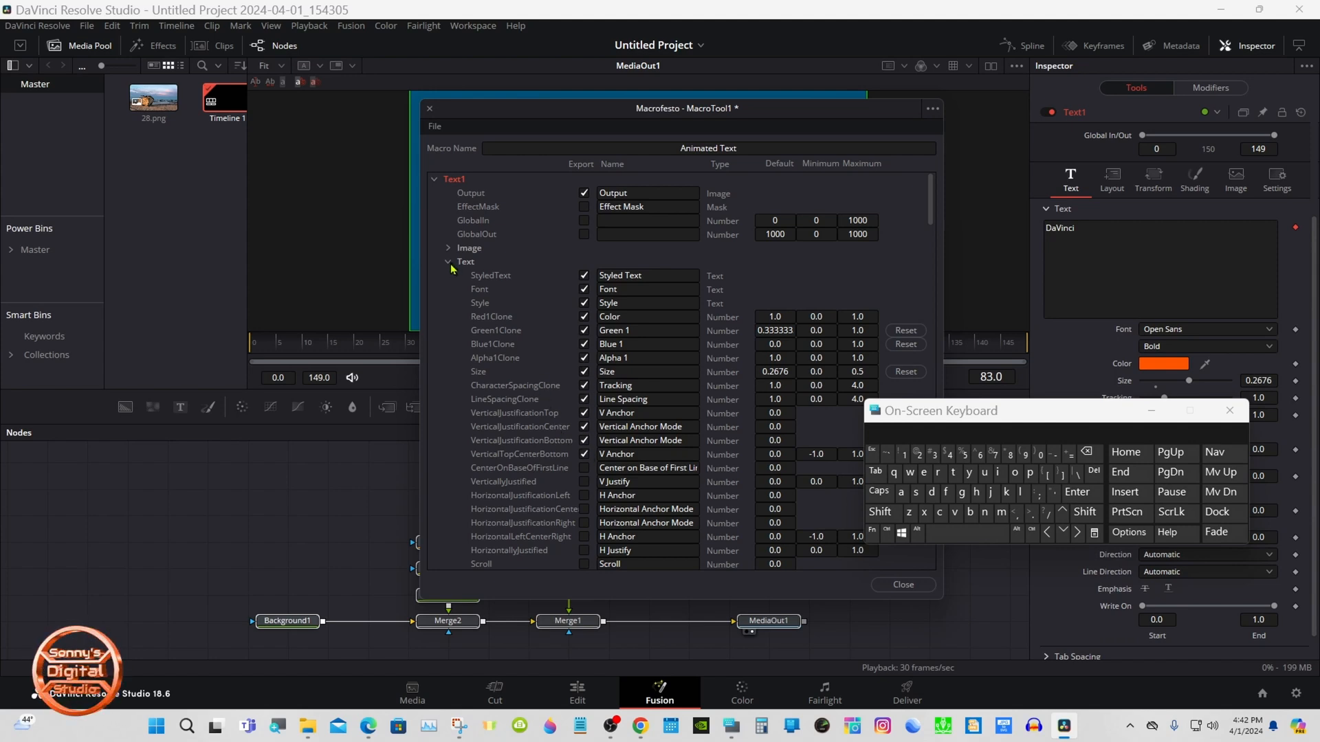
{"action": "left_click", "coordinate": [449, 262]}
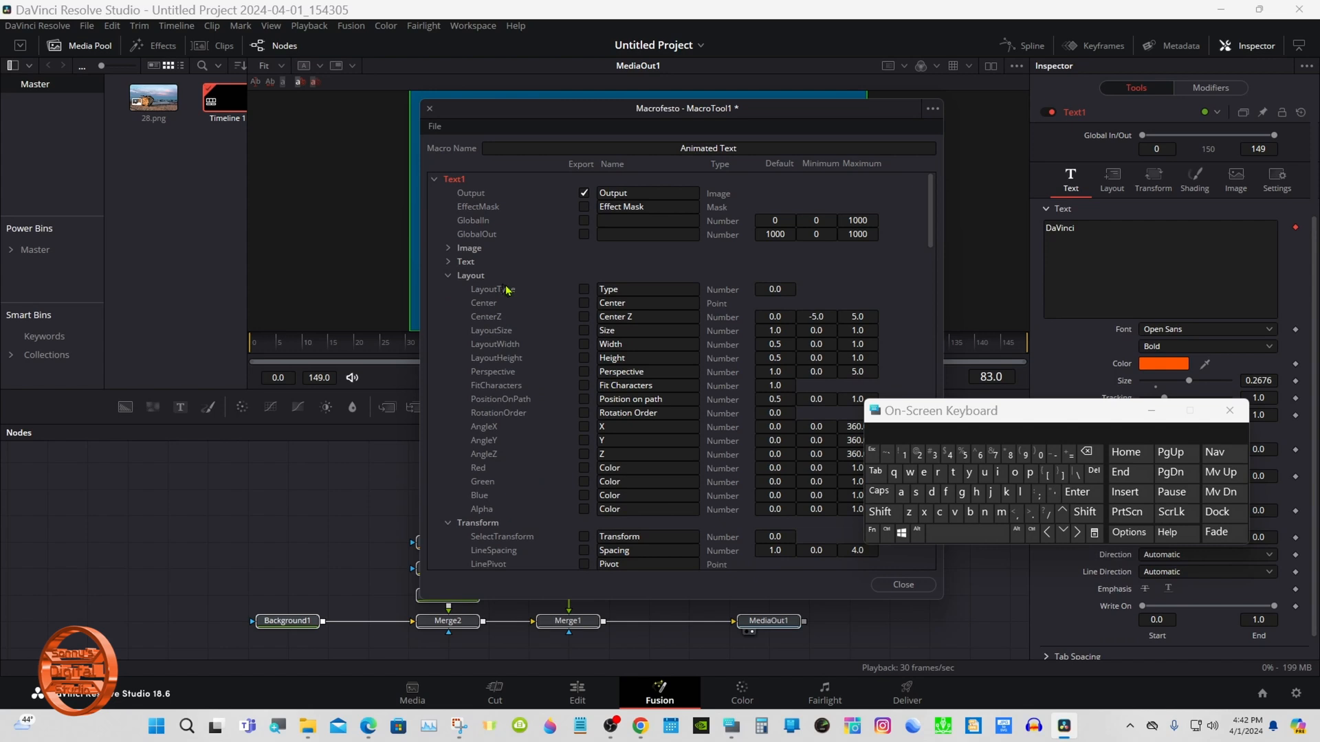
{"action": "left_click", "coordinate": [584, 302]}
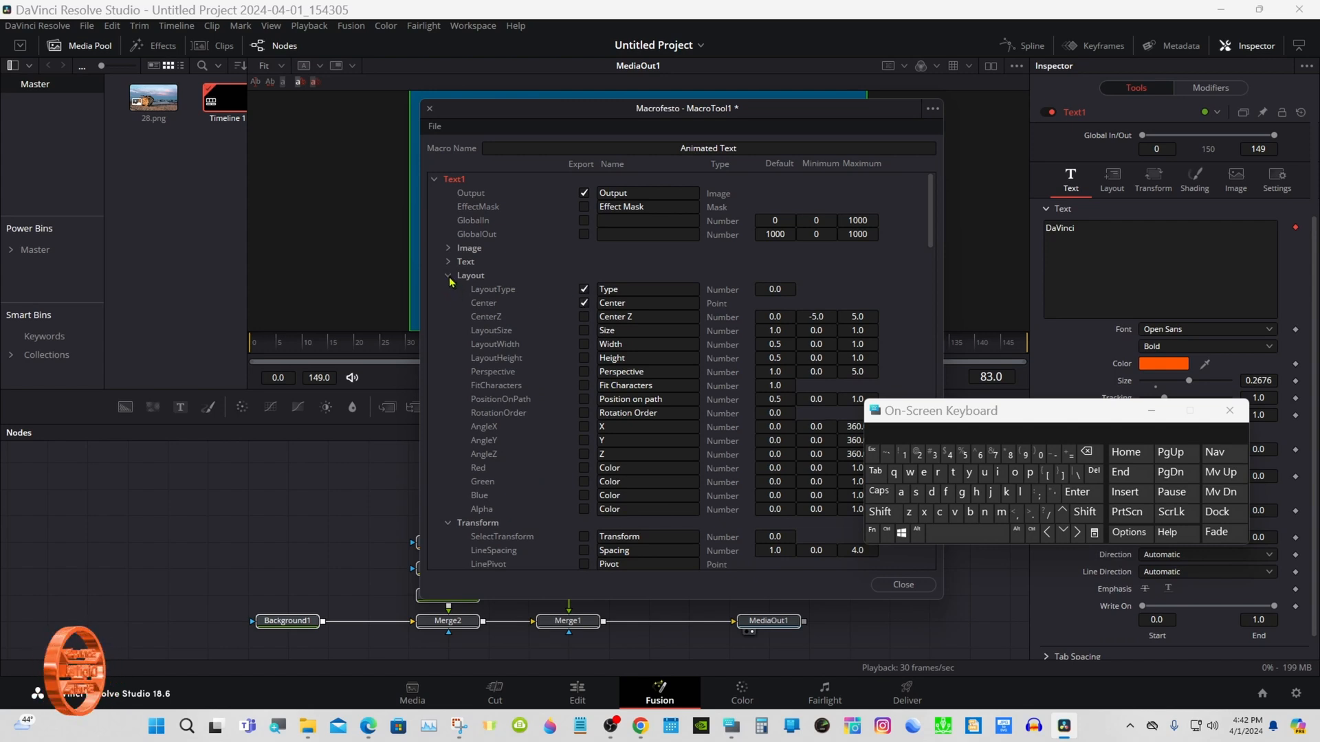
{"action": "left_click", "coordinate": [449, 275]}
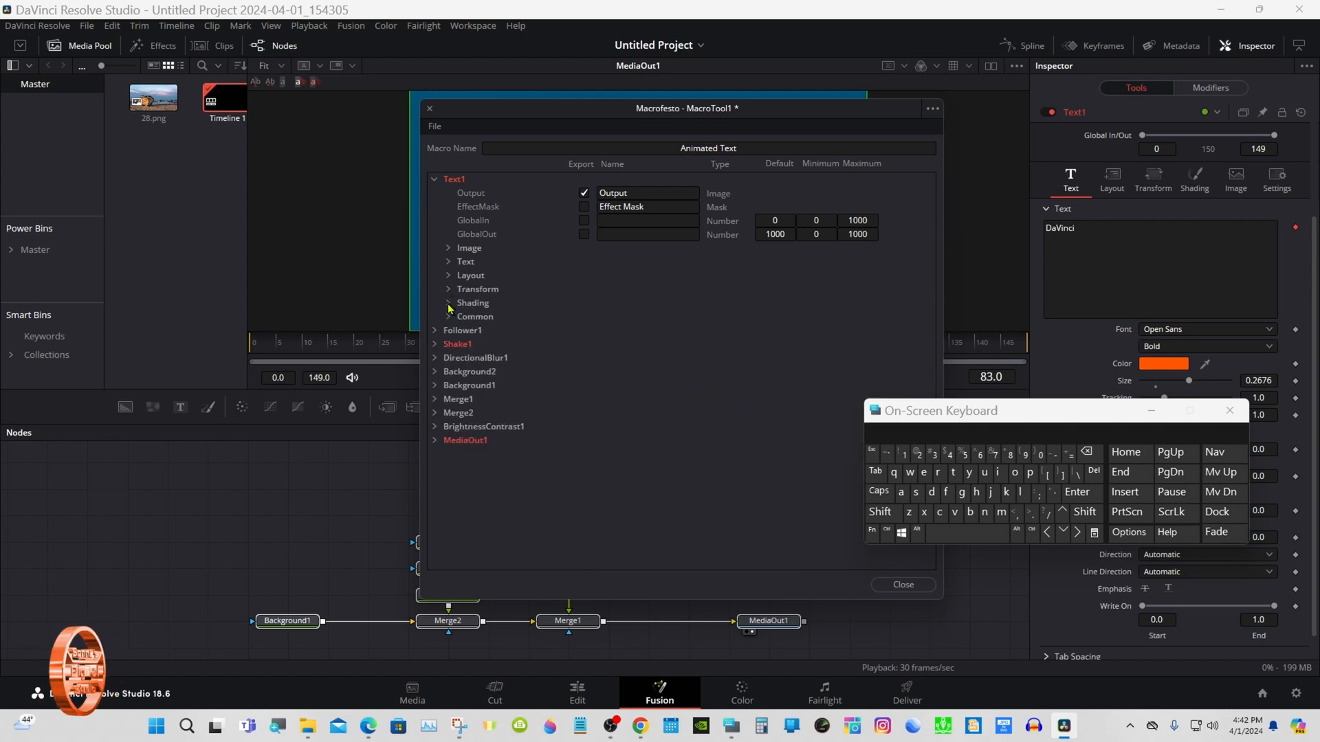
{"action": "left_click", "coordinate": [434, 179]}
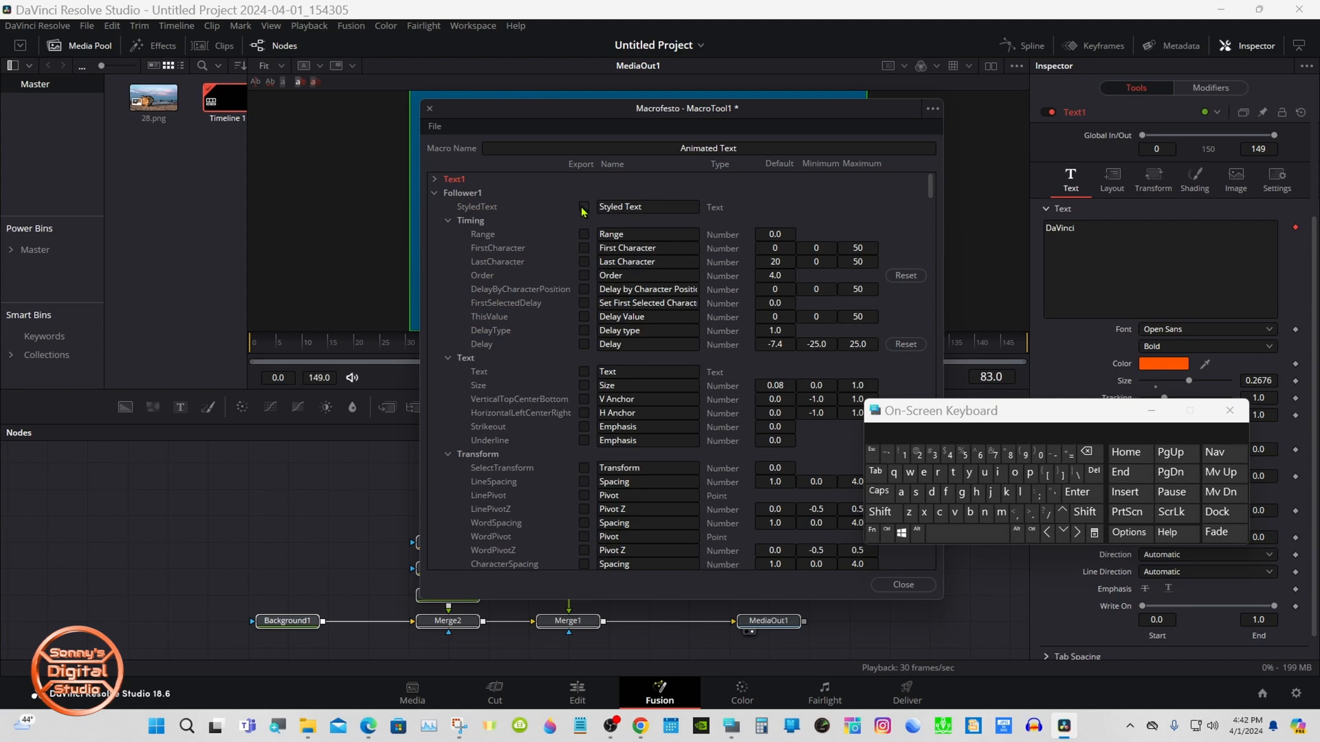
{"action": "mouse_move", "coordinate": [586, 241]}
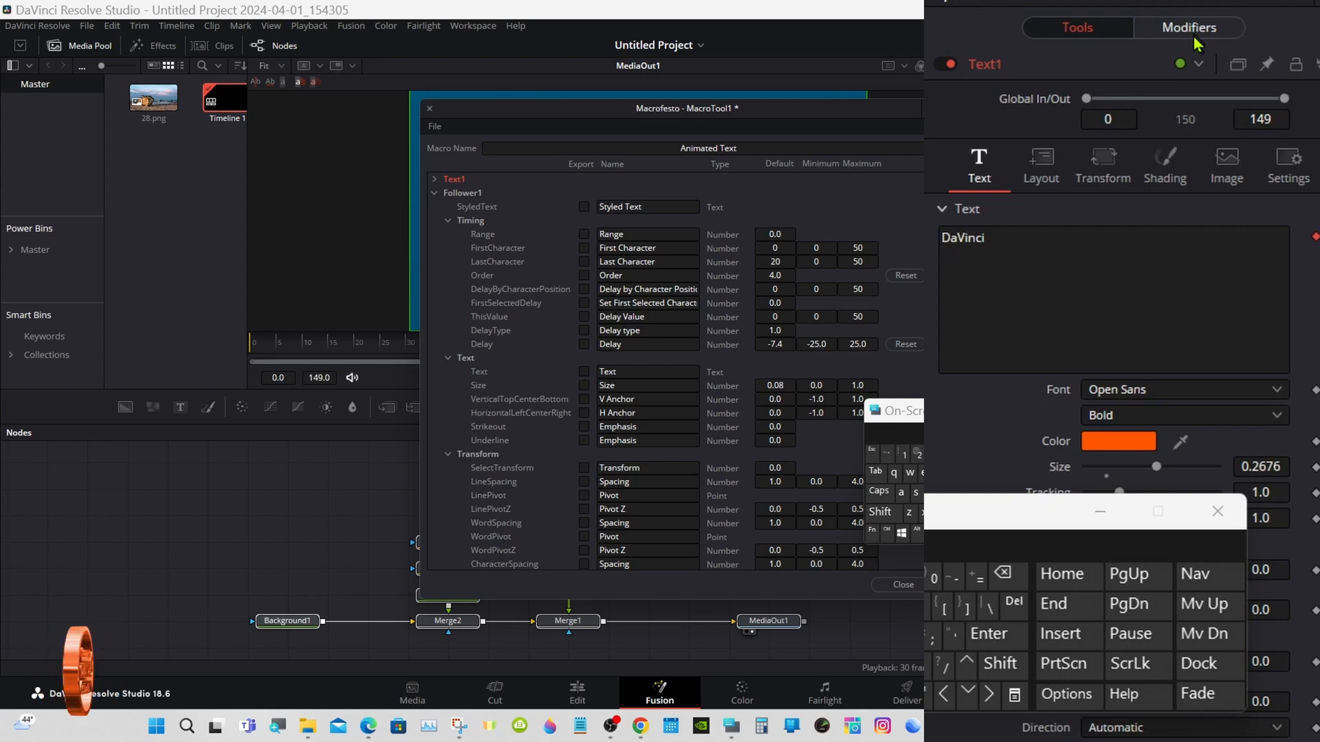
- From the Modifiers tab, export Follower1's Styled Text and Timing controls, then collapse Follower1
{"action": "left_click", "coordinate": [1189, 27]}
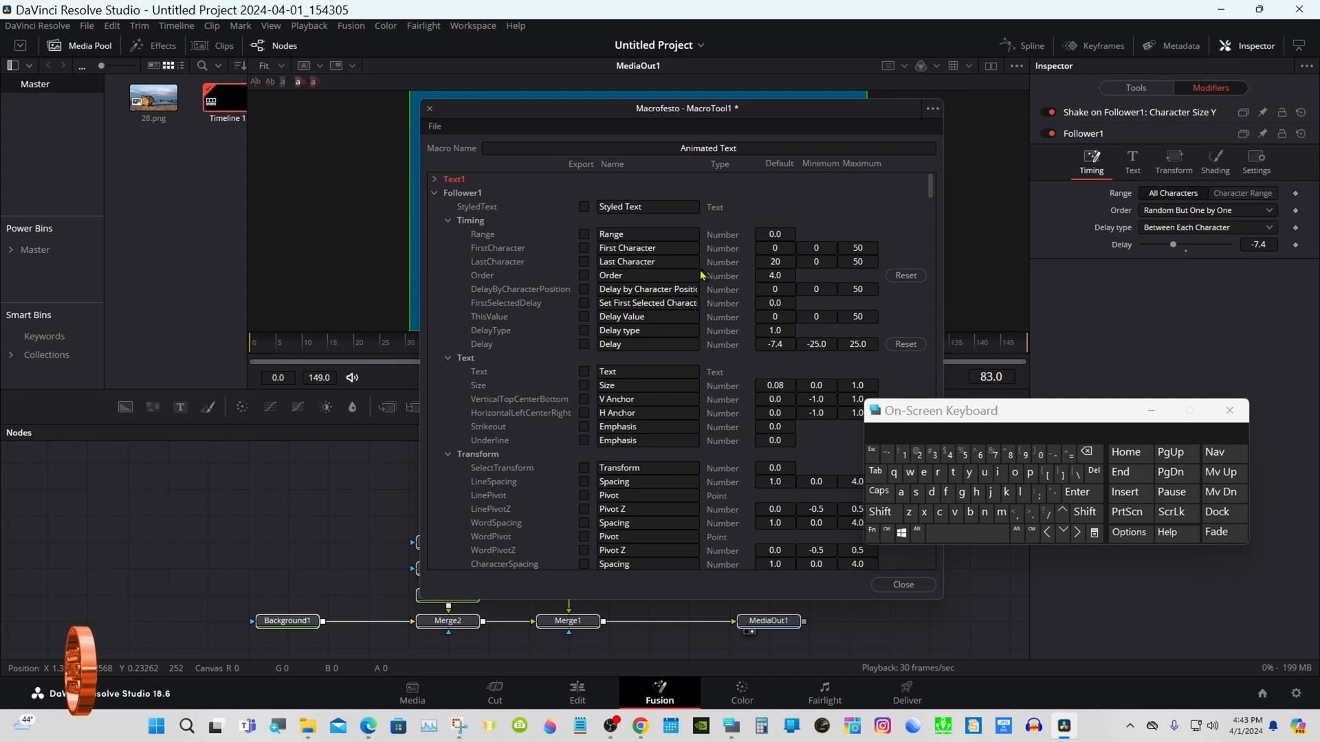
{"action": "left_click", "coordinate": [585, 207]}
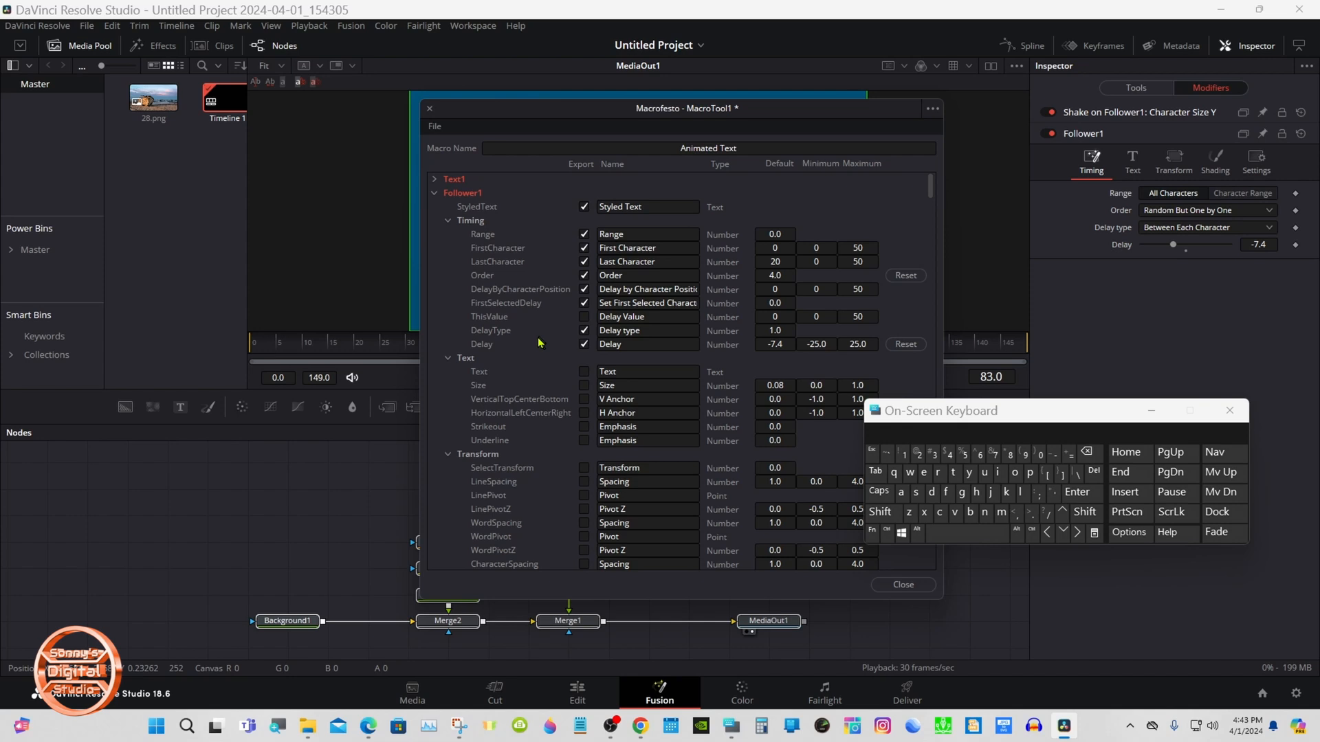
{"action": "left_click", "coordinate": [449, 221]}
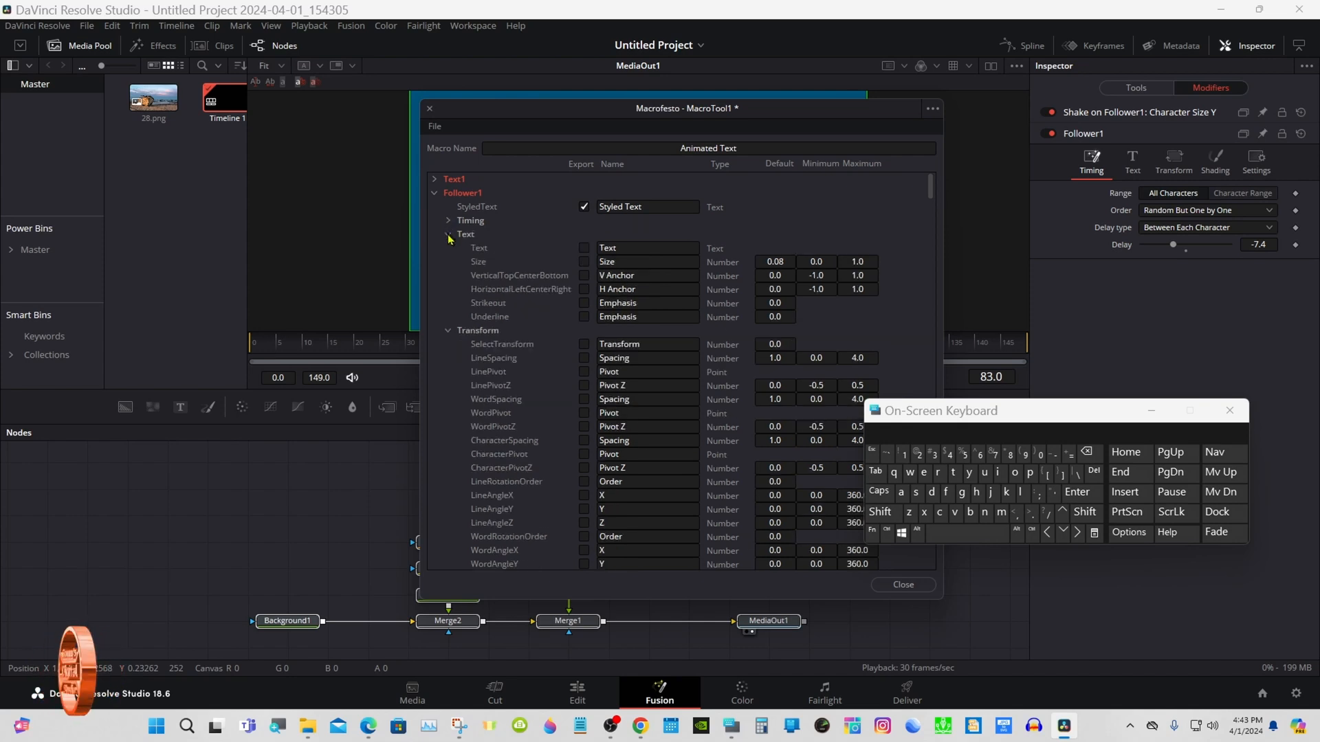
{"action": "left_click", "coordinate": [448, 248]}
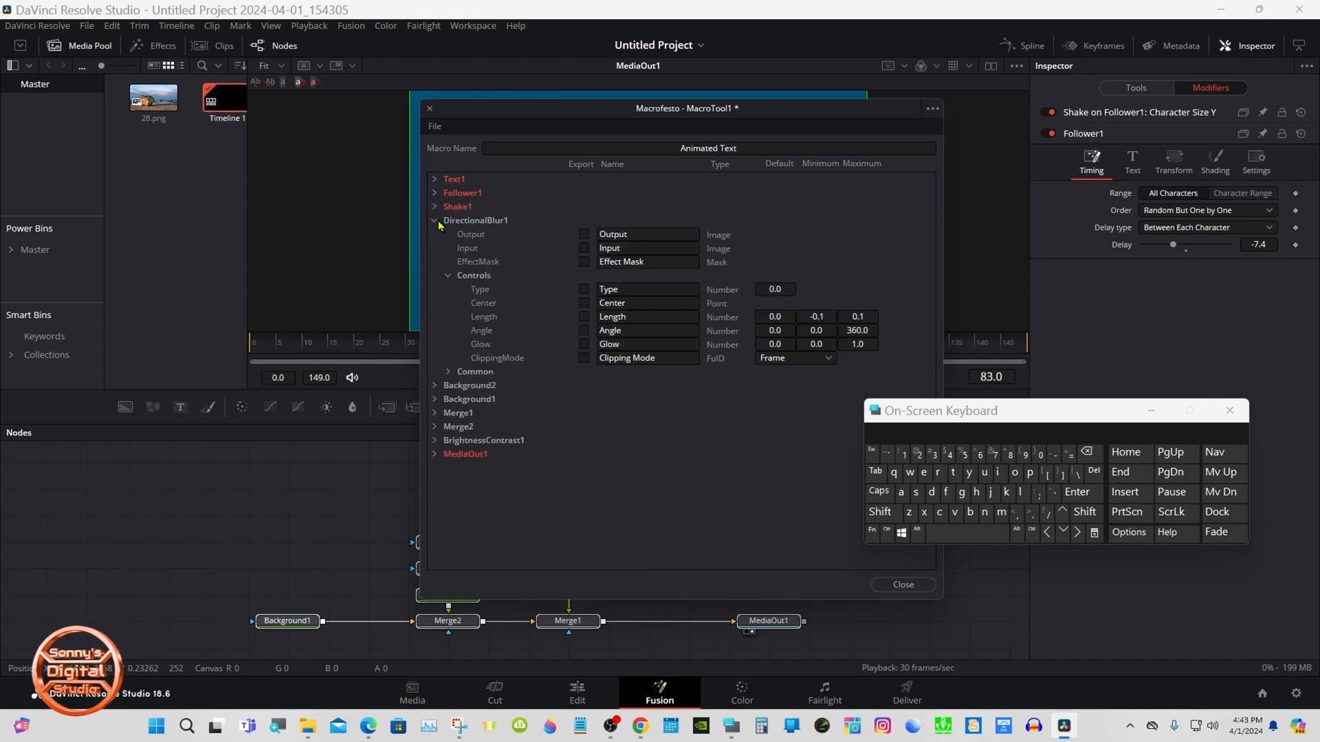
- Export DirectionalBlur1's Output, Input, Type, Center, Length and Angle, renamed Extrude Length and Extrude Angle
{"action": "left_click_drag", "start_coordinate": [686, 108], "coordinate": [744, 111]}
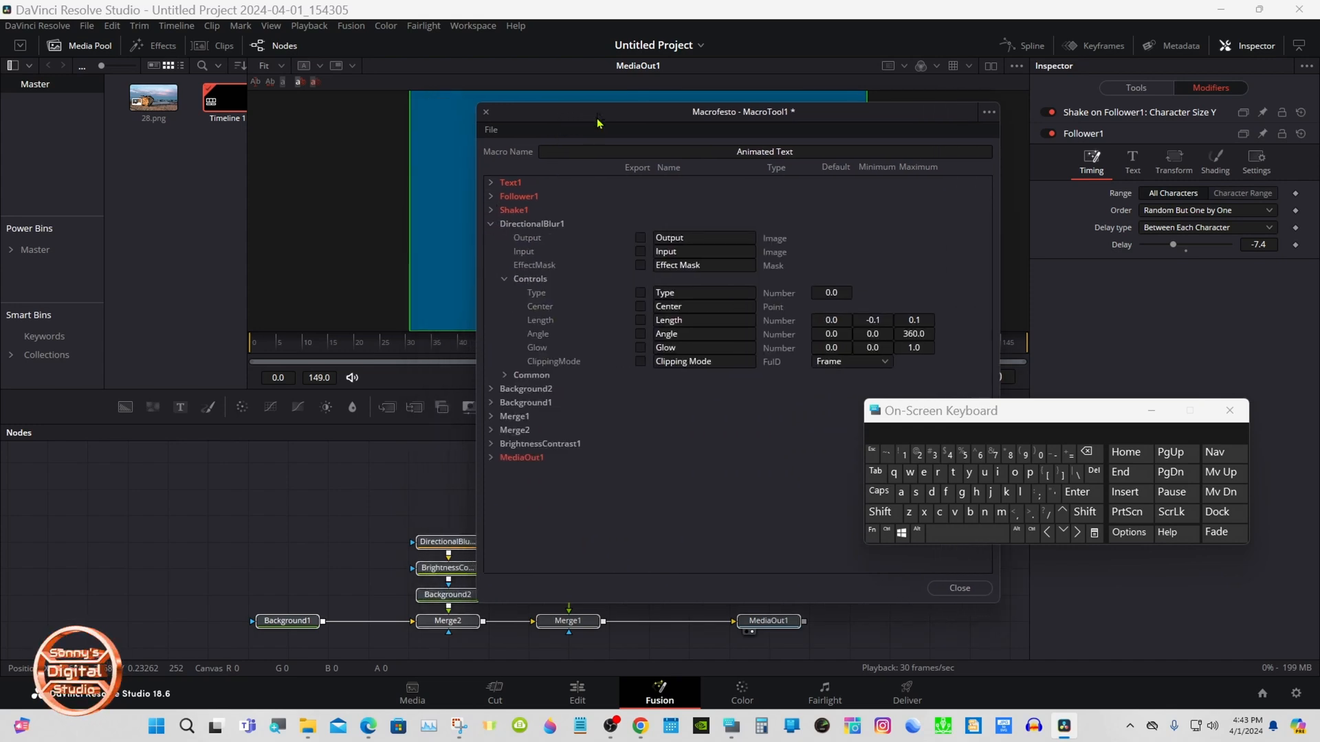
{"action": "left_click", "coordinate": [447, 541]}
{"action": "type", "text": "Extrude "}
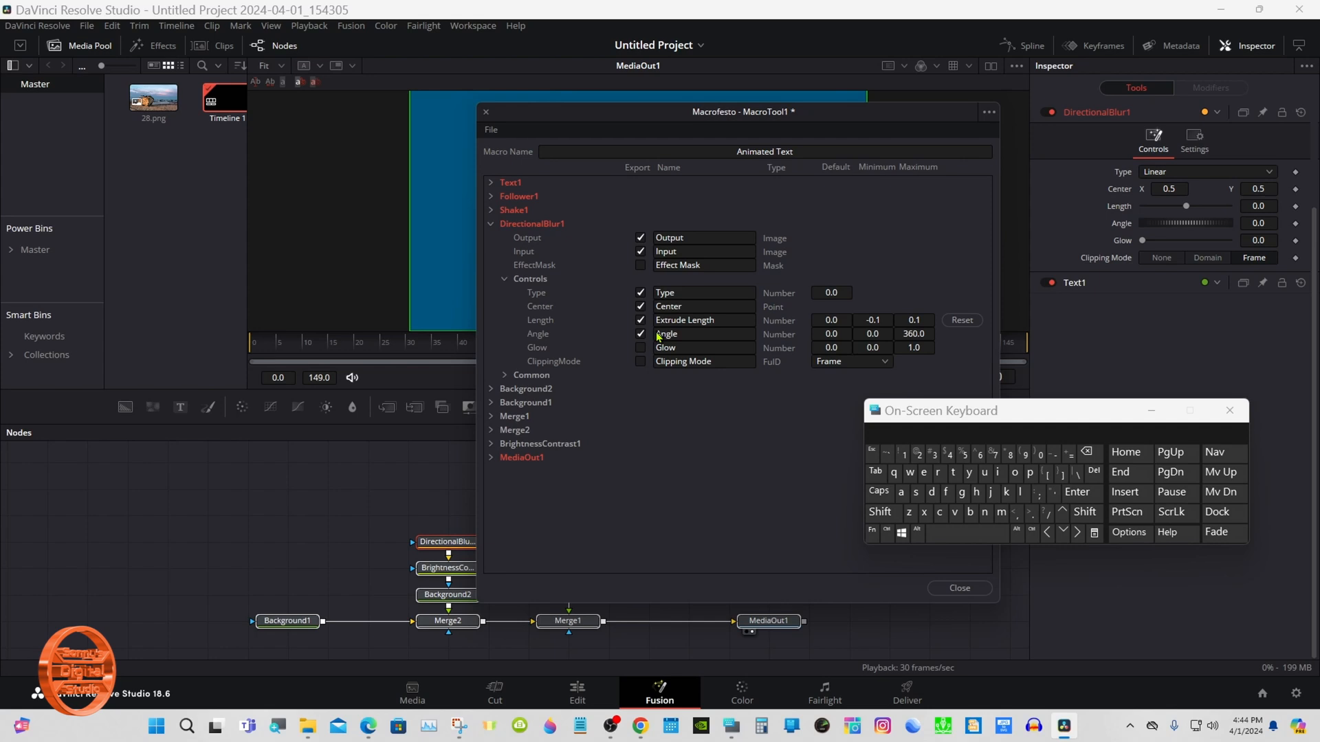
{"action": "left_click", "coordinate": [703, 334]}
{"action": "type", "text": "Extrude "}
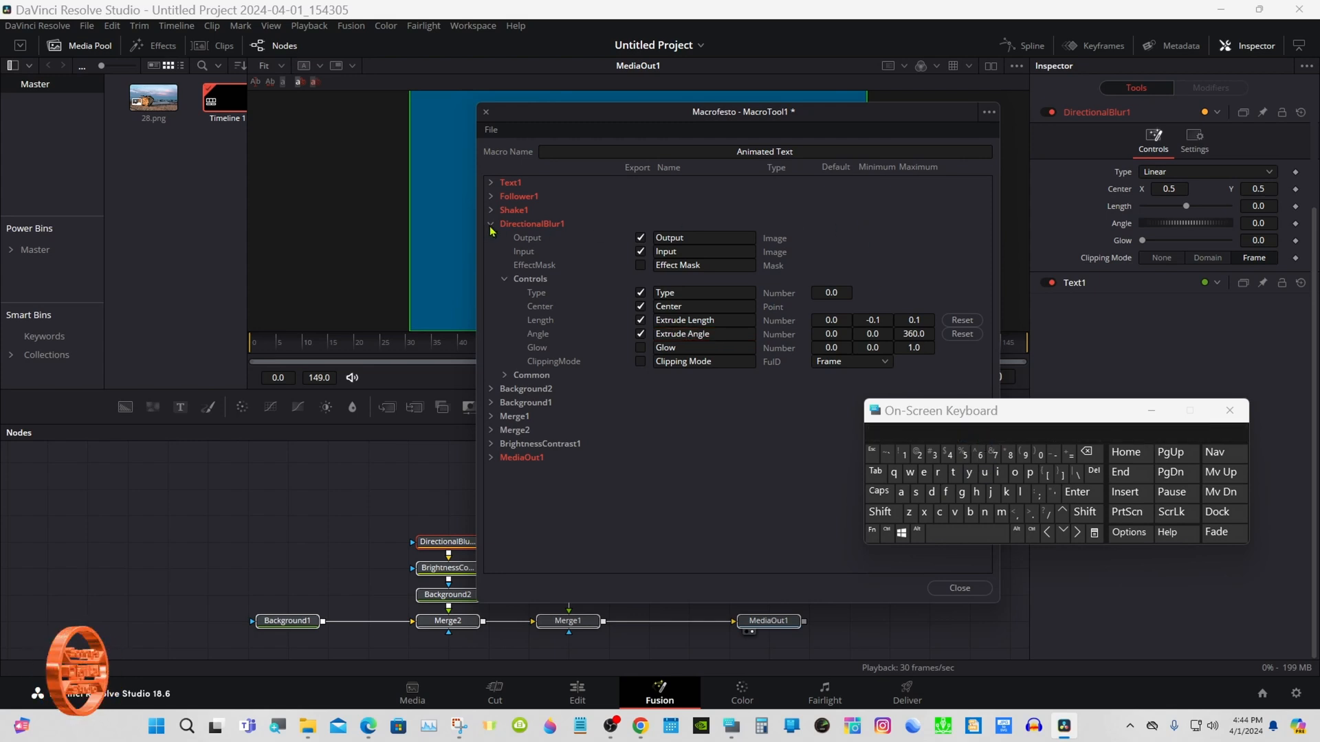
{"action": "left_click", "coordinate": [503, 278]}
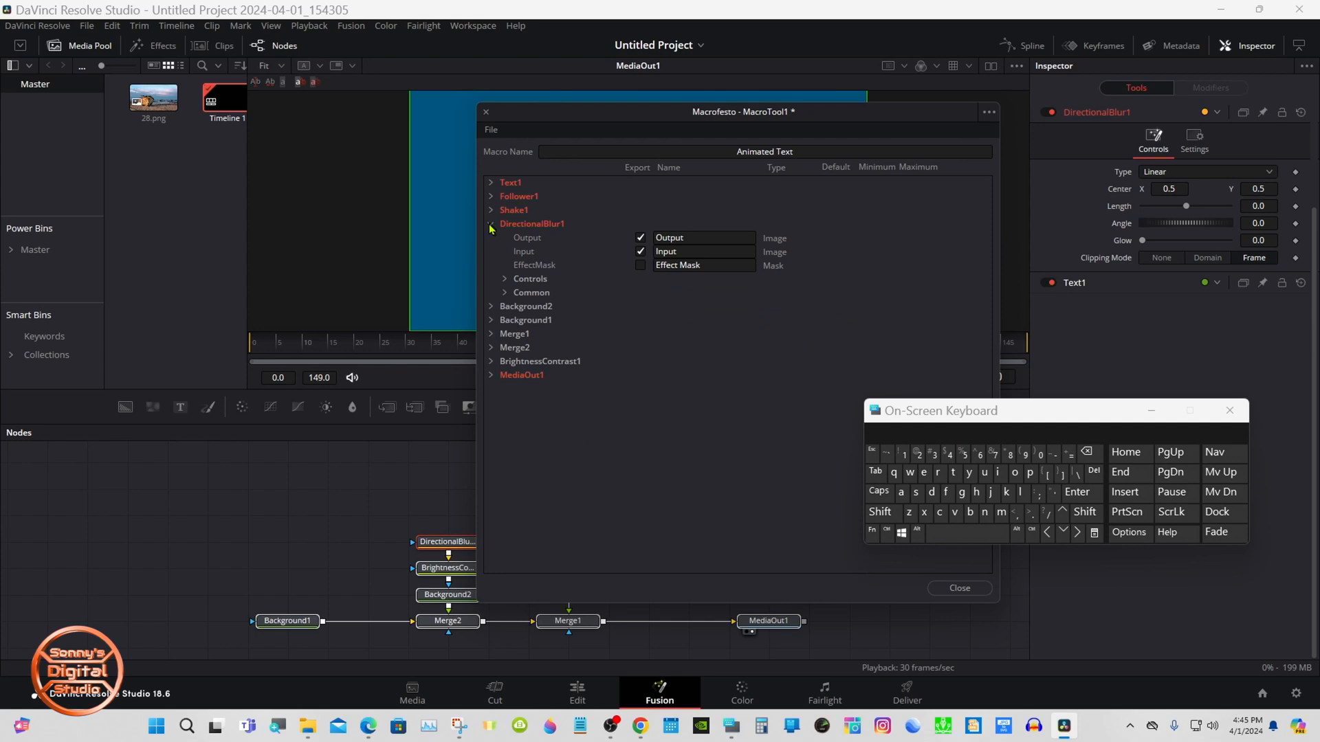
{"action": "left_click", "coordinate": [491, 239]}
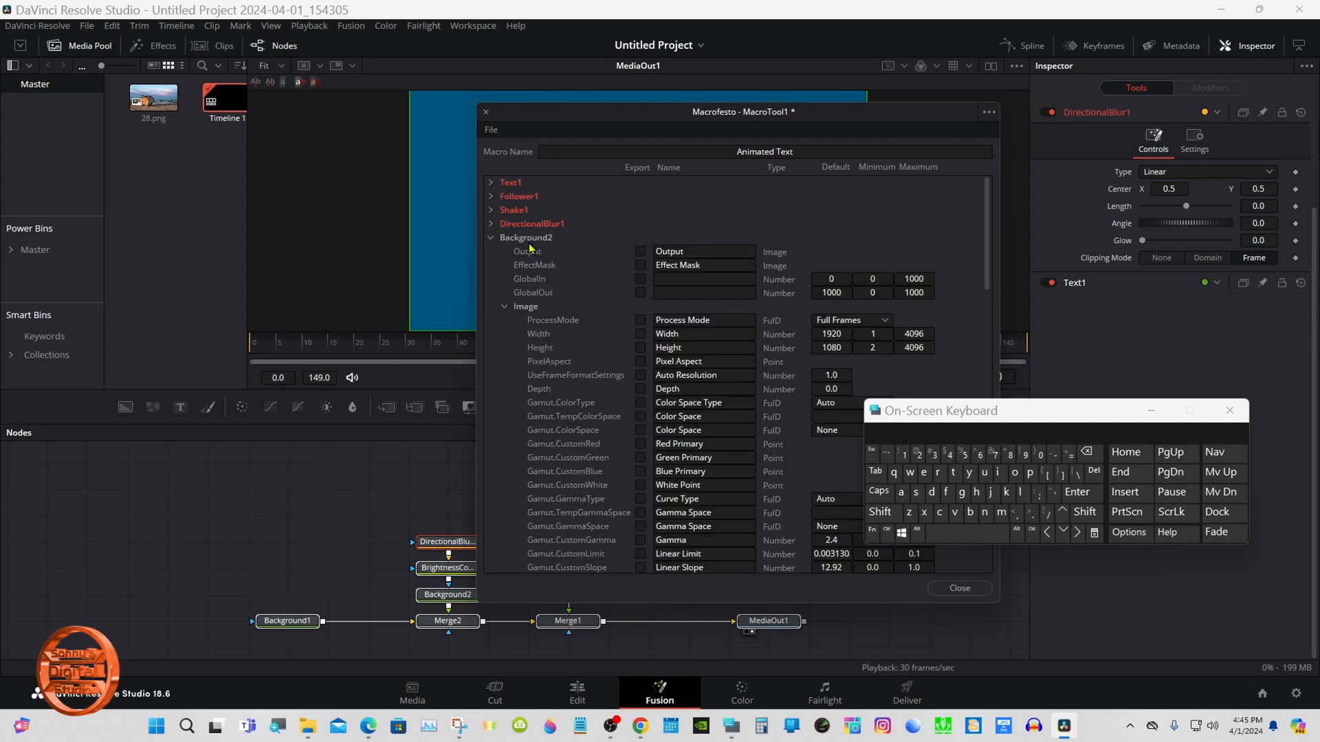
{"action": "mouse_move", "coordinate": [574, 303]}
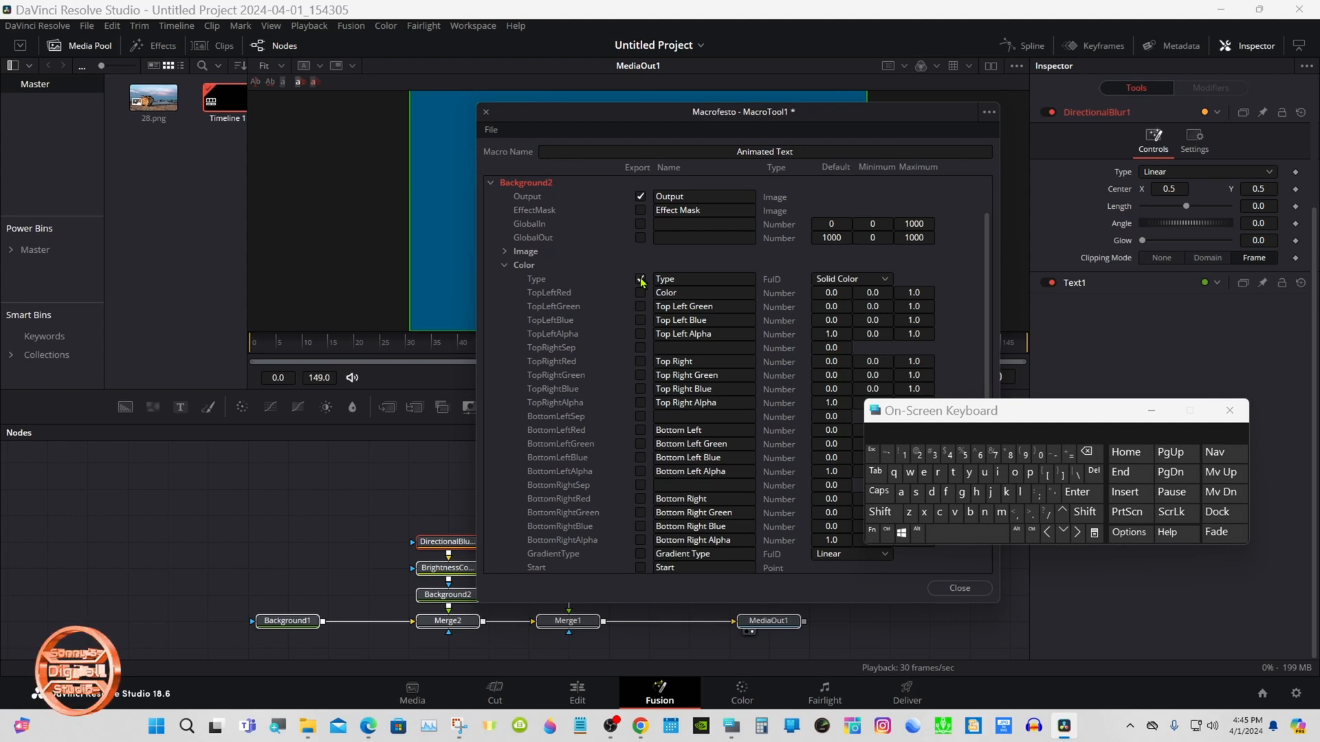
- Export Background2's Output, Color and gradient controls, and relabel its Type control
{"action": "left_click", "coordinate": [640, 307]}
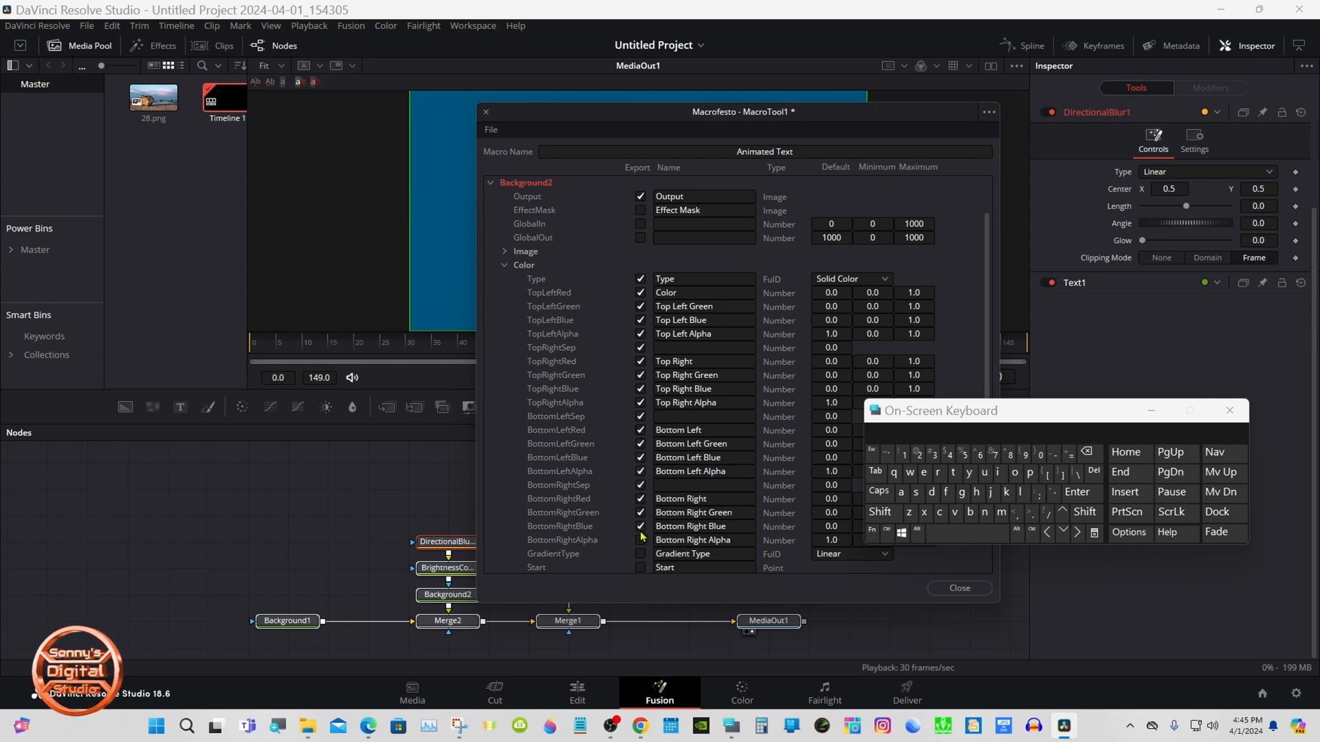
{"action": "scroll", "scroll_direction": "down", "scroll_amount": 3}
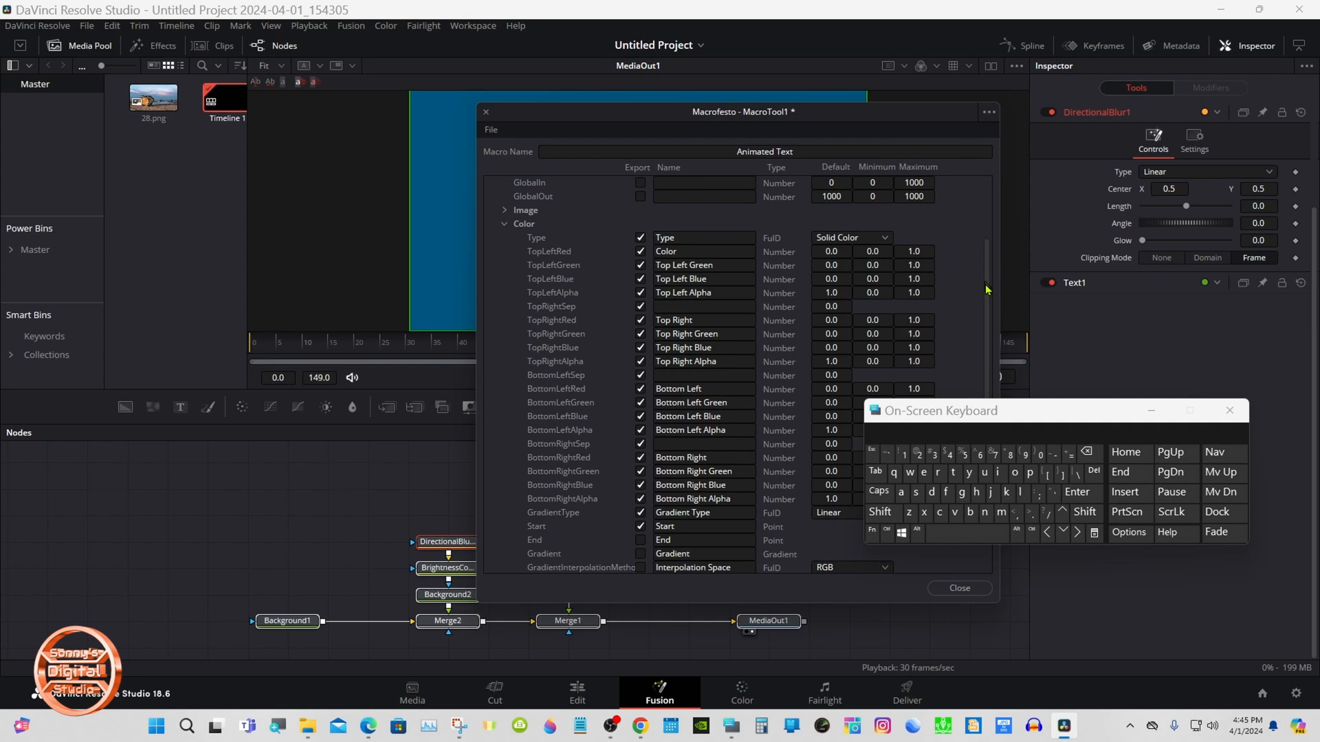
{"action": "scroll", "scroll_direction": "down", "scroll_amount": 3}
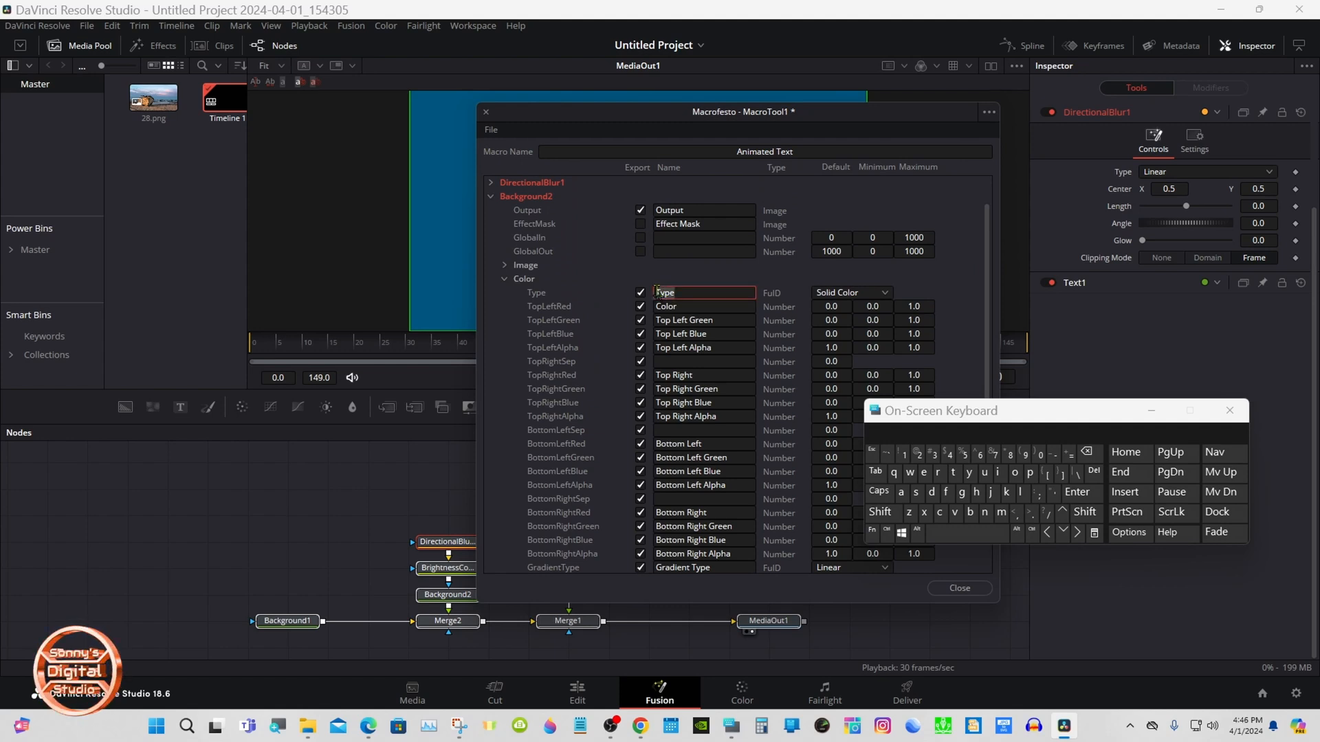
{"action": "left_click", "coordinate": [924, 472]}
{"action": "type", "text": "Extrude C"}
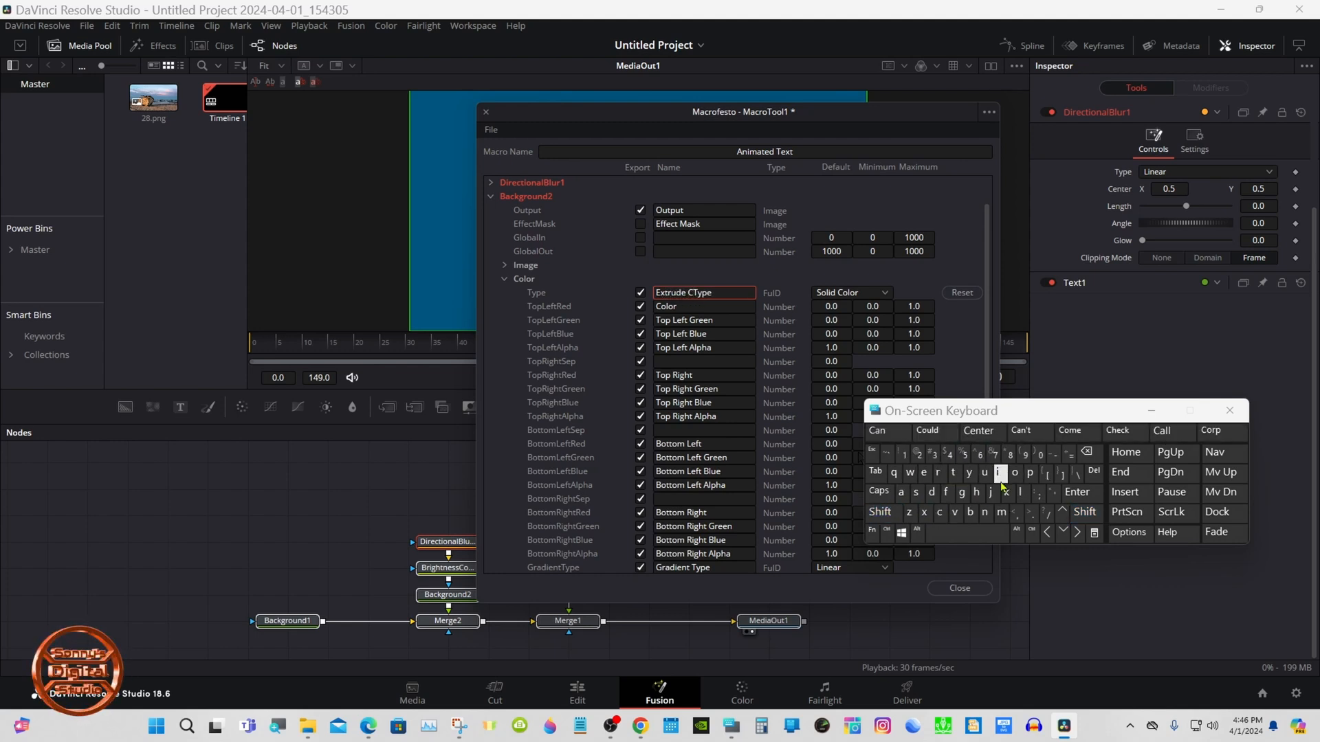
{"action": "type", "text": "olor"}
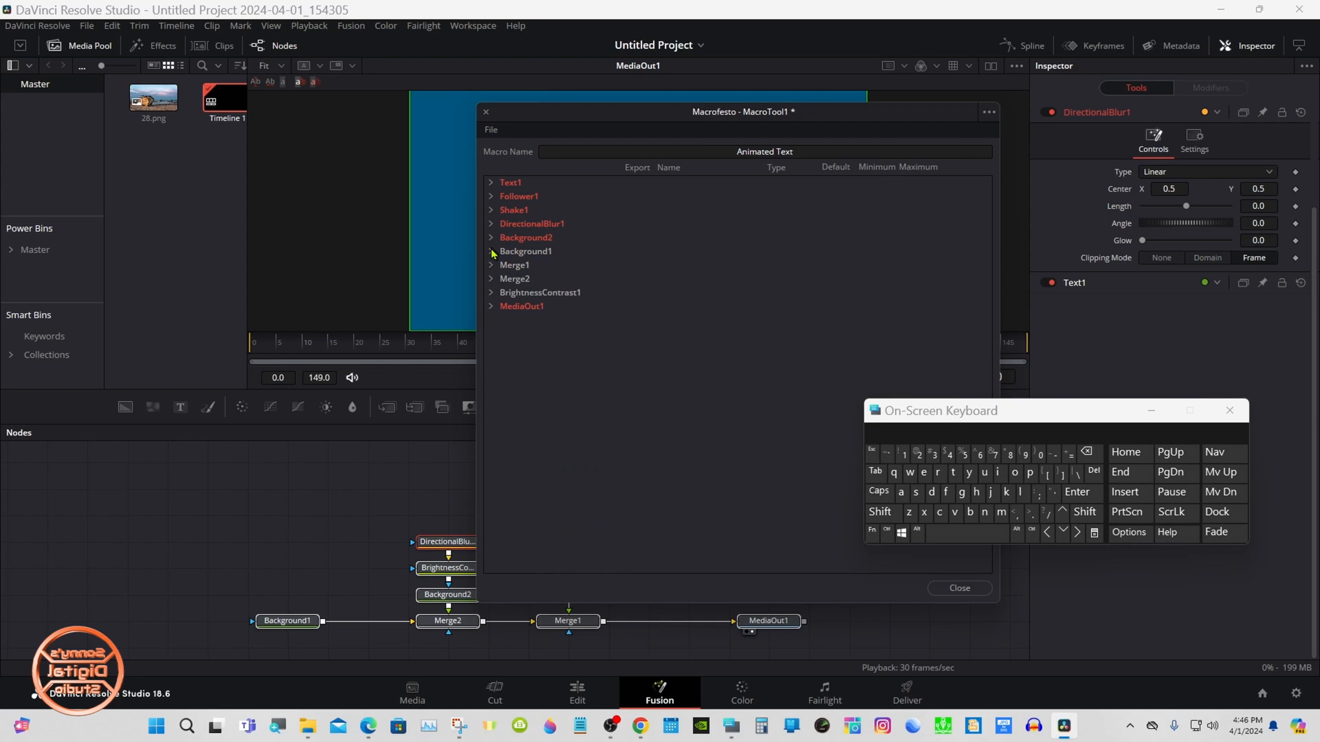
- Export Background1's Output, open its Color settings, and relabel the Type control
{"action": "left_click", "coordinate": [492, 253]}
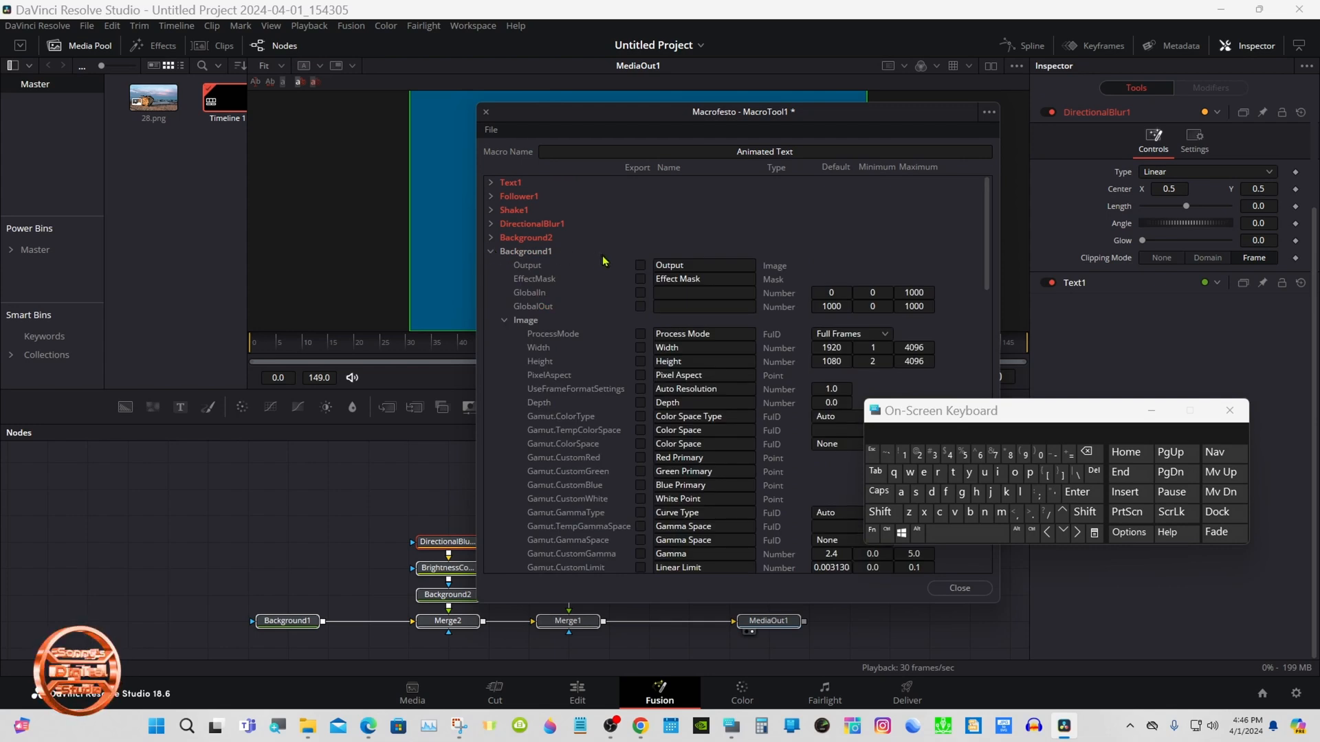
{"action": "left_click", "coordinate": [641, 265]}
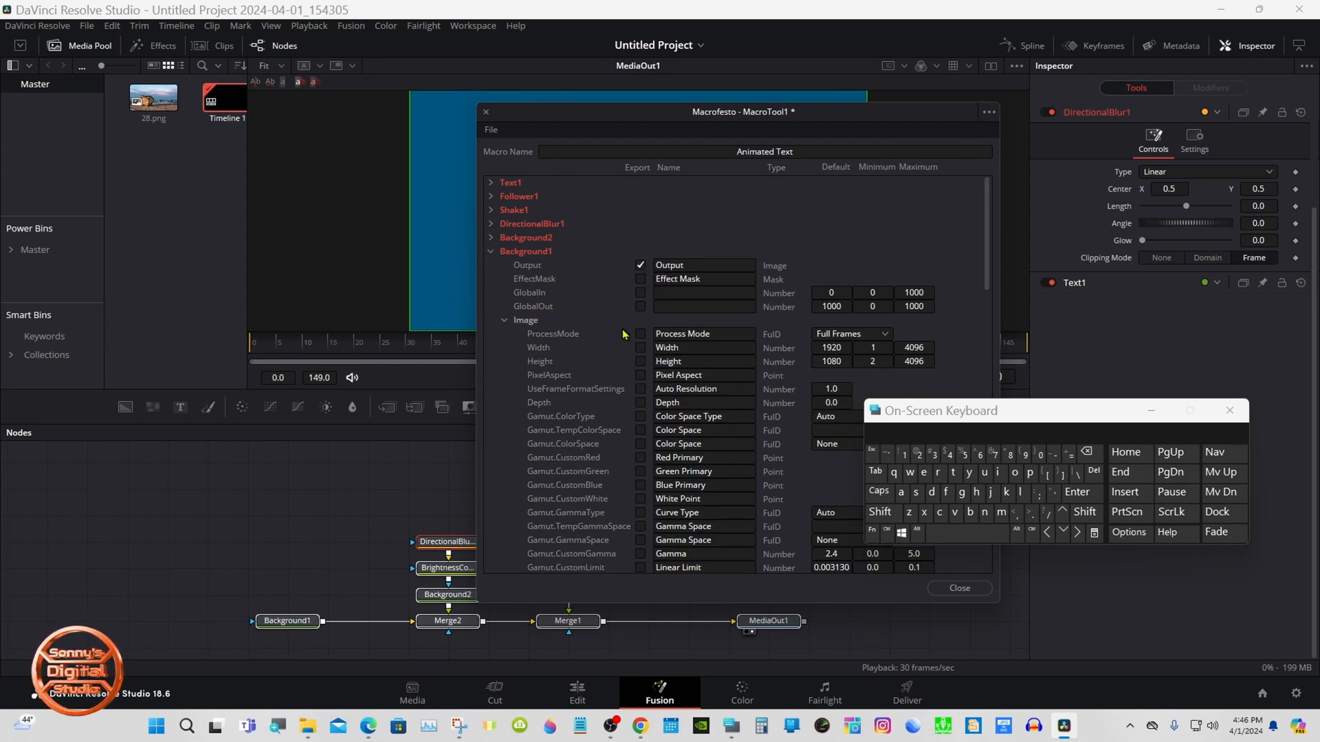
{"action": "left_click", "coordinate": [503, 320]}
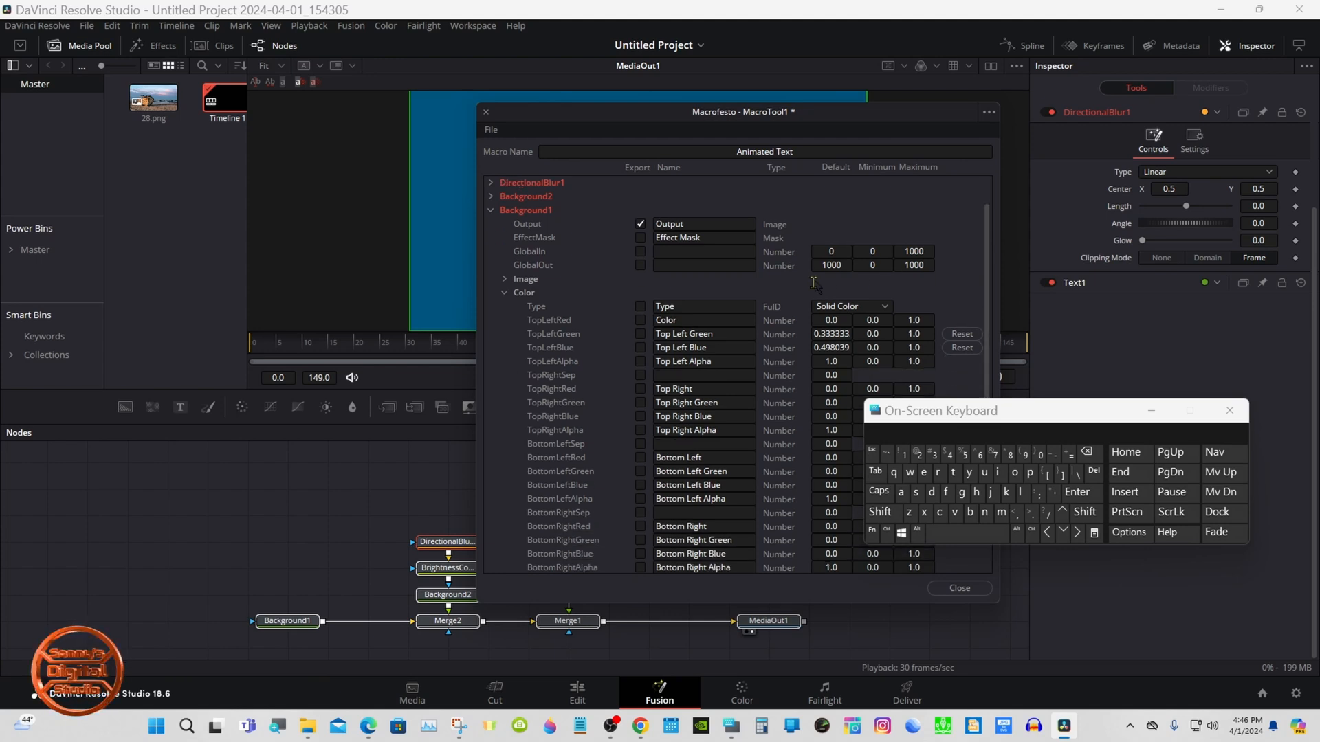
{"action": "left_click", "coordinate": [703, 305]}
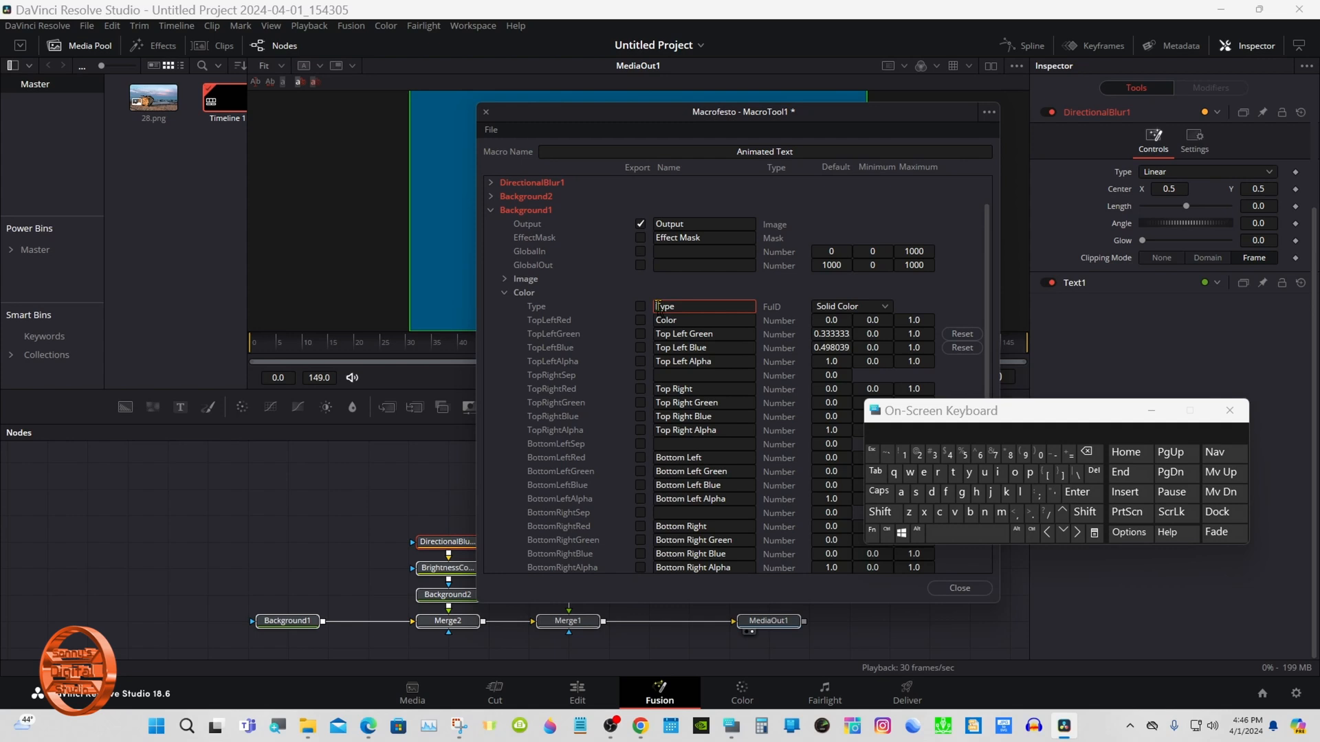
{"action": "left_click", "coordinate": [880, 513]}
{"action": "type", "text": "Background "}
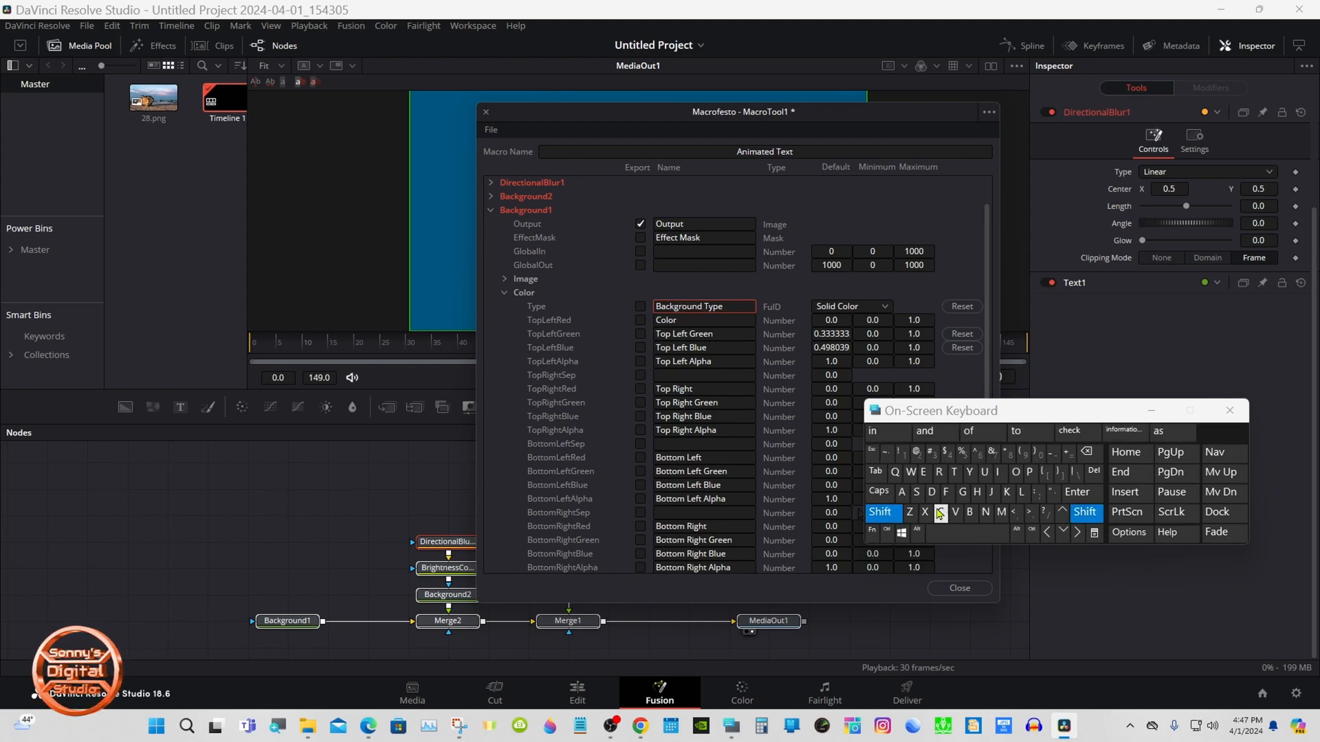
{"action": "type", "text": "Colo"}
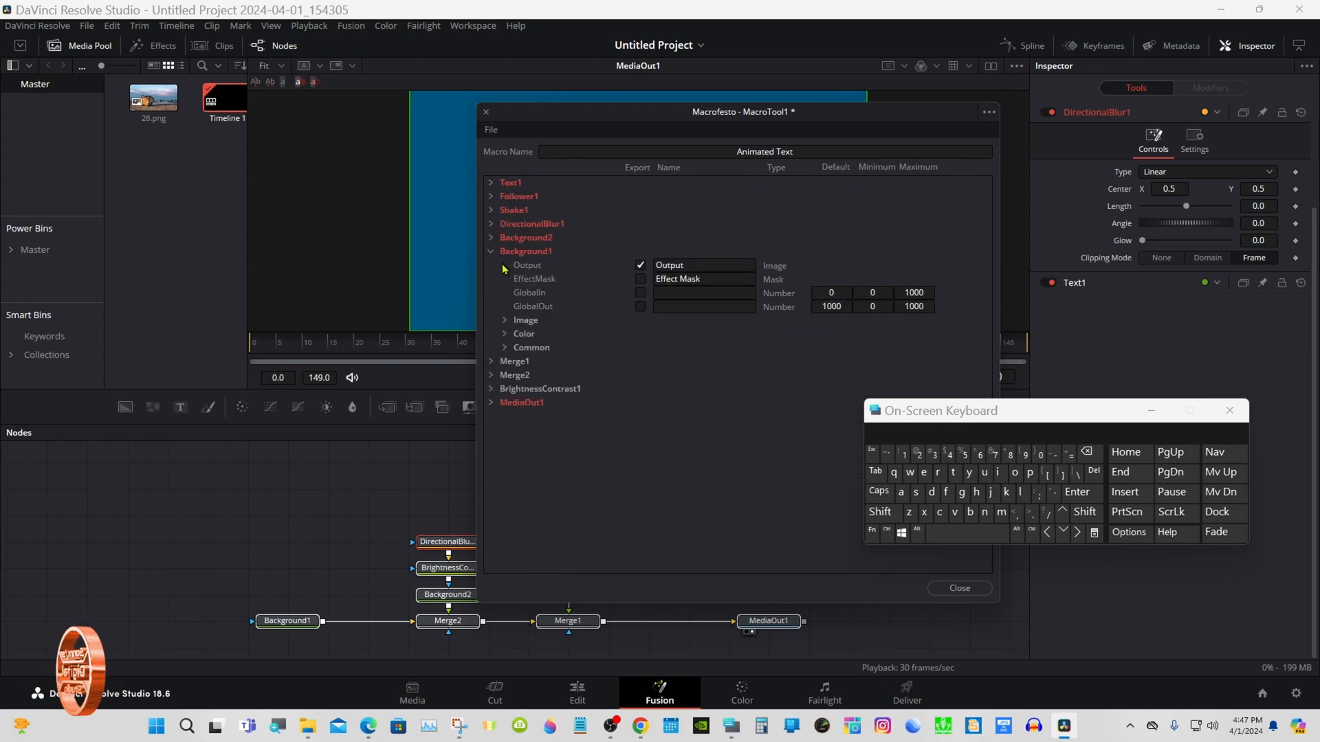
{"action": "left_click", "coordinate": [491, 251]}
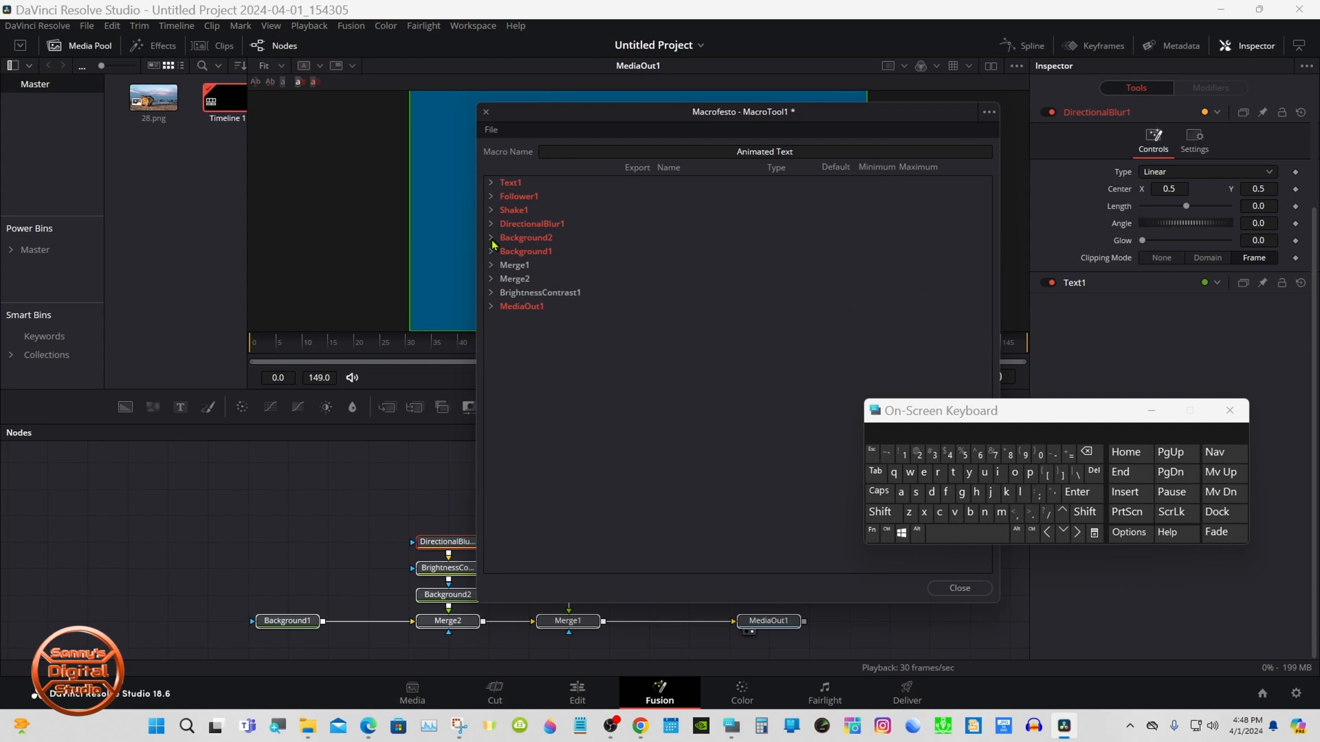
{"action": "left_click", "coordinate": [491, 238]}
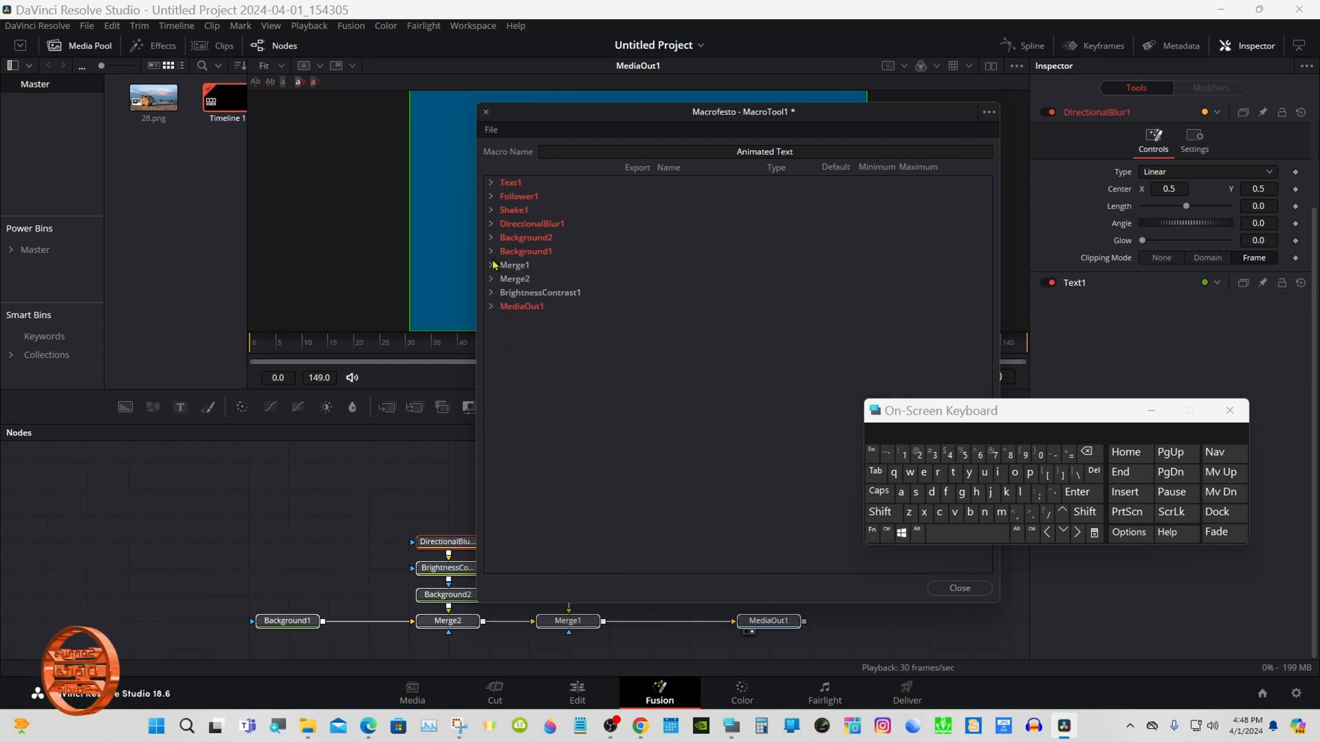
{"action": "left_click", "coordinate": [491, 306]}
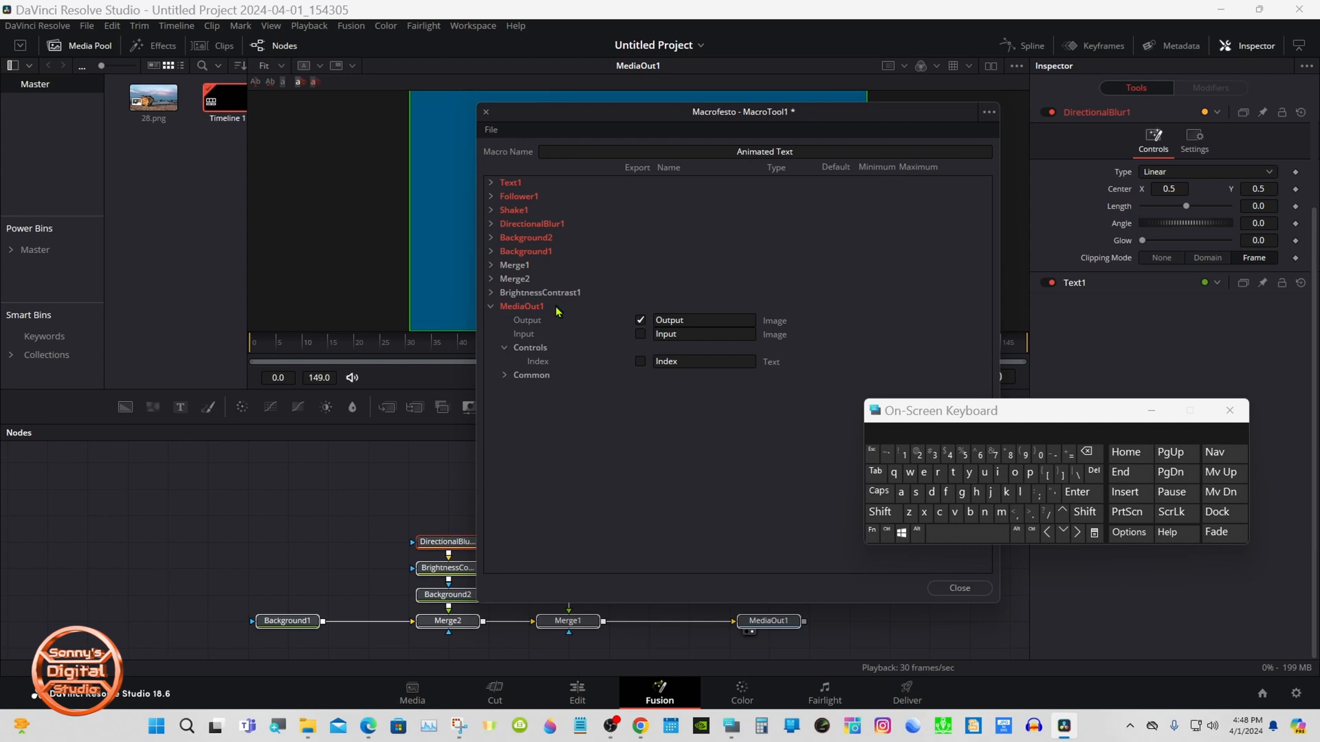
{"action": "mouse_move", "coordinate": [648, 337]}
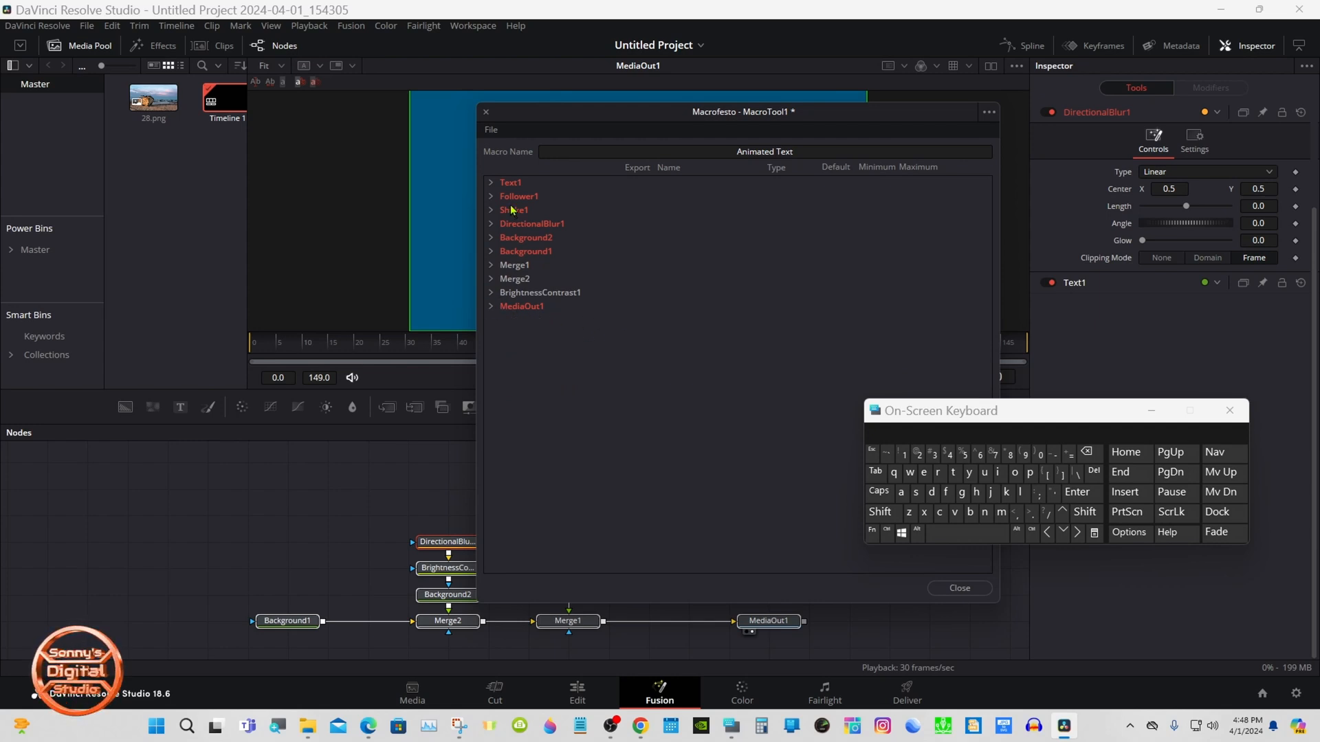
{"action": "mouse_move", "coordinate": [492, 136]}
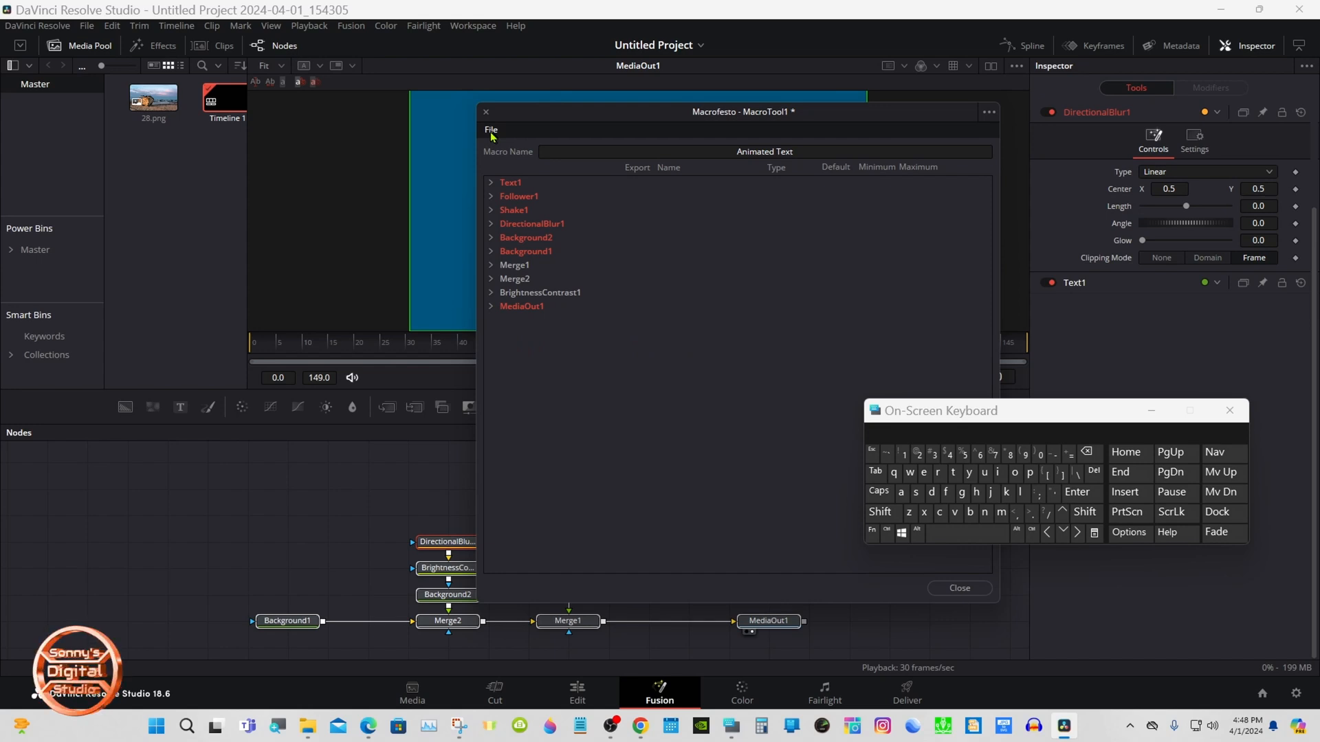
- Save the Animated Text macro as a group file in Fusion Templates > Edit > Titles > custom
{"action": "left_click", "coordinate": [490, 130]}
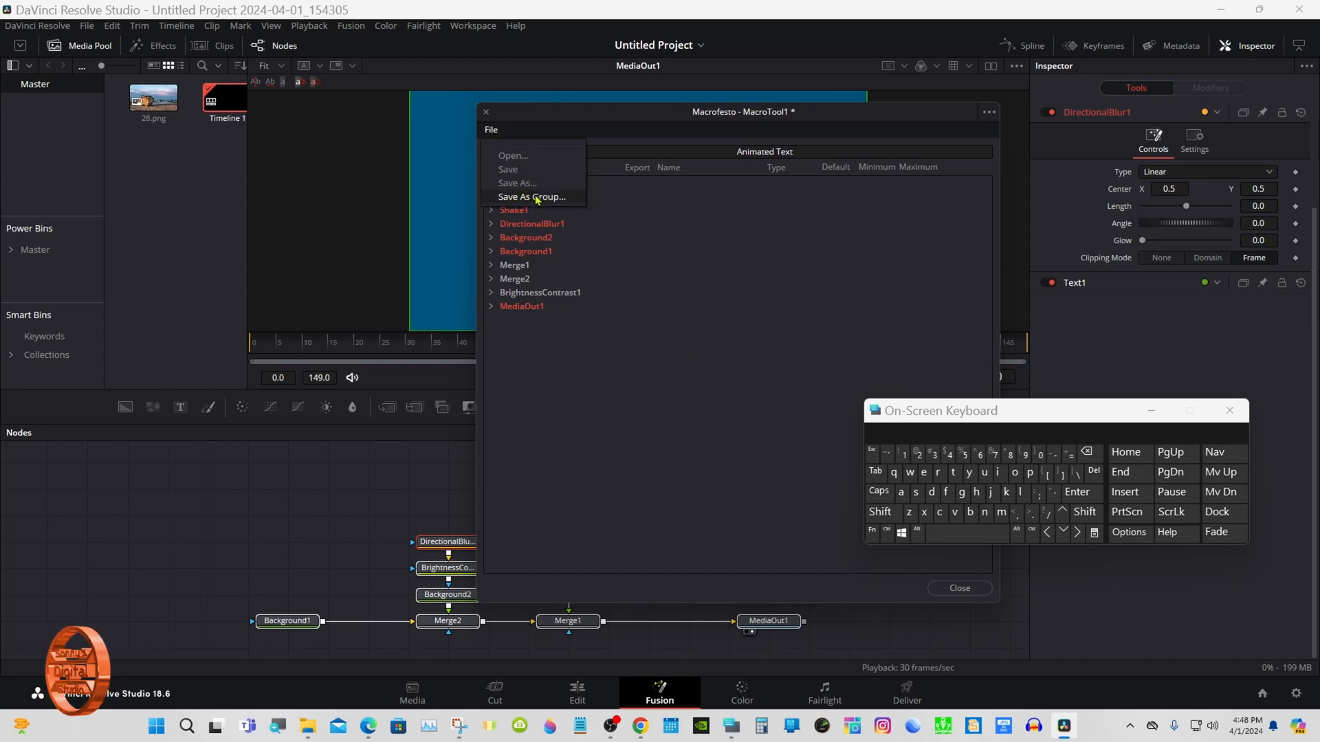
{"action": "left_click", "coordinate": [531, 195]}
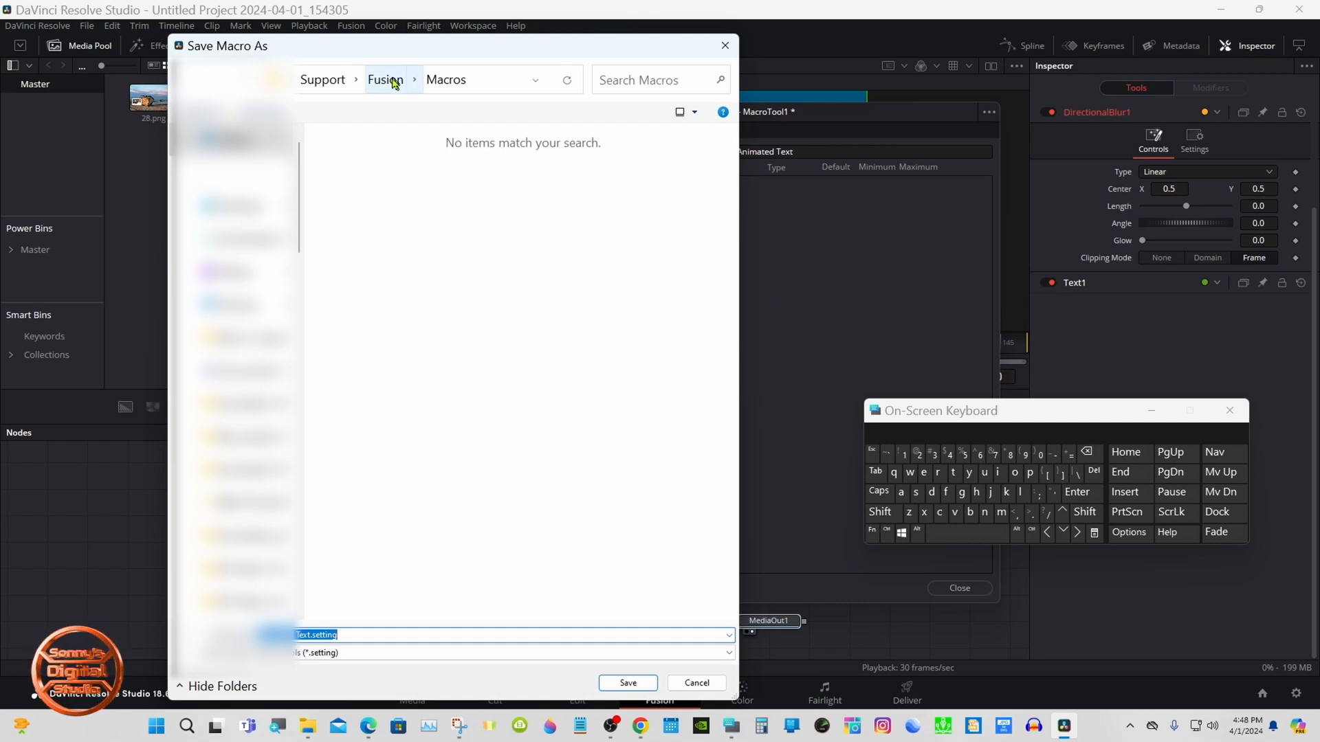
{"action": "left_click", "coordinate": [385, 79]}
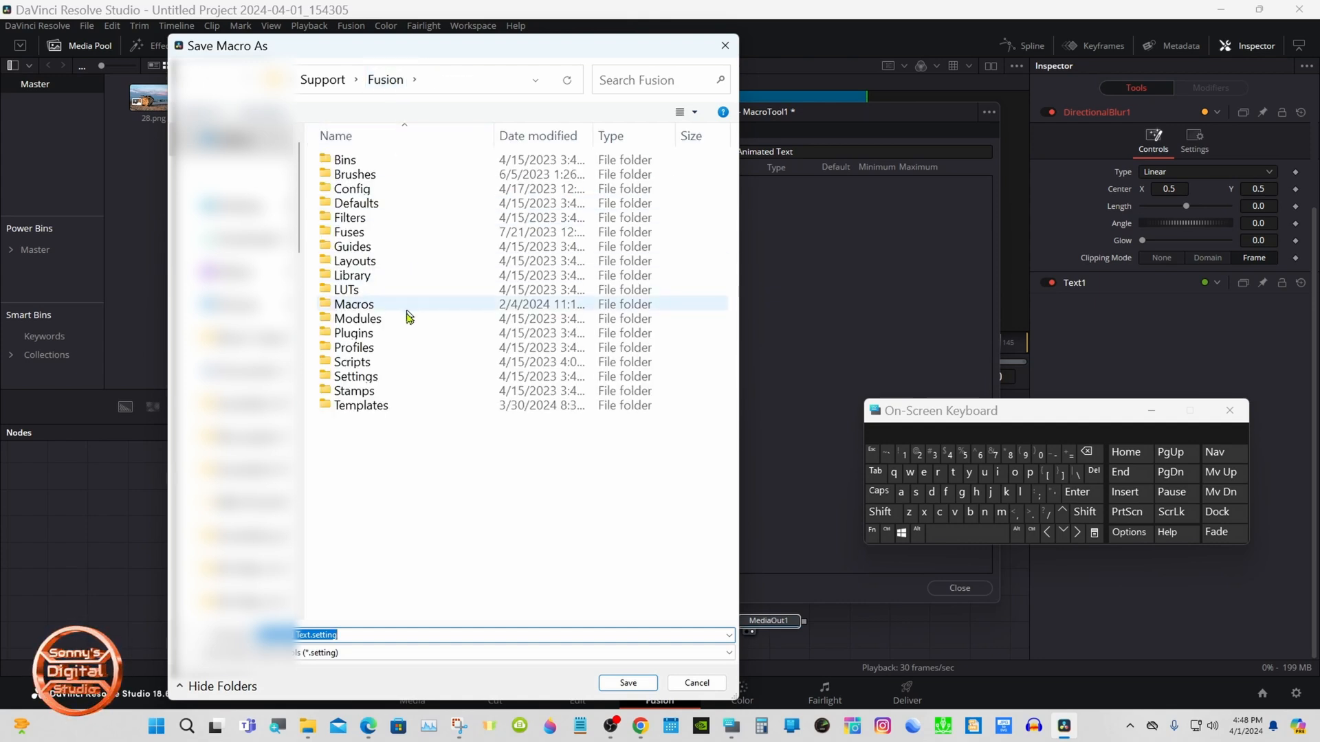
{"action": "mouse_move", "coordinate": [424, 405]}
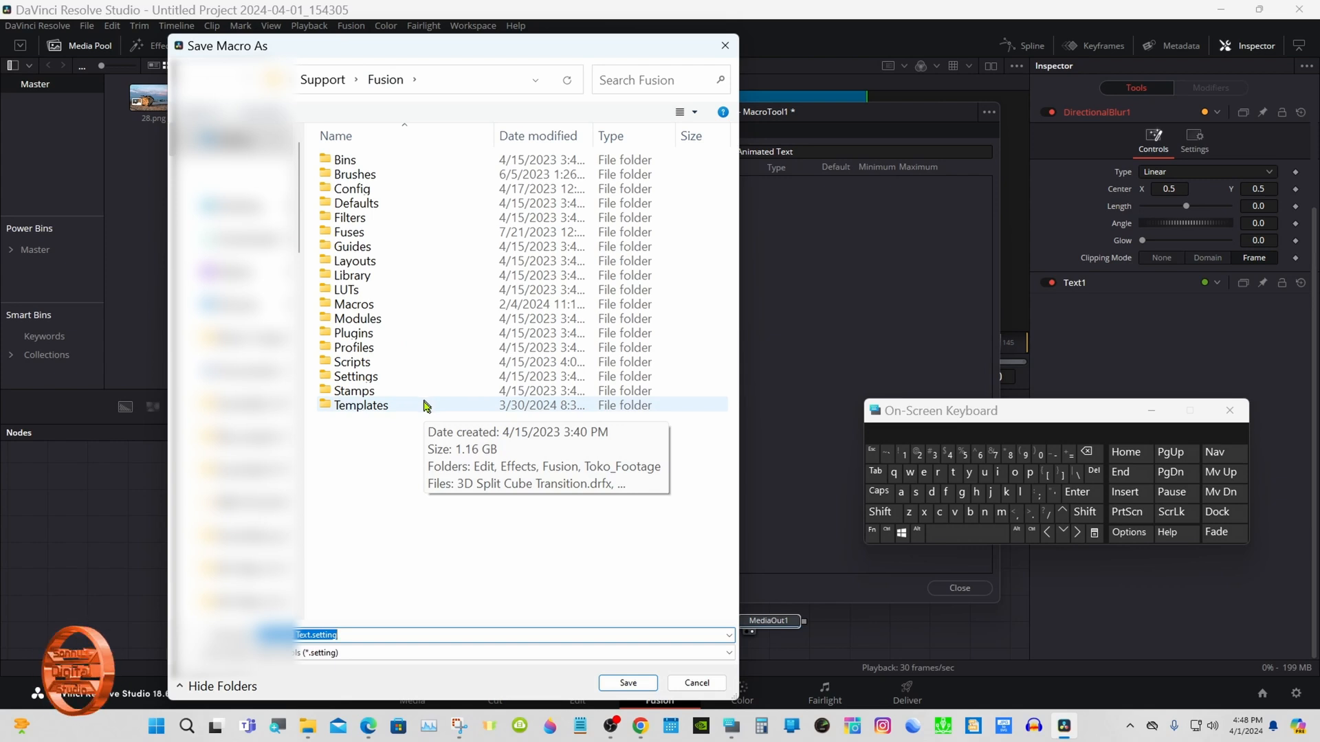
{"action": "double_click", "coordinate": [360, 405]}
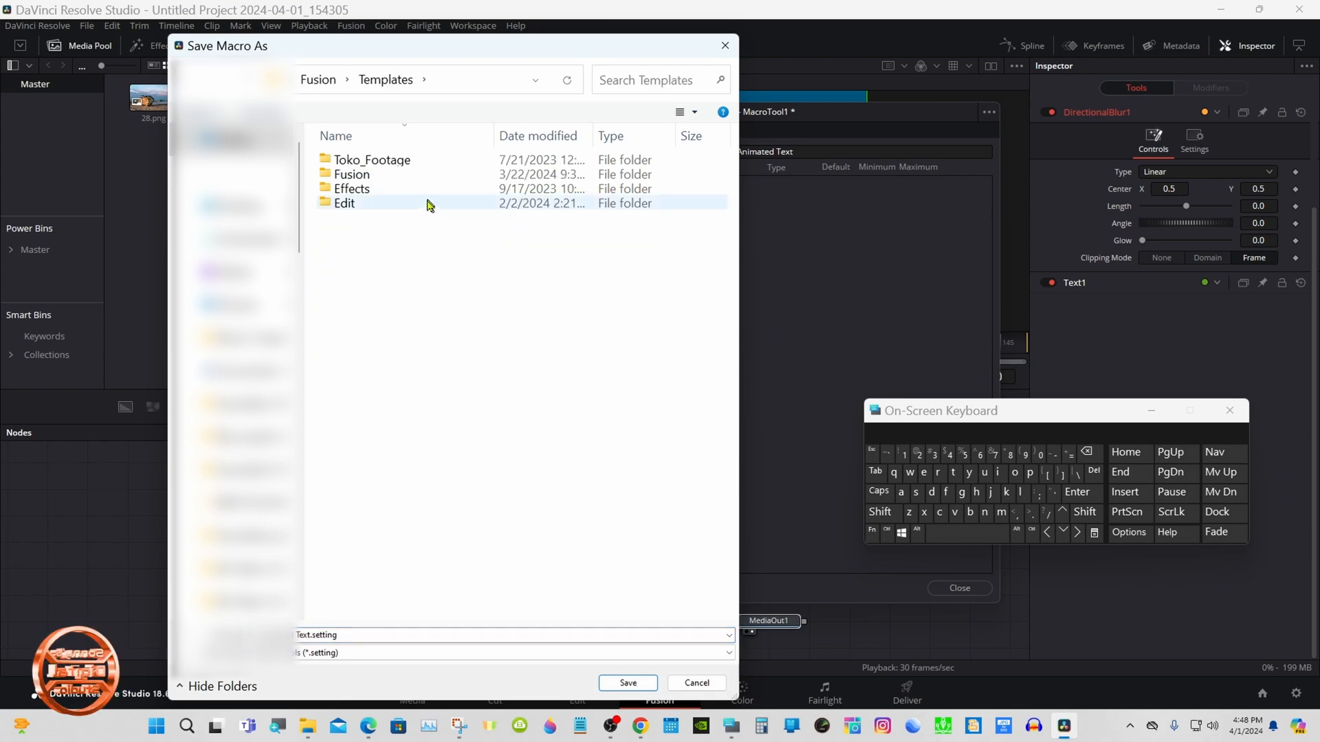
{"action": "double_click", "coordinate": [344, 203]}
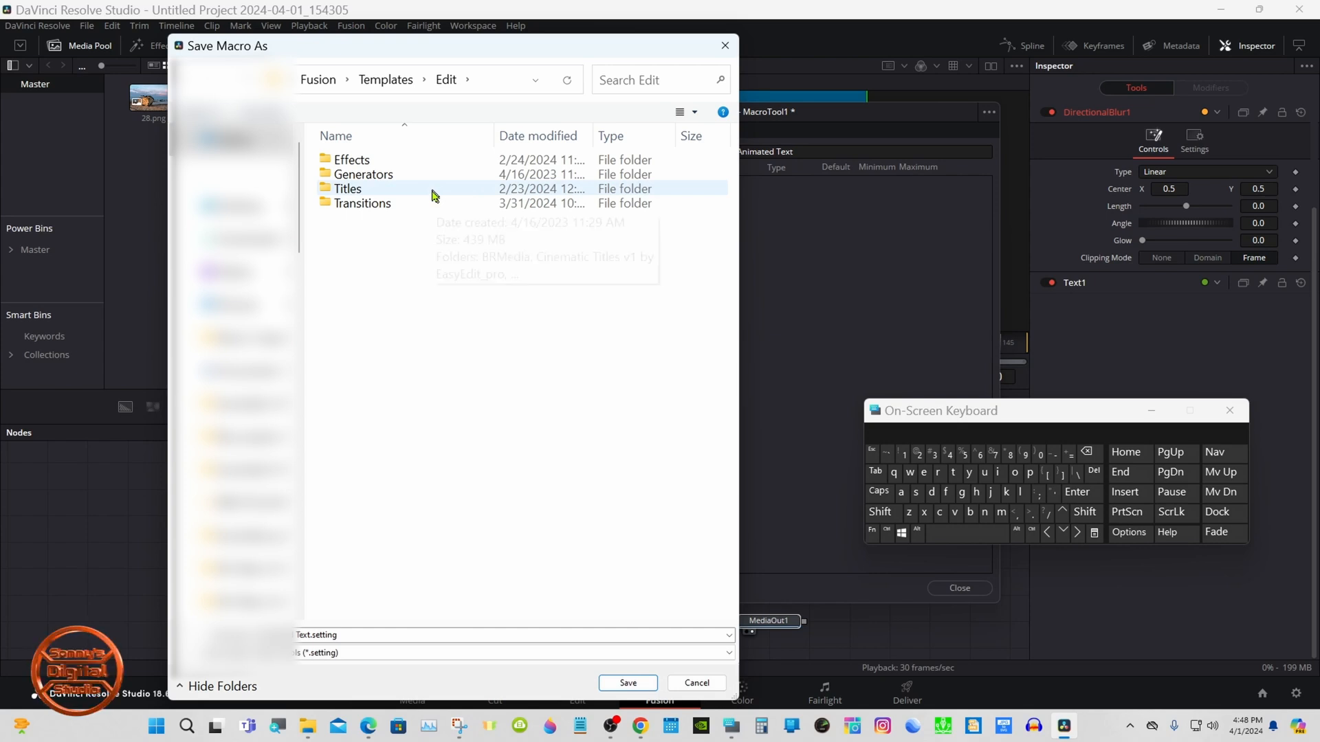
{"action": "double_click", "coordinate": [348, 188]}
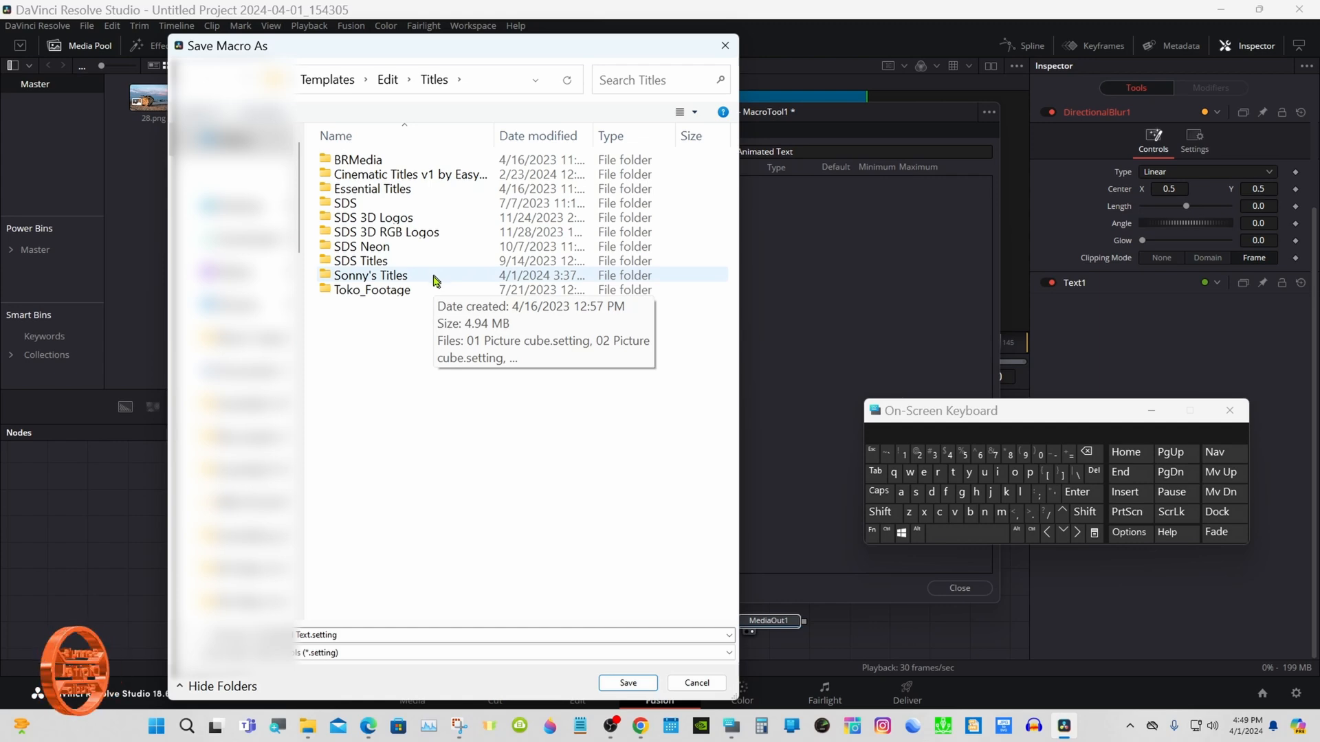
{"action": "double_click", "coordinate": [370, 275]}
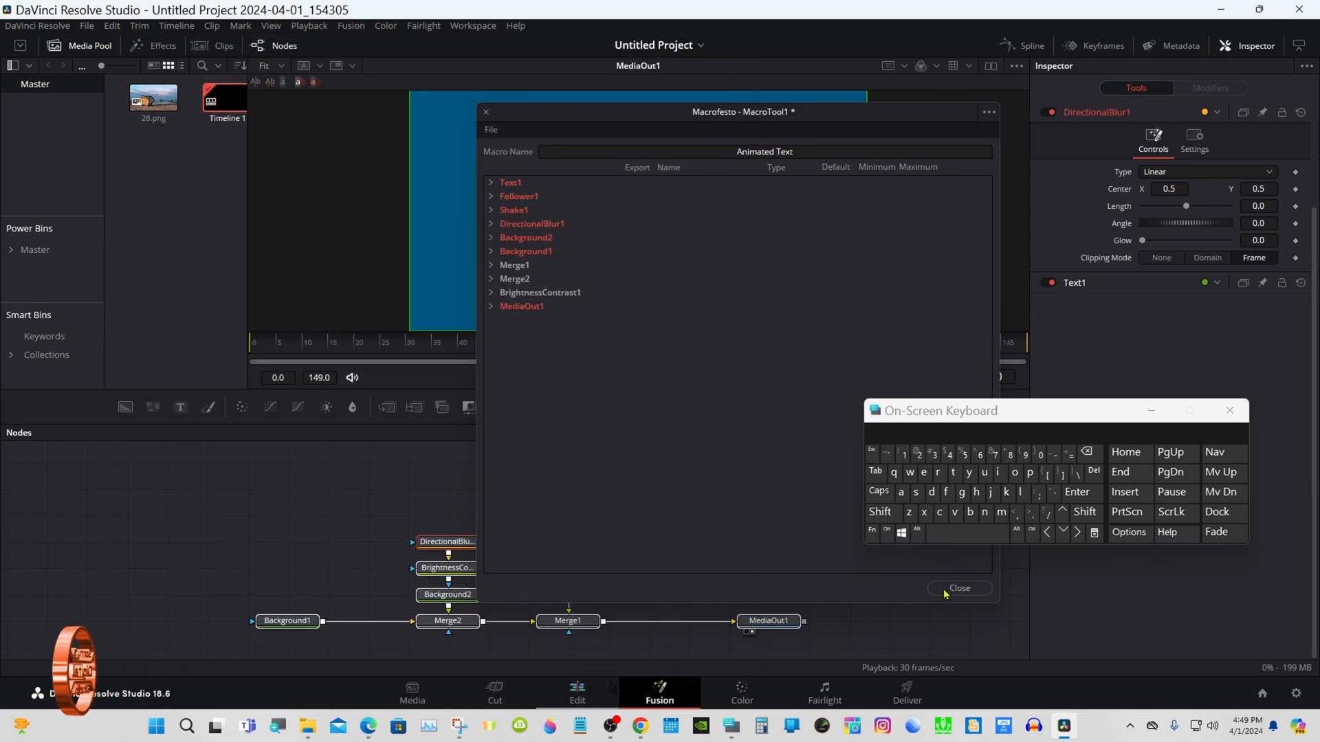
- Close the macro editor and the on-screen keyboard, then switch to the Edit page
{"action": "left_click", "coordinate": [959, 589]}
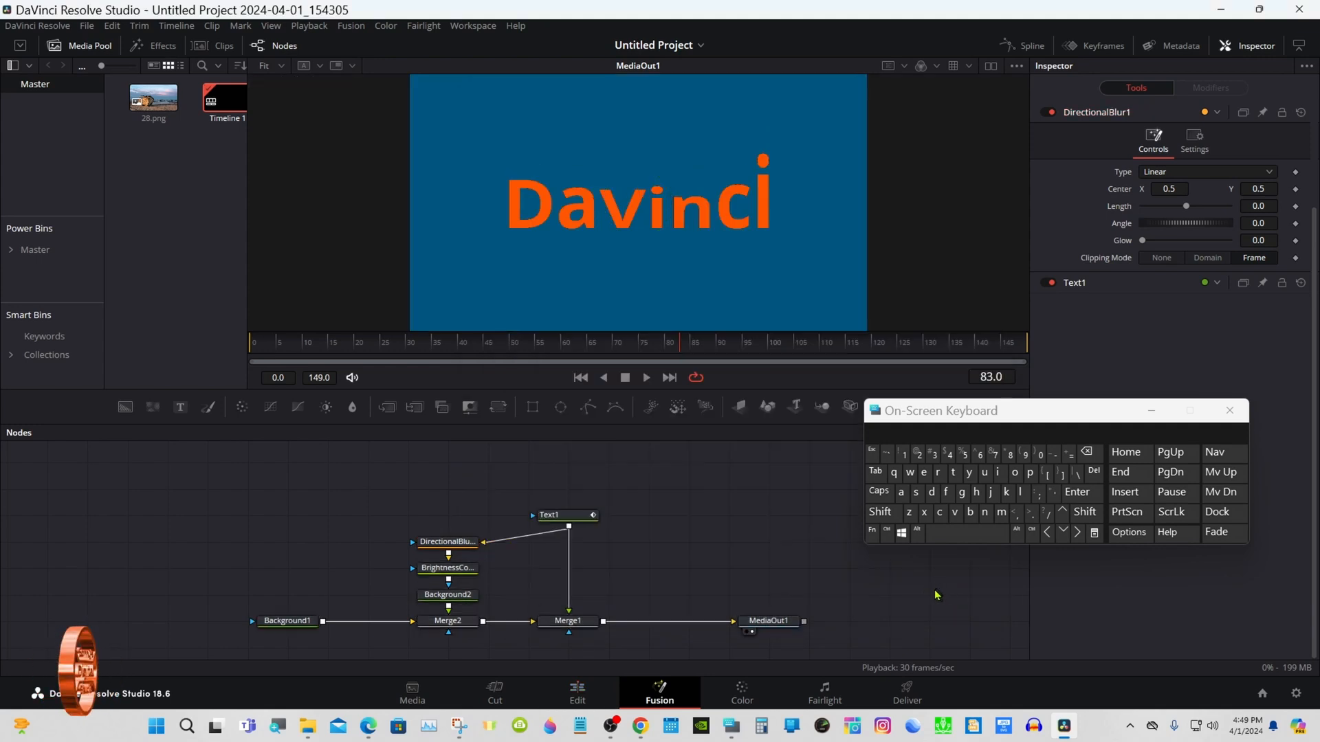
{"action": "left_click", "coordinate": [1229, 411]}
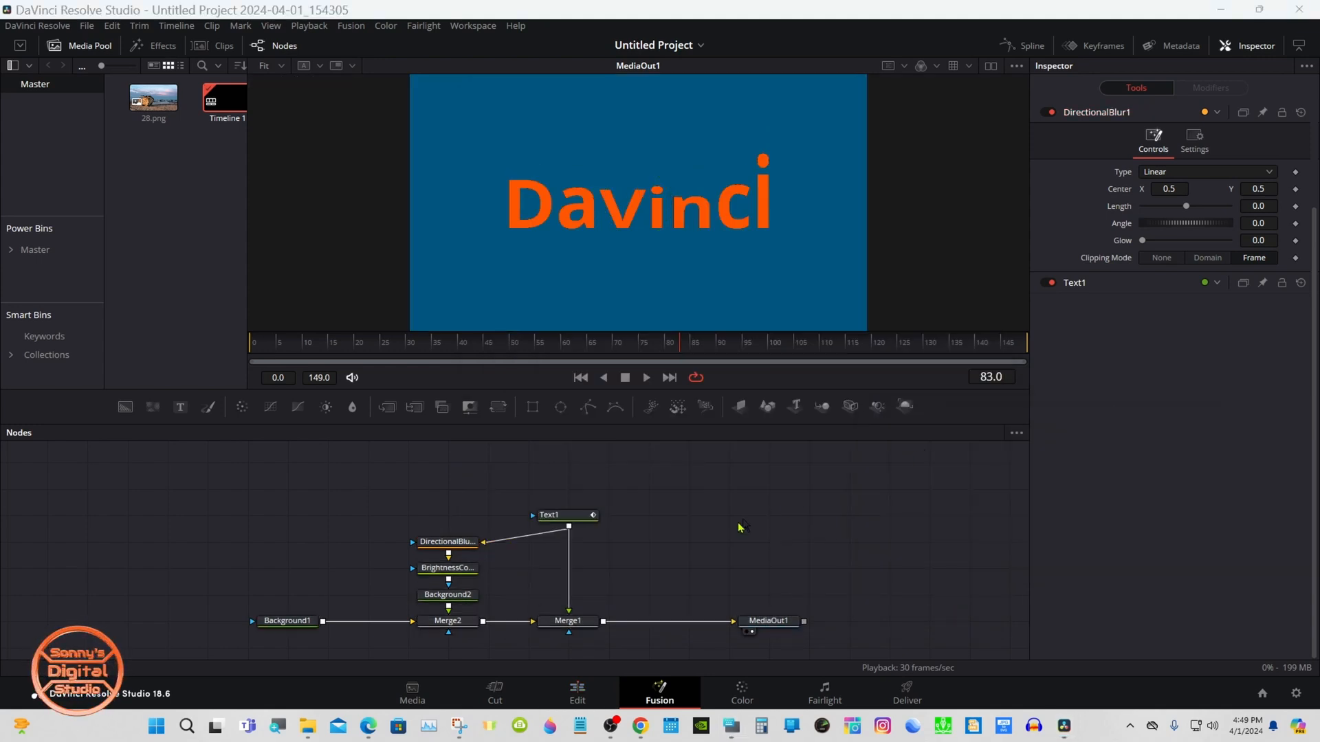
{"action": "left_click", "coordinate": [576, 692]}
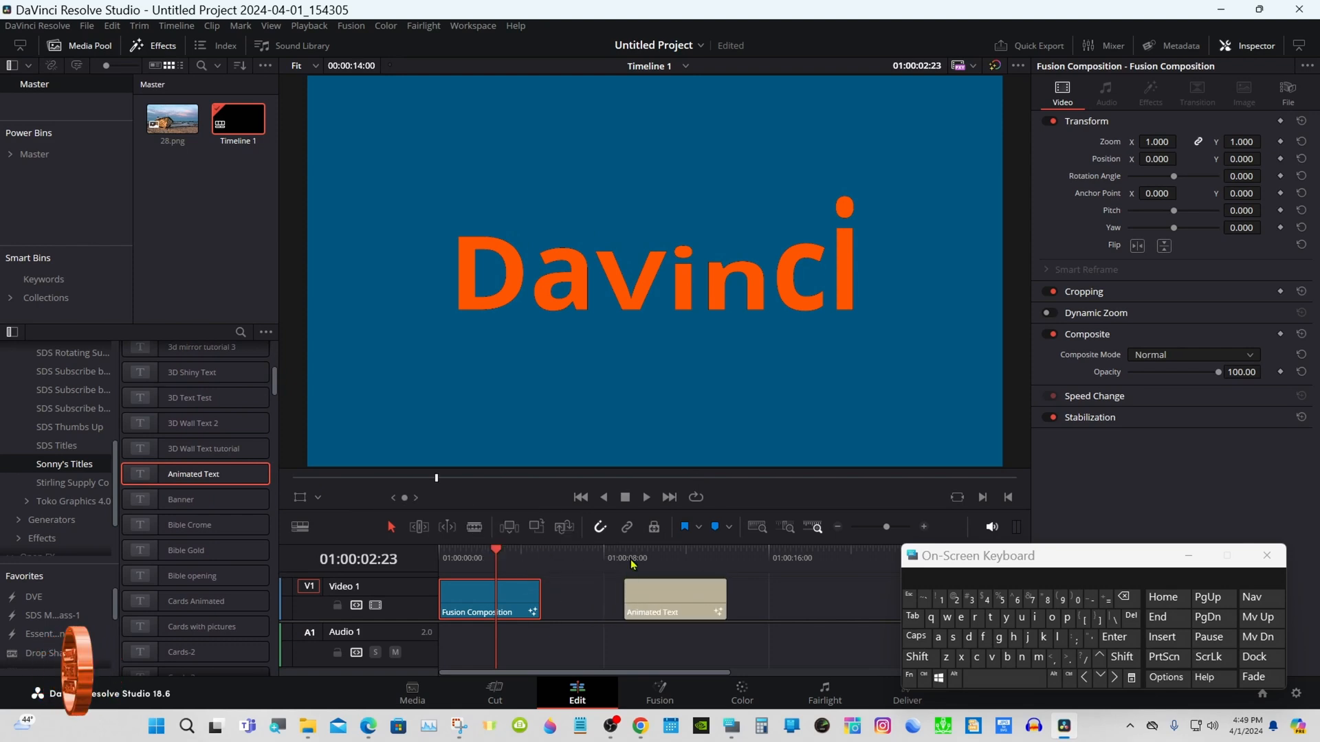
- Select the Animated Text clip on the timeline to stretch it to about 24 seconds
{"action": "left_click", "coordinate": [673, 599]}
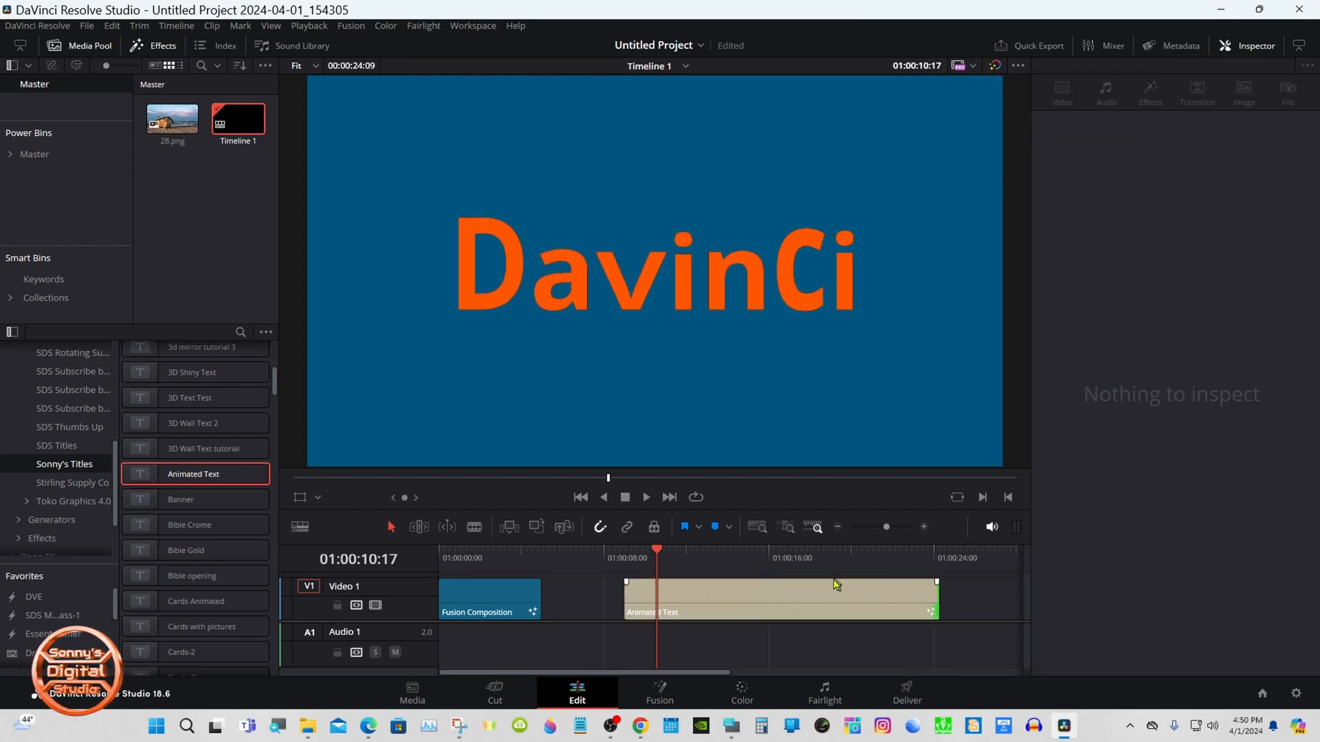
- Select the Animated Text title and work through its Inspector settings
{"action": "left_click", "coordinate": [779, 598]}
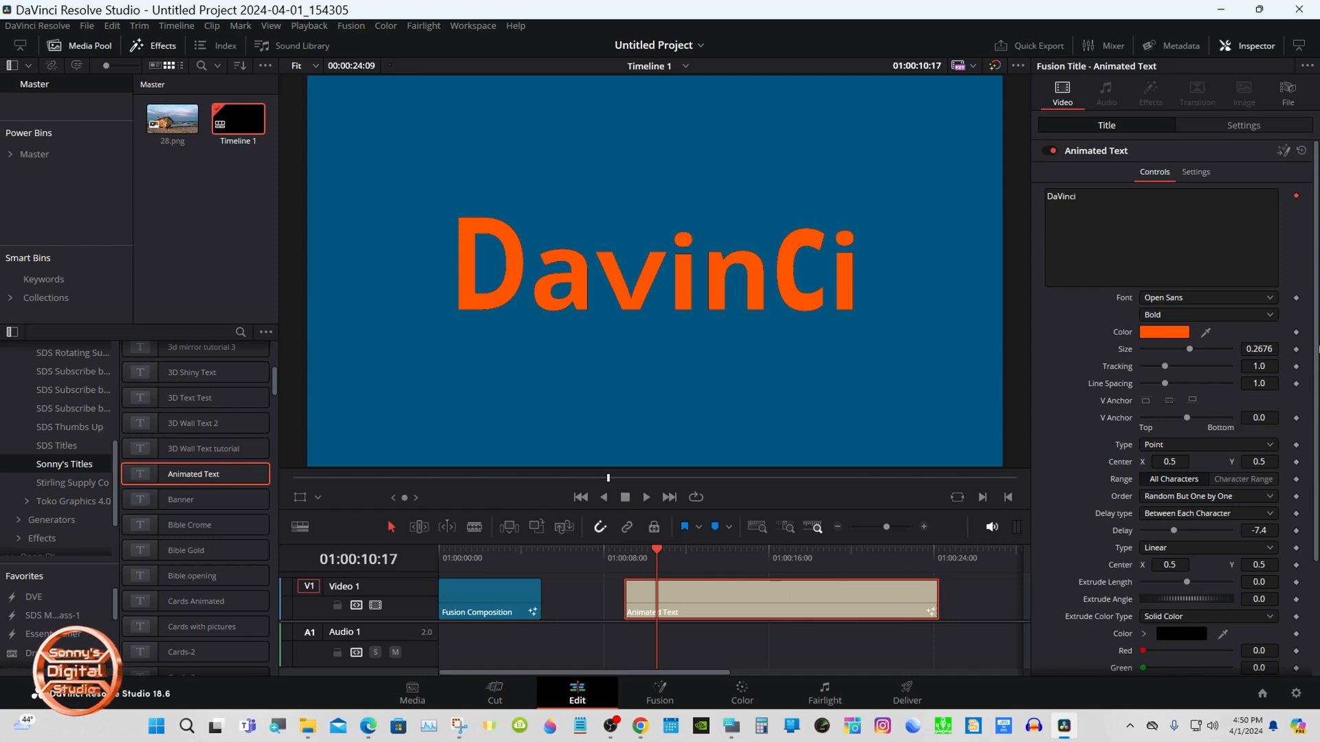
{"action": "scroll", "scroll_direction": "down", "scroll_amount": 3}
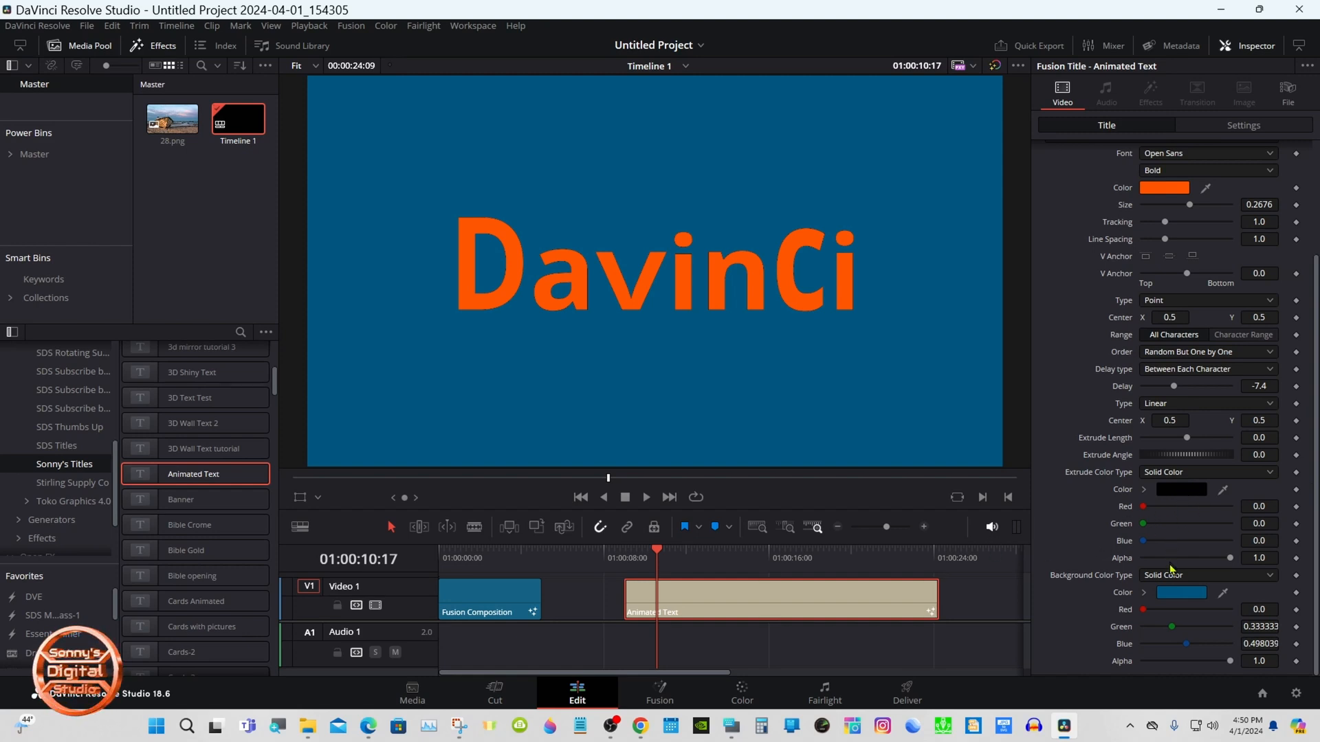
{"action": "left_click", "coordinate": [1181, 592]}
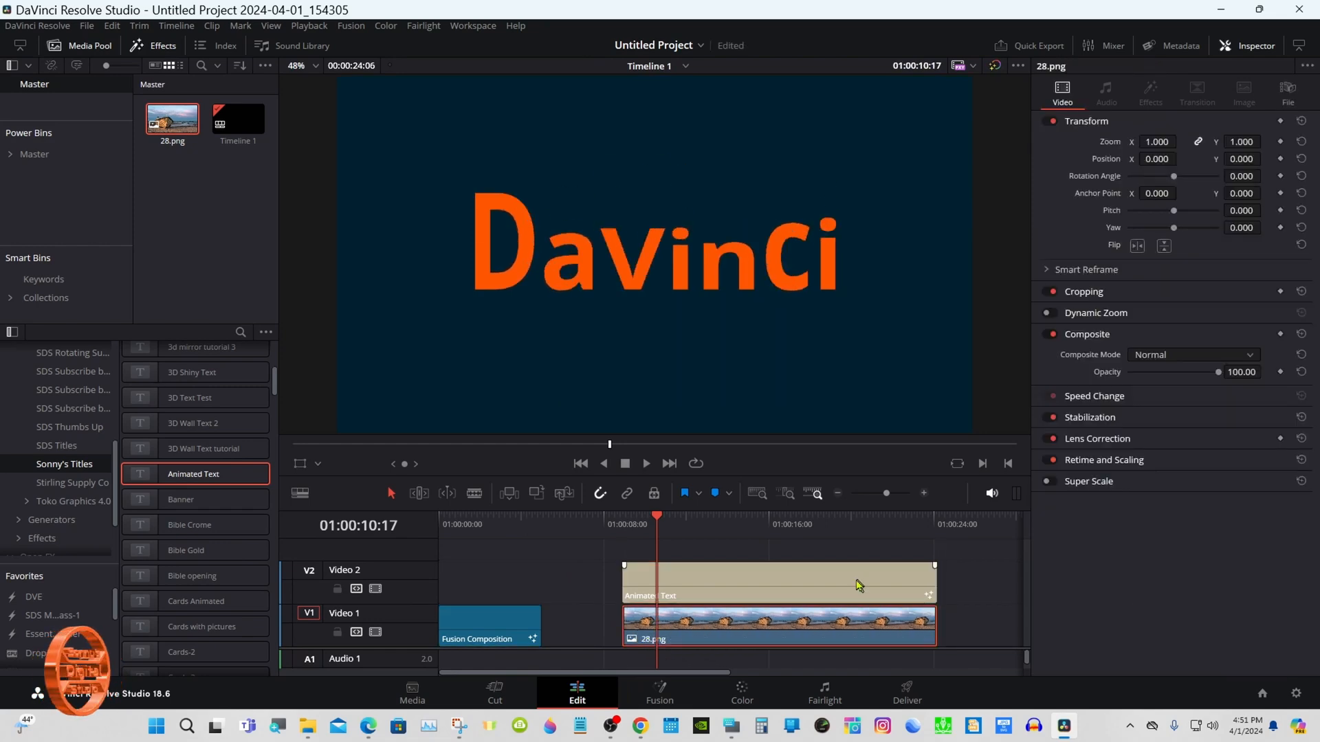
{"action": "left_click", "coordinate": [775, 581]}
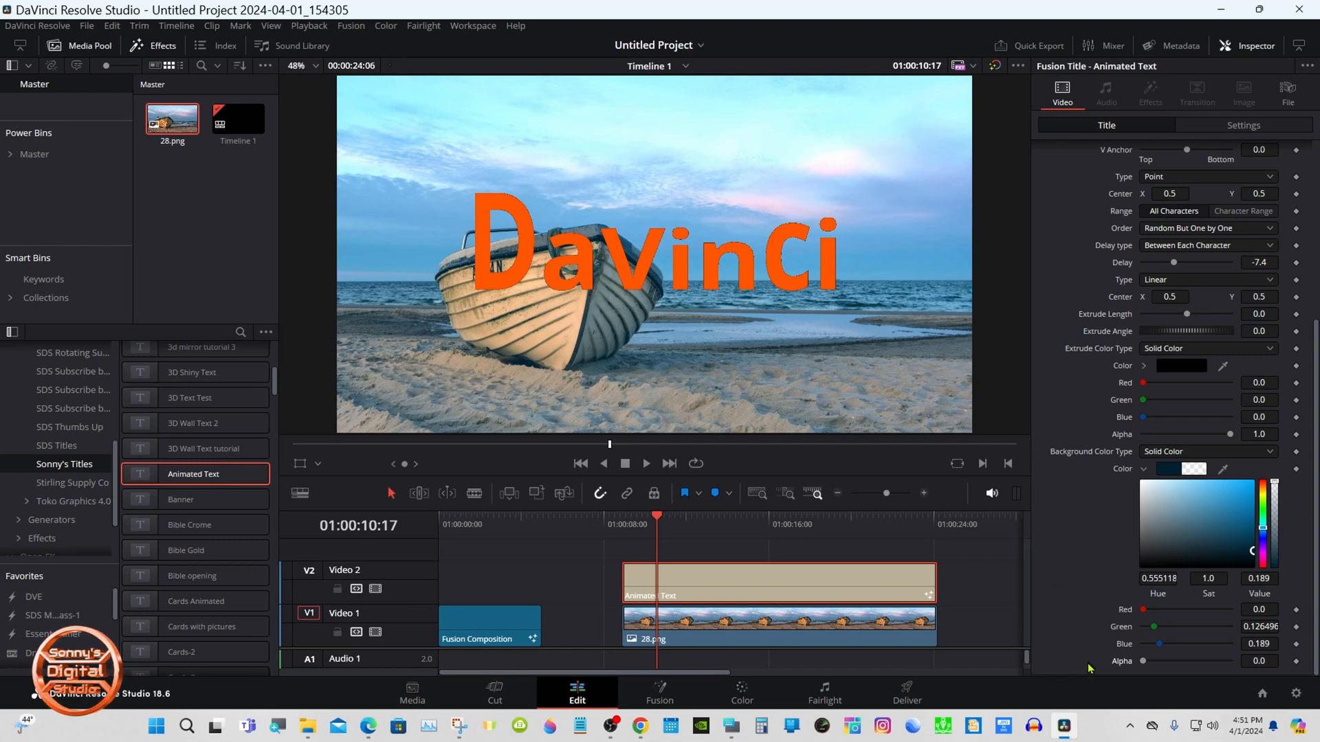
{"action": "mouse_move", "coordinate": [734, 565]}
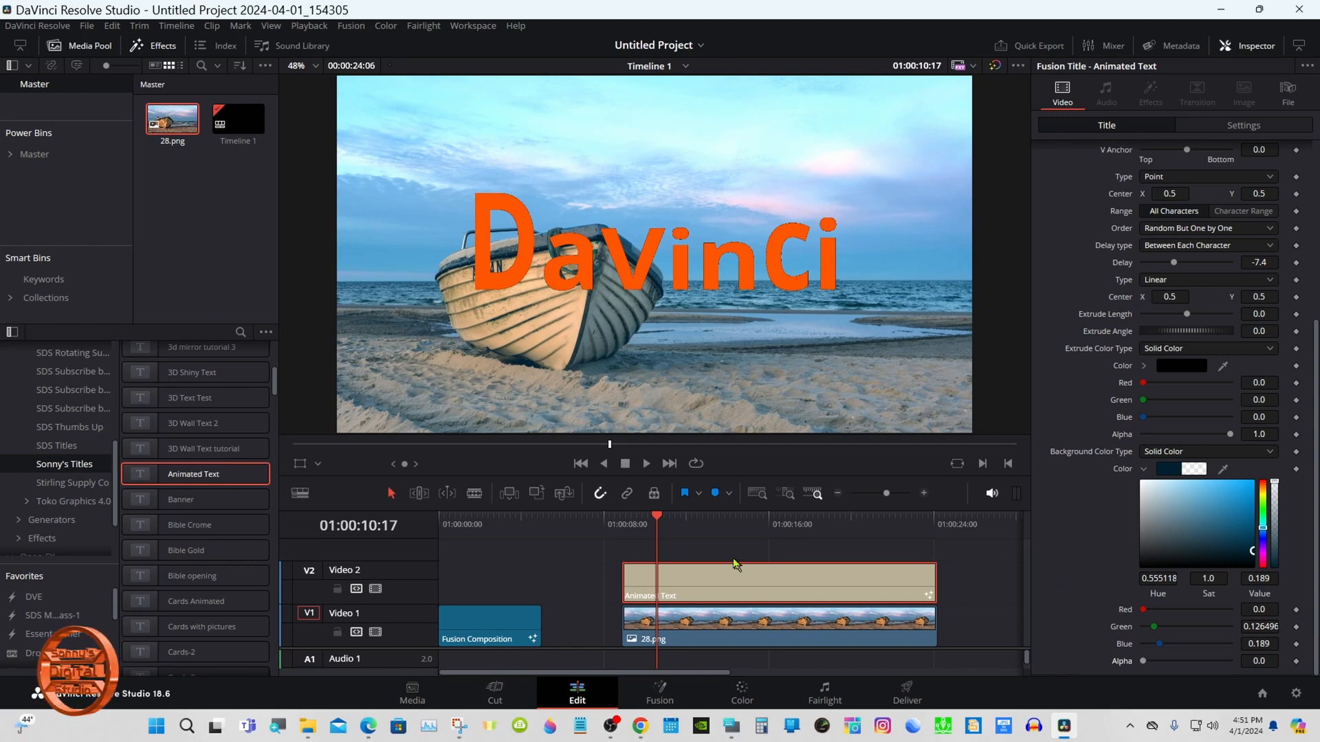
{"action": "left_click", "coordinate": [646, 463]}
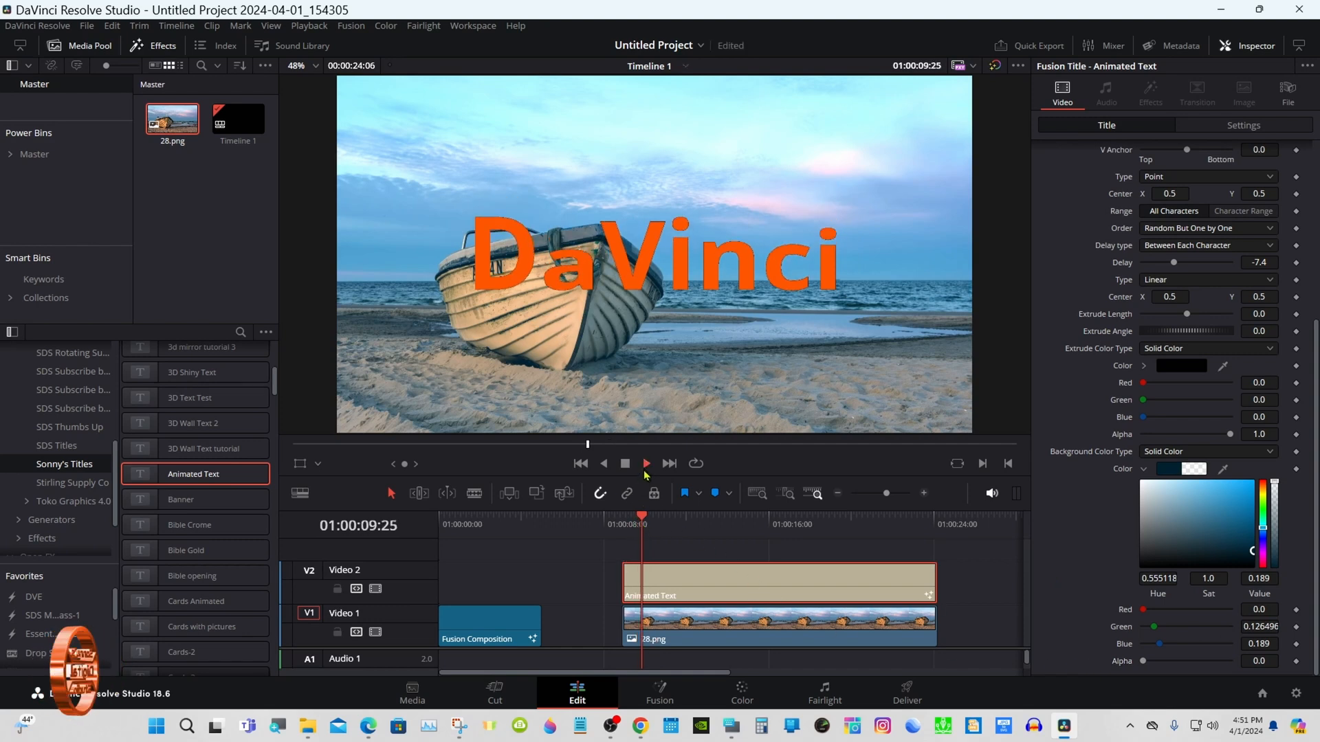
{"action": "left_click", "coordinate": [645, 462]}
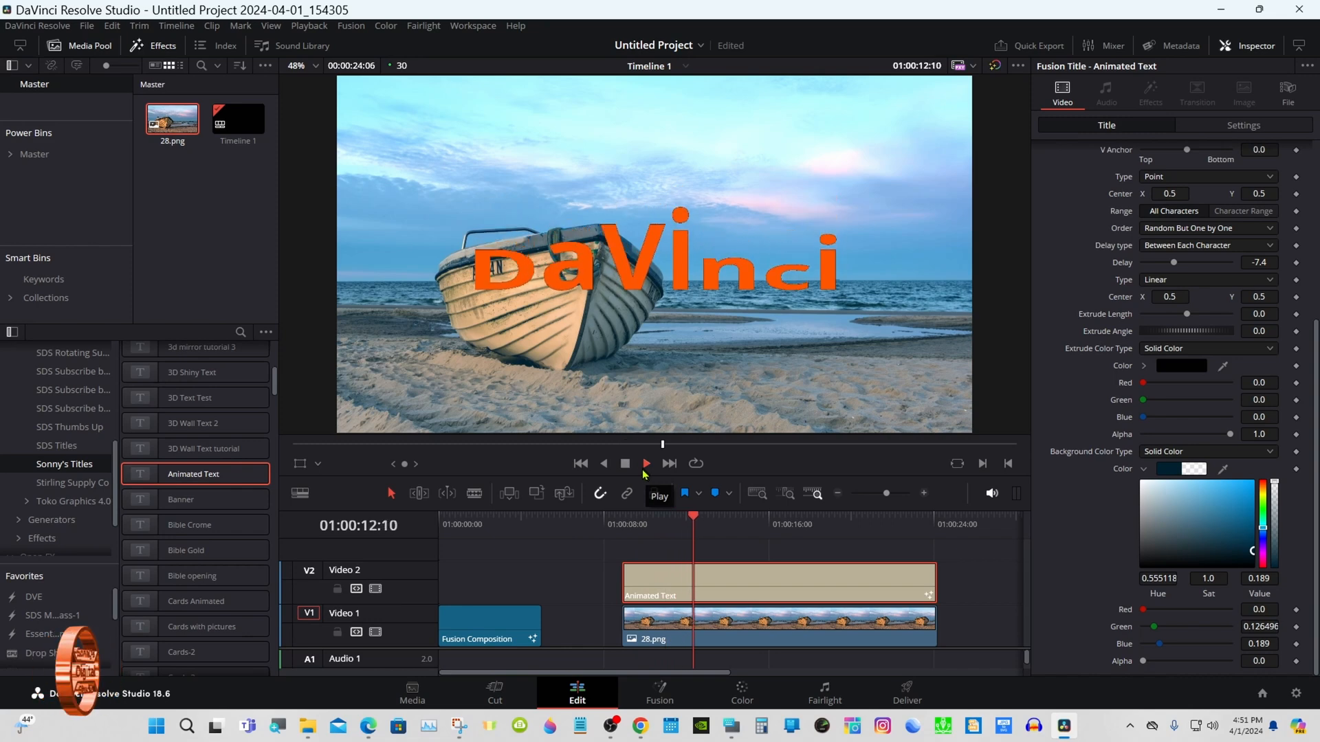
{"action": "left_click", "coordinate": [644, 464]}
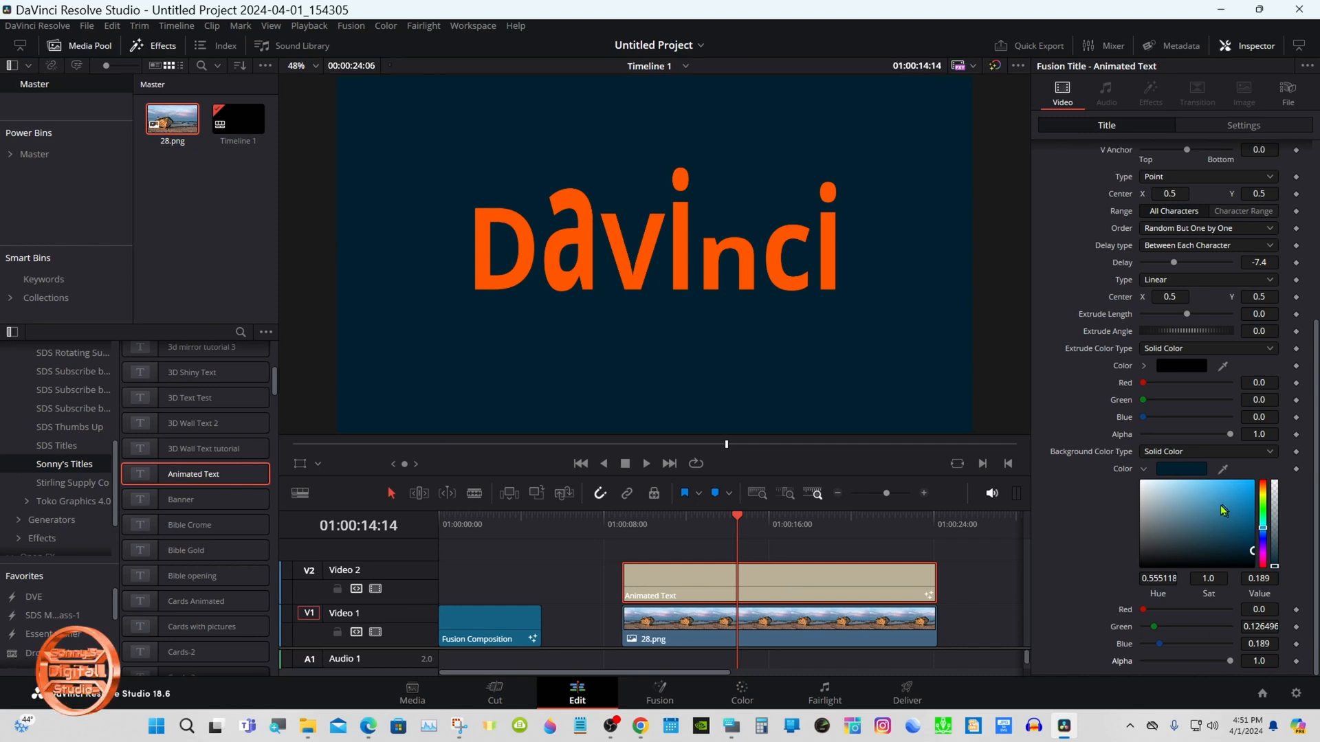
{"action": "mouse_move", "coordinate": [1178, 480]}
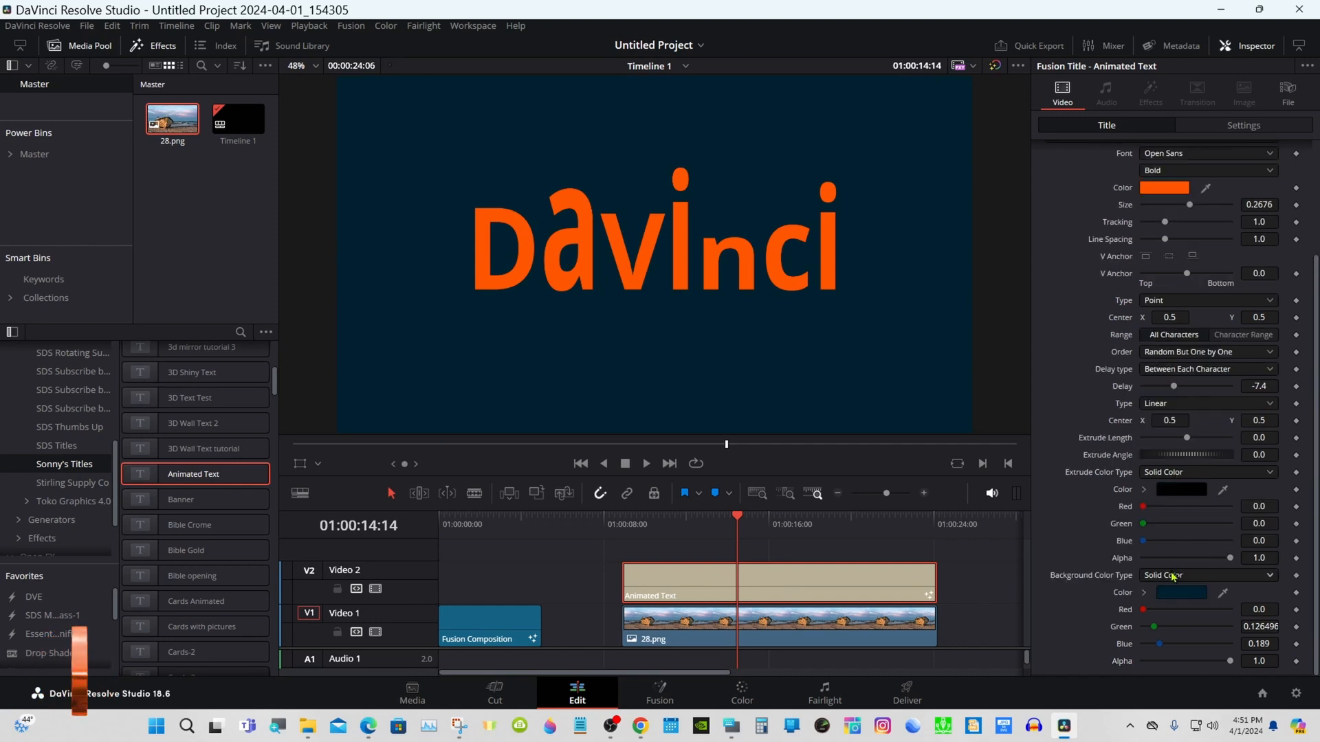
- Restore the blue background and add a black extrusion, tuning its depth and angle
{"action": "left_click", "coordinate": [1178, 592]}
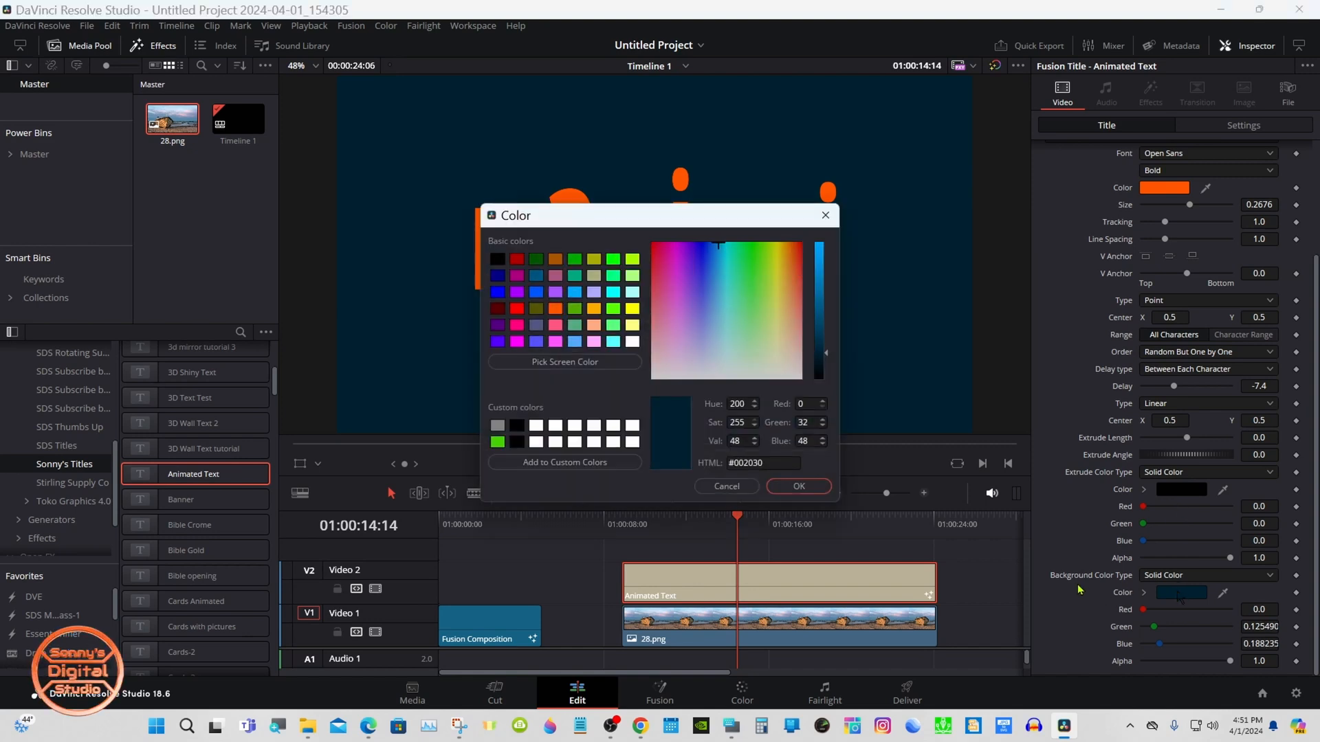
{"action": "left_click", "coordinate": [797, 486]}
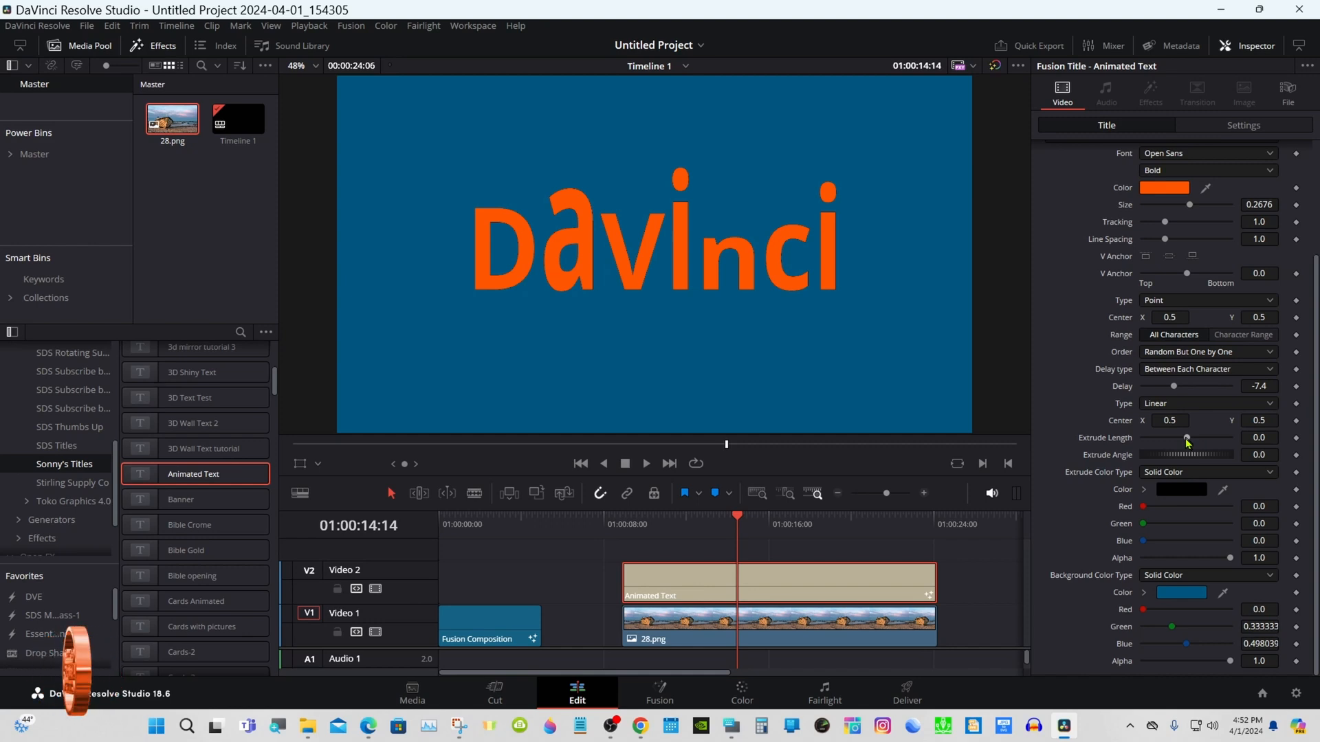
{"action": "left_click_drag", "start_coordinate": [1182, 438], "coordinate": [1193, 438]}
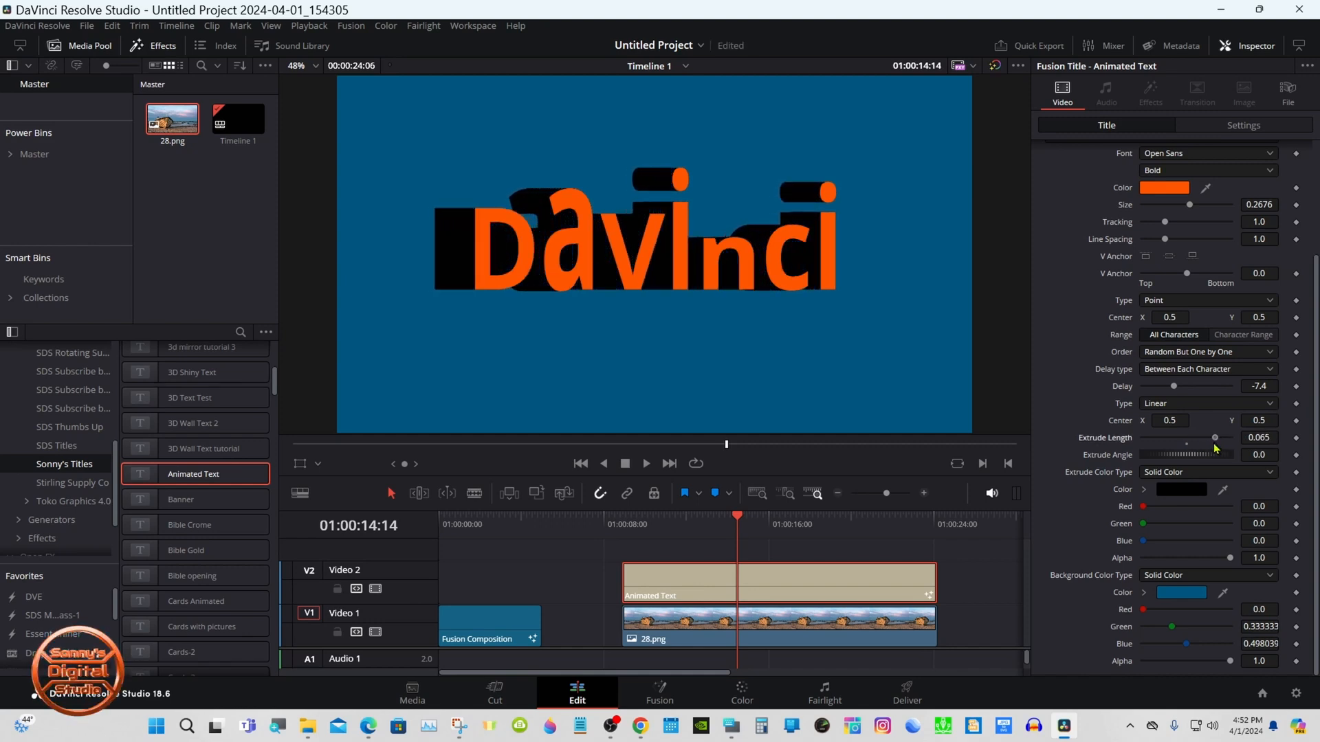
{"action": "left_click_drag", "start_coordinate": [1221, 438], "coordinate": [1215, 438]}
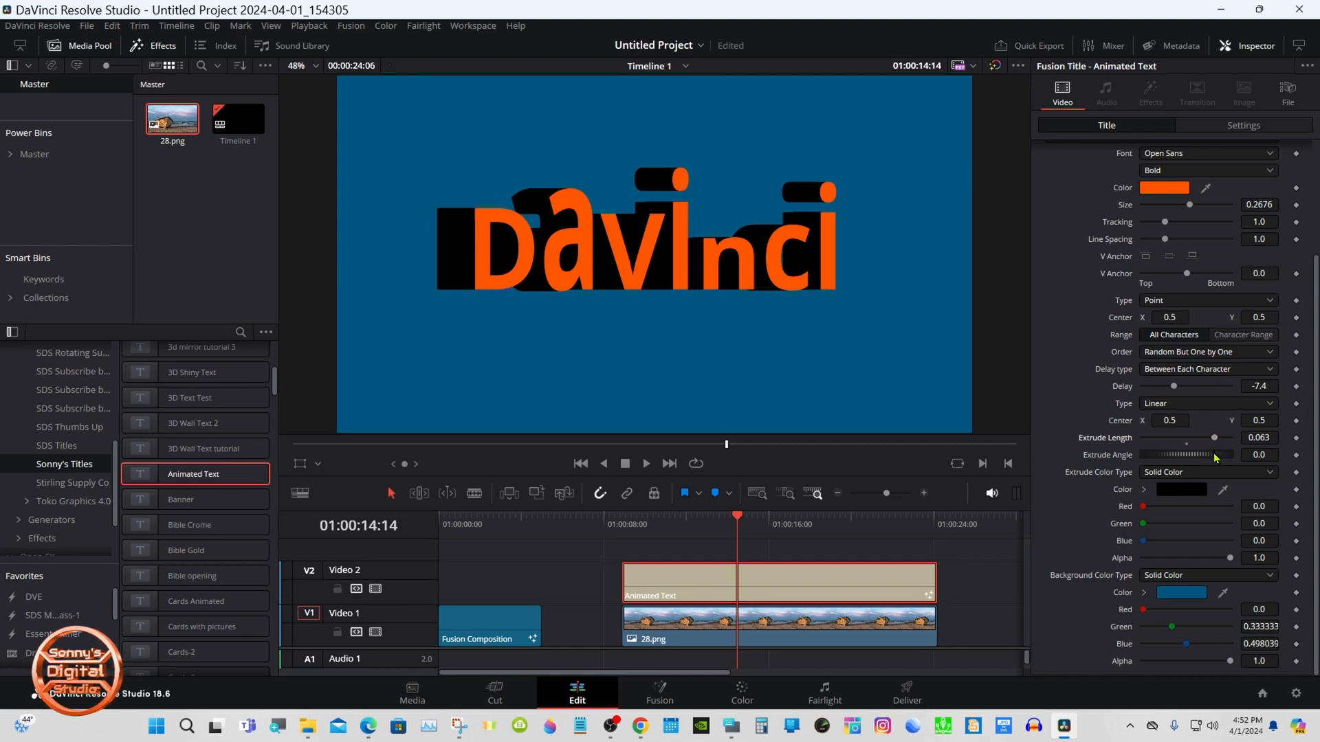
{"action": "left_click_drag", "start_coordinate": [1166, 454], "coordinate": [1216, 455]}
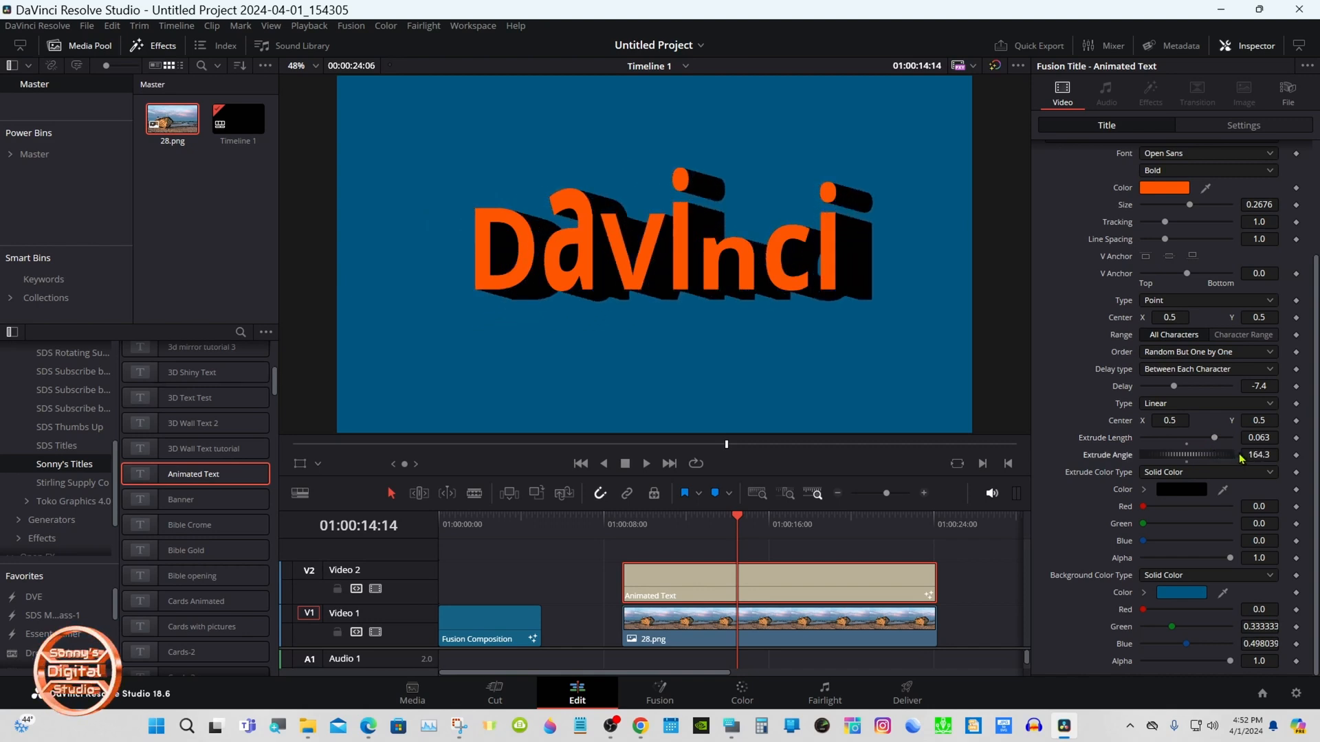
{"action": "left_click_drag", "start_coordinate": [1225, 455], "coordinate": [1166, 455]}
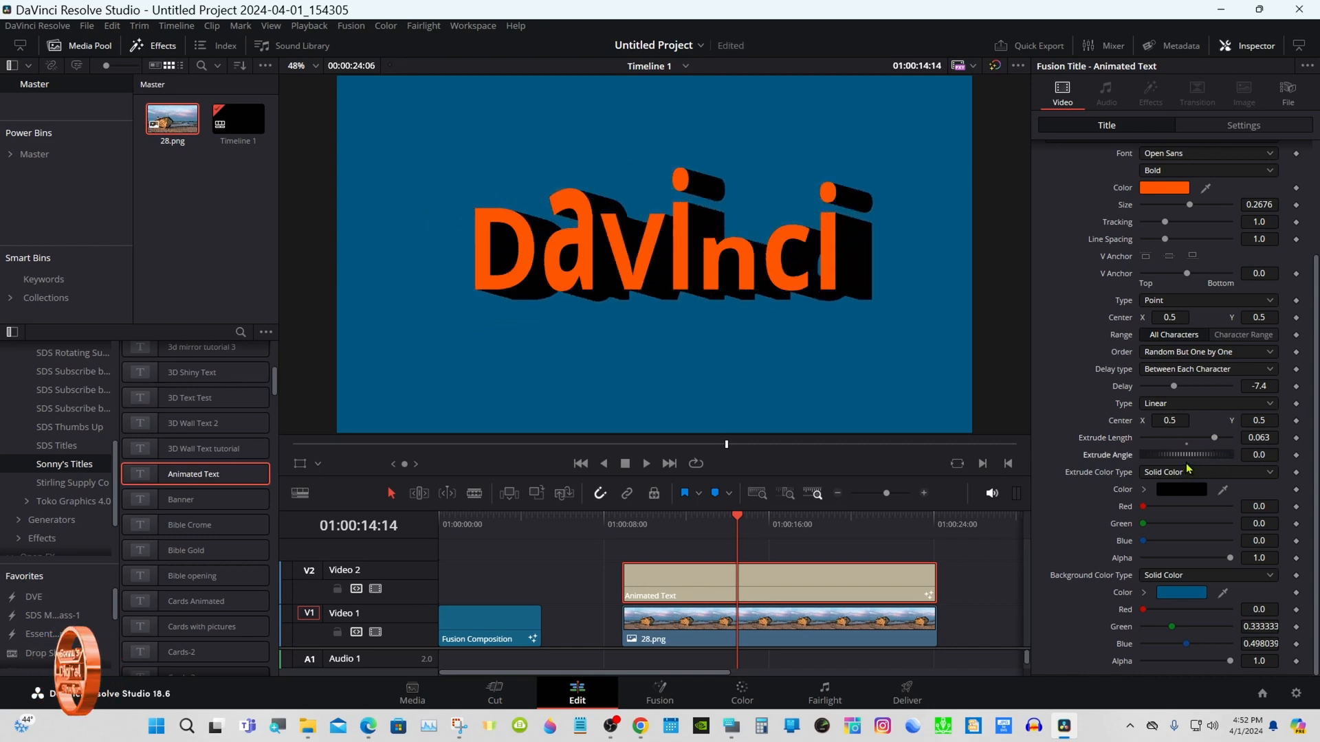
{"action": "left_click_drag", "start_coordinate": [1195, 455], "coordinate": [1187, 455]}
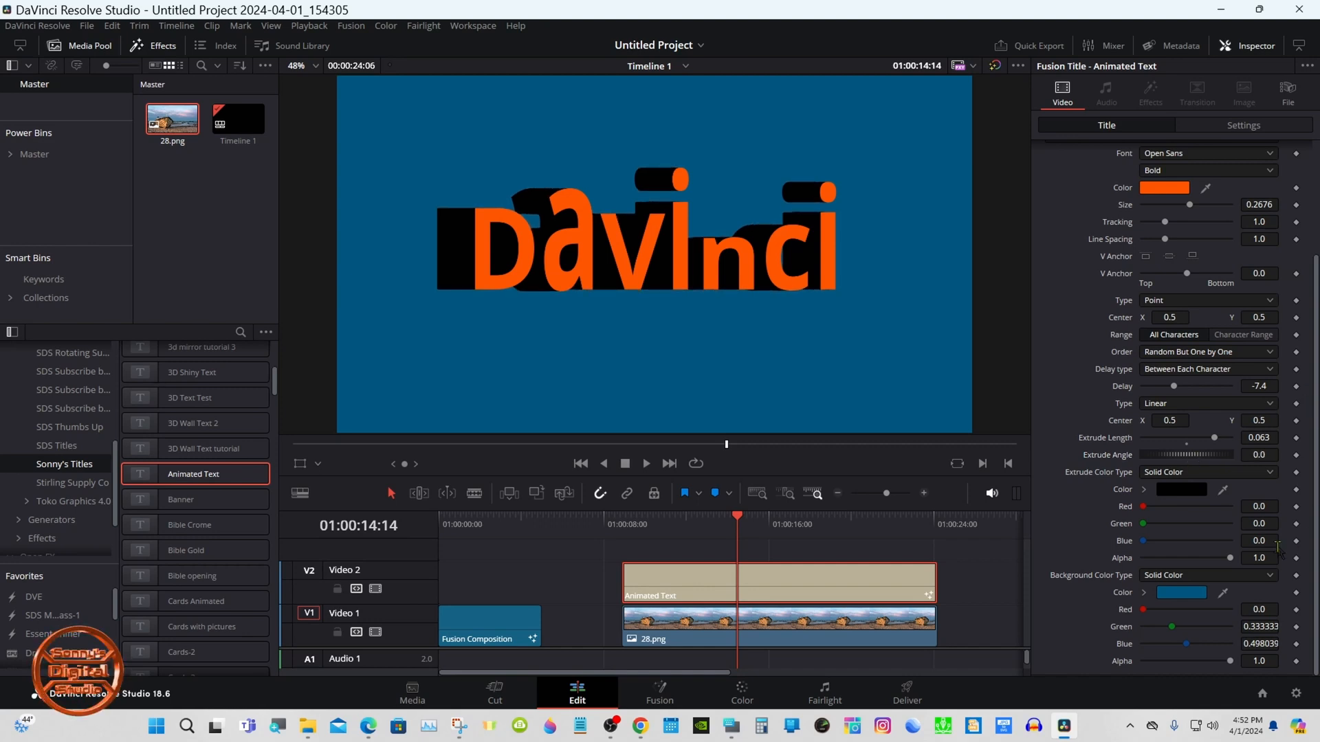
- Switch the extrusion to Gradient colouring with new colours and an adjusted offset
{"action": "left_click", "coordinate": [1208, 472]}
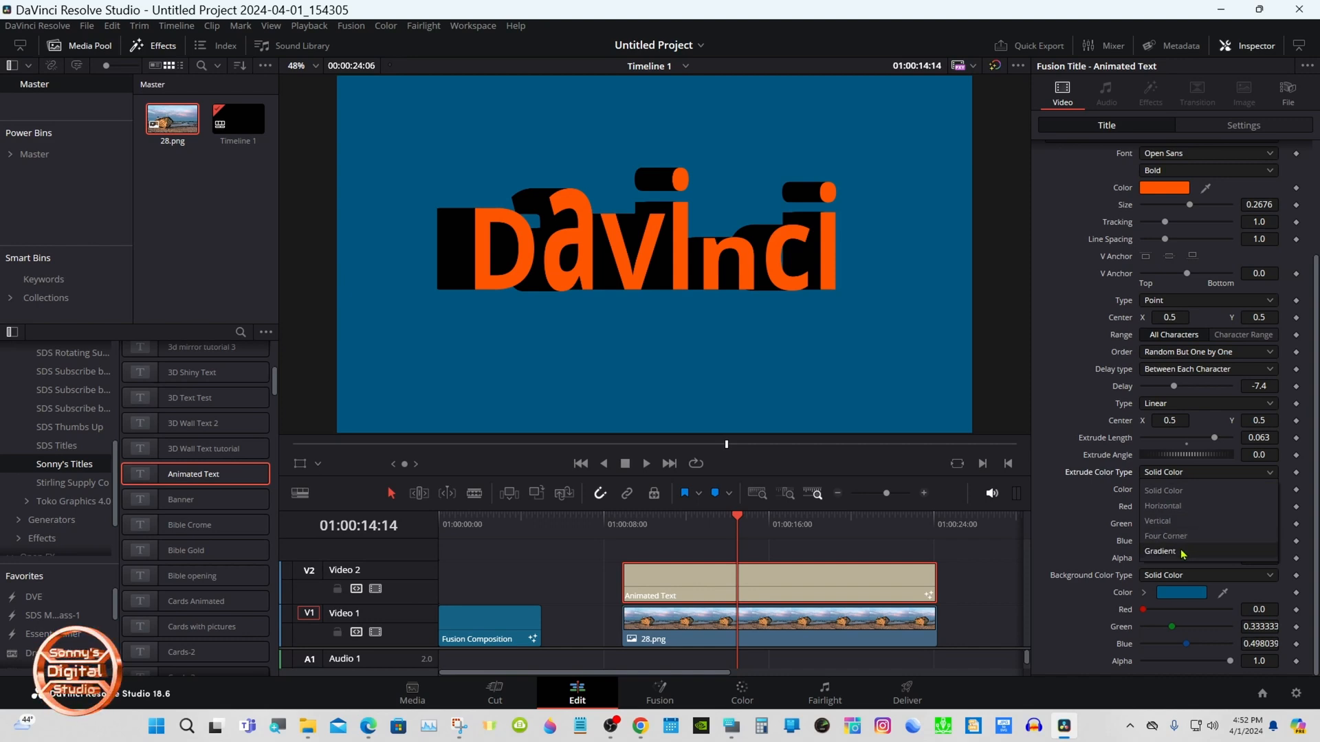
{"action": "left_click", "coordinate": [1159, 551]}
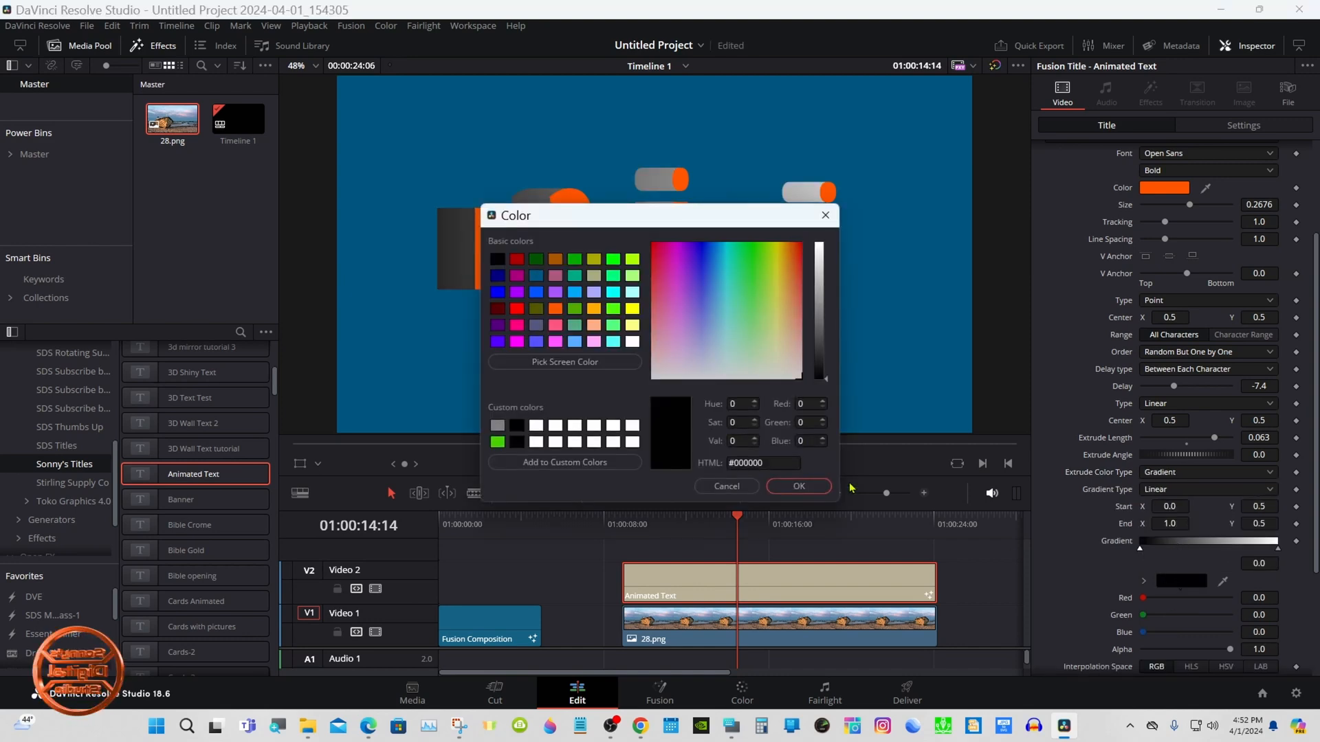
{"action": "left_click", "coordinate": [798, 486]}
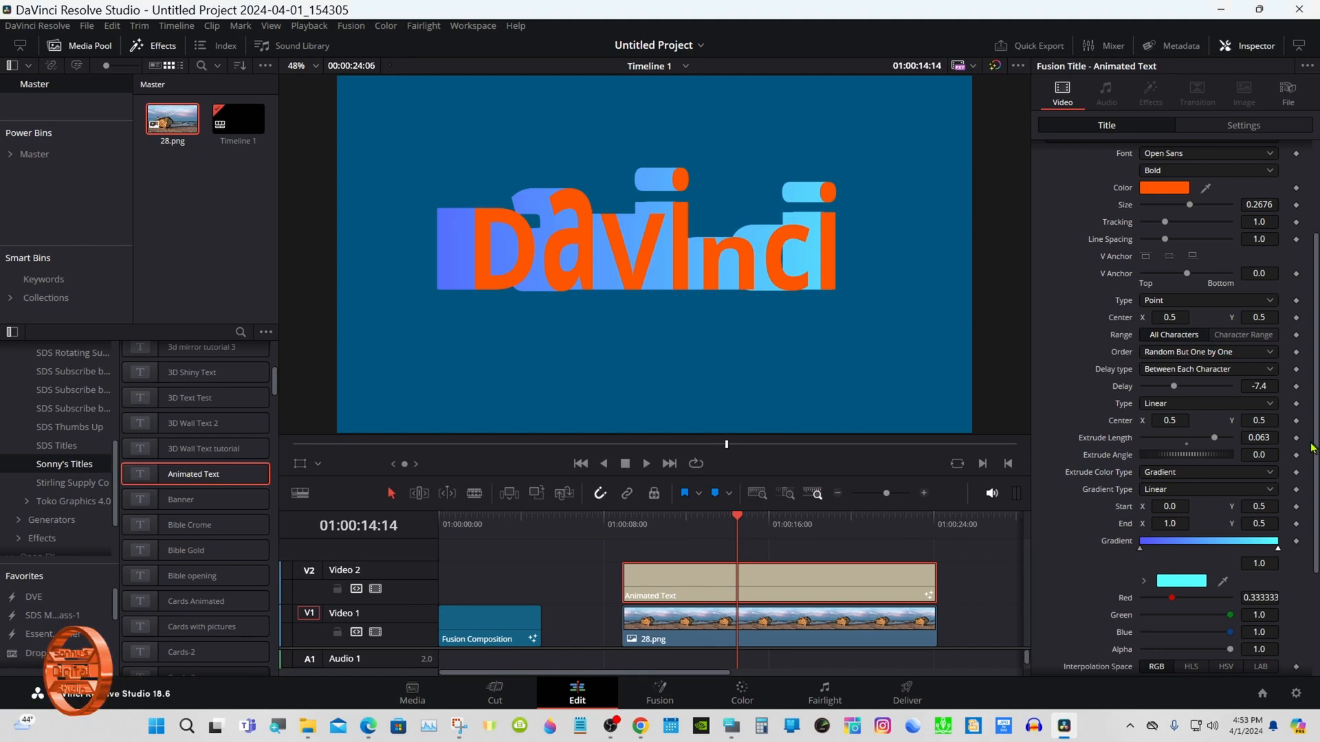
{"action": "scroll", "scroll_direction": "down", "scroll_amount": 3}
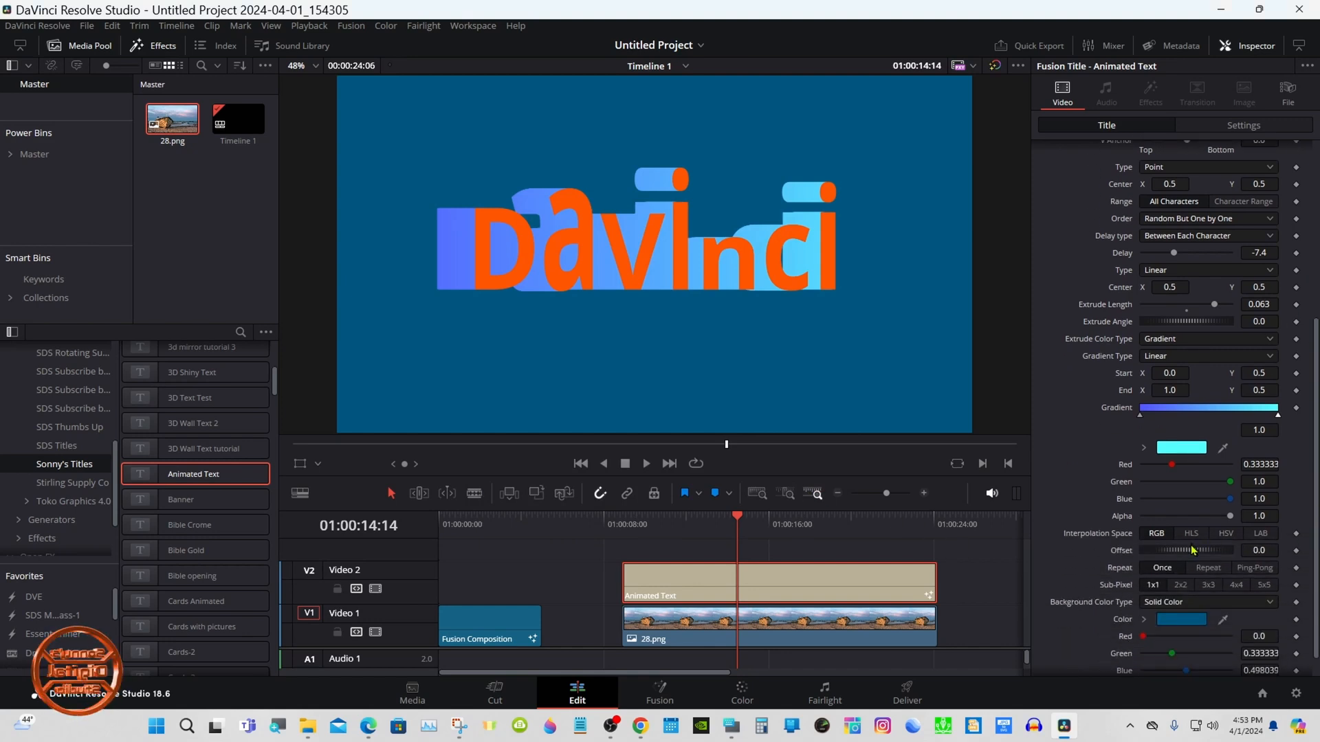
{"action": "left_click_drag", "start_coordinate": [1195, 550], "coordinate": [1216, 550]}
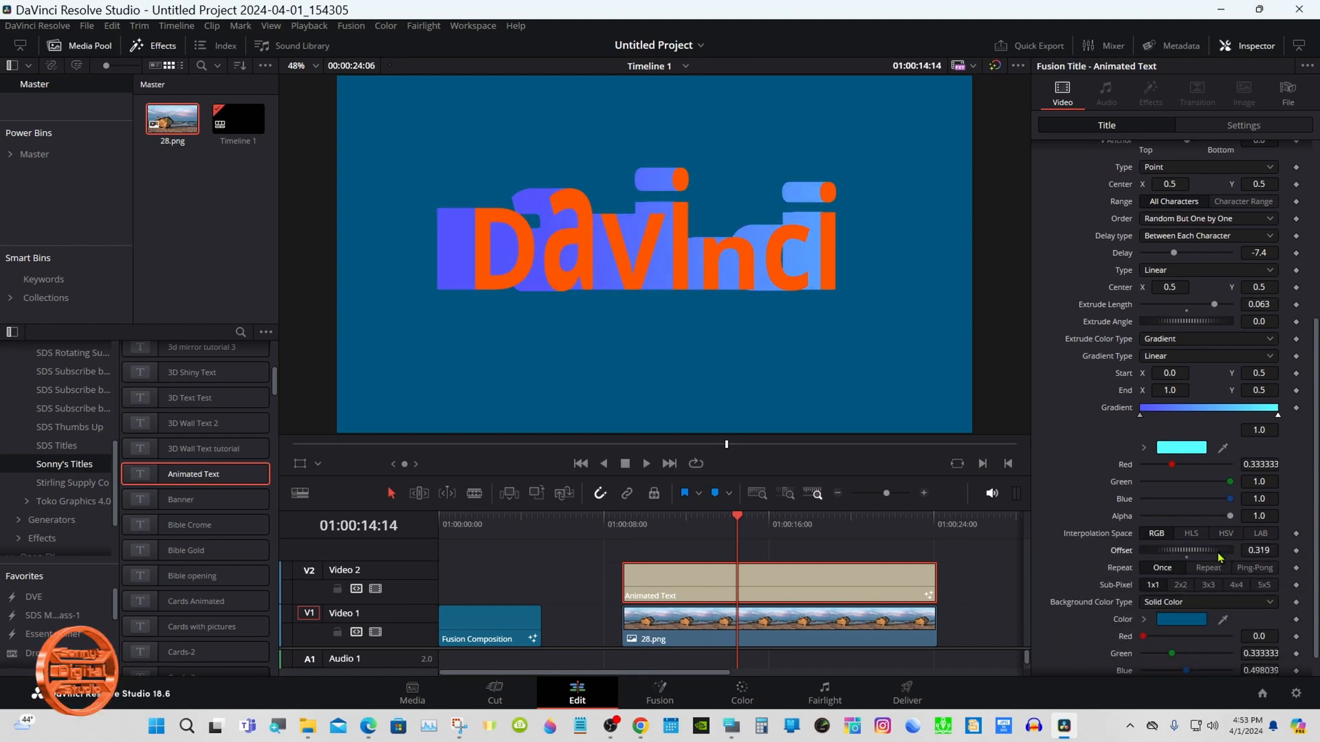
{"action": "left_click_drag", "start_coordinate": [1238, 550], "coordinate": [1166, 550]}
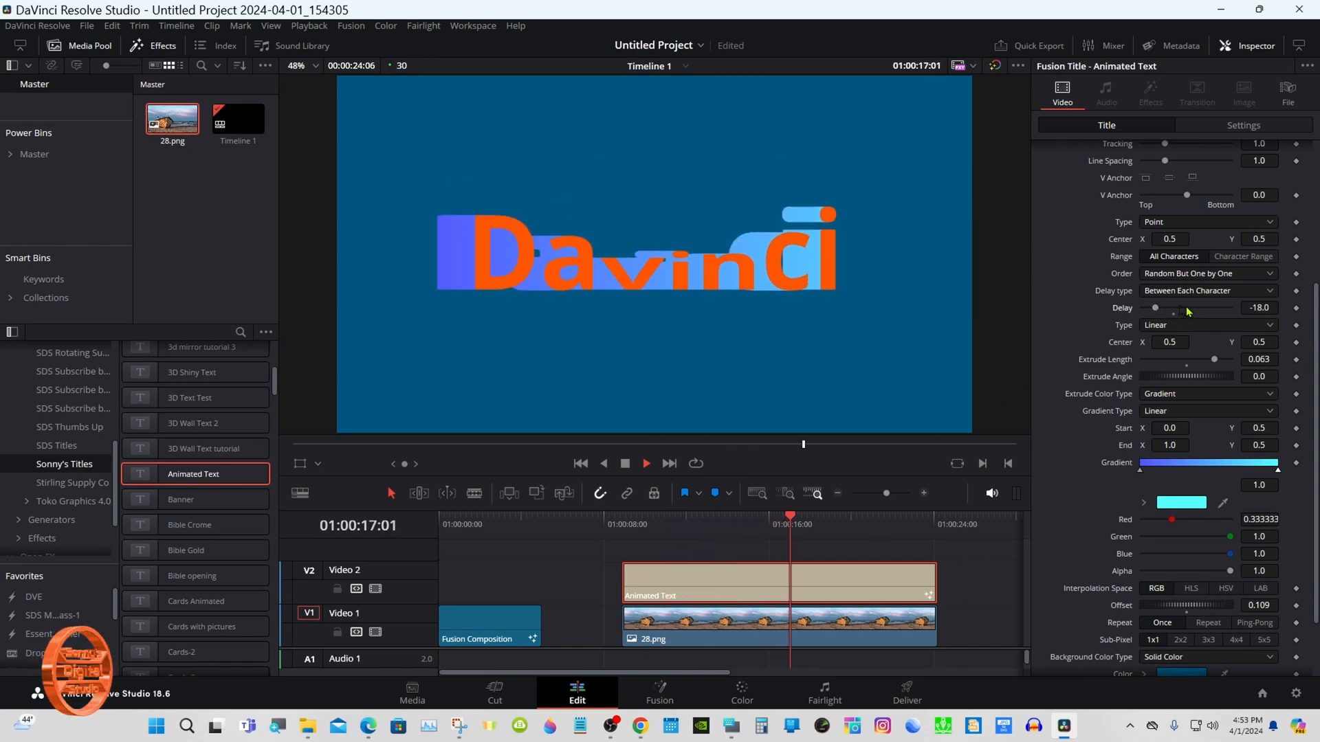
- Raise the character delay to 22 and scrub to about 12 seconds to preview
{"action": "left_click_drag", "start_coordinate": [1158, 307], "coordinate": [1225, 308]}
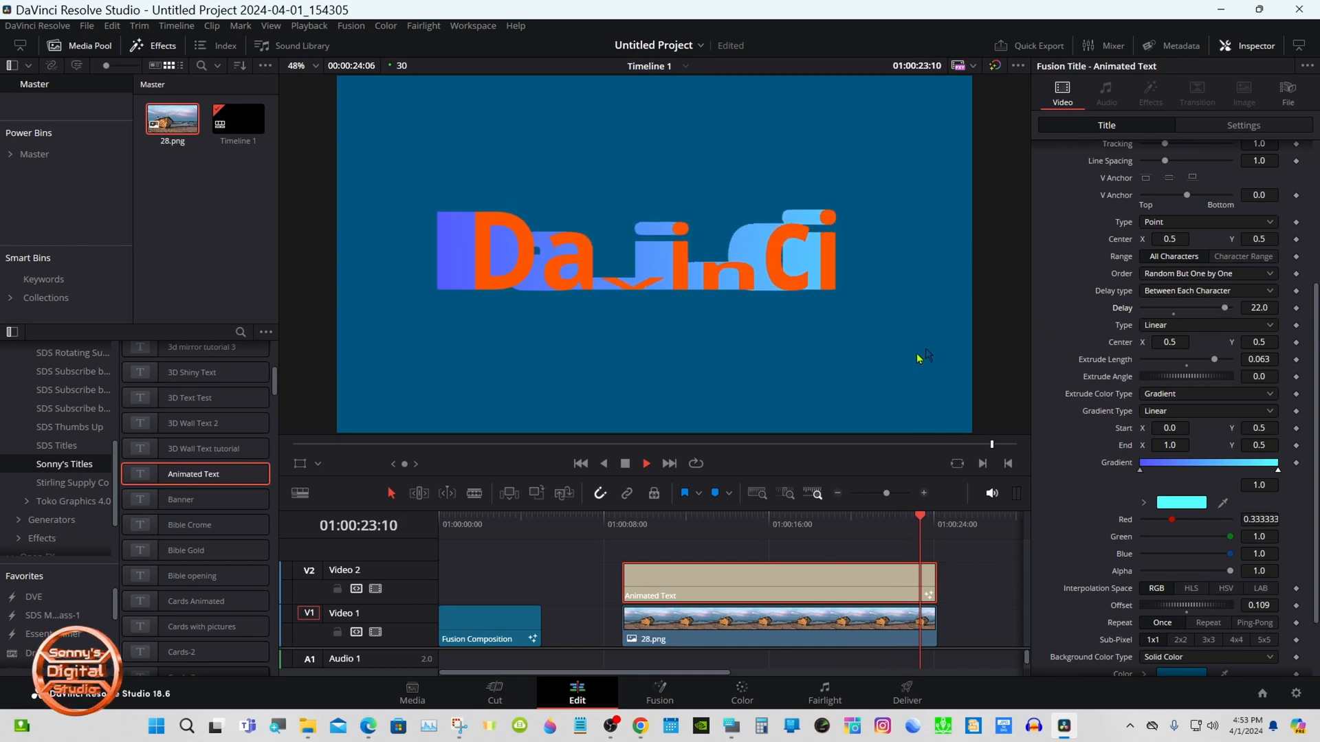
{"action": "left_click", "coordinate": [683, 516]}
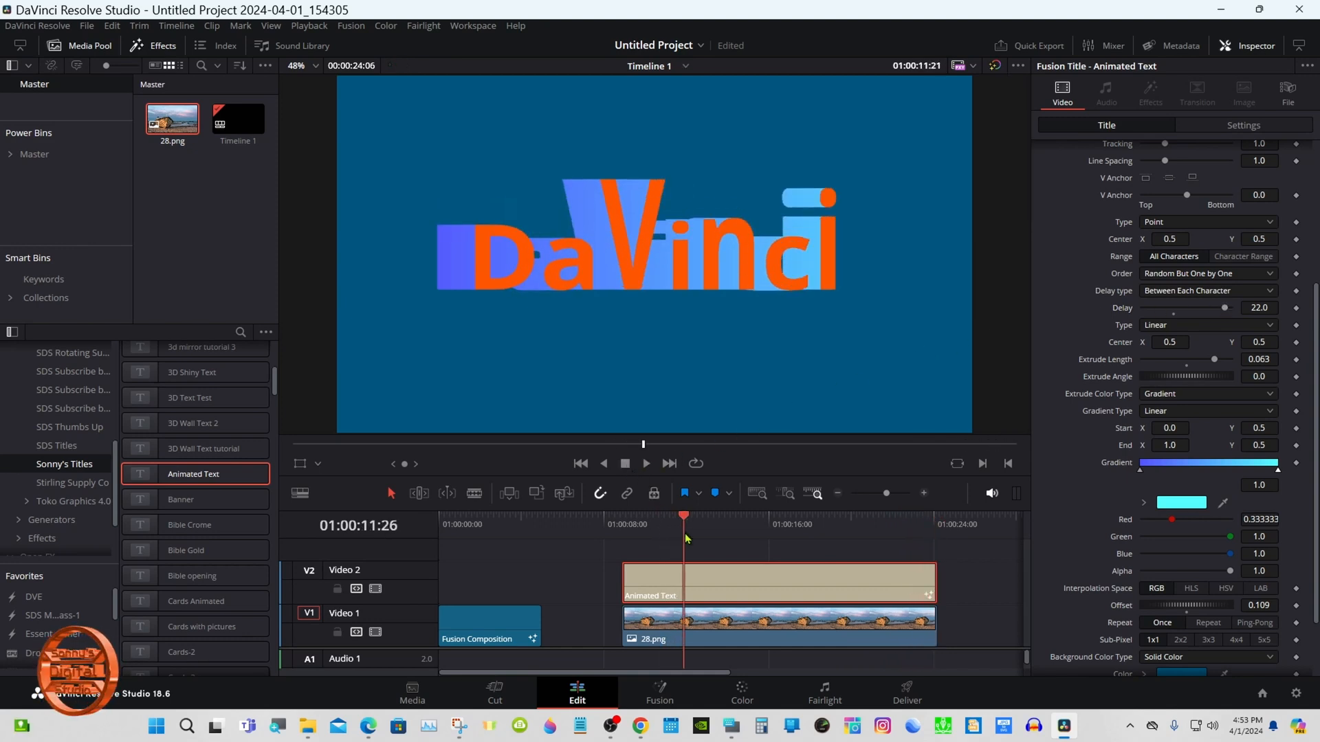
{"action": "left_click", "coordinate": [693, 515]}
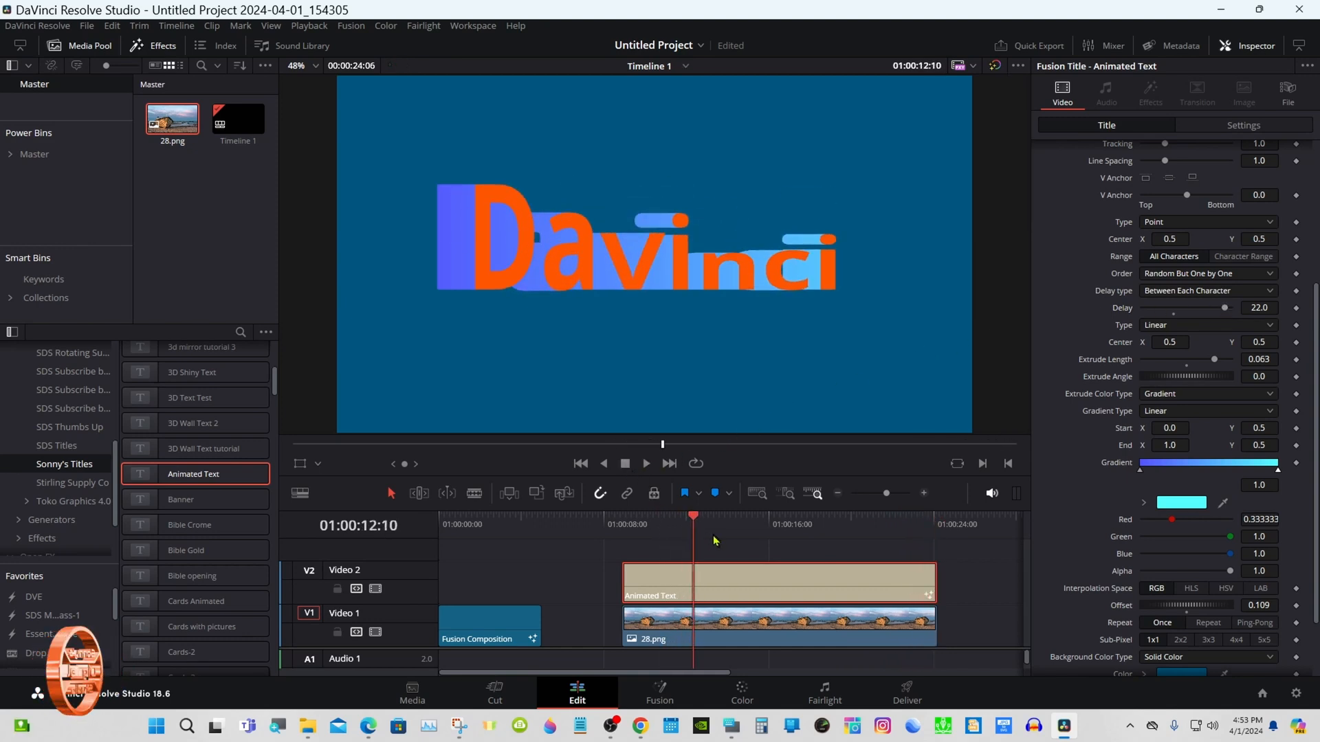
- Try Four Corner extrusion colouring, then set the extrusion back to solid black
{"action": "left_click", "coordinate": [1206, 394]}
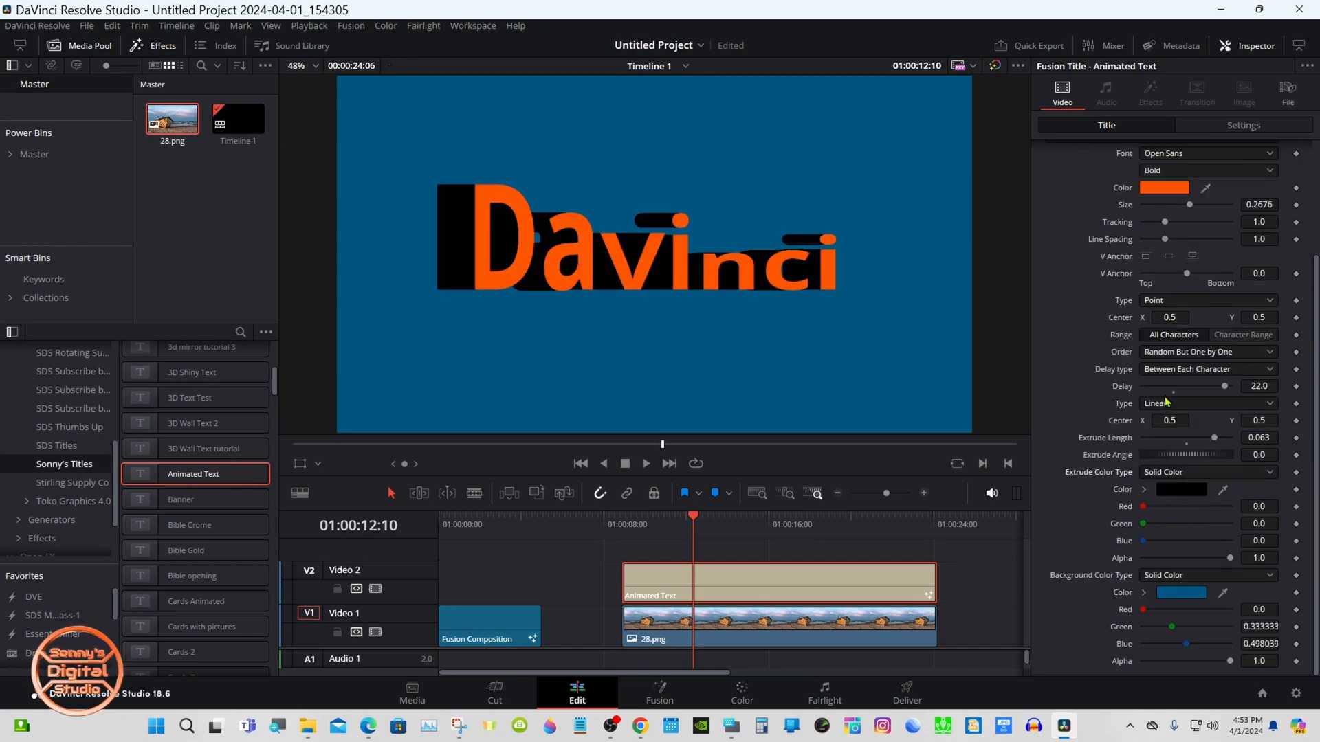
{"action": "left_click", "coordinate": [1206, 472]}
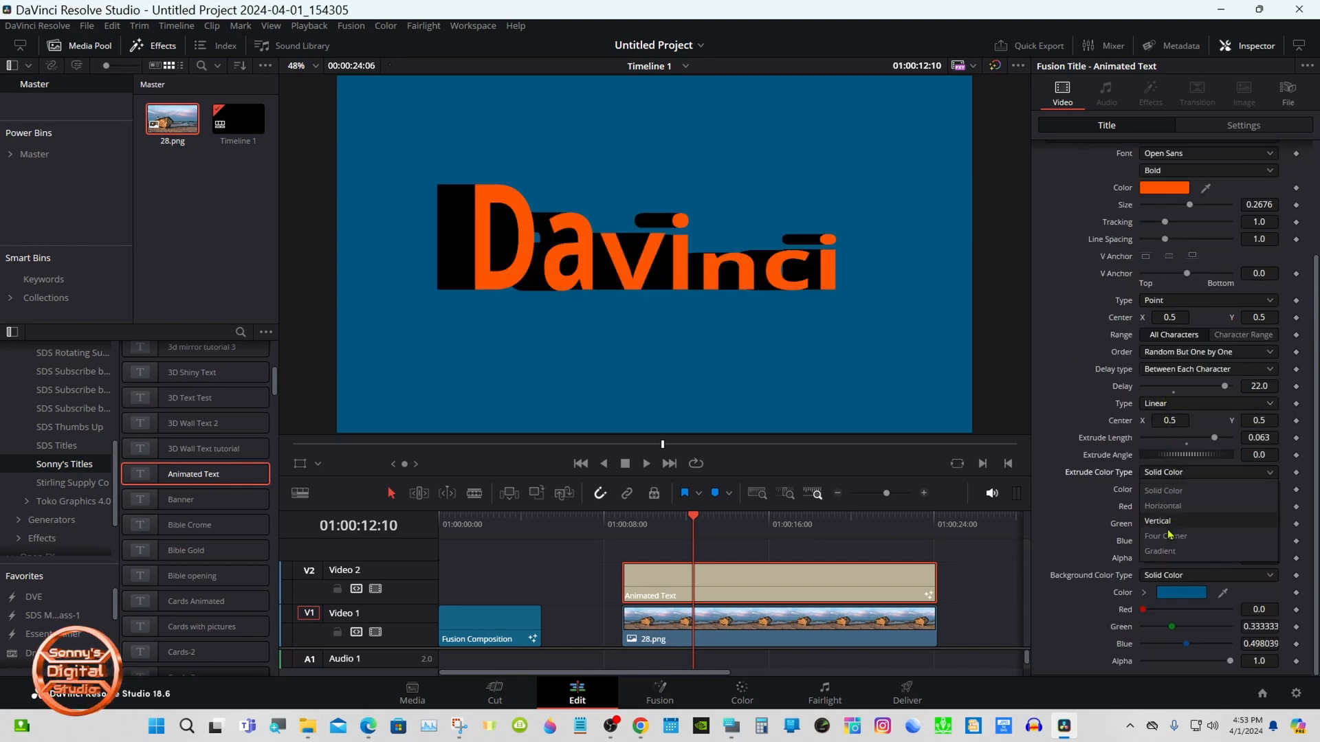
{"action": "left_click", "coordinate": [1166, 536]}
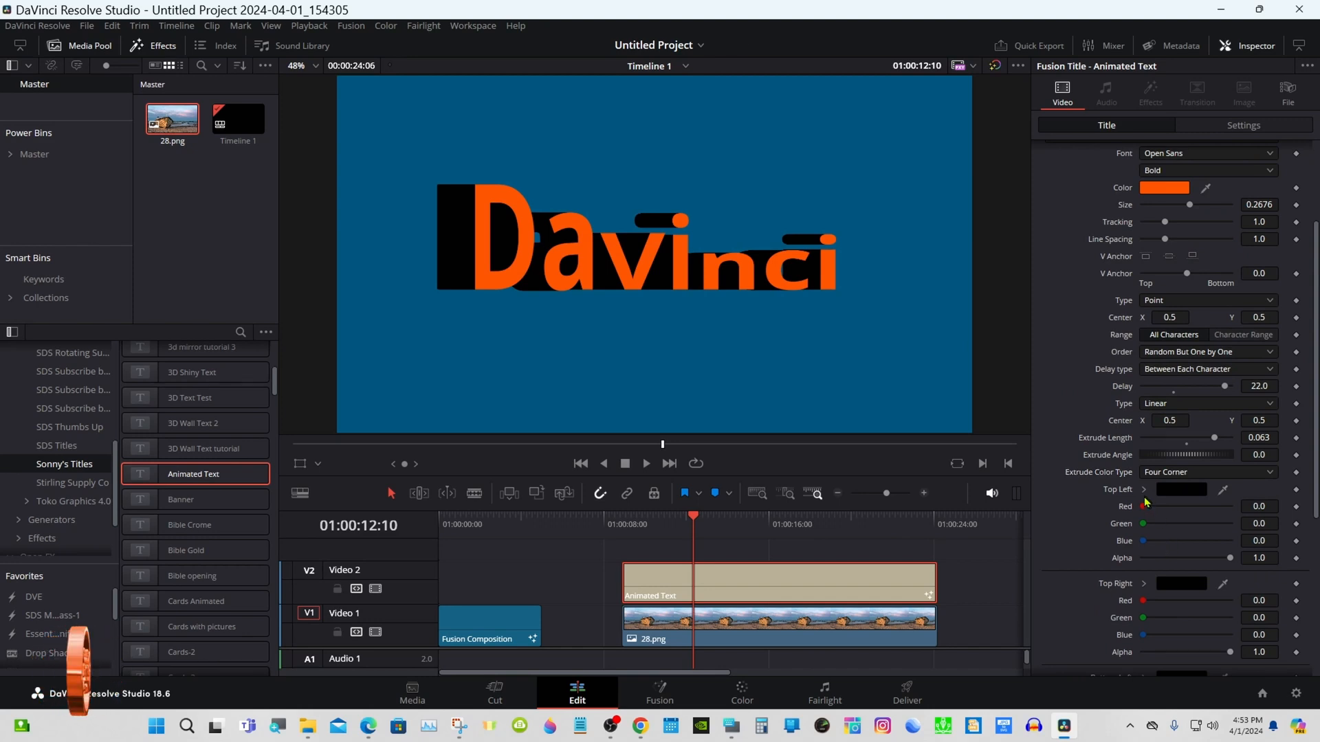
{"action": "left_click", "coordinate": [1191, 489]}
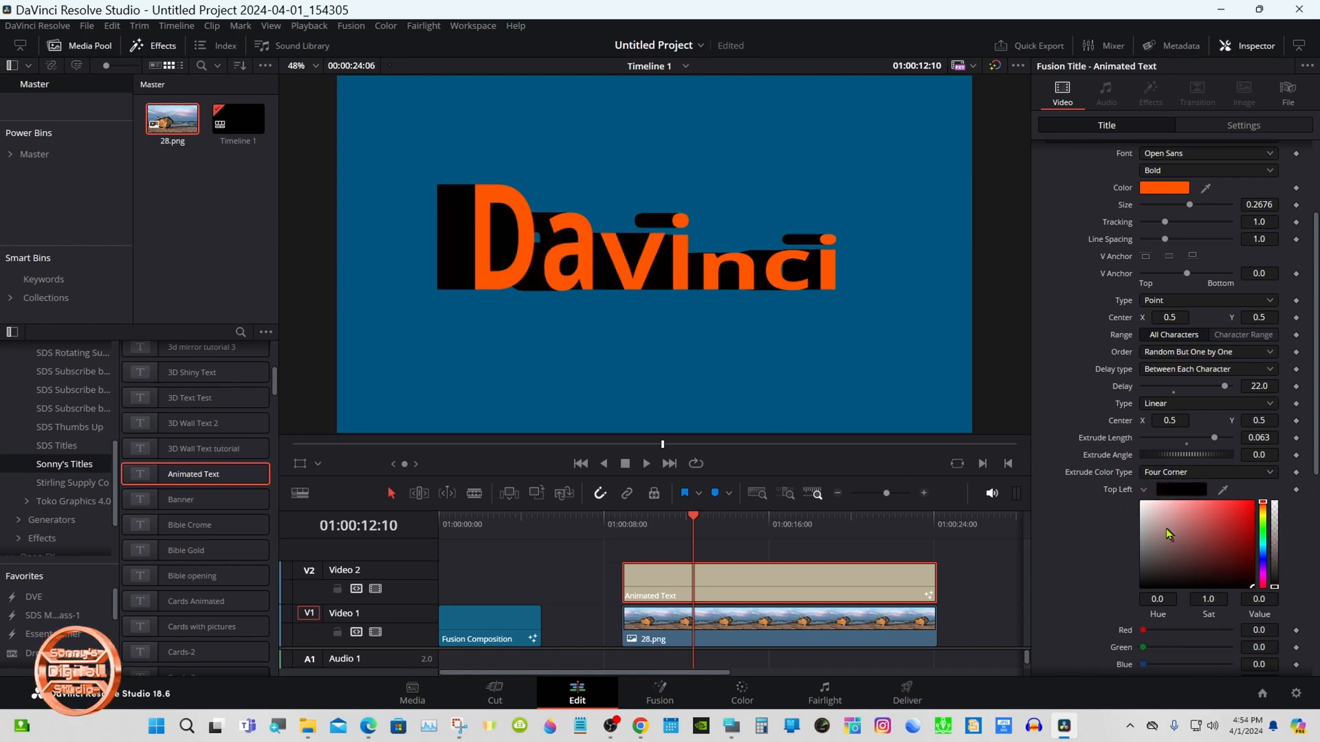
{"action": "left_click", "coordinate": [1207, 471]}
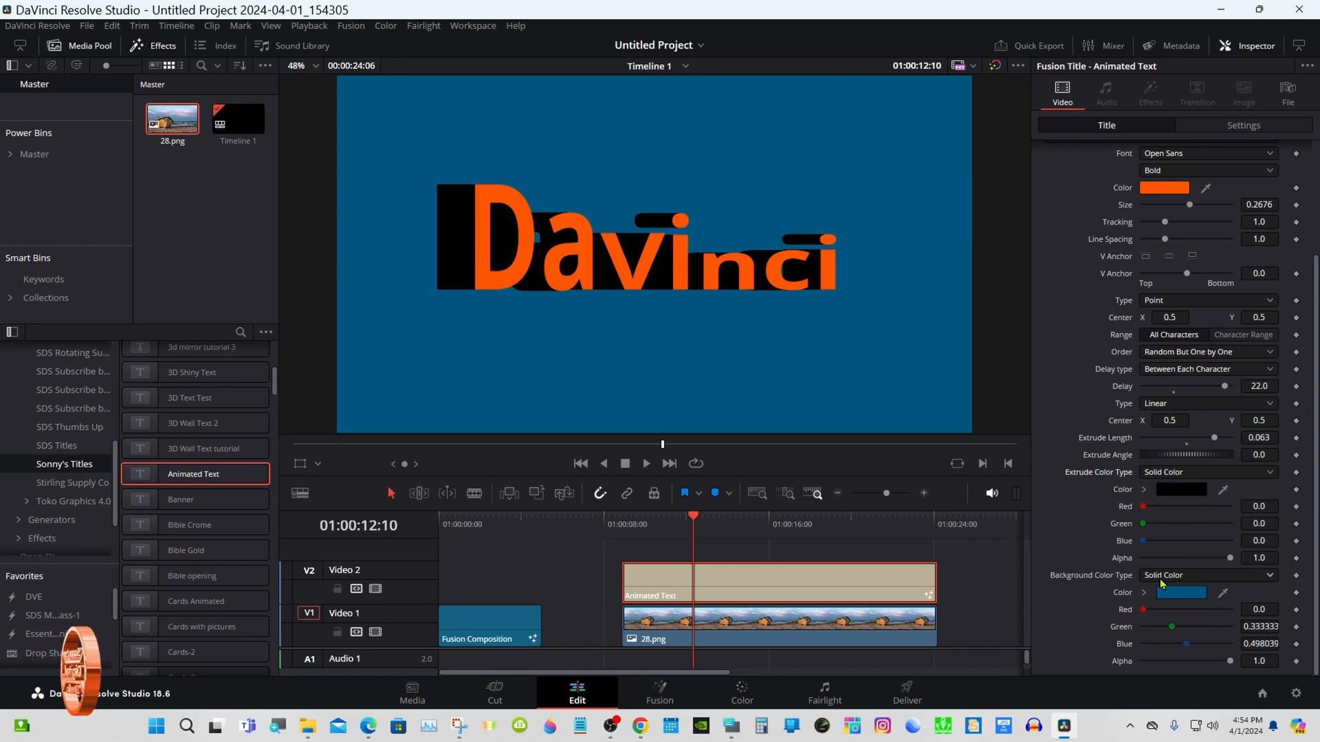
{"action": "left_click", "coordinate": [1208, 575]}
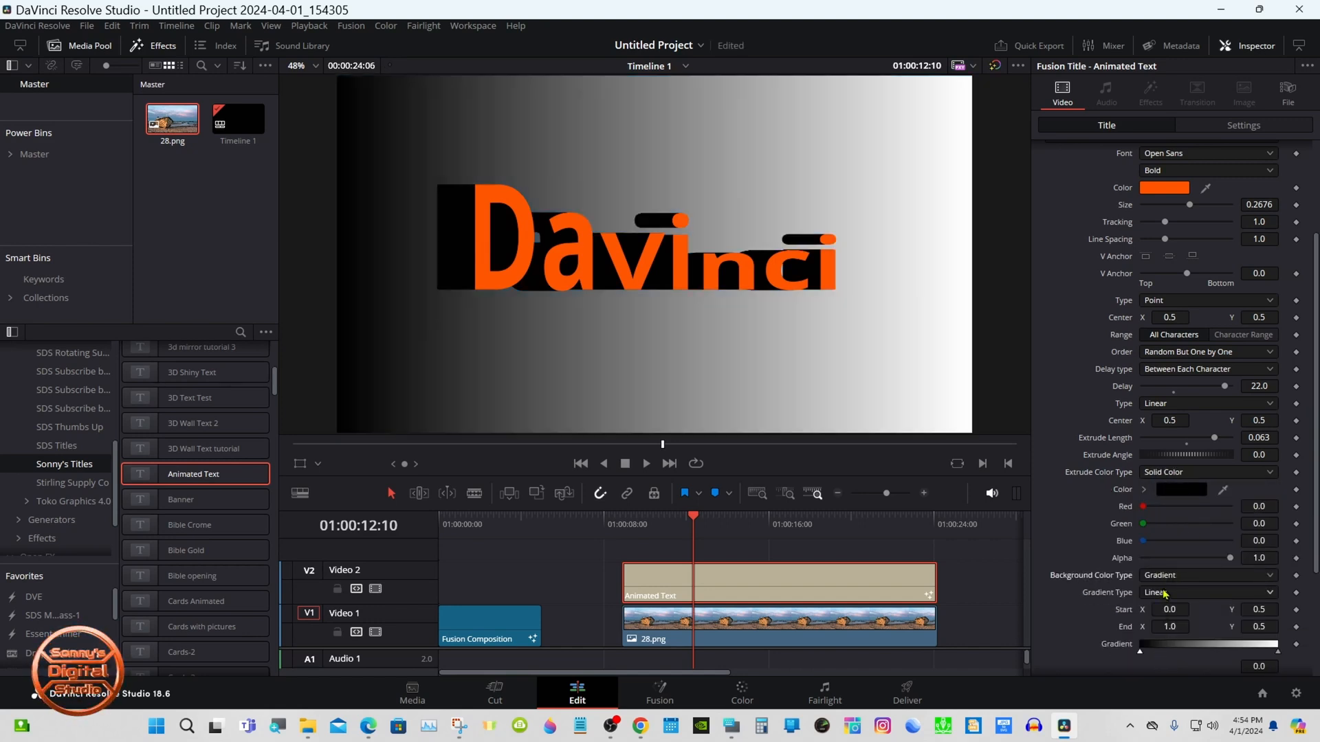
{"action": "scroll", "scroll_direction": "down", "scroll_amount": 3}
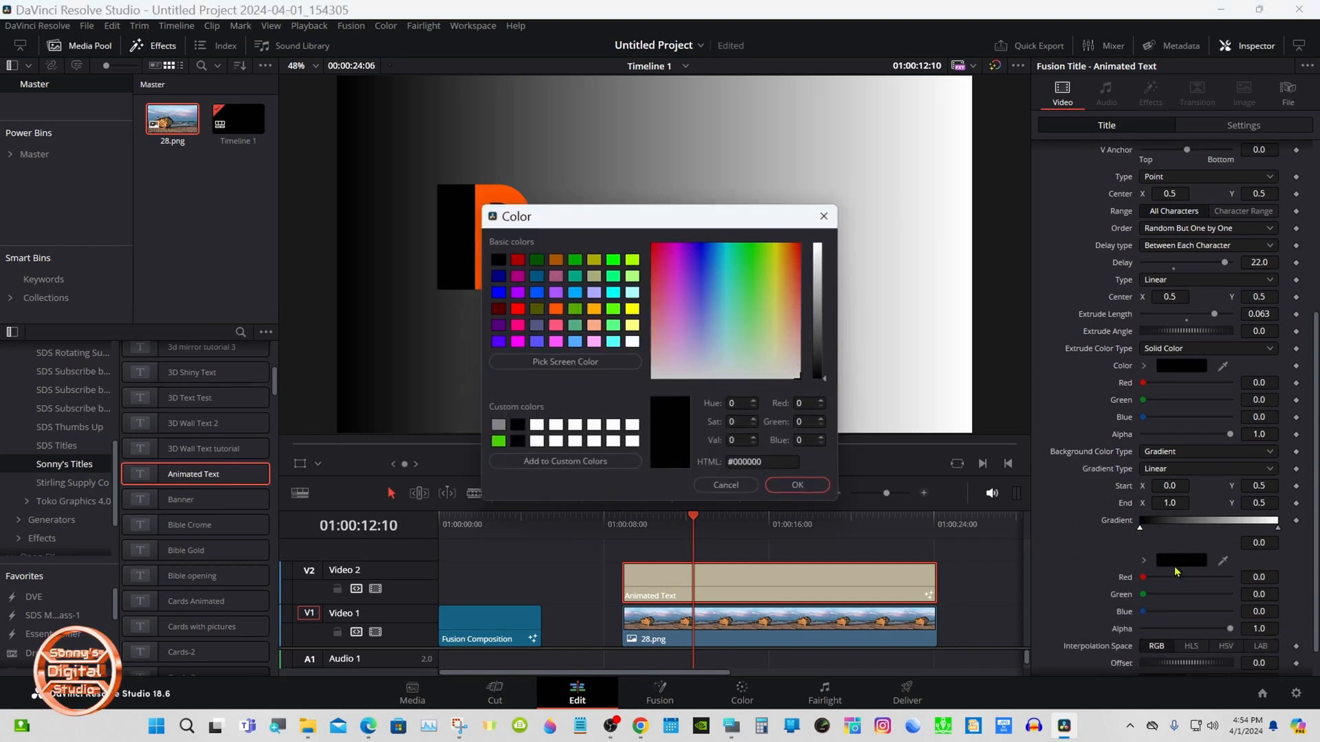
{"action": "left_click", "coordinate": [700, 288]}
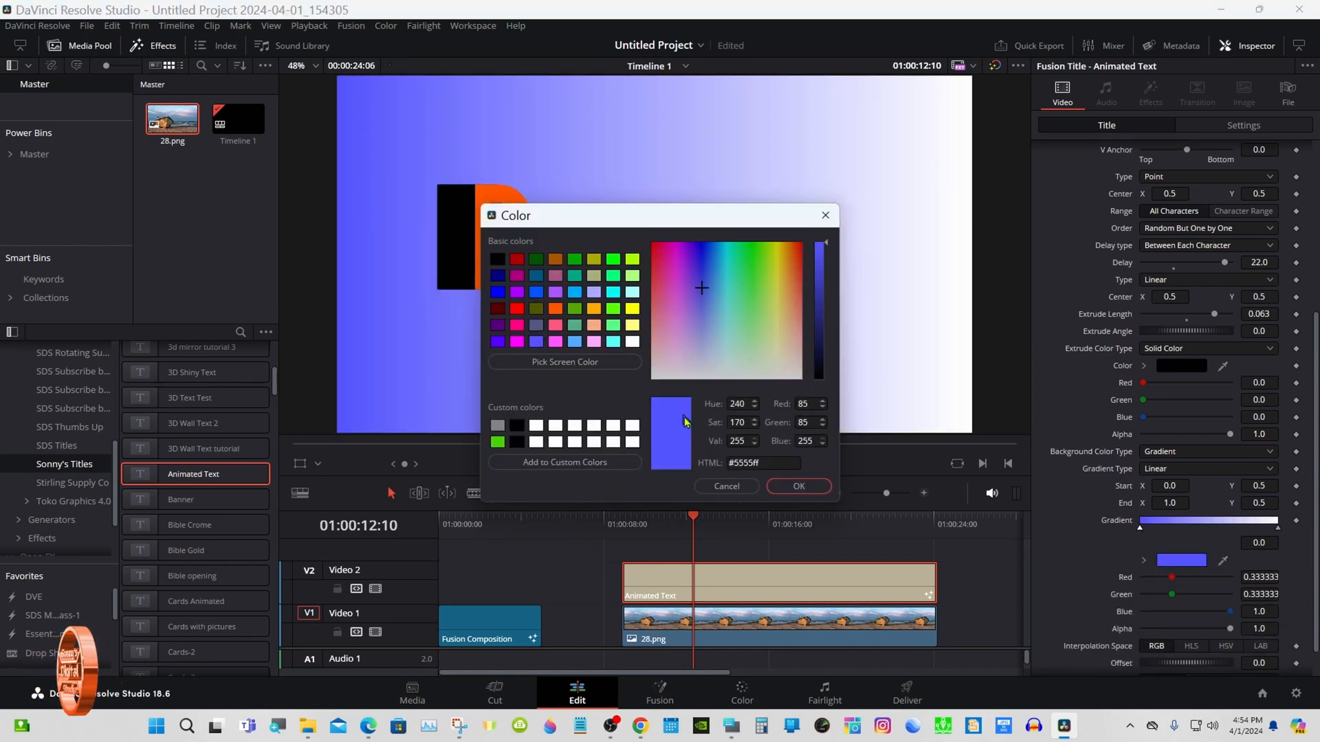
{"action": "left_click", "coordinate": [797, 486]}
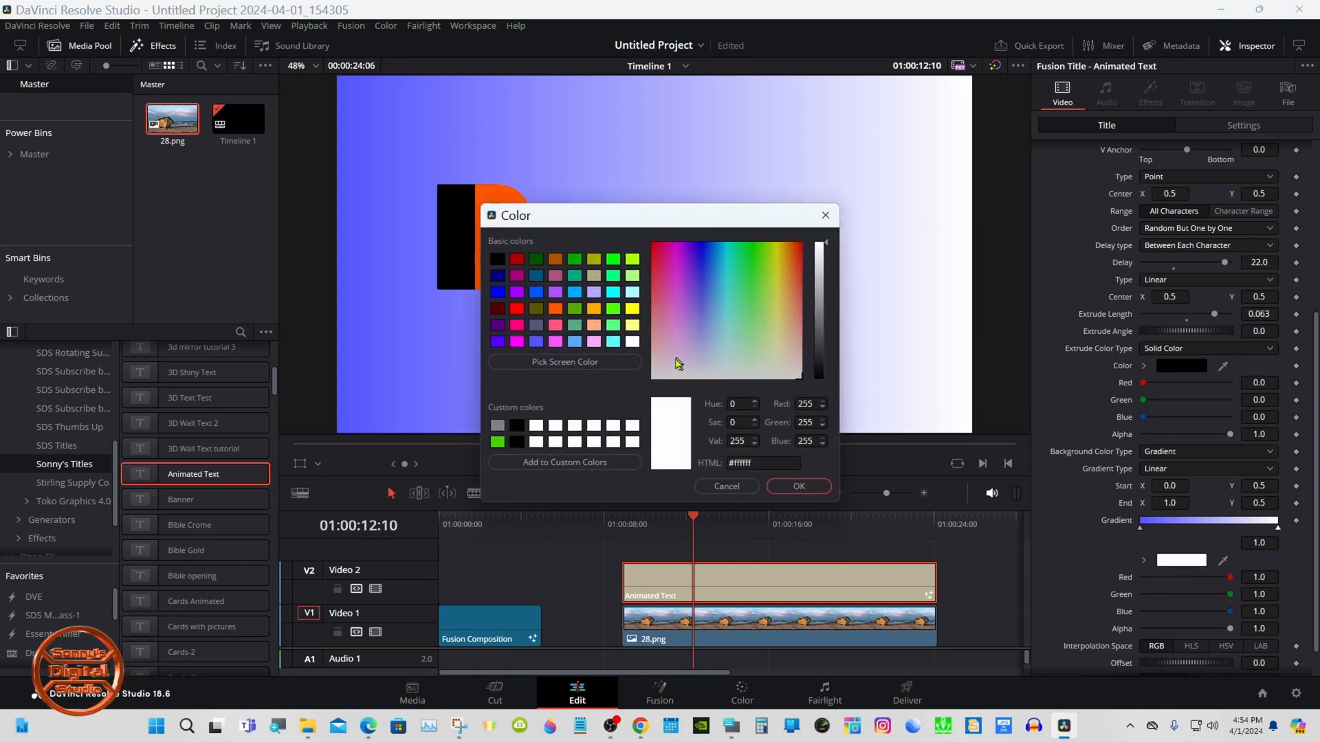
{"action": "left_click", "coordinate": [797, 487]}
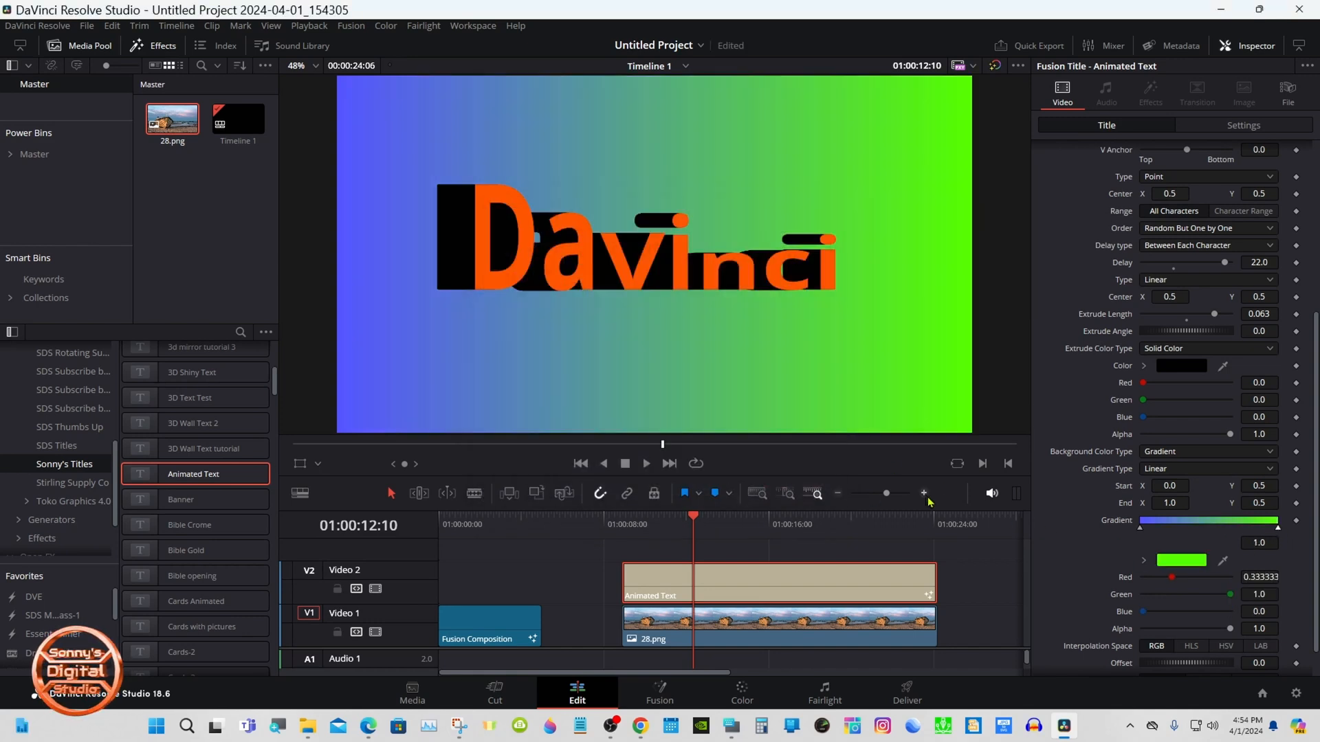
{"action": "left_click", "coordinate": [645, 463]}
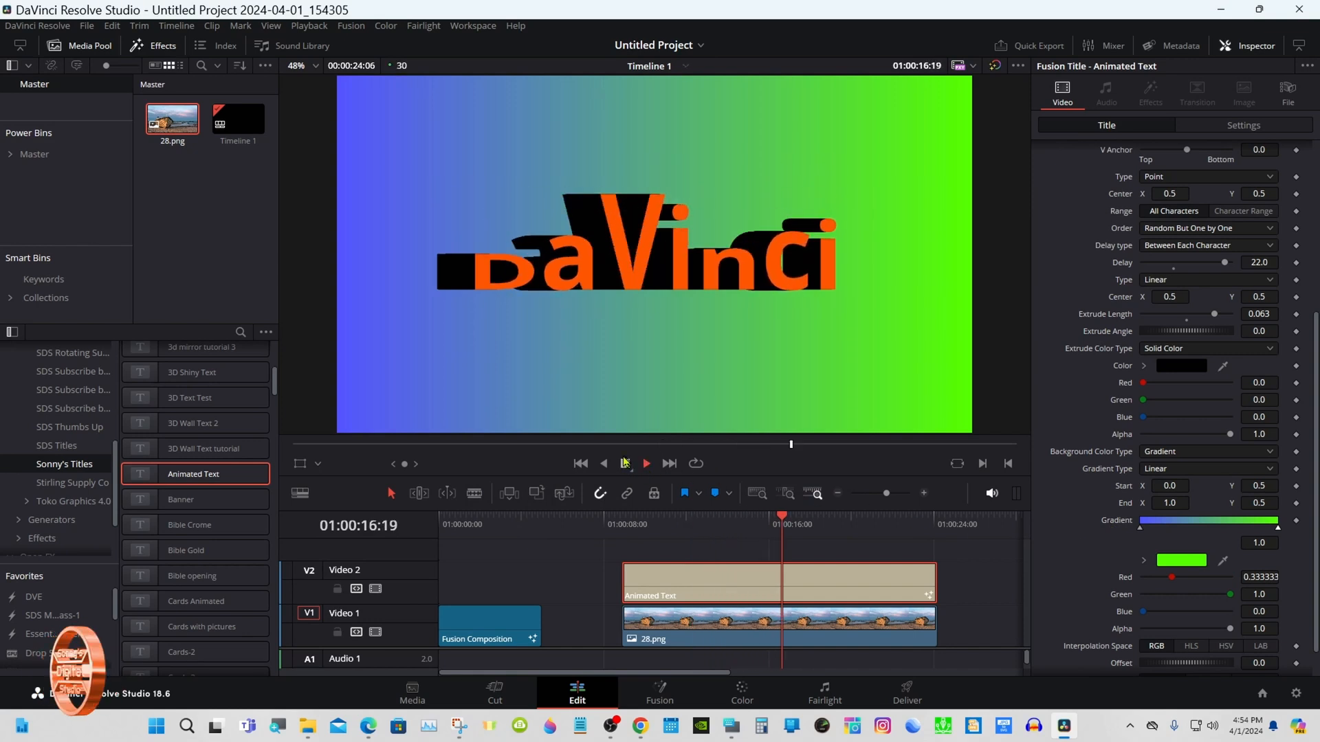
{"action": "left_click", "coordinate": [646, 463]}
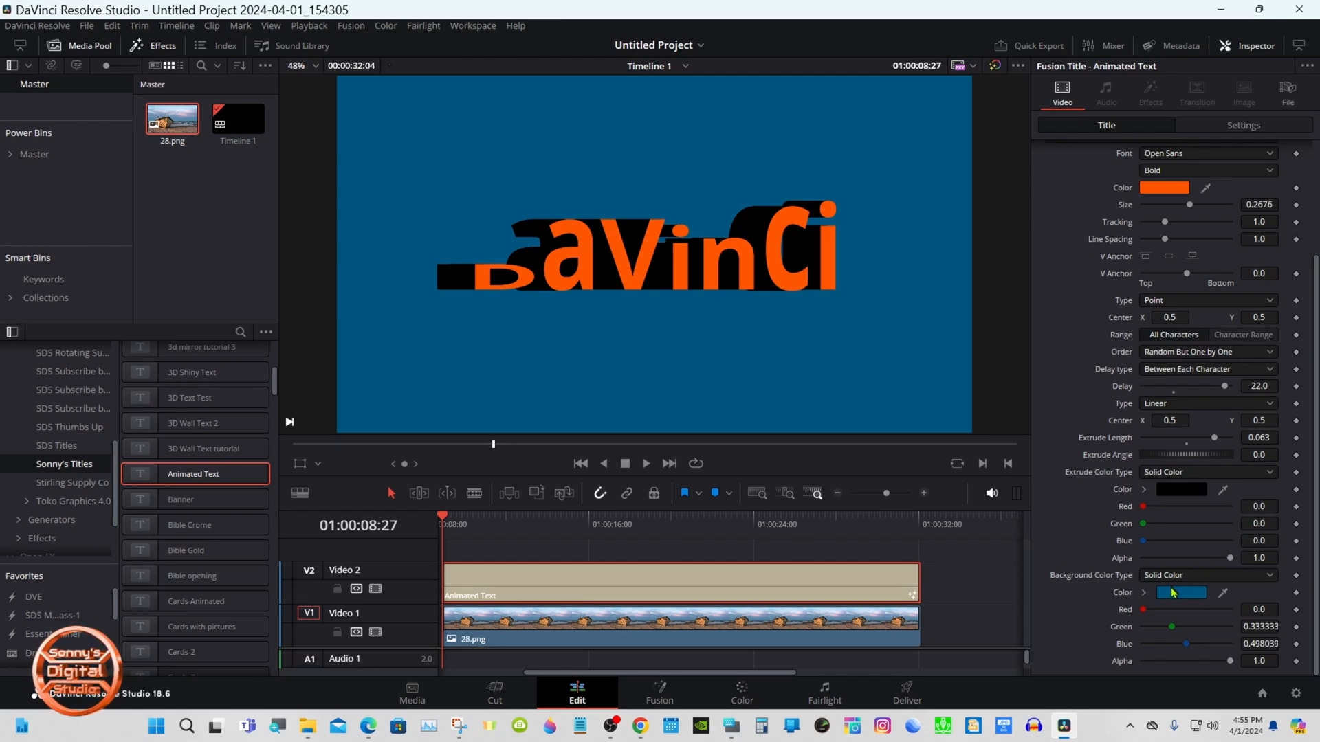
- Make the title background transparent and set its vertical position to 0.175
{"action": "left_click", "coordinate": [1180, 592]}
{"action": "type", "text": "BOAT"}
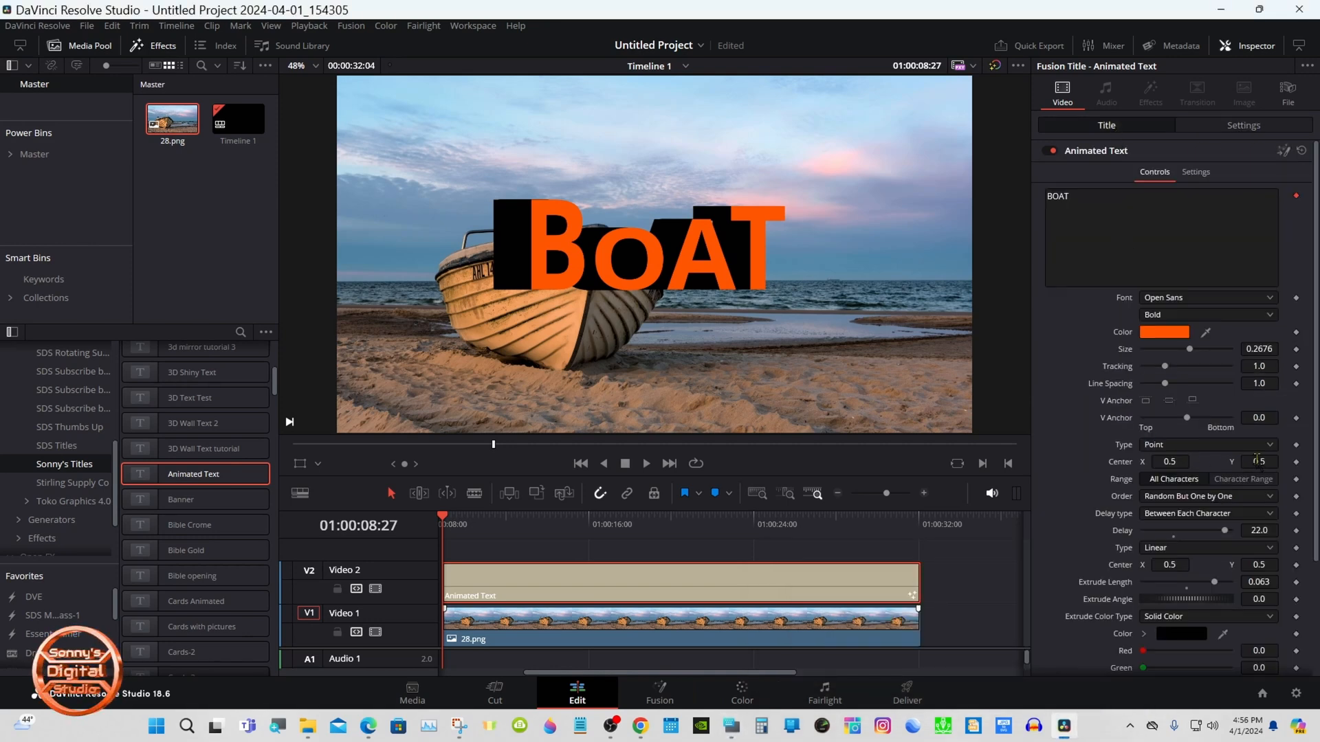
{"action": "left_click", "coordinate": [1260, 462]}
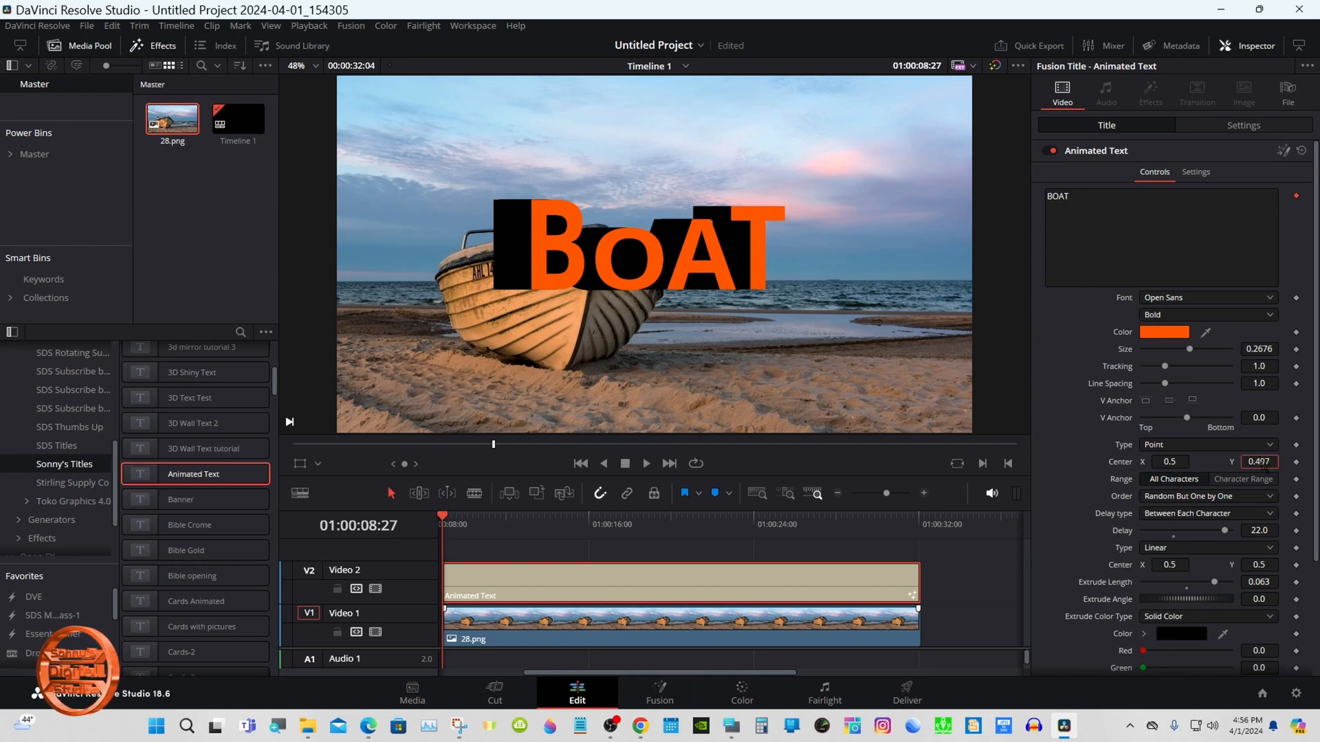
{"action": "type", "text": "0.175"}
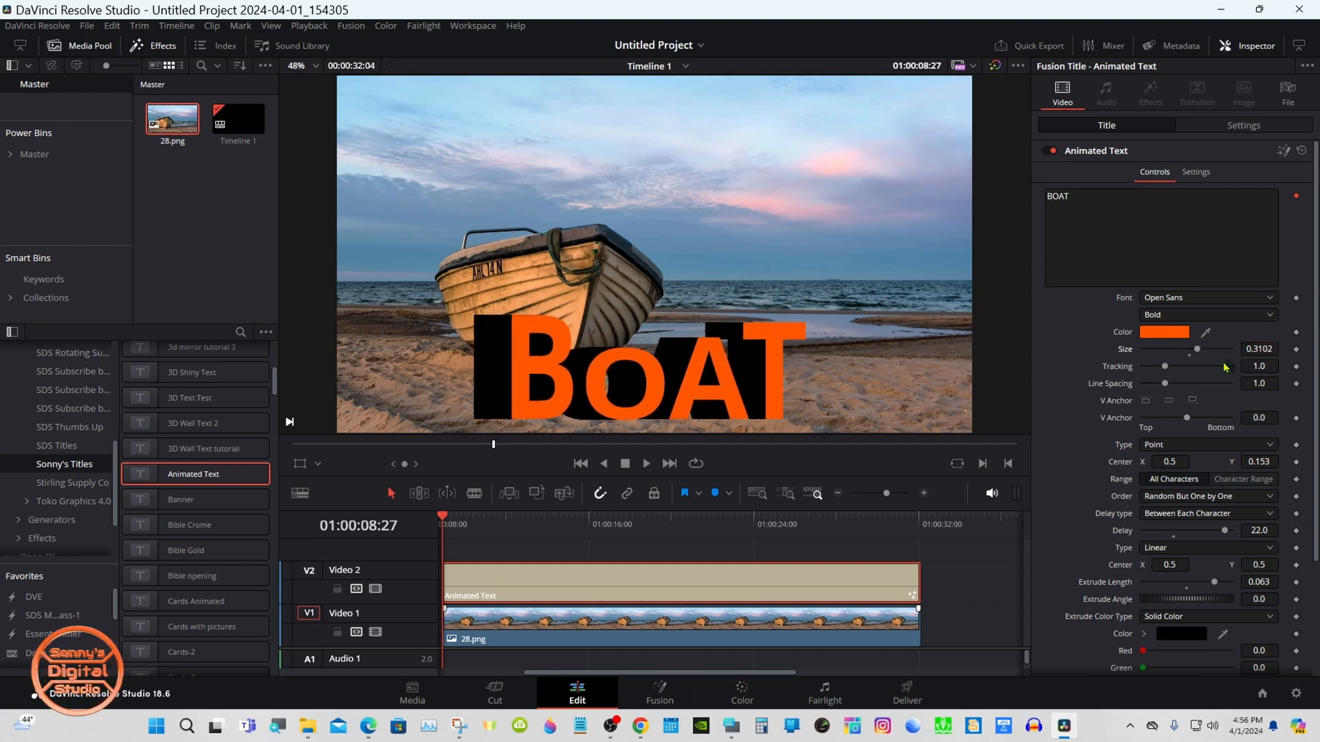
{"action": "scroll", "scroll_direction": "down", "scroll_amount": 3}
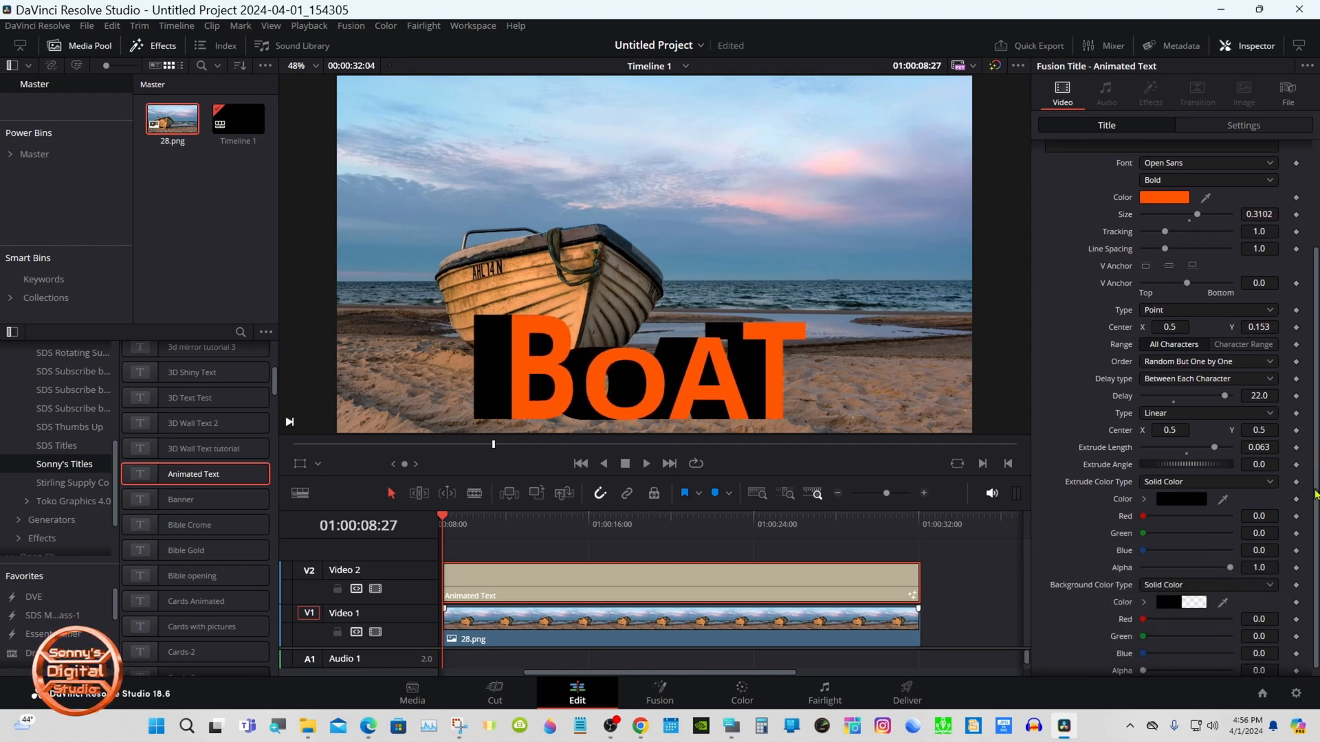